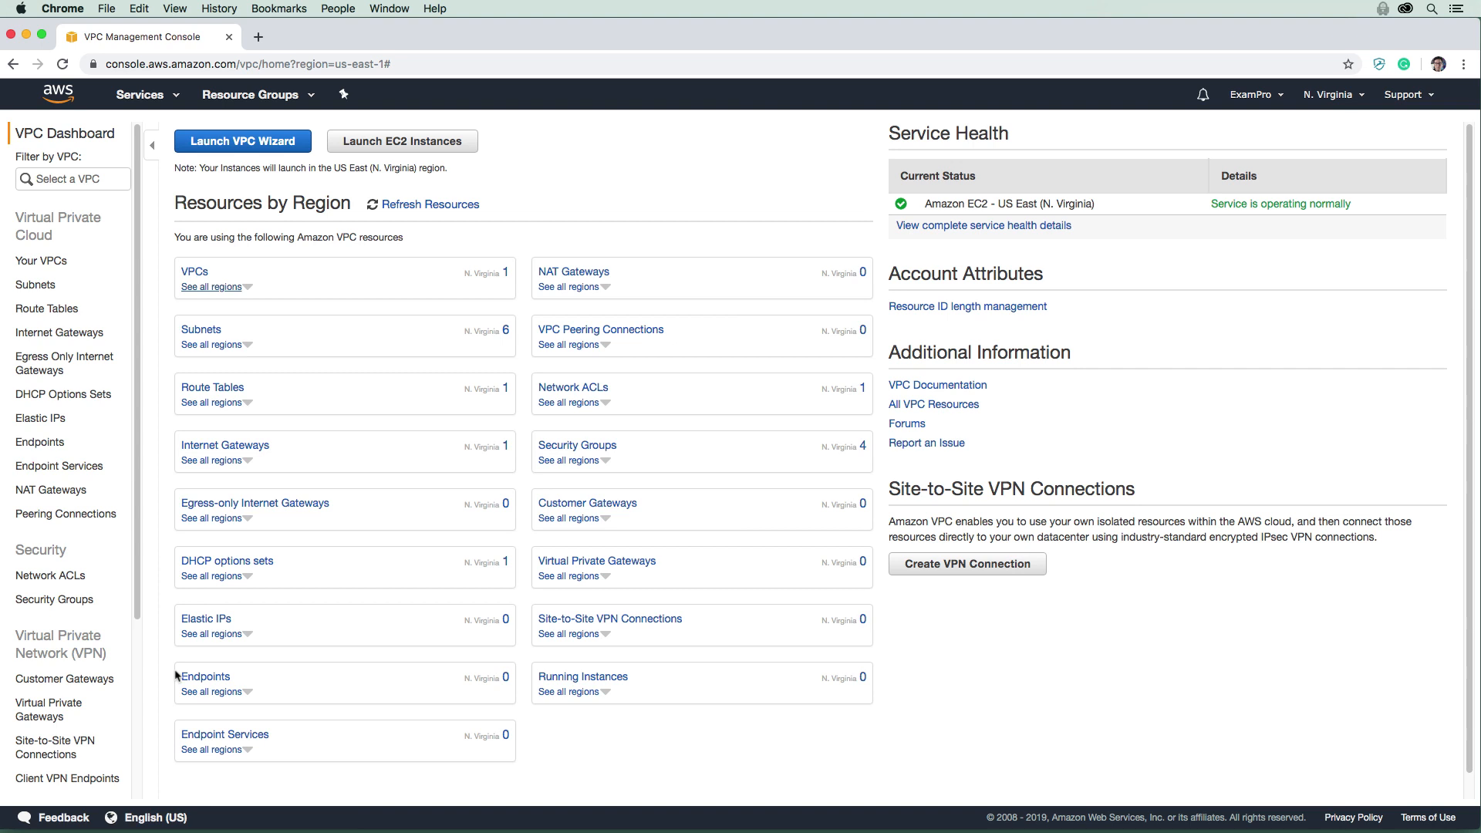
pyautogui.moveTo(332, 275)
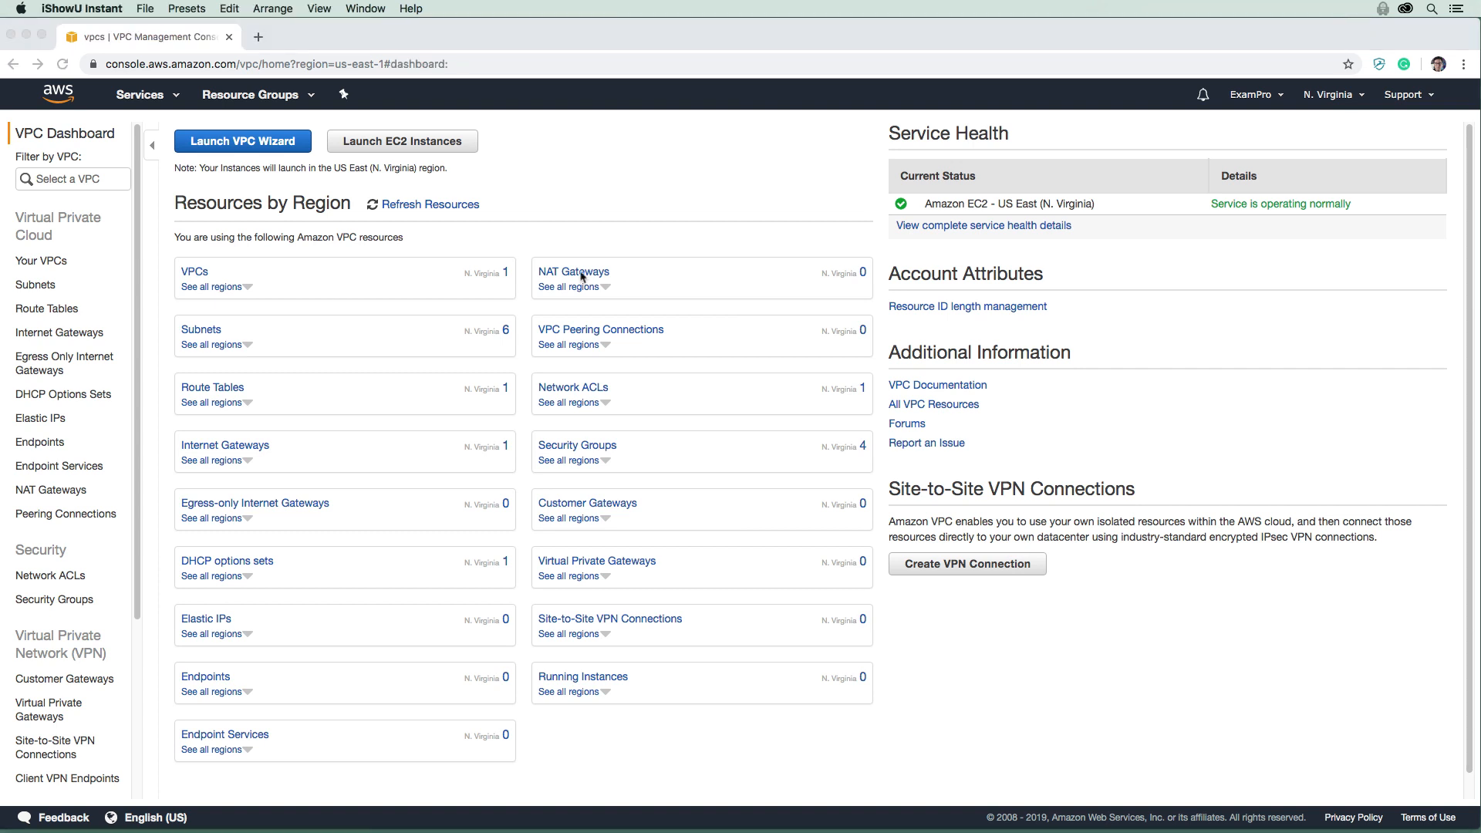
pyautogui.moveTo(555, 329)
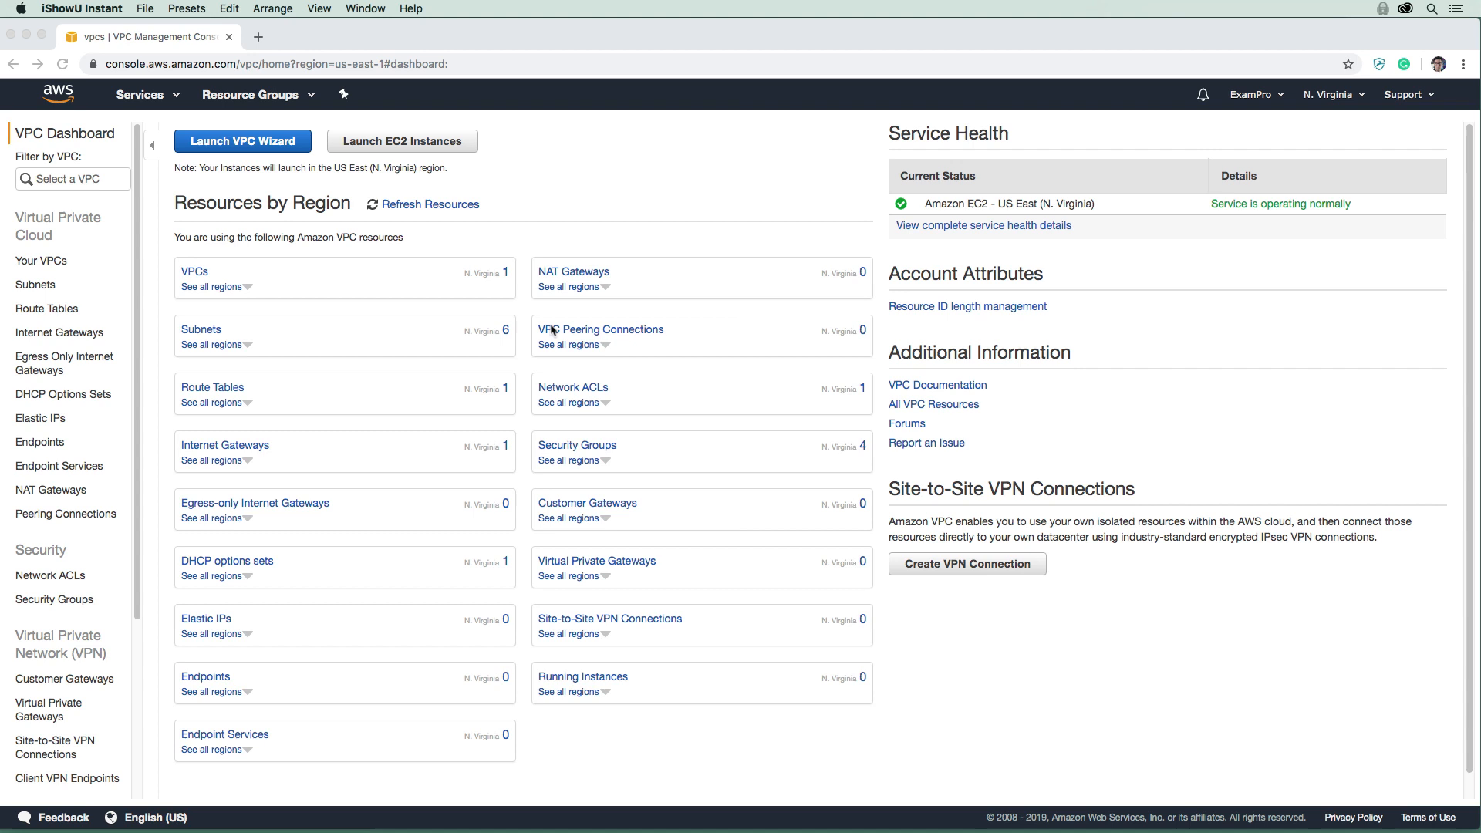
pyautogui.moveTo(108, 271)
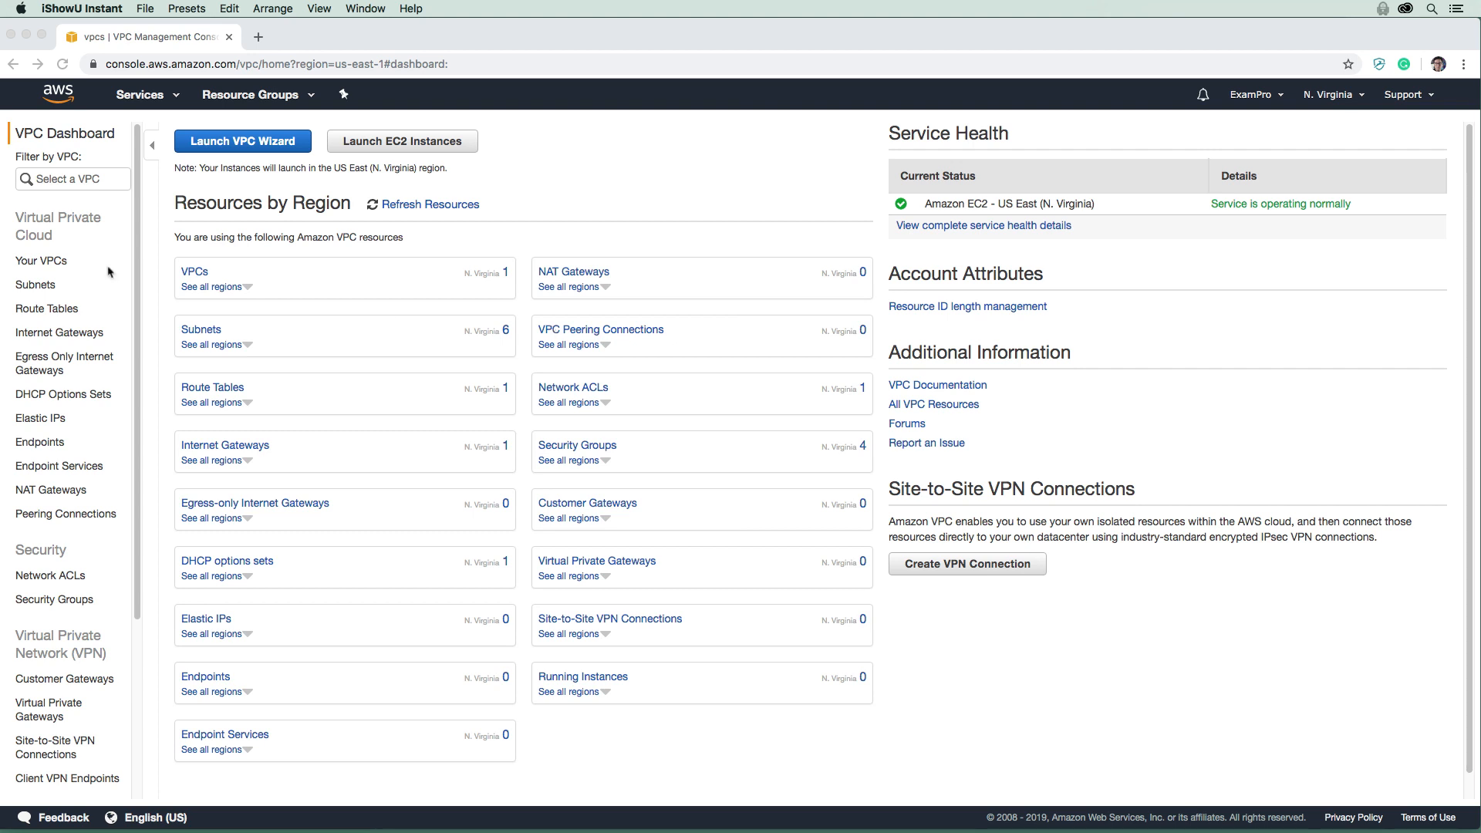
# Open Your VPCs and inspect the default VPC's 172.31.0.0/16 IPv4 range.
pyautogui.click(35, 261)
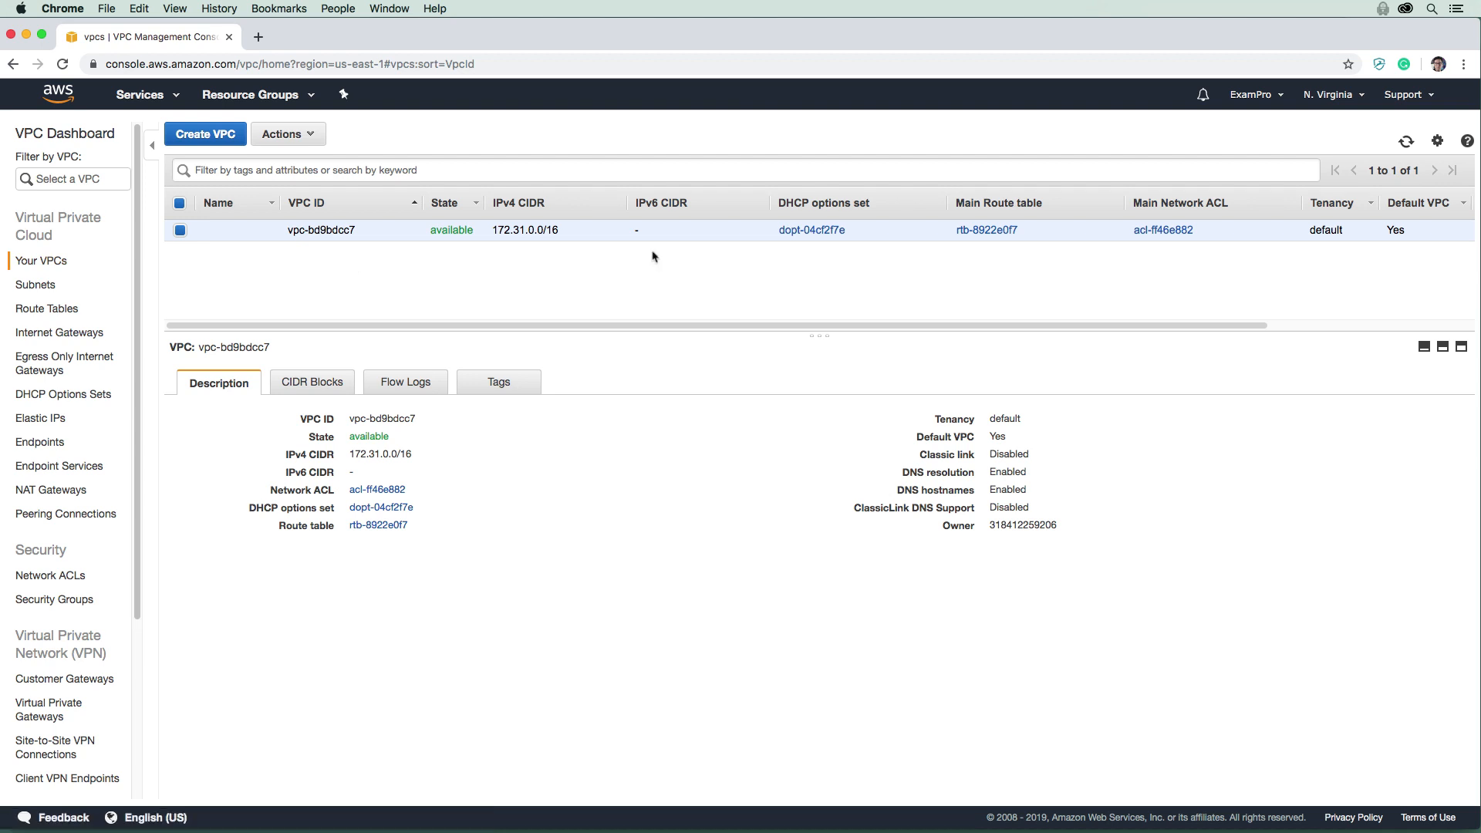
pyautogui.moveTo(359, 250)
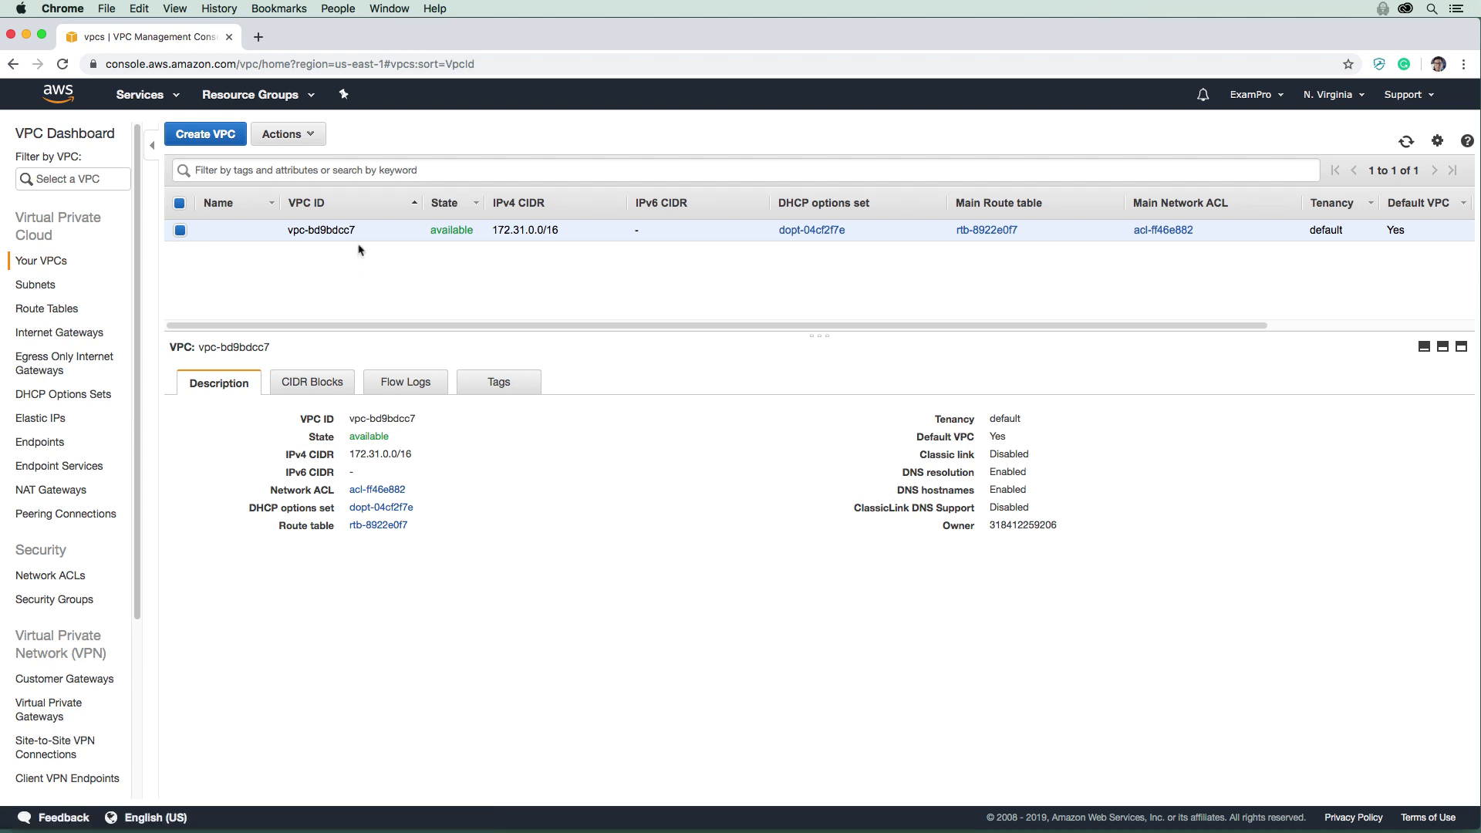
pyautogui.moveTo(461, 249)
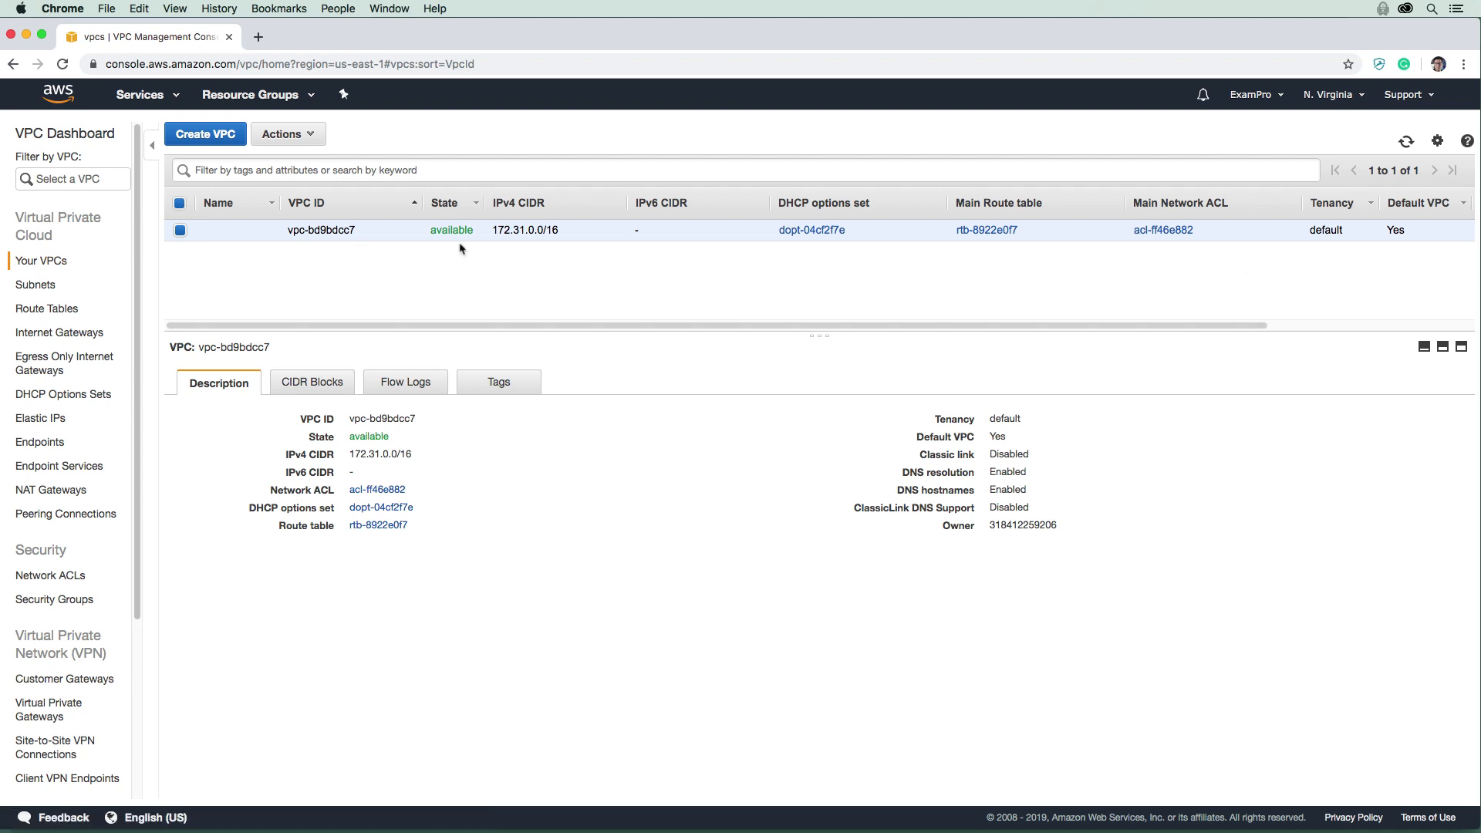
pyautogui.moveTo(1334, 160)
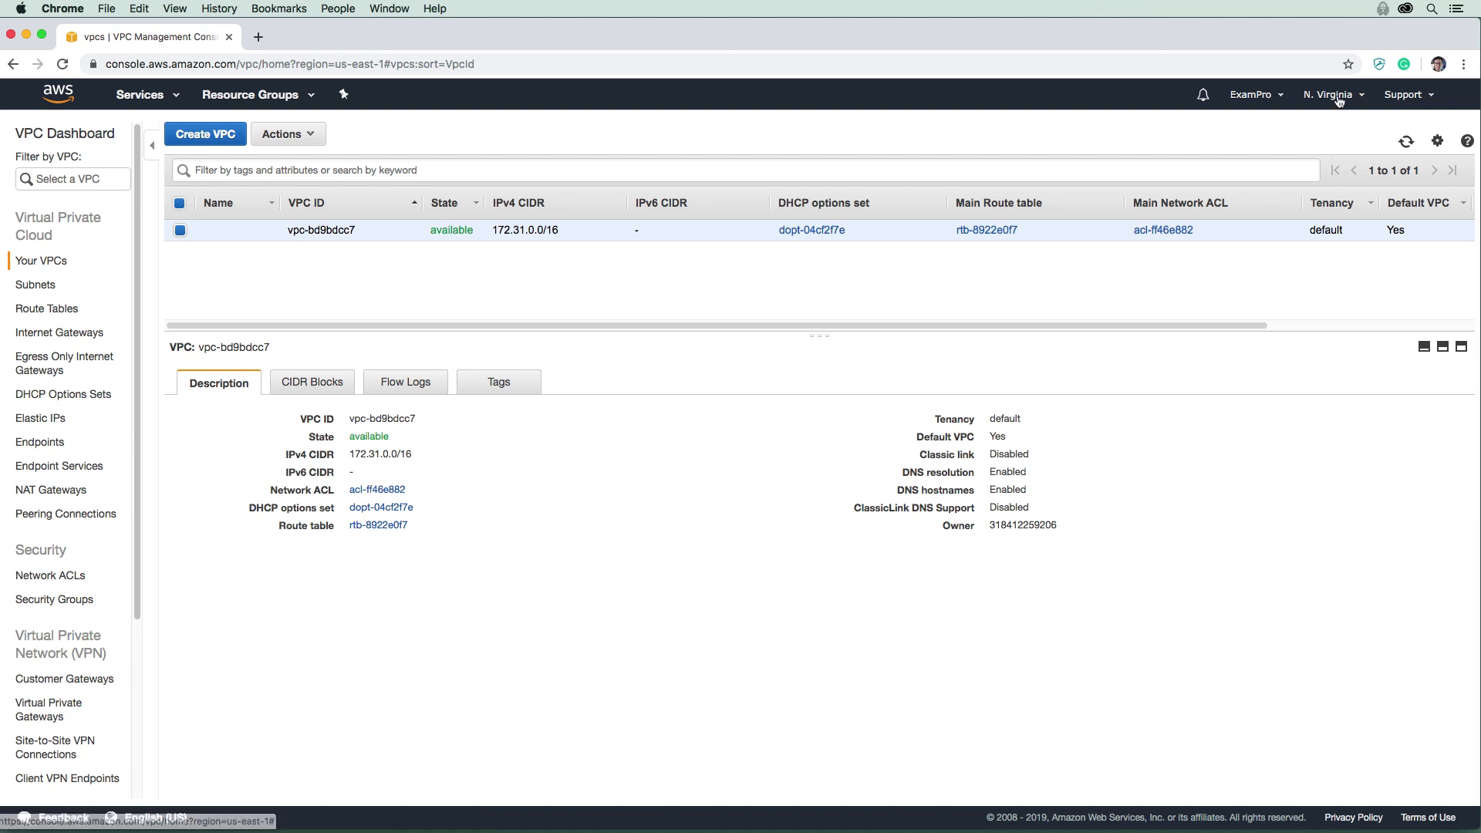
pyautogui.moveTo(1344, 112)
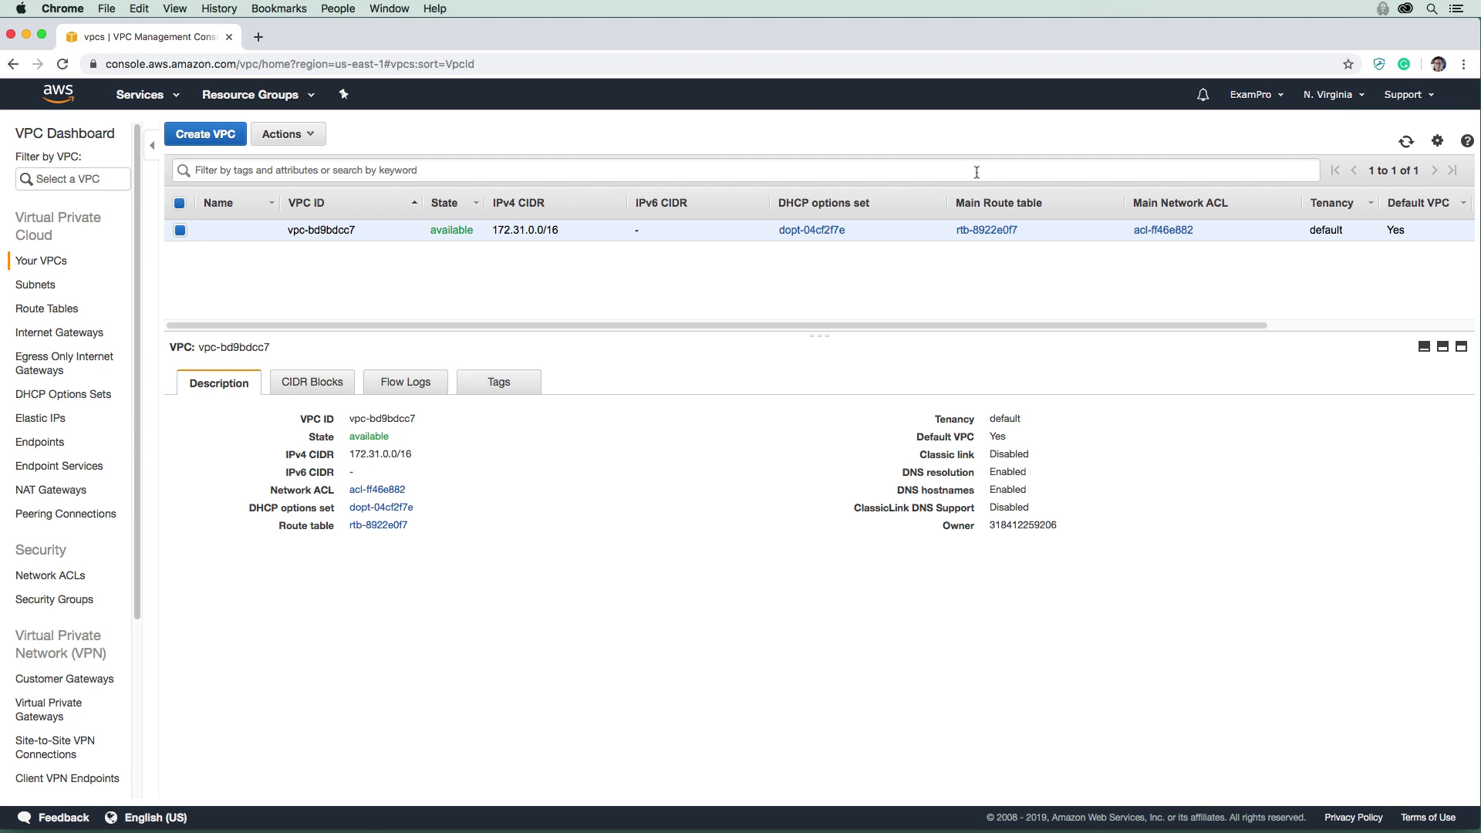
pyautogui.moveTo(1335, 136)
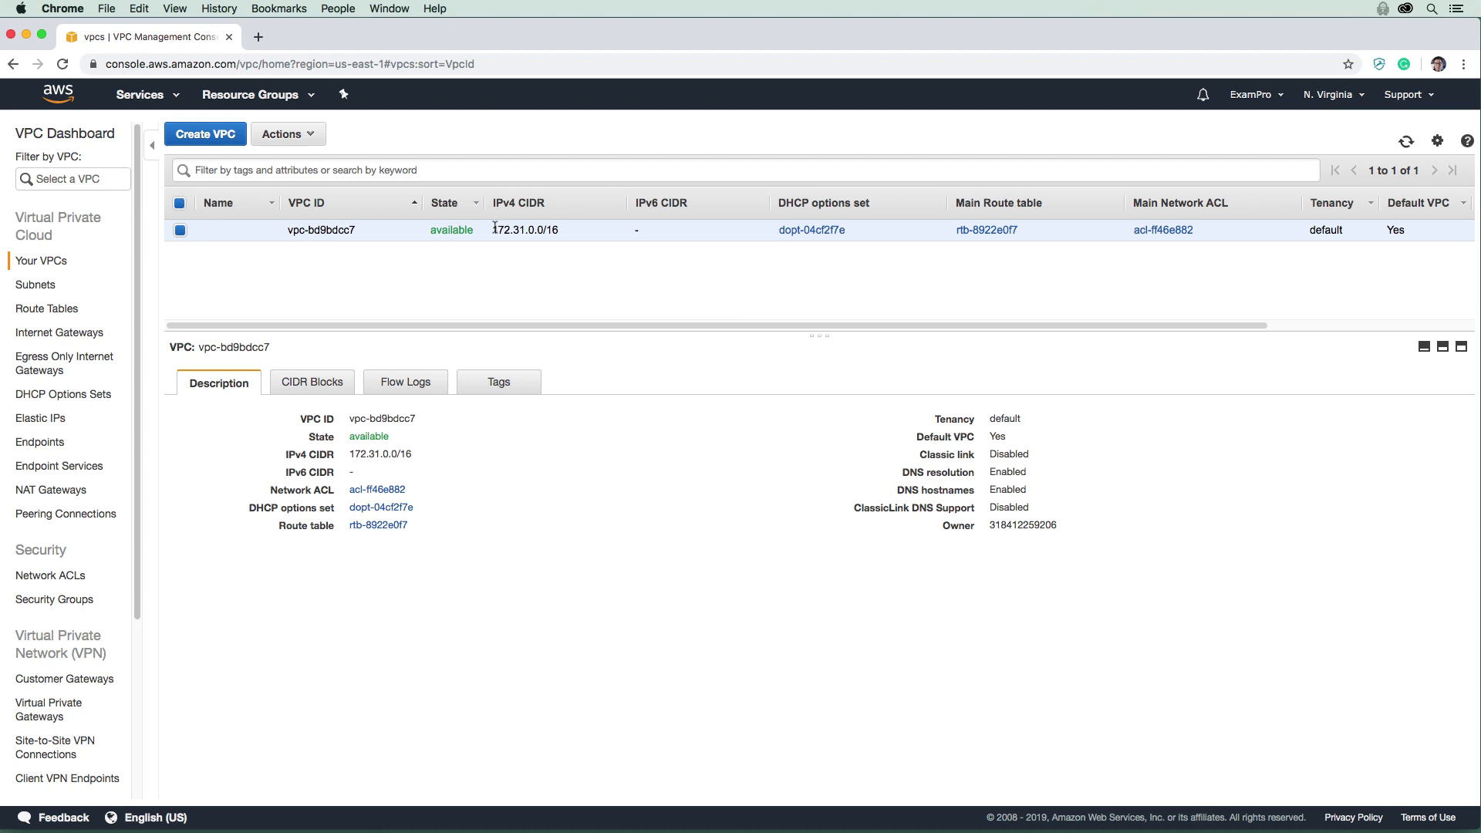
pyautogui.doubleClick(532, 229)
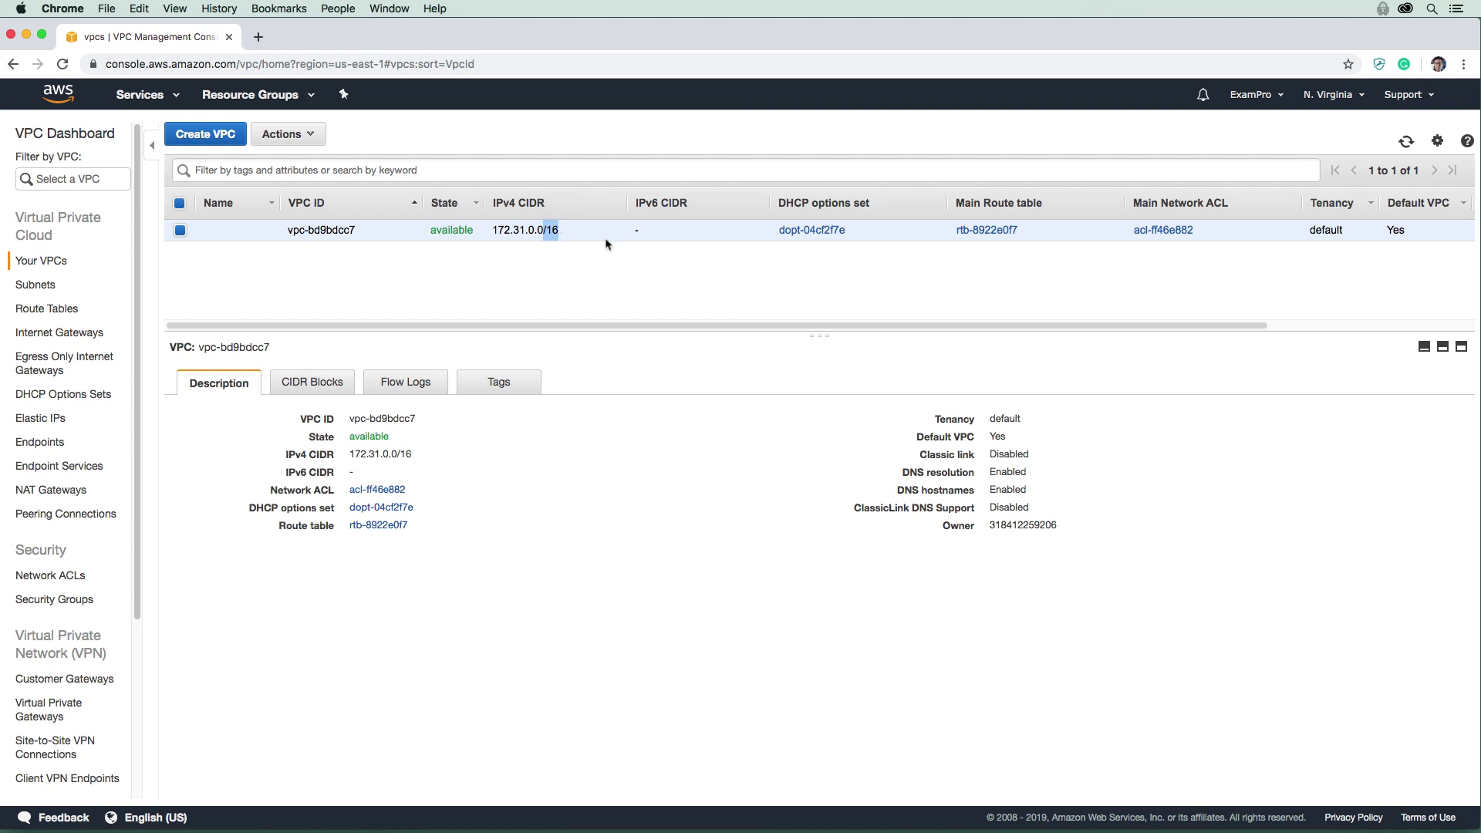
pyautogui.moveTo(1326, 128)
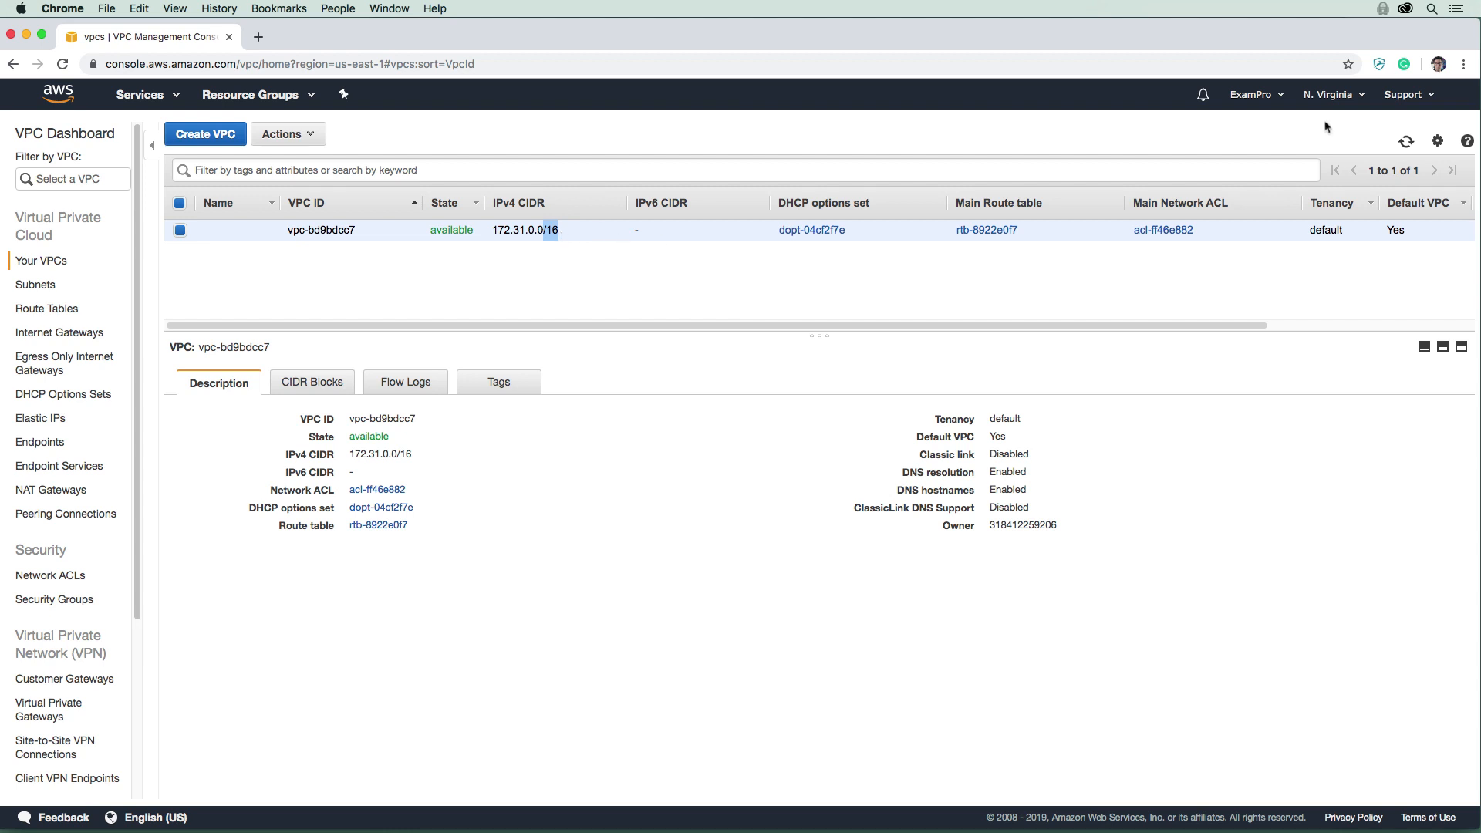
pyautogui.click(1330, 94)
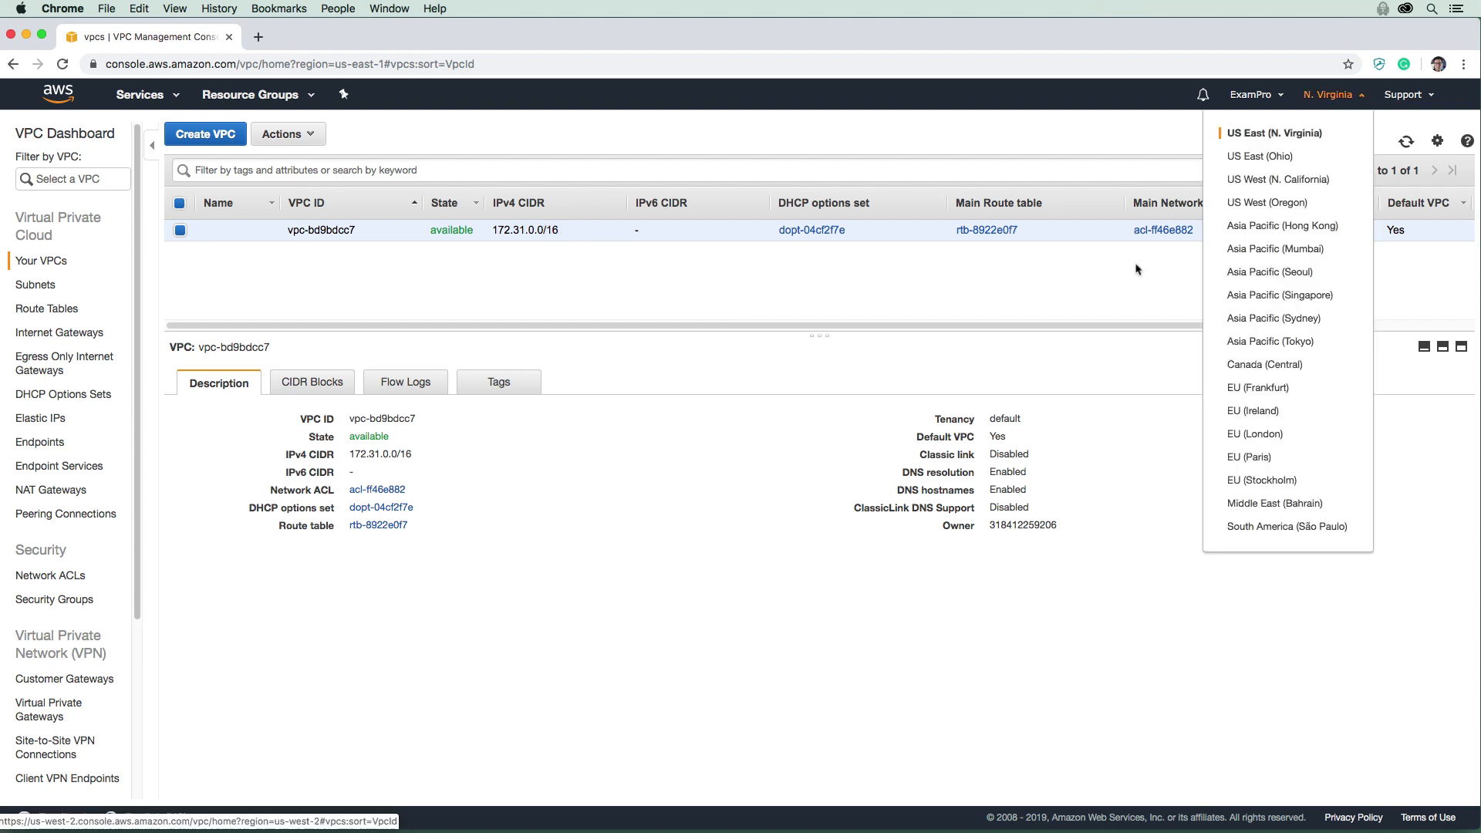
pyautogui.click(1266, 202)
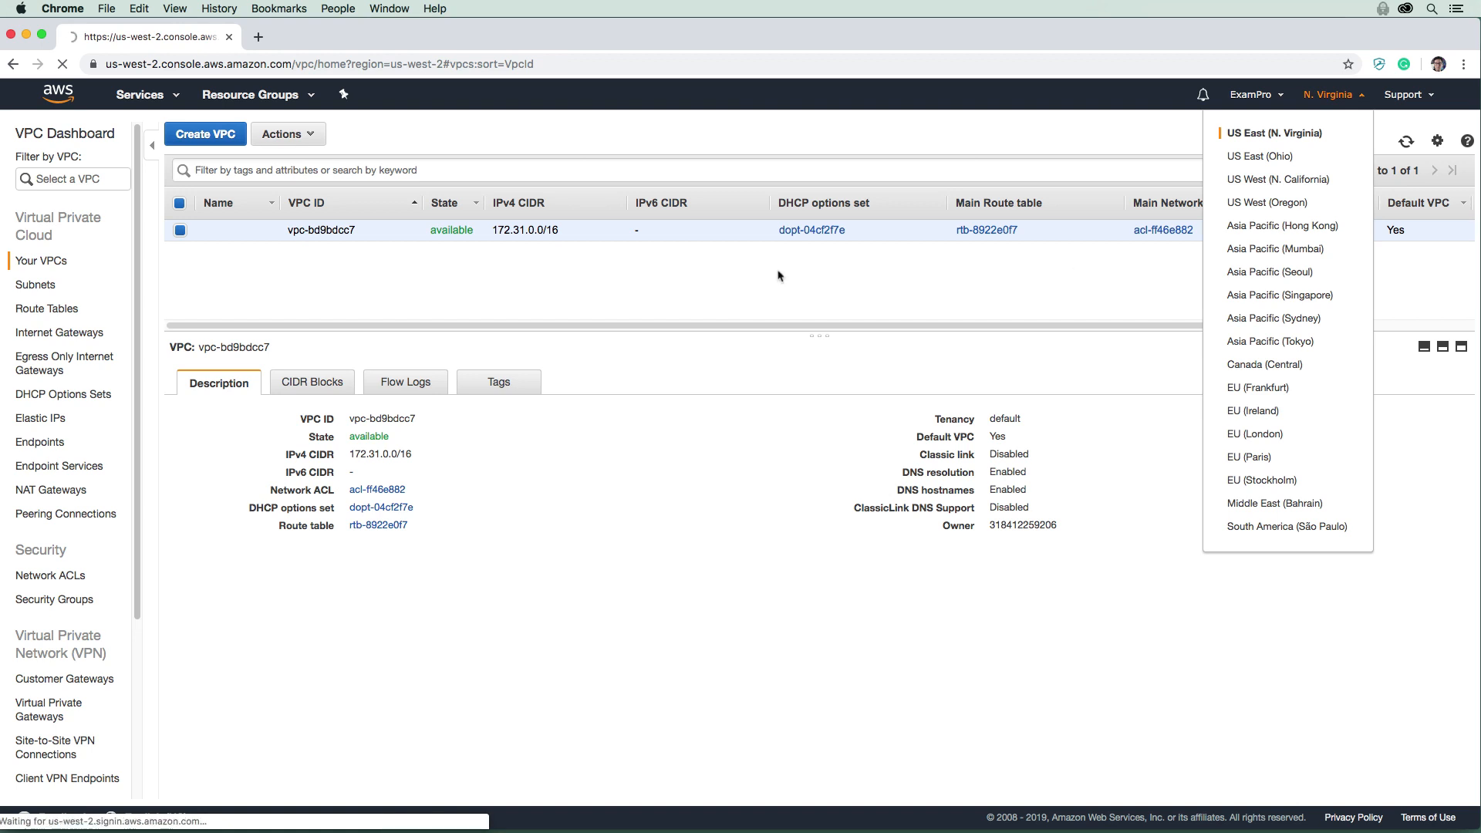
pyautogui.click(1266, 202)
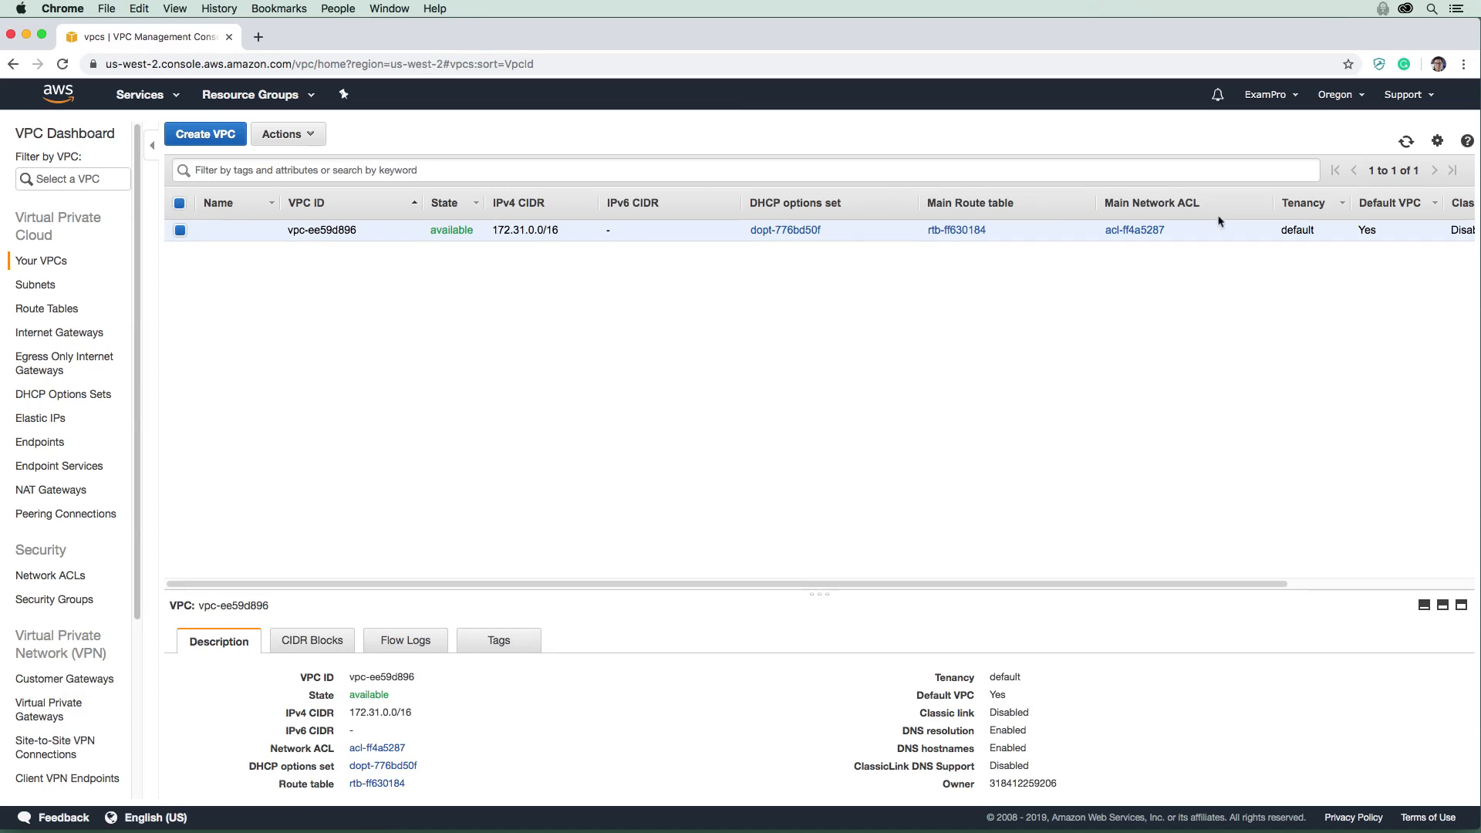
pyautogui.click(1335, 94)
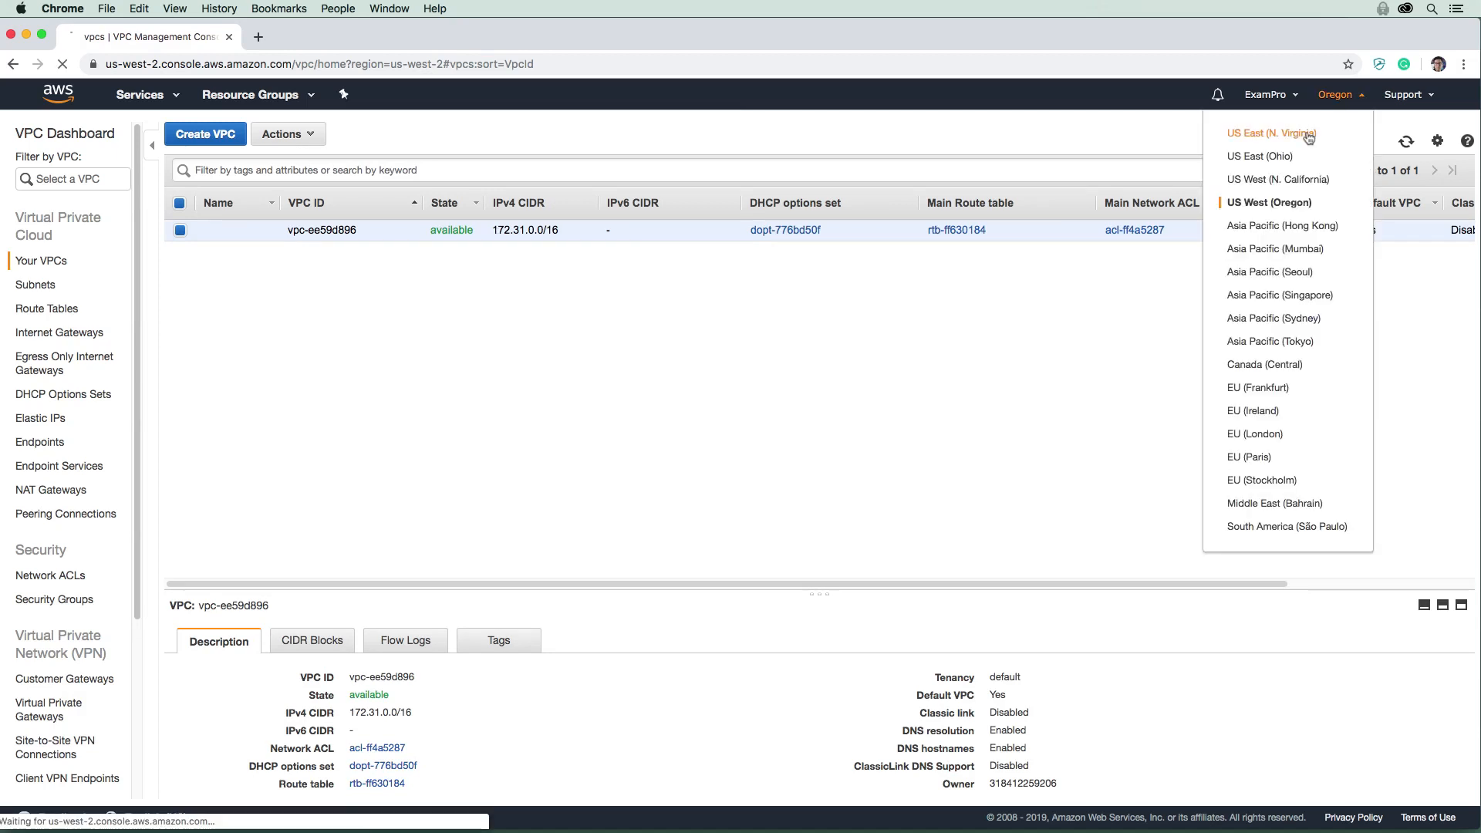
pyautogui.click(1267, 133)
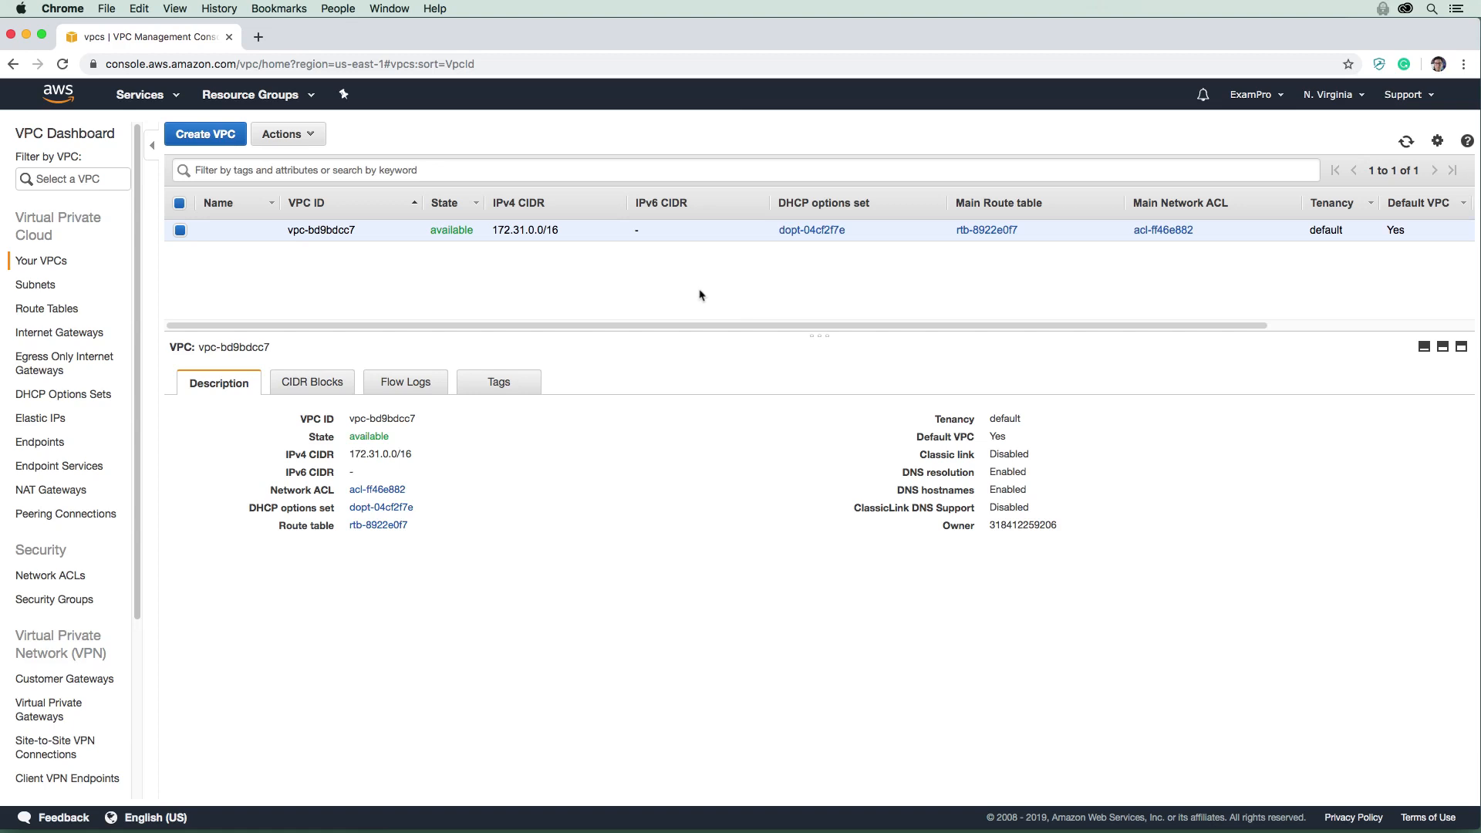
pyautogui.moveTo(230, 143)
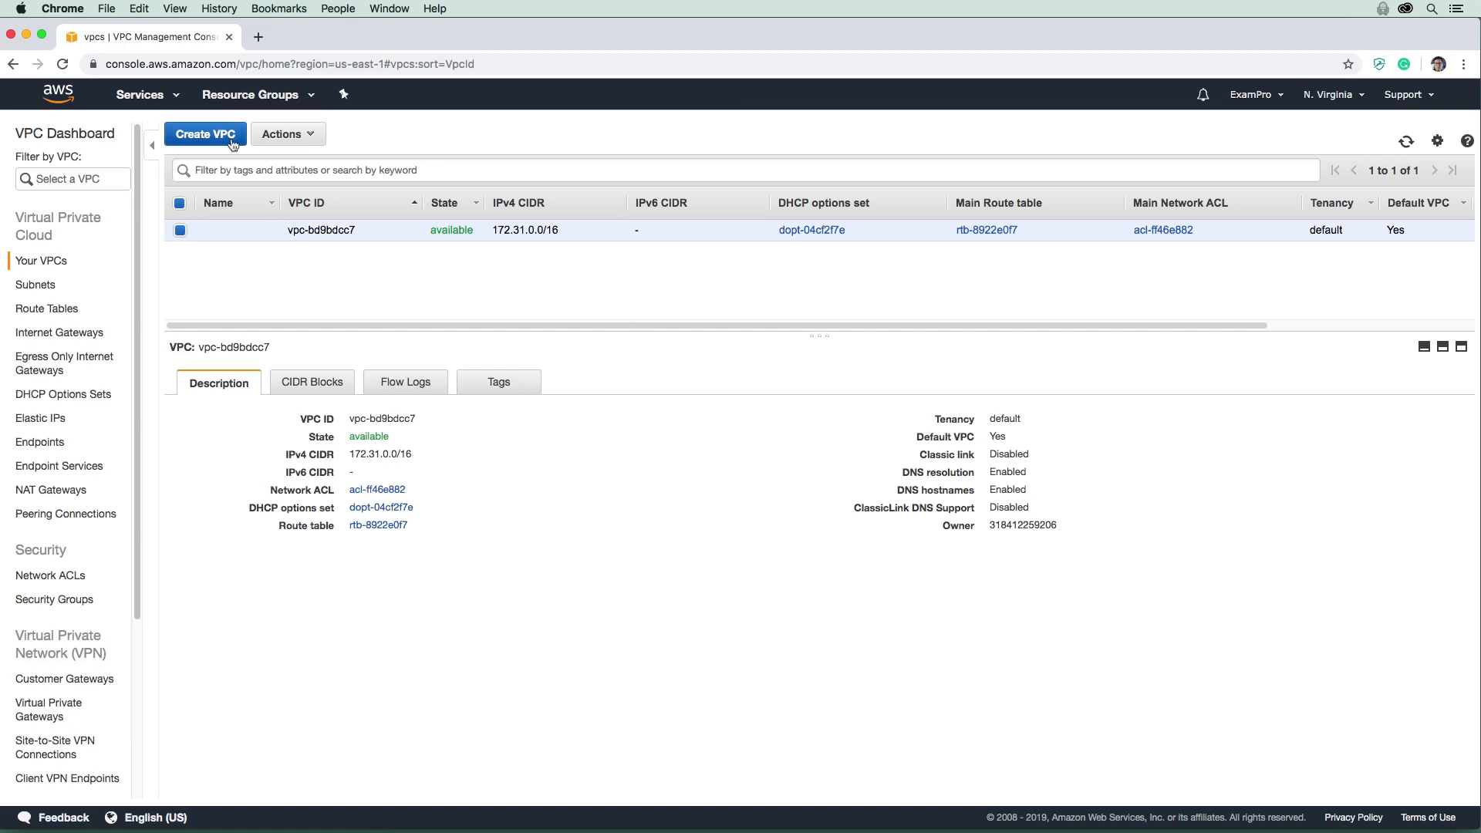
# Start a new VPC with name tag 'bajor' and IPv4 CIDR block 10.0.0.0/16.
pyautogui.click(204, 133)
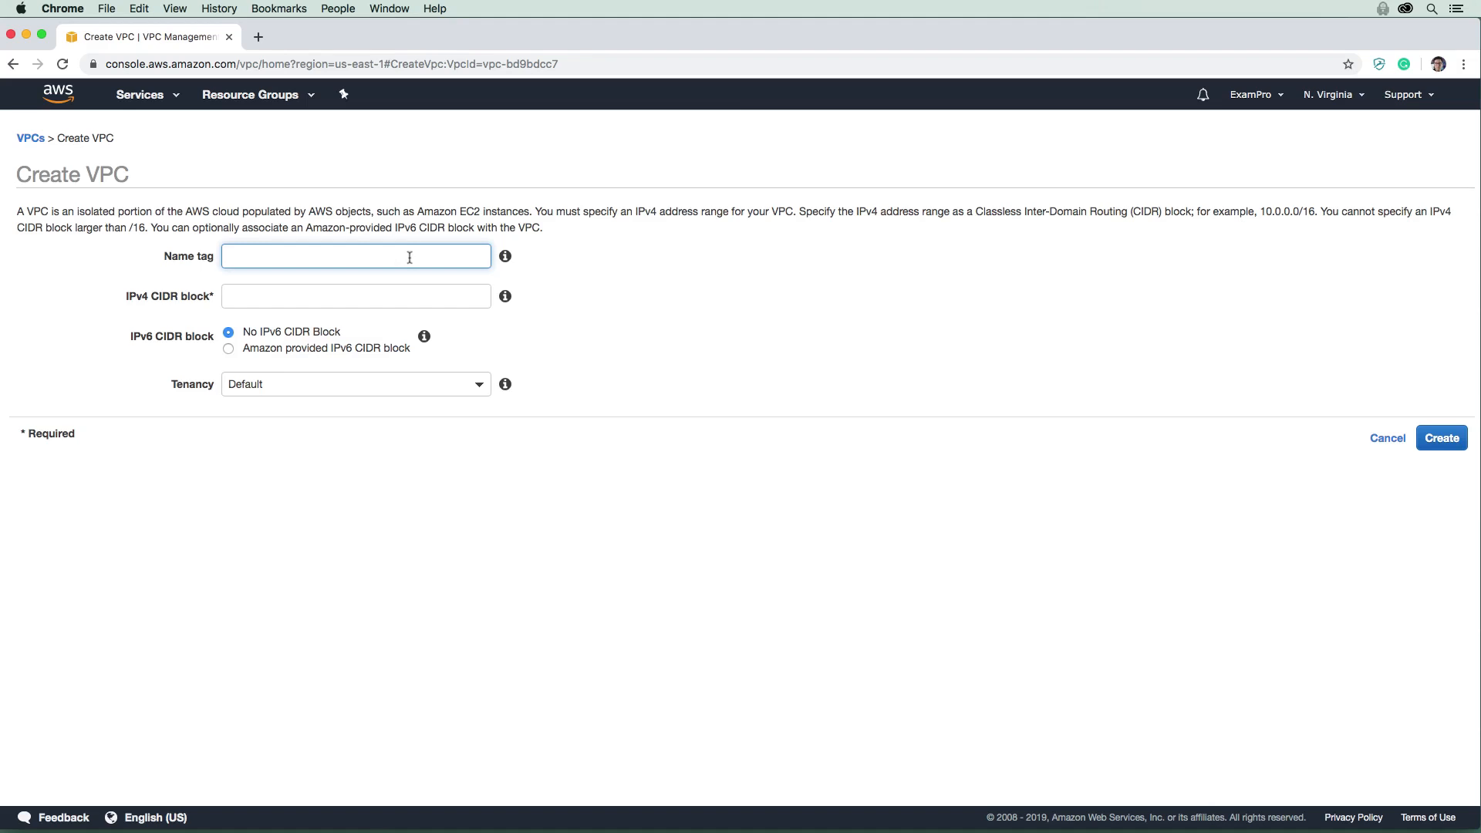
pyautogui.write('bajor')
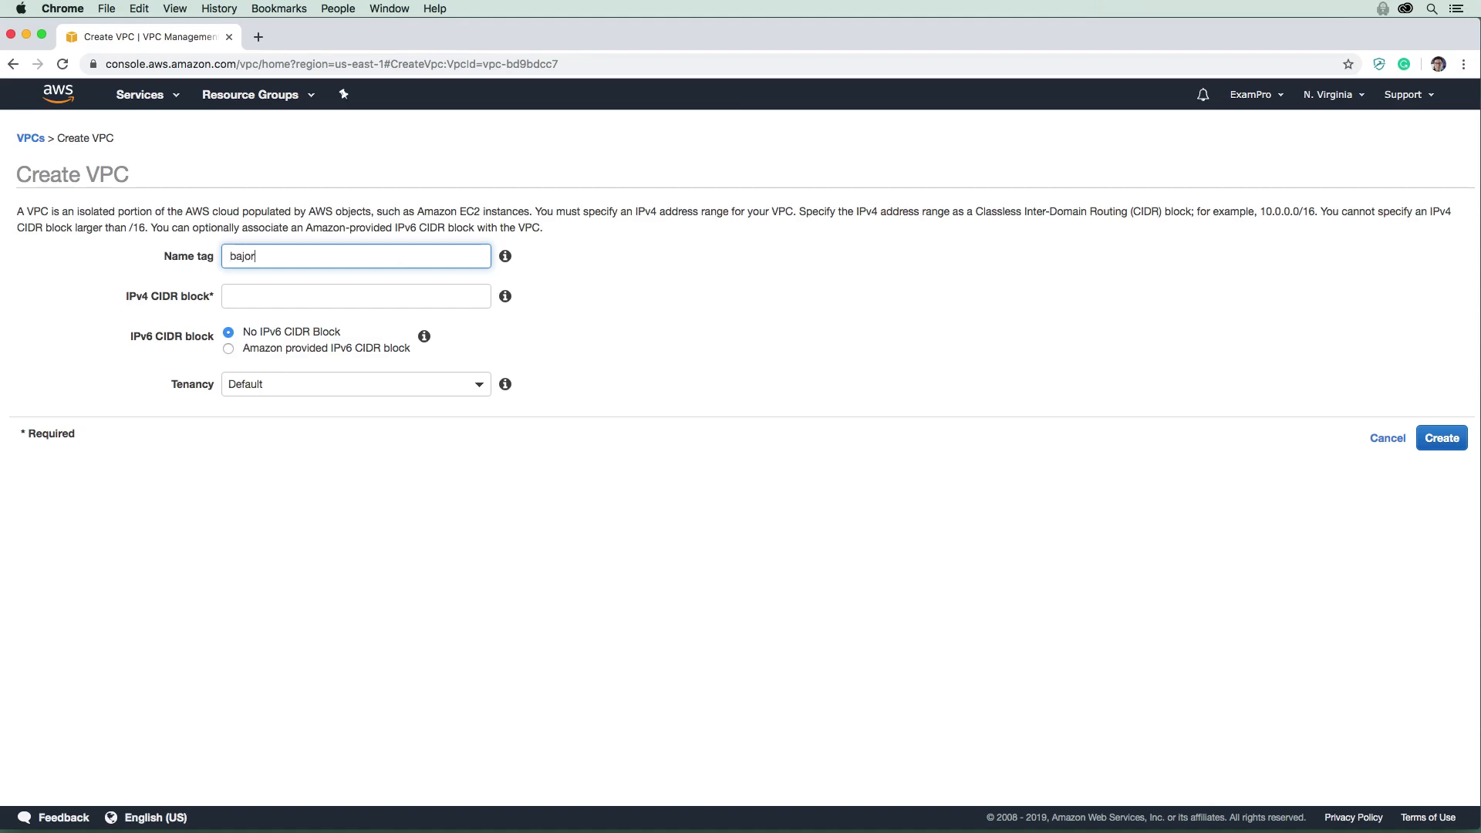
pyautogui.click(356, 296)
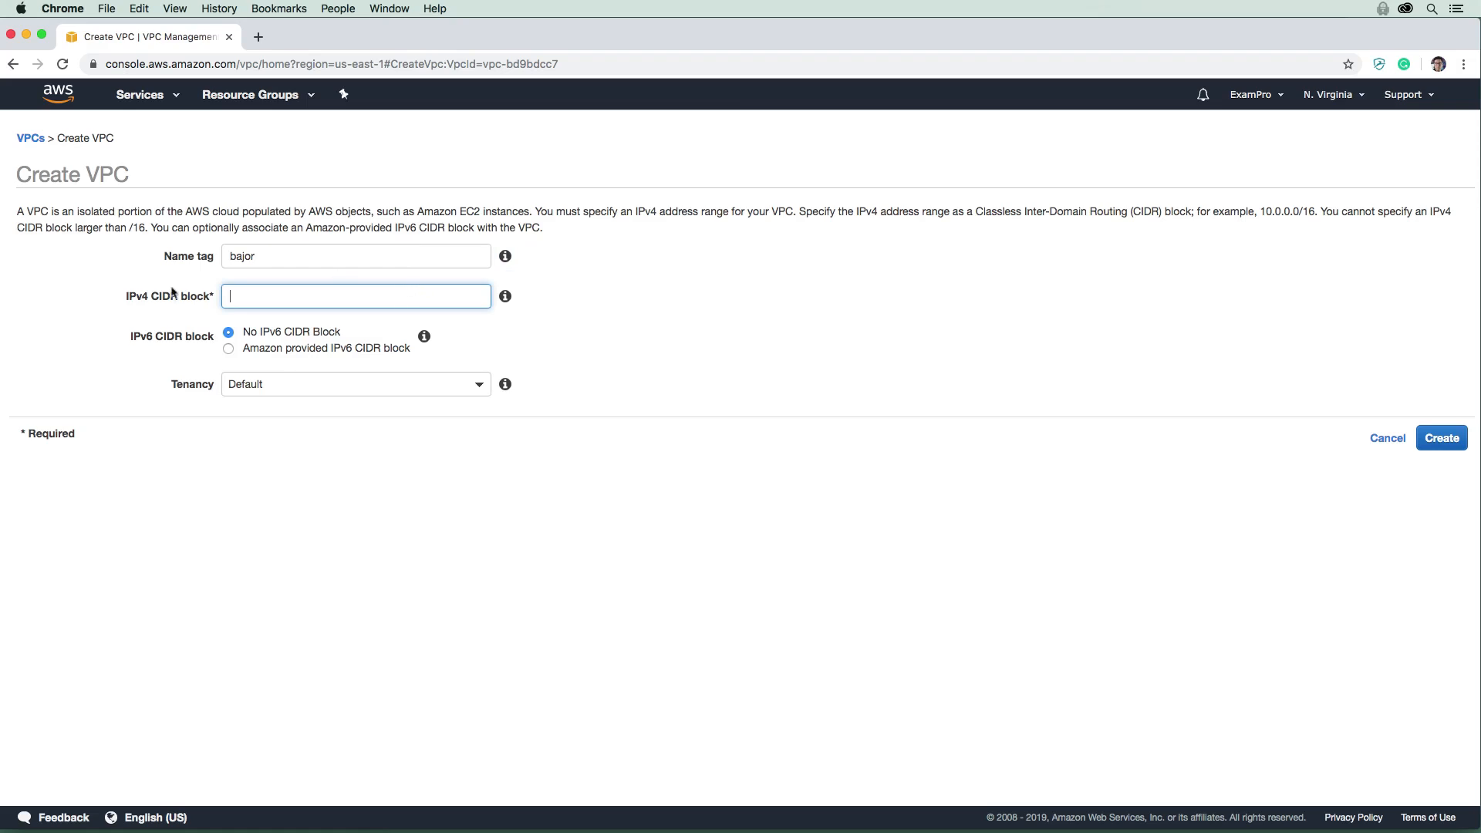
pyautogui.moveTo(262, 301)
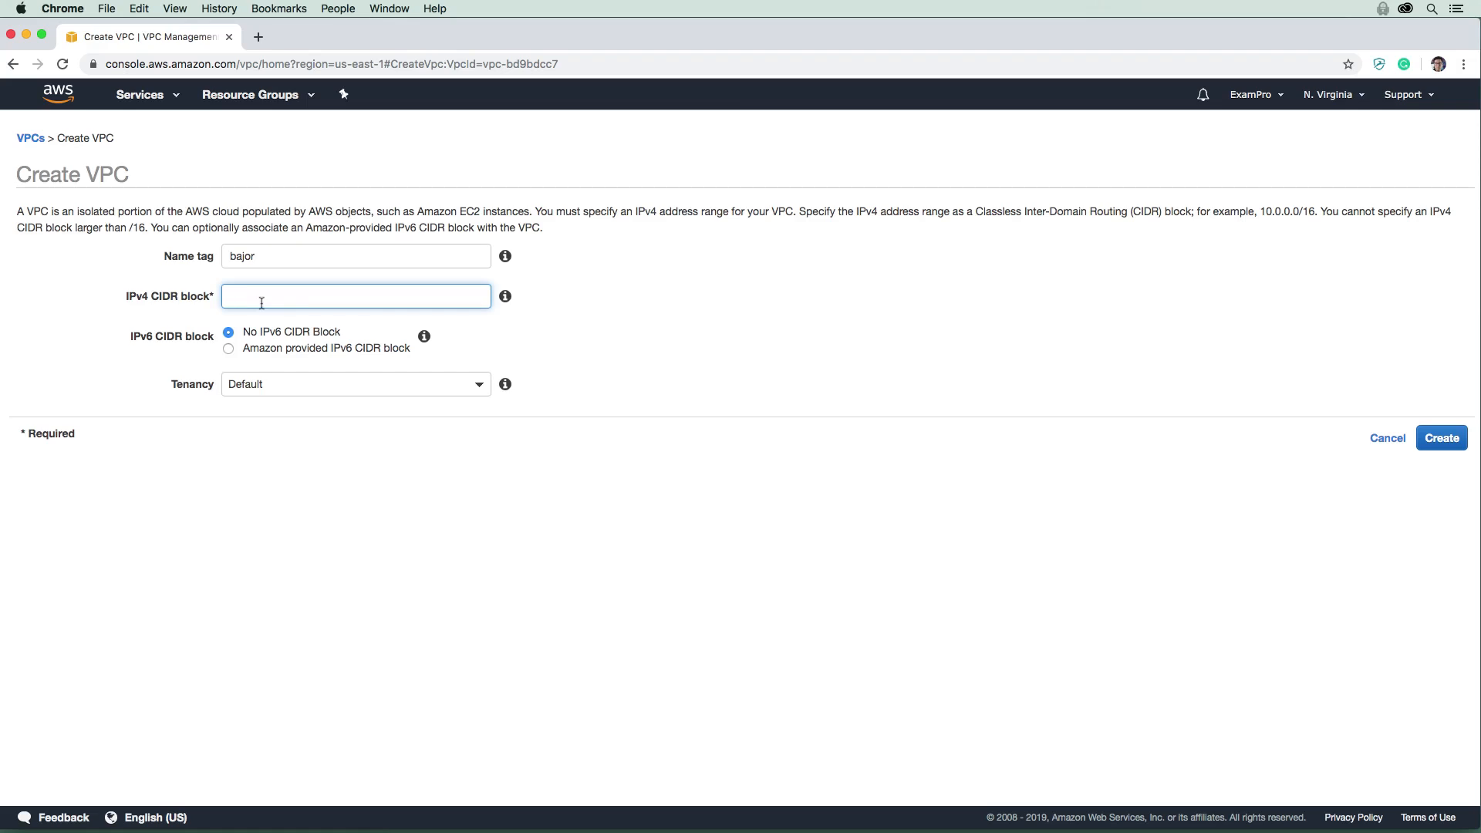
pyautogui.write('10.0.0.0')
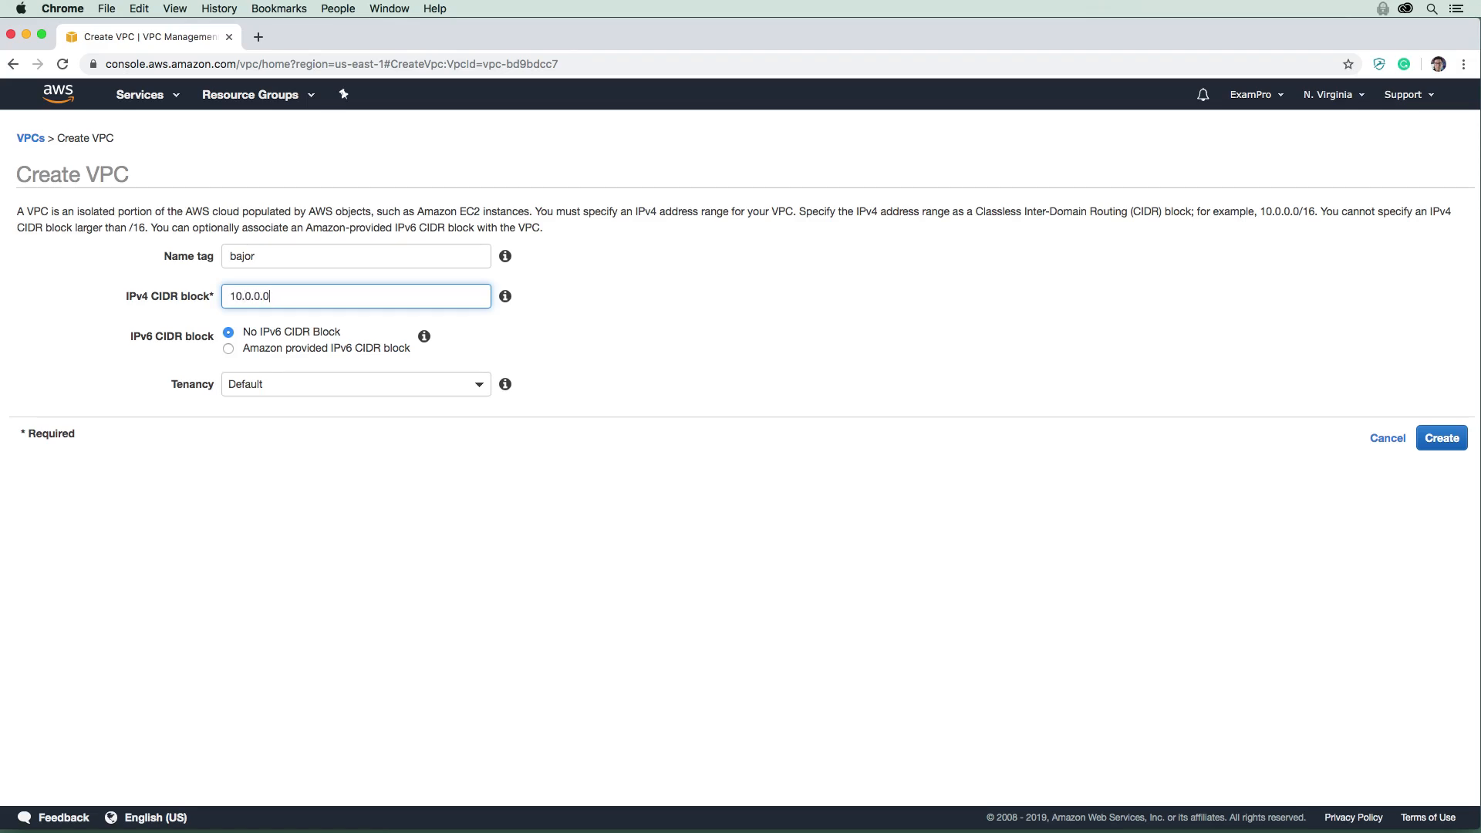
pyautogui.write('/16')
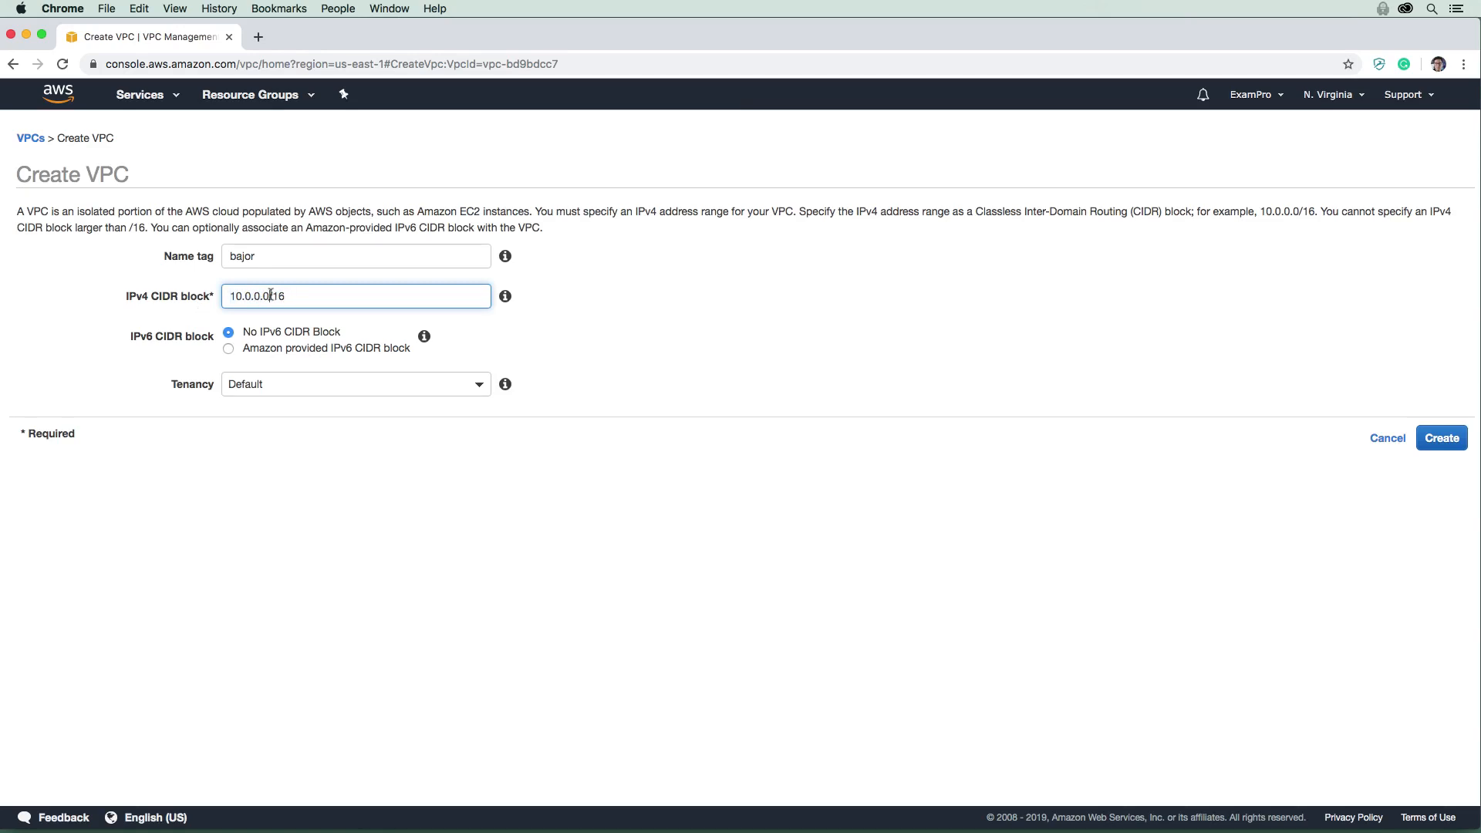
pyautogui.doubleClick(277, 295)
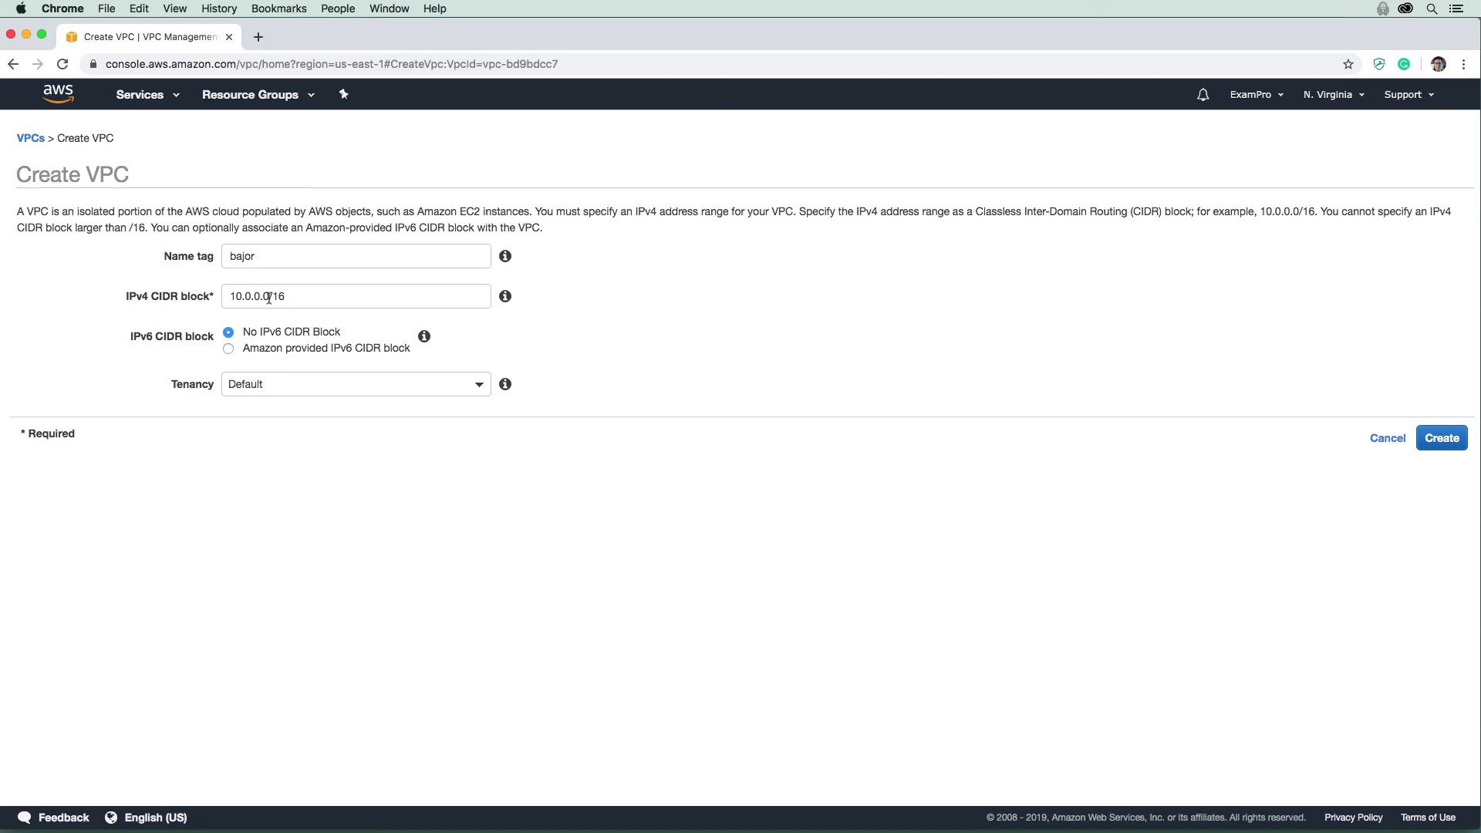
pyautogui.doubleClick(269, 296)
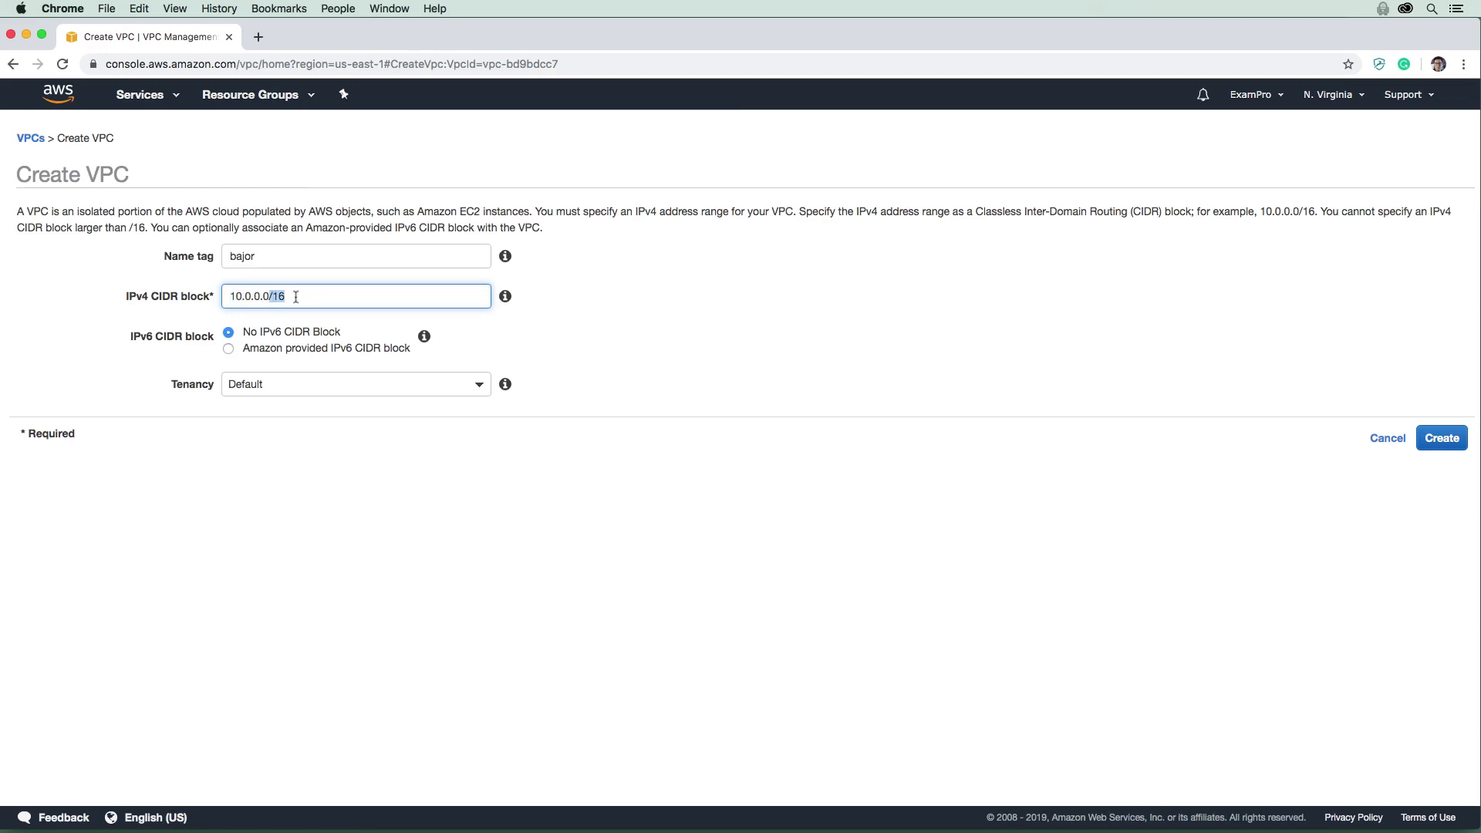
pyautogui.moveTo(198, 314)
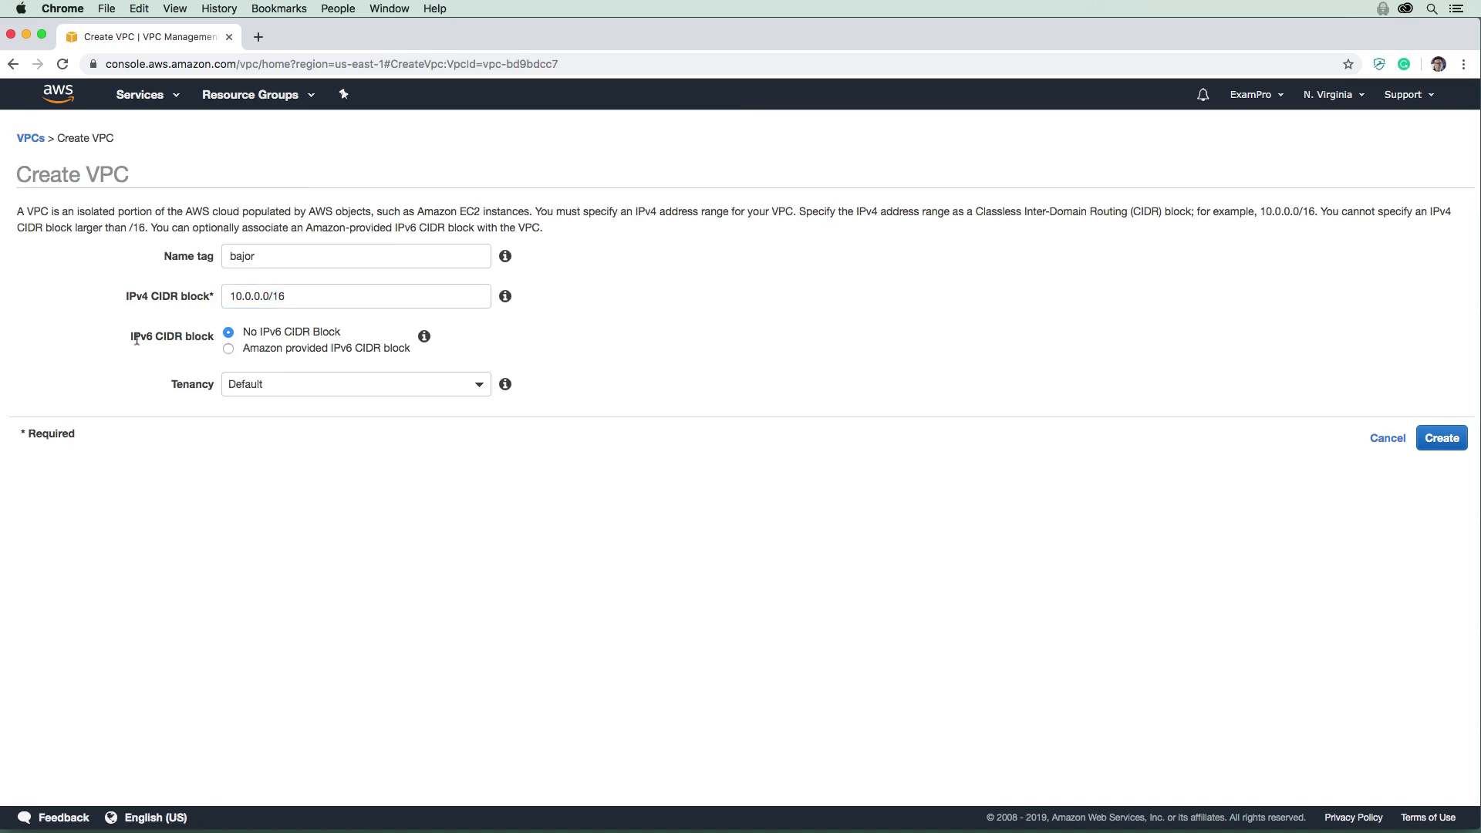
pyautogui.moveTo(184, 349)
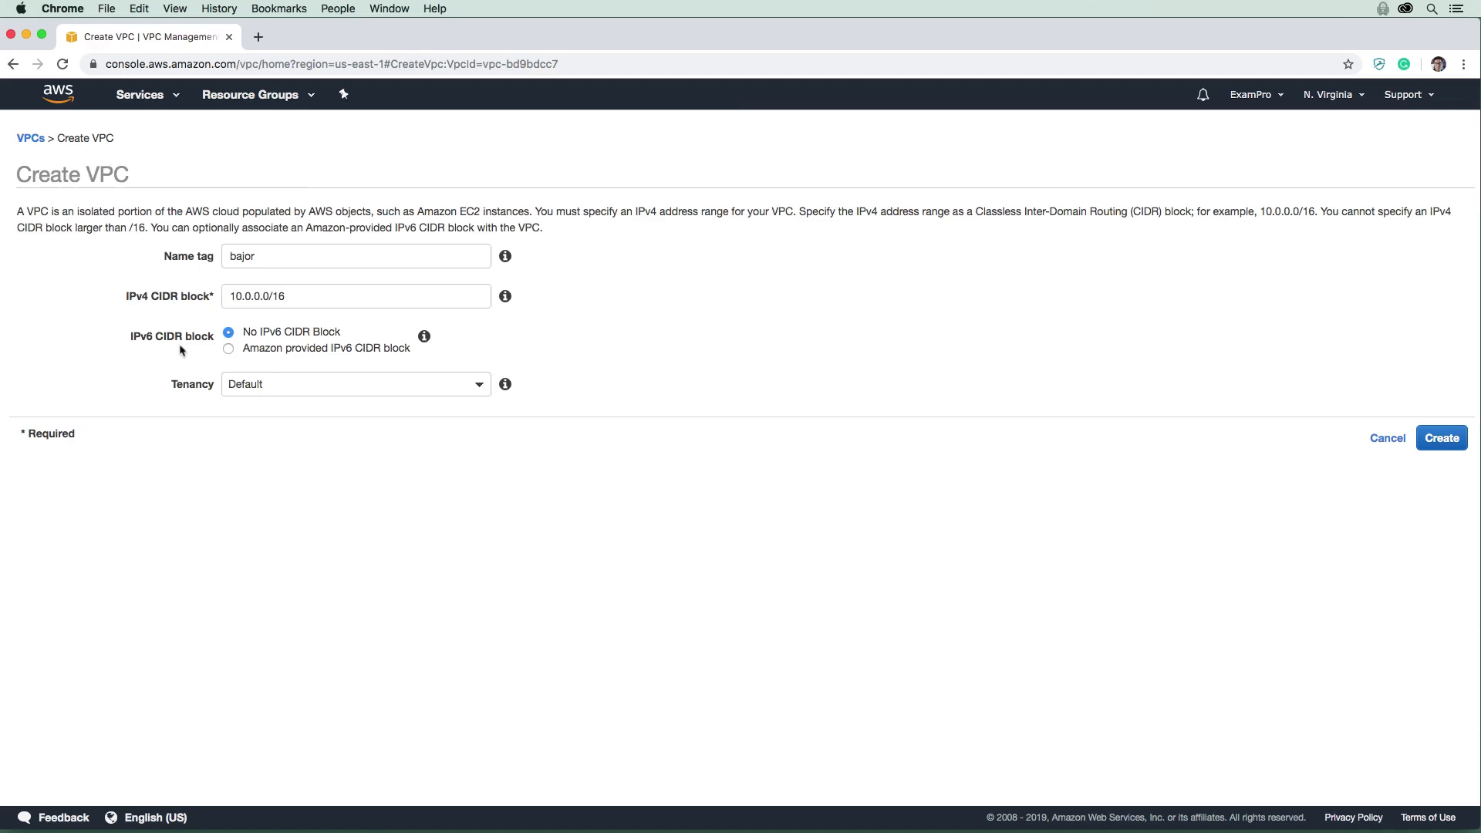
pyautogui.moveTo(185, 341)
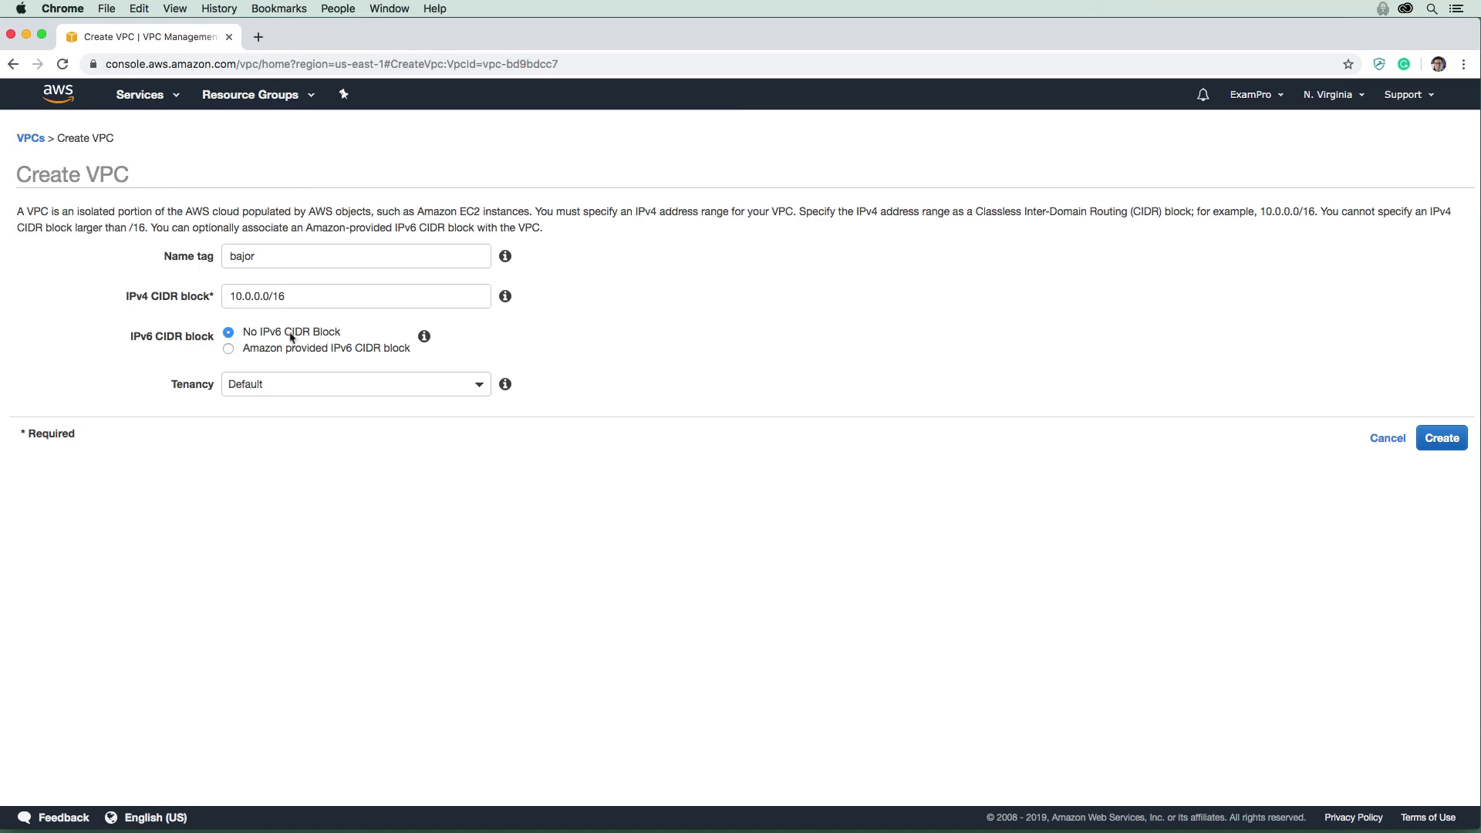
pyautogui.moveTo(318, 358)
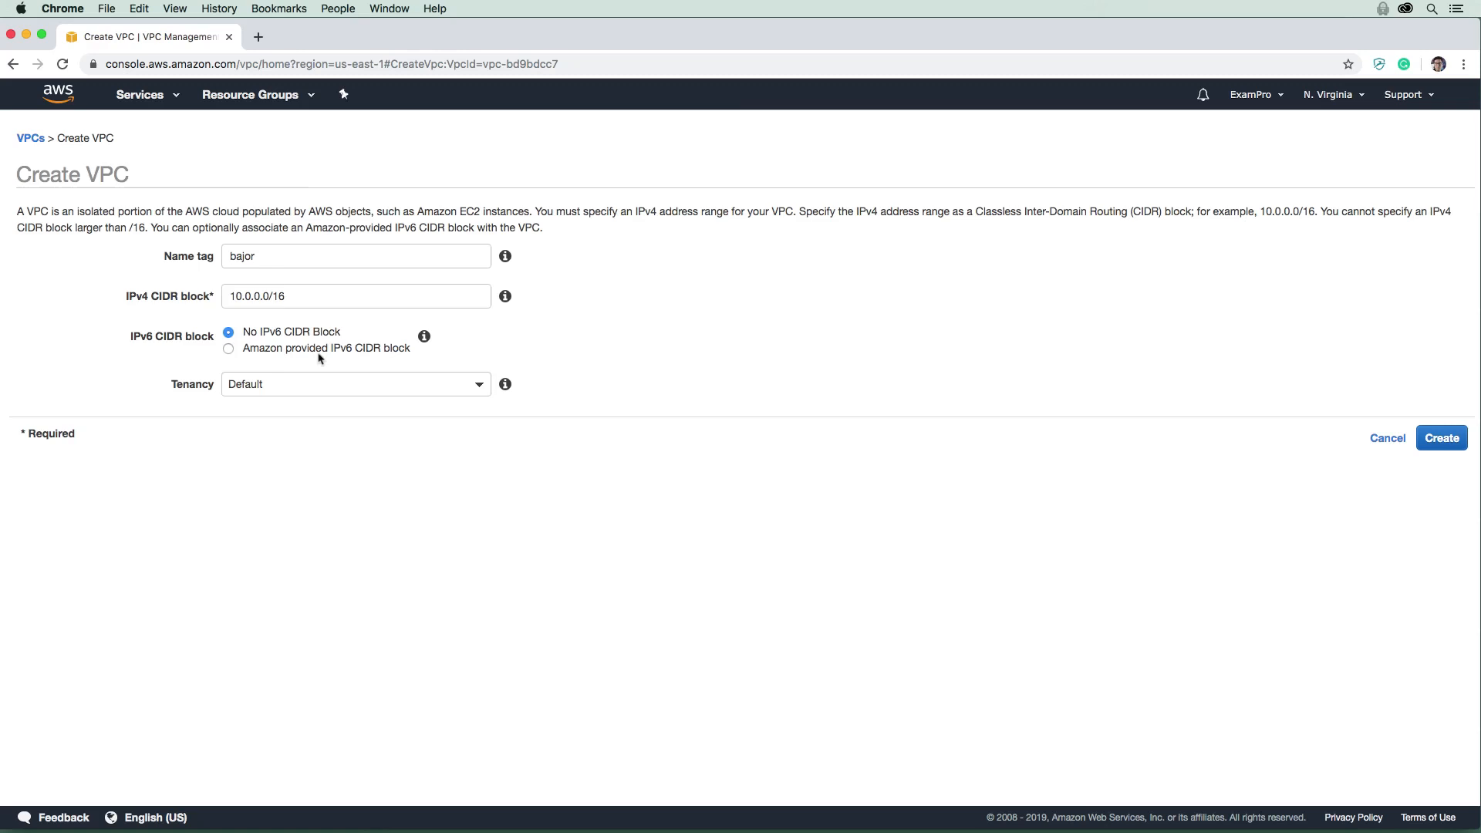
pyautogui.moveTo(308, 361)
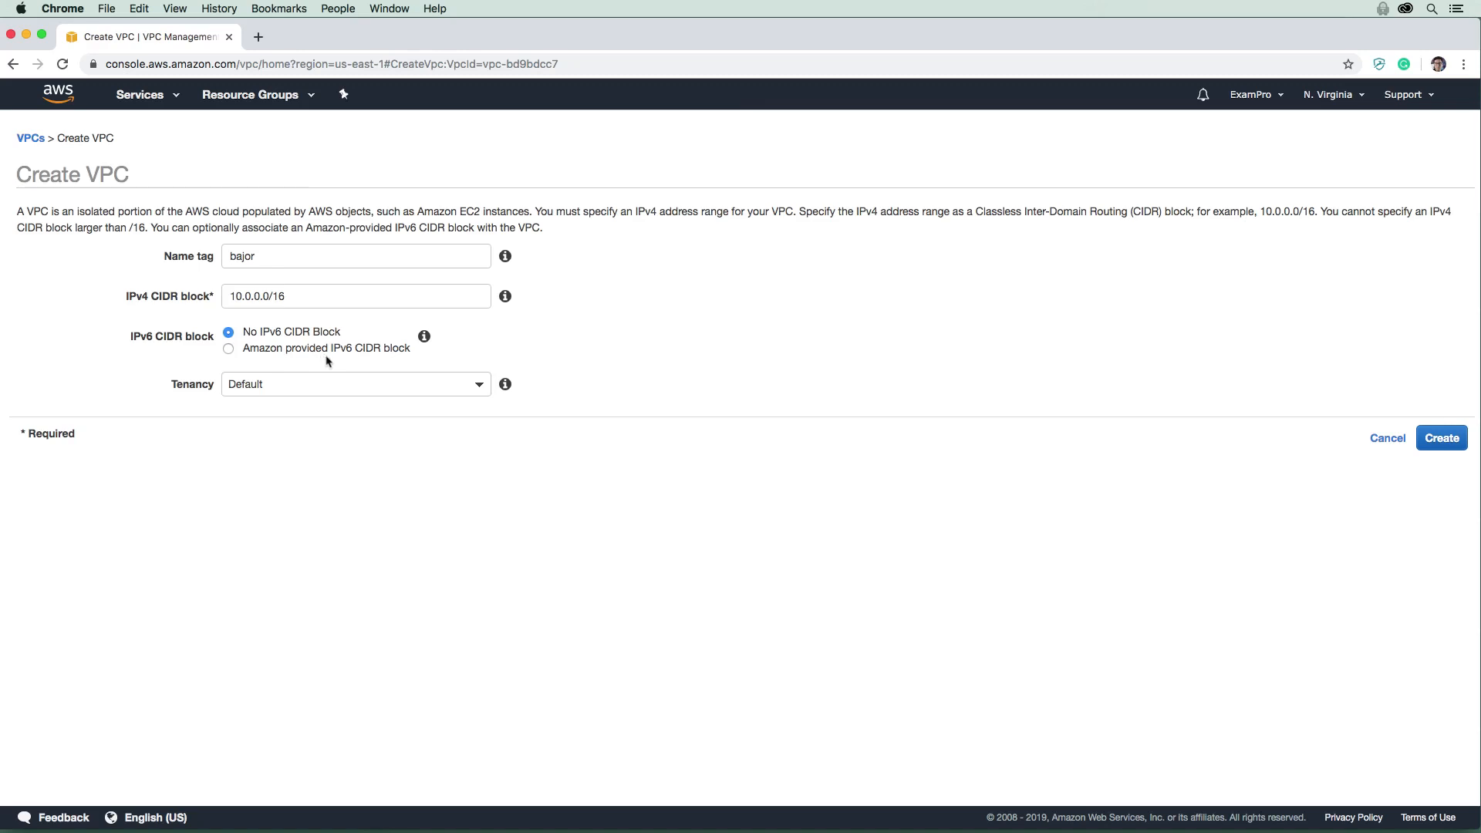
pyautogui.moveTo(334, 367)
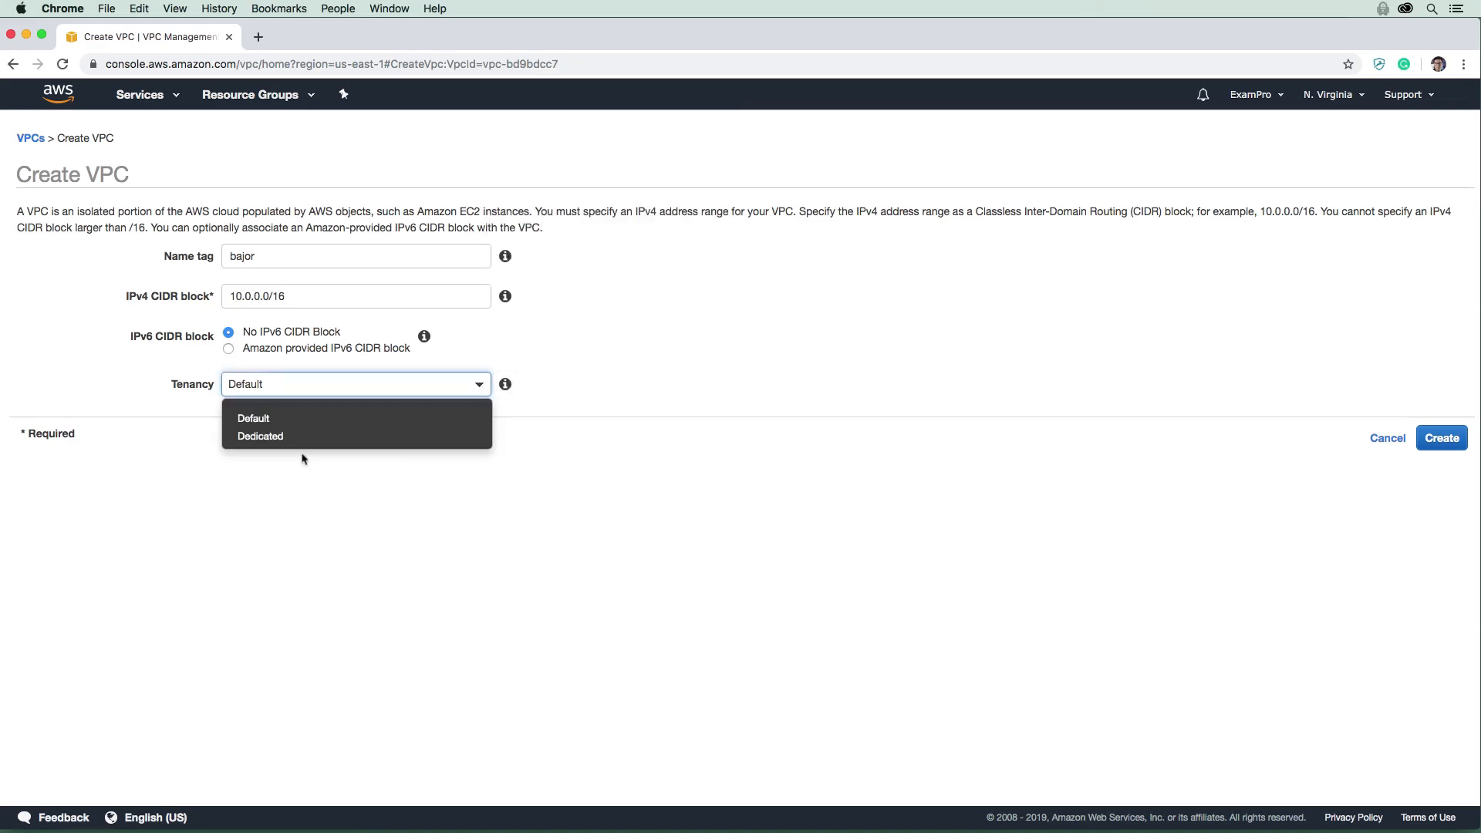
pyautogui.moveTo(320, 390)
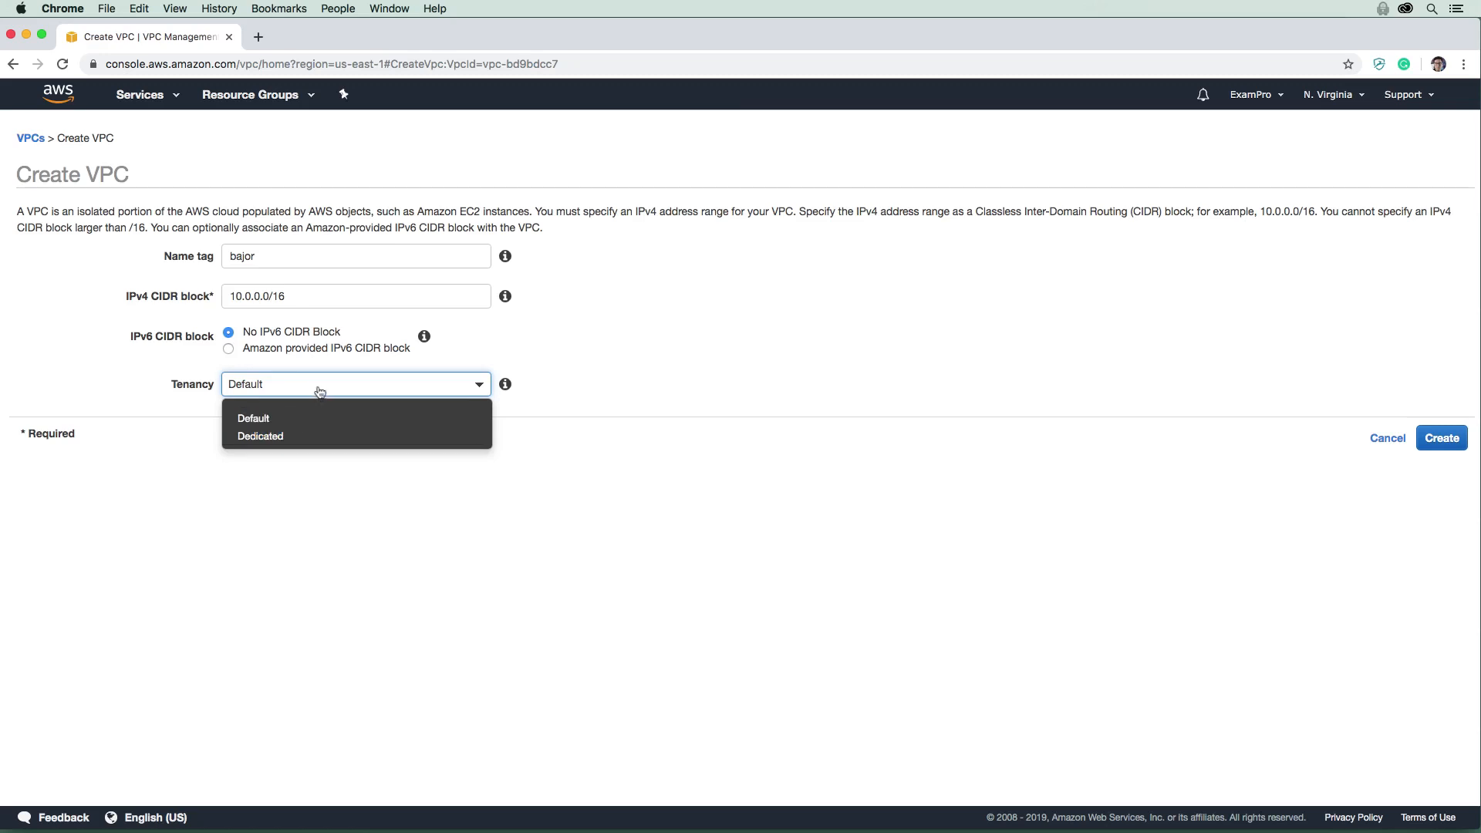
# Keep the bajor VPC's tenancy set to Default.
pyautogui.click(254, 418)
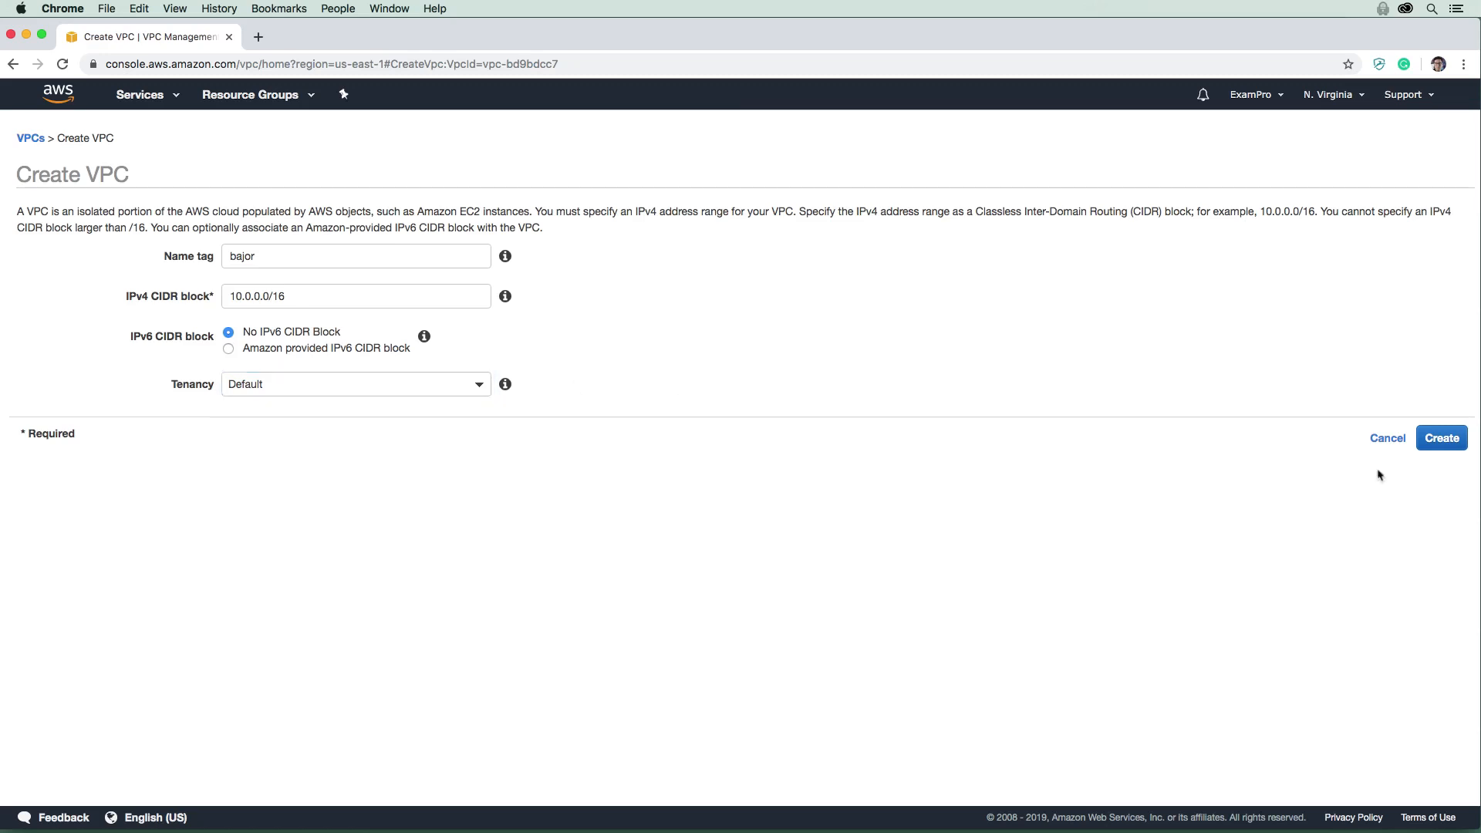
# Submit the form to create VPC bajor and see its new VPC ID.
pyautogui.click(1442, 438)
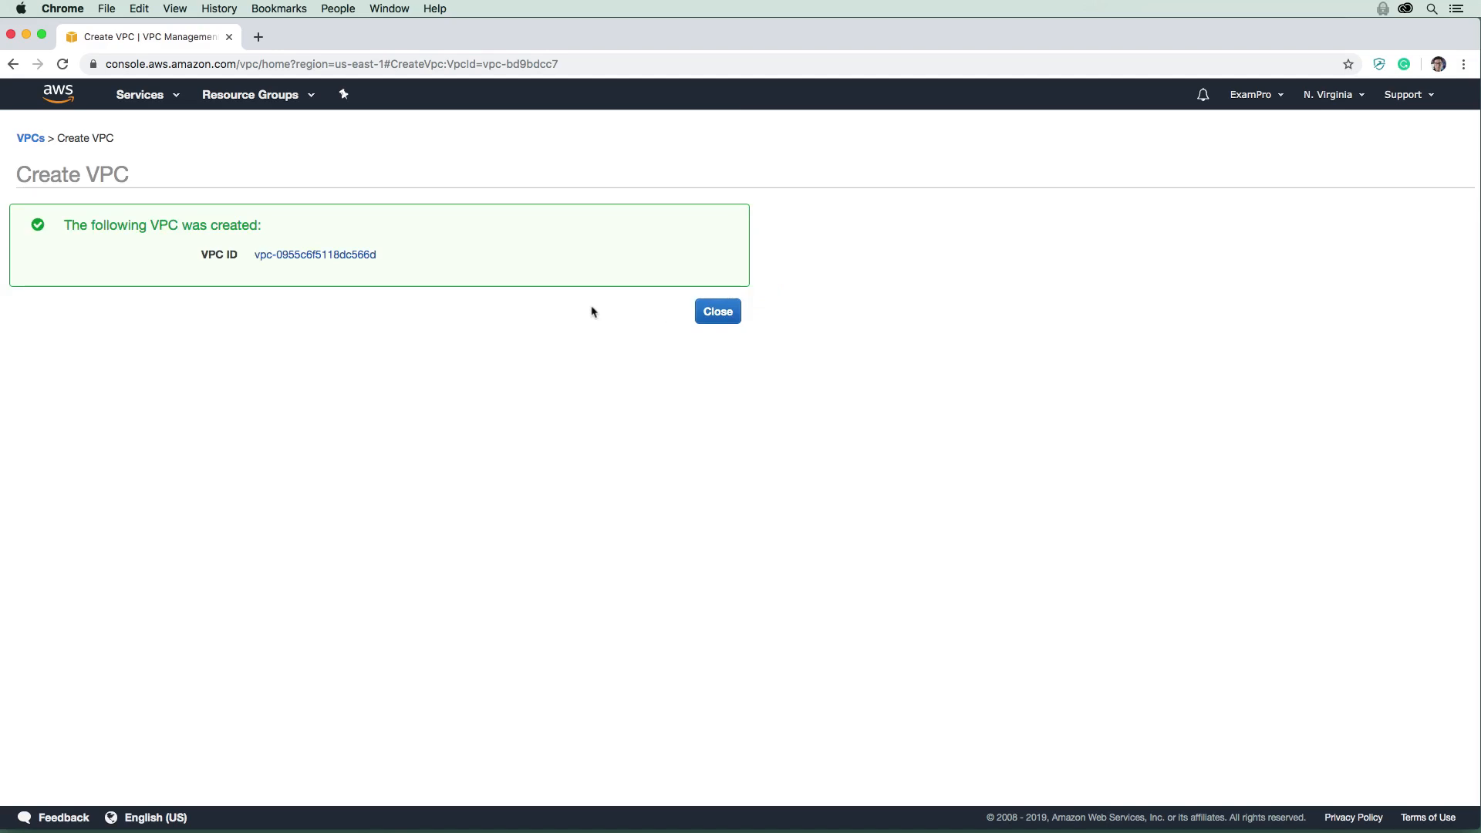
pyautogui.moveTo(349, 265)
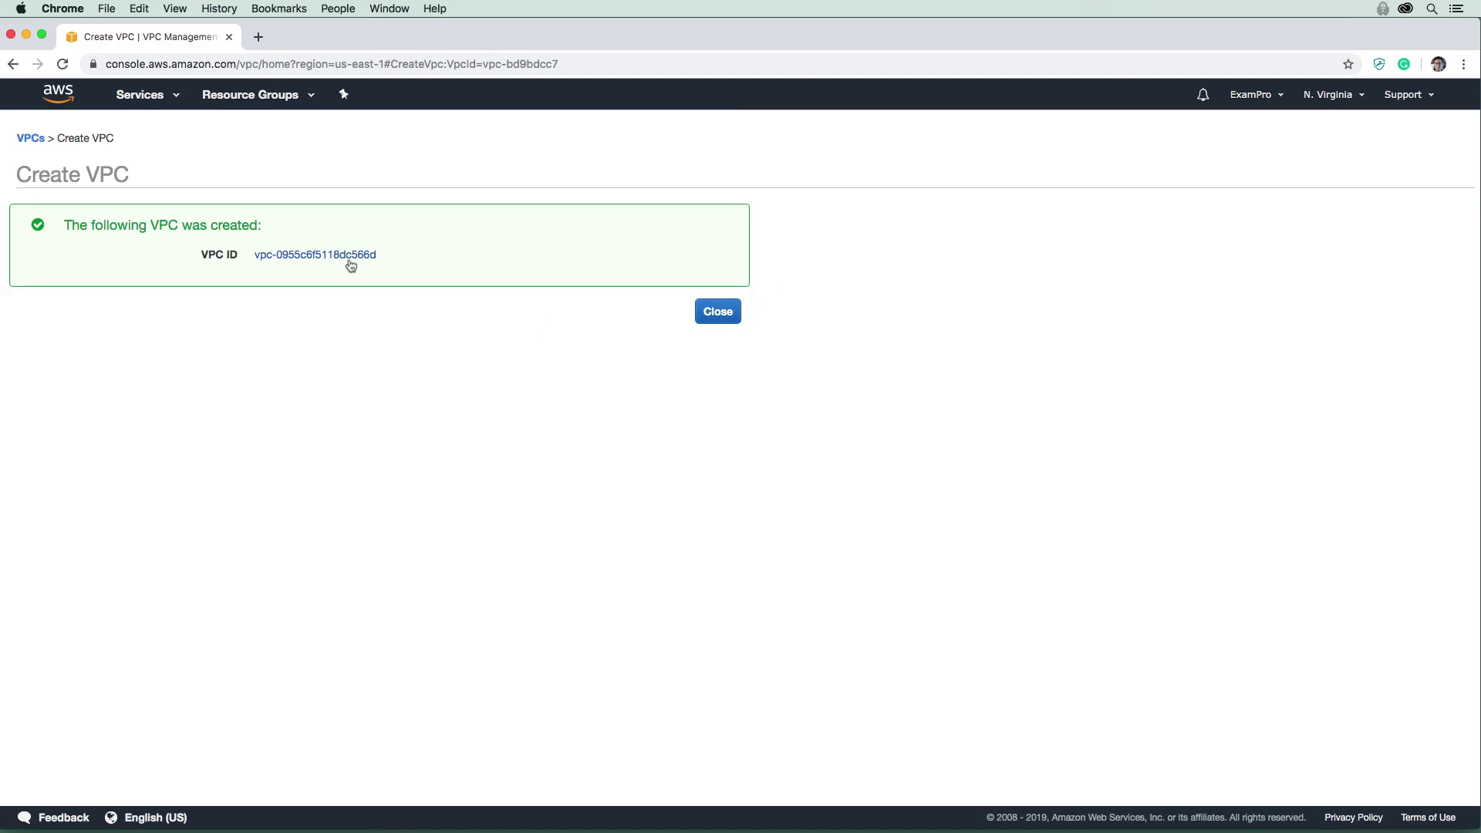
pyautogui.moveTo(368, 271)
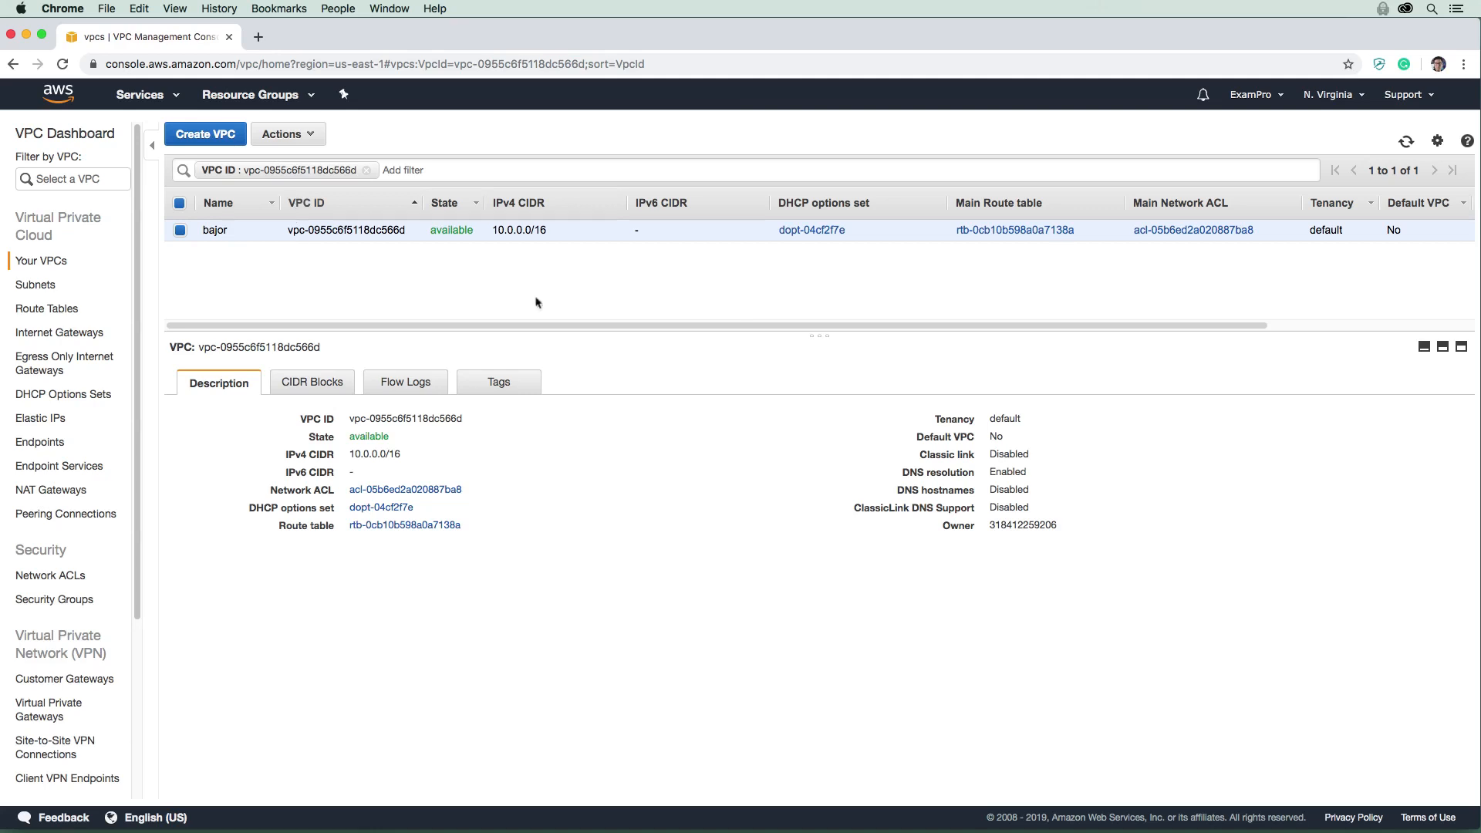
# Select the bajor VPC's 10.0.0.0/16 CIDR in the VPC list.
pyautogui.doubleClick(518, 230)
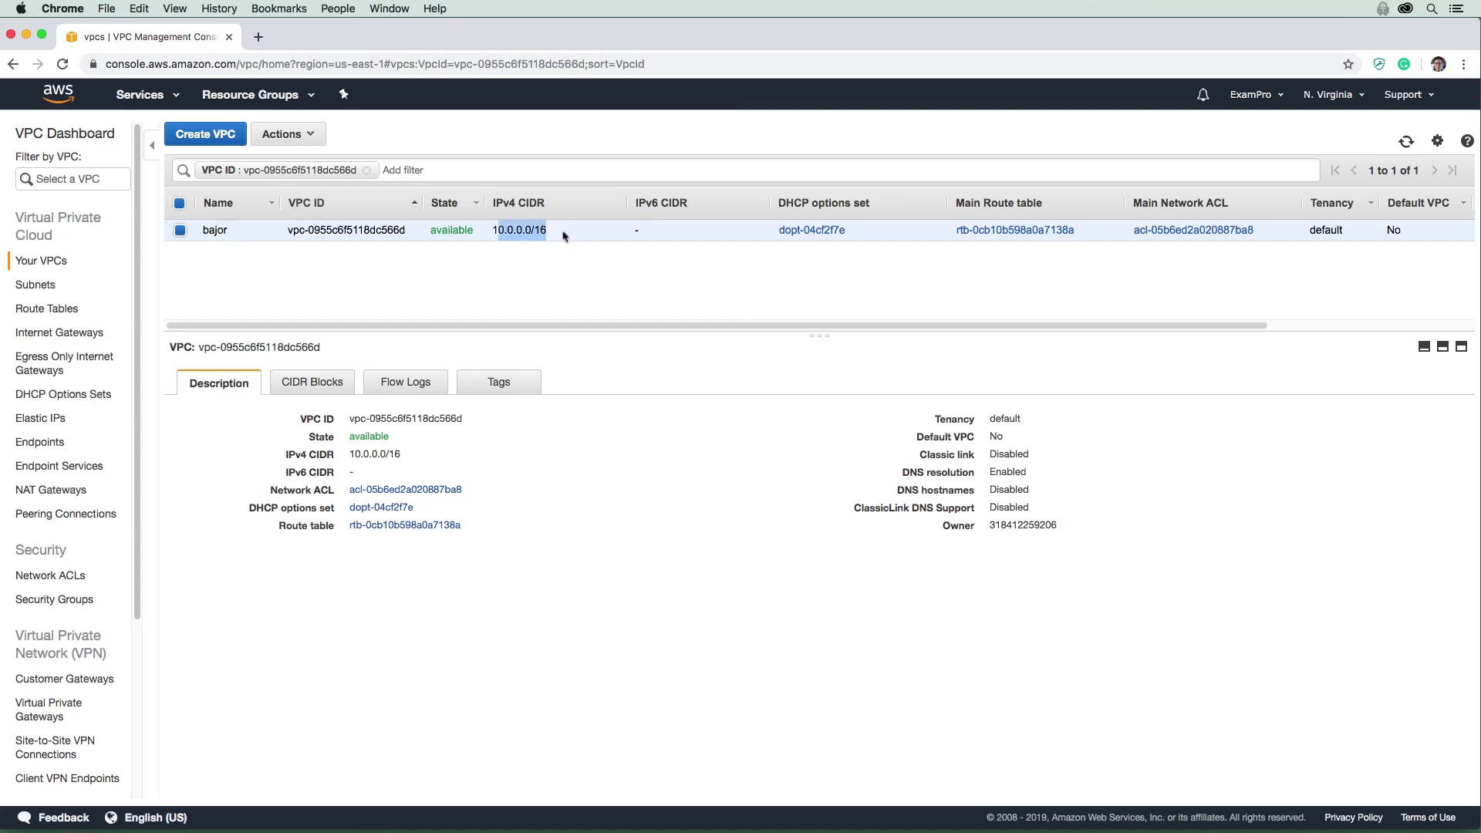
pyautogui.moveTo(673, 233)
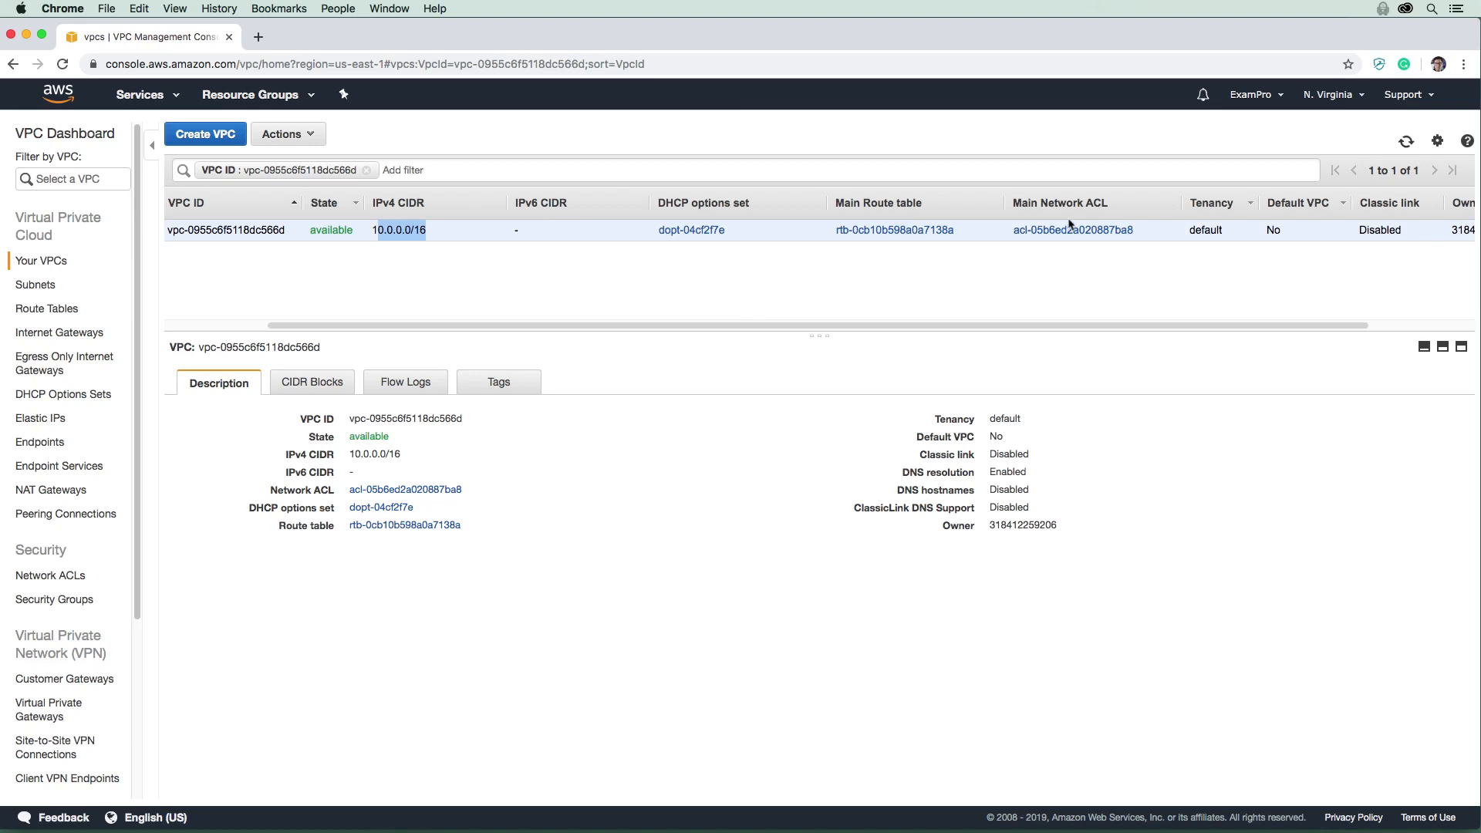
pyautogui.moveTo(953, 229)
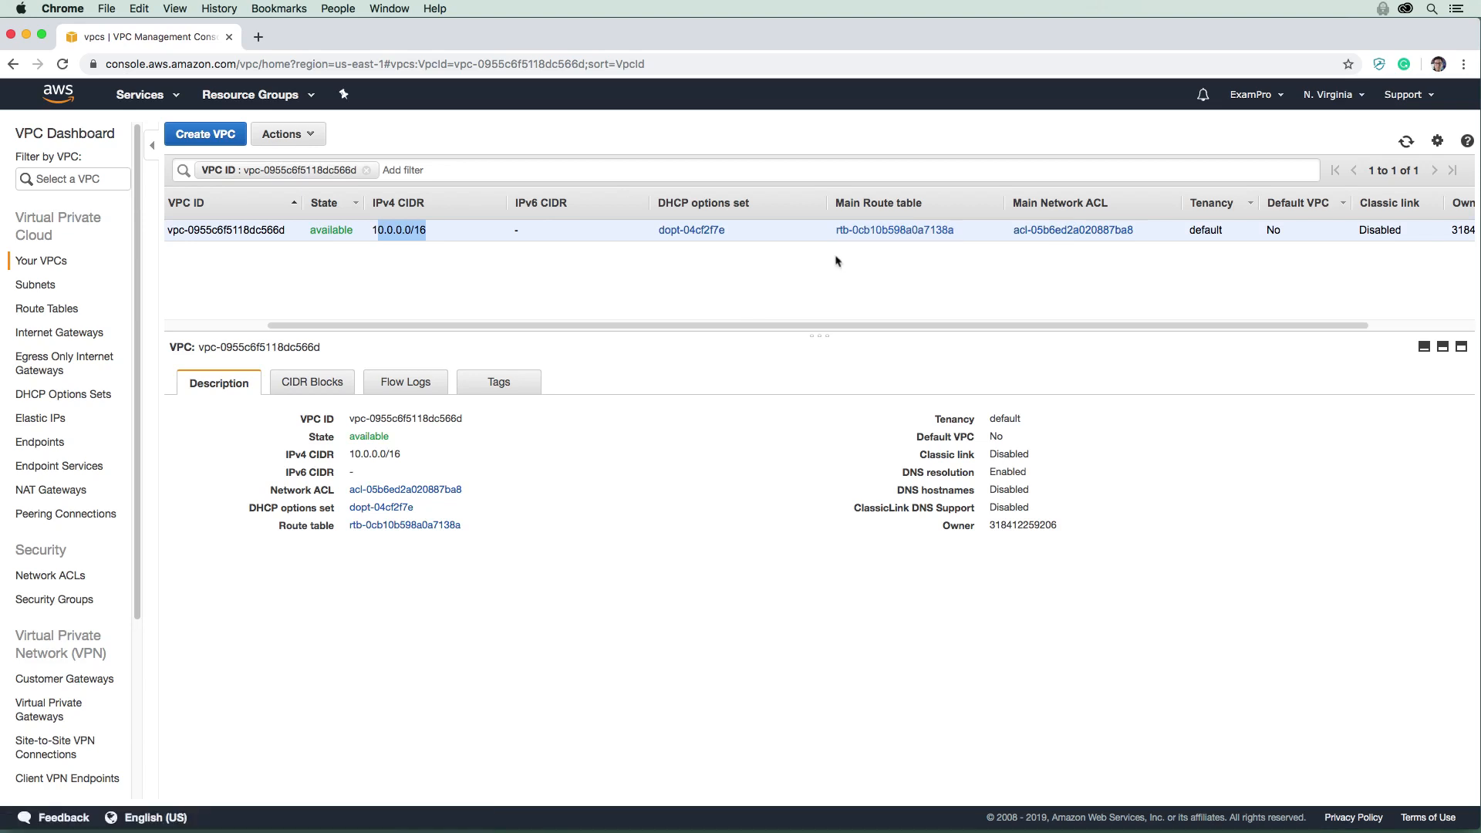
pyautogui.moveTo(884, 216)
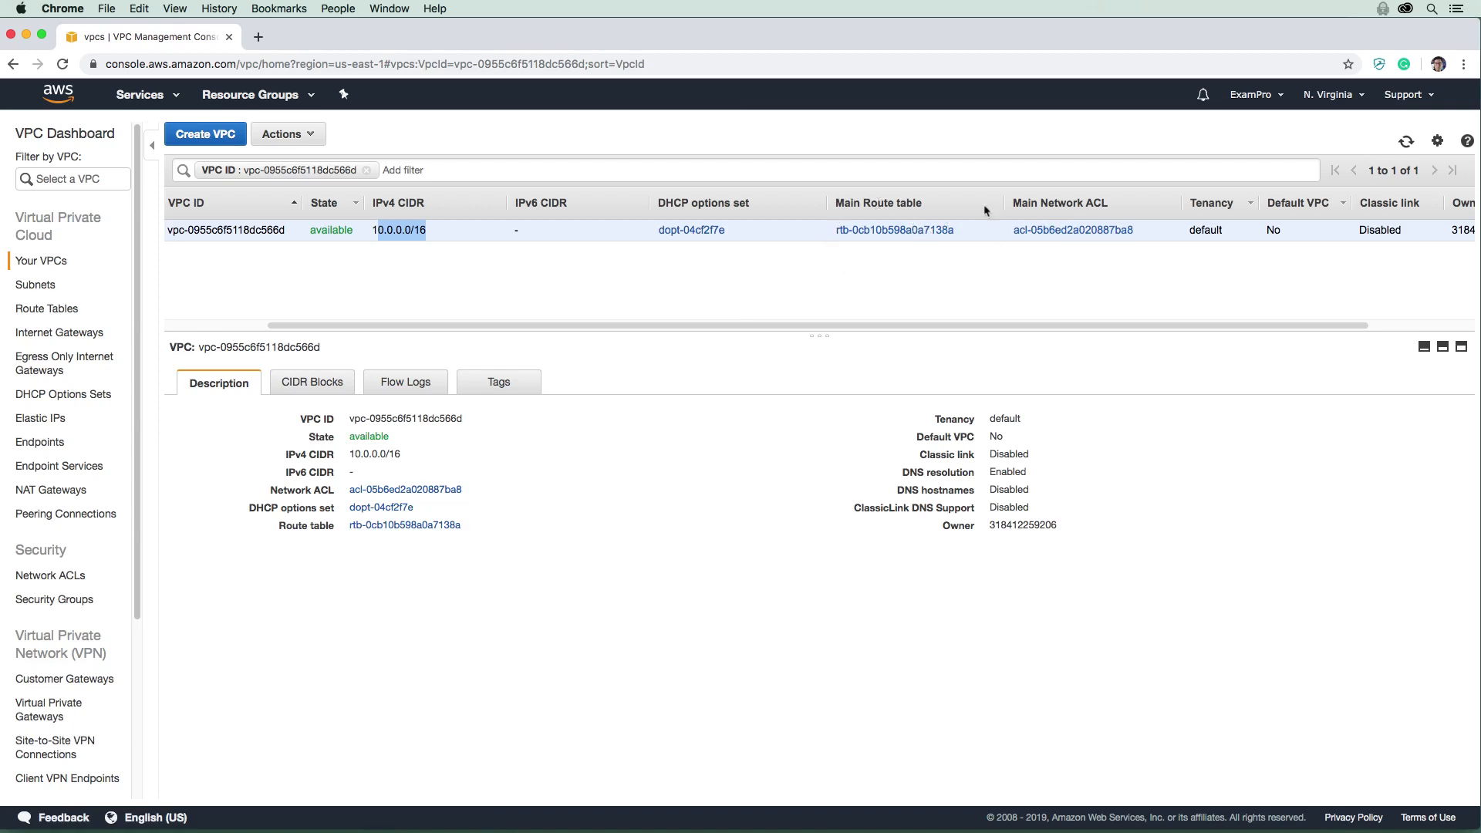
pyautogui.moveTo(1005, 240)
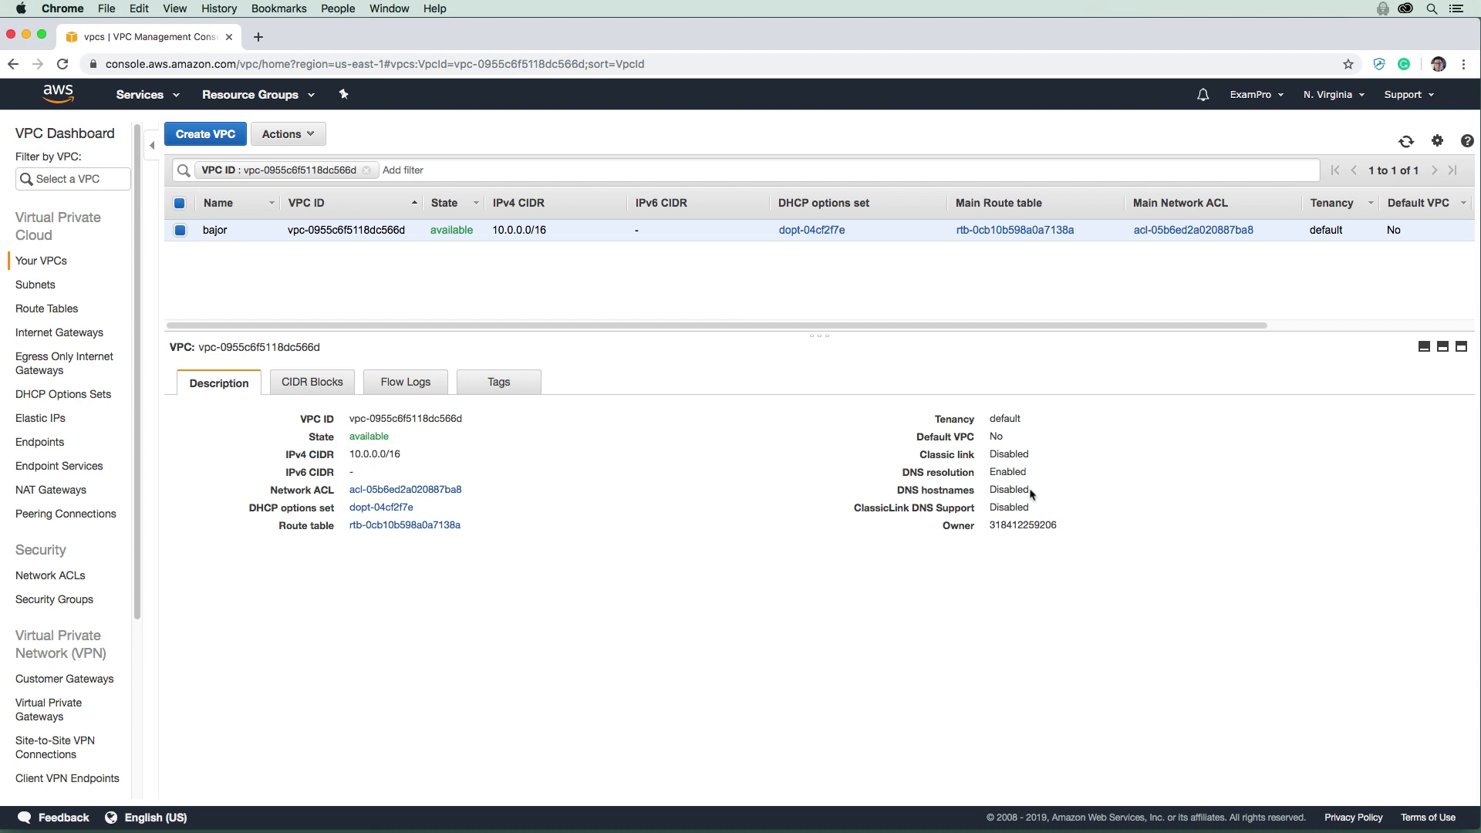
pyautogui.moveTo(338, 148)
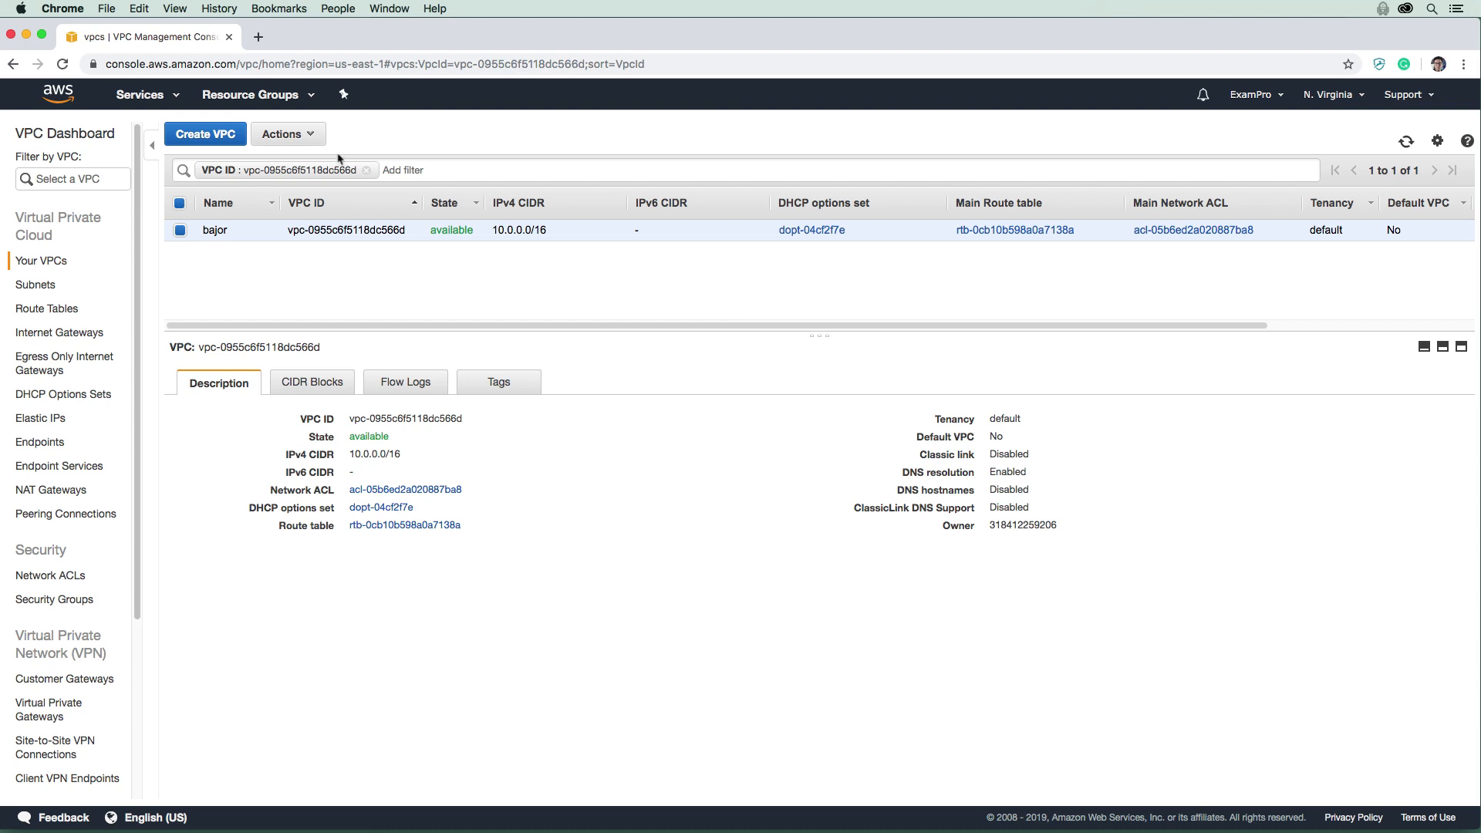
# Enable DNS hostnames on the bajor VPC through Actions > Edit DNS hostnames and save.
pyautogui.click(287, 133)
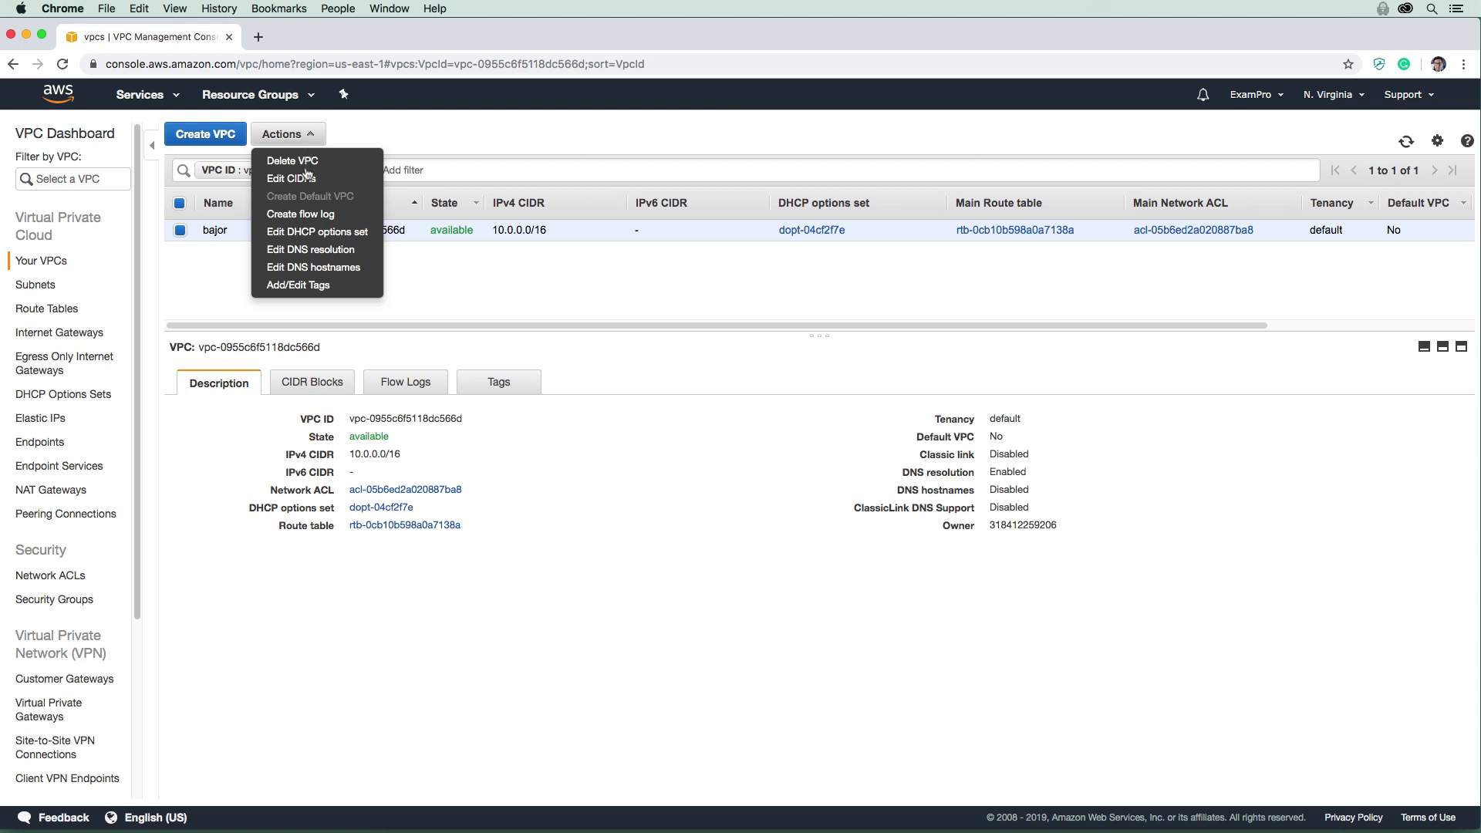
pyautogui.click(312, 267)
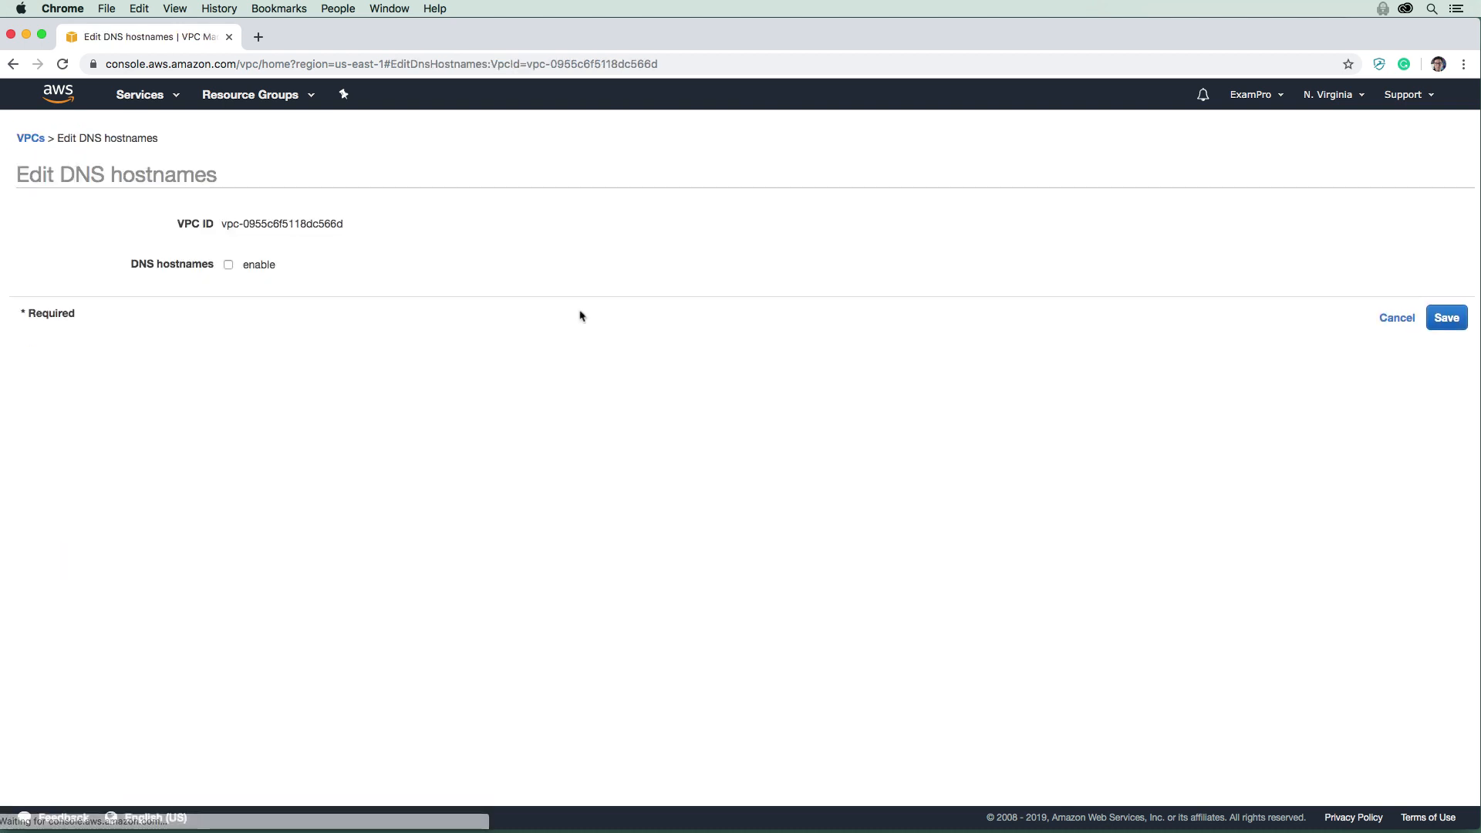
pyautogui.click(228, 265)
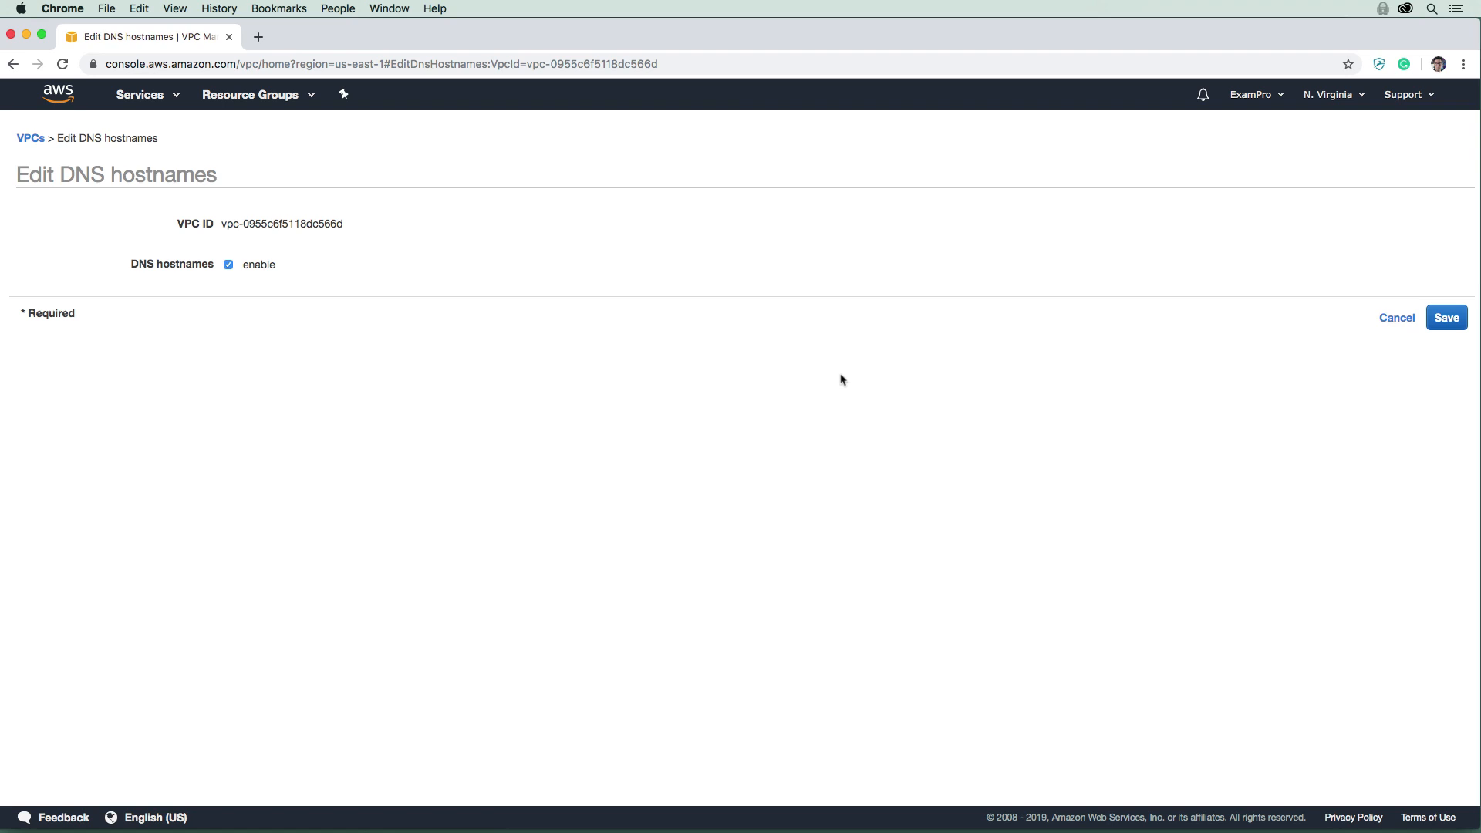
pyautogui.click(1446, 317)
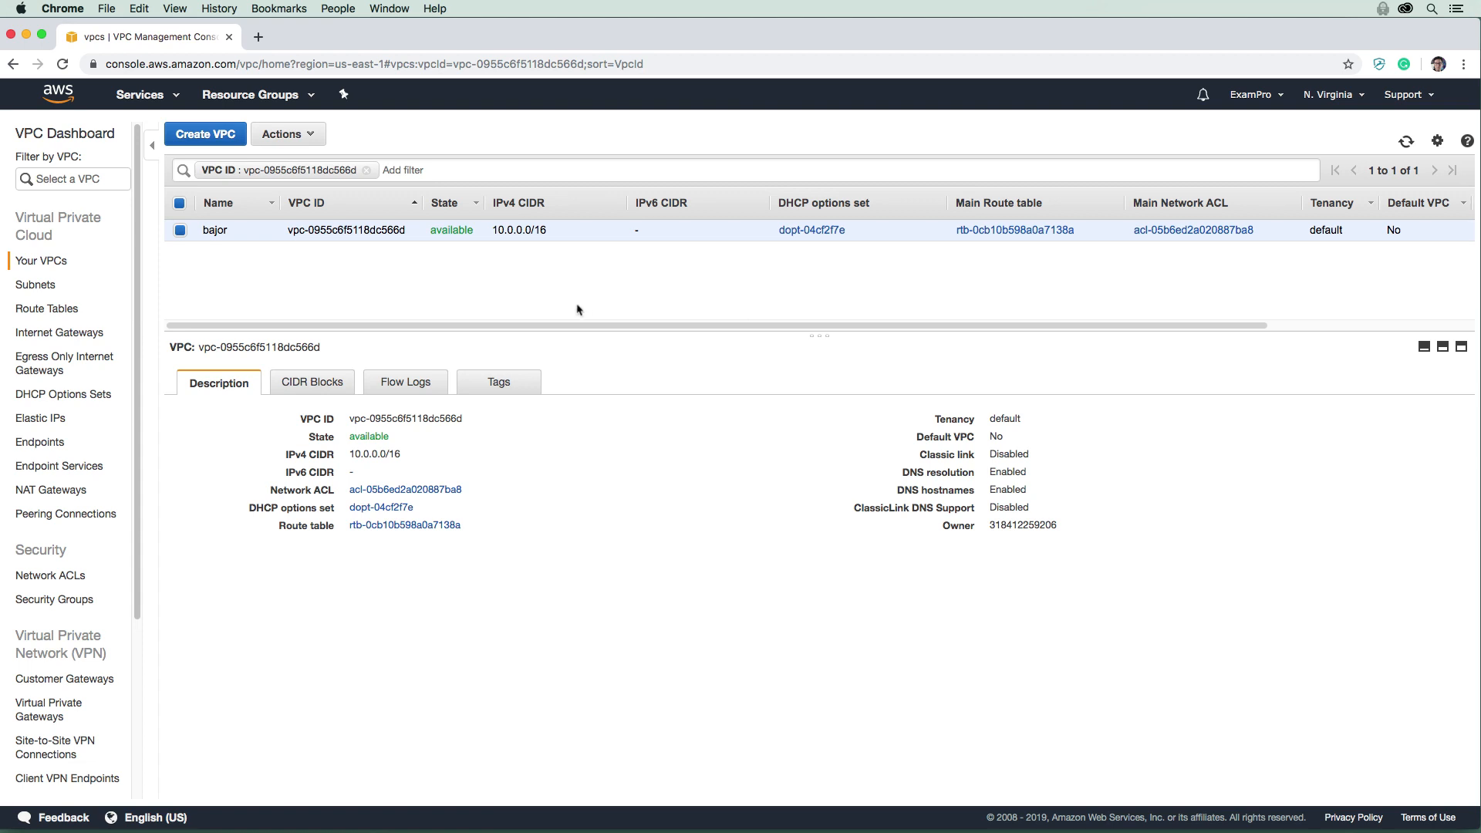
pyautogui.moveTo(490, 253)
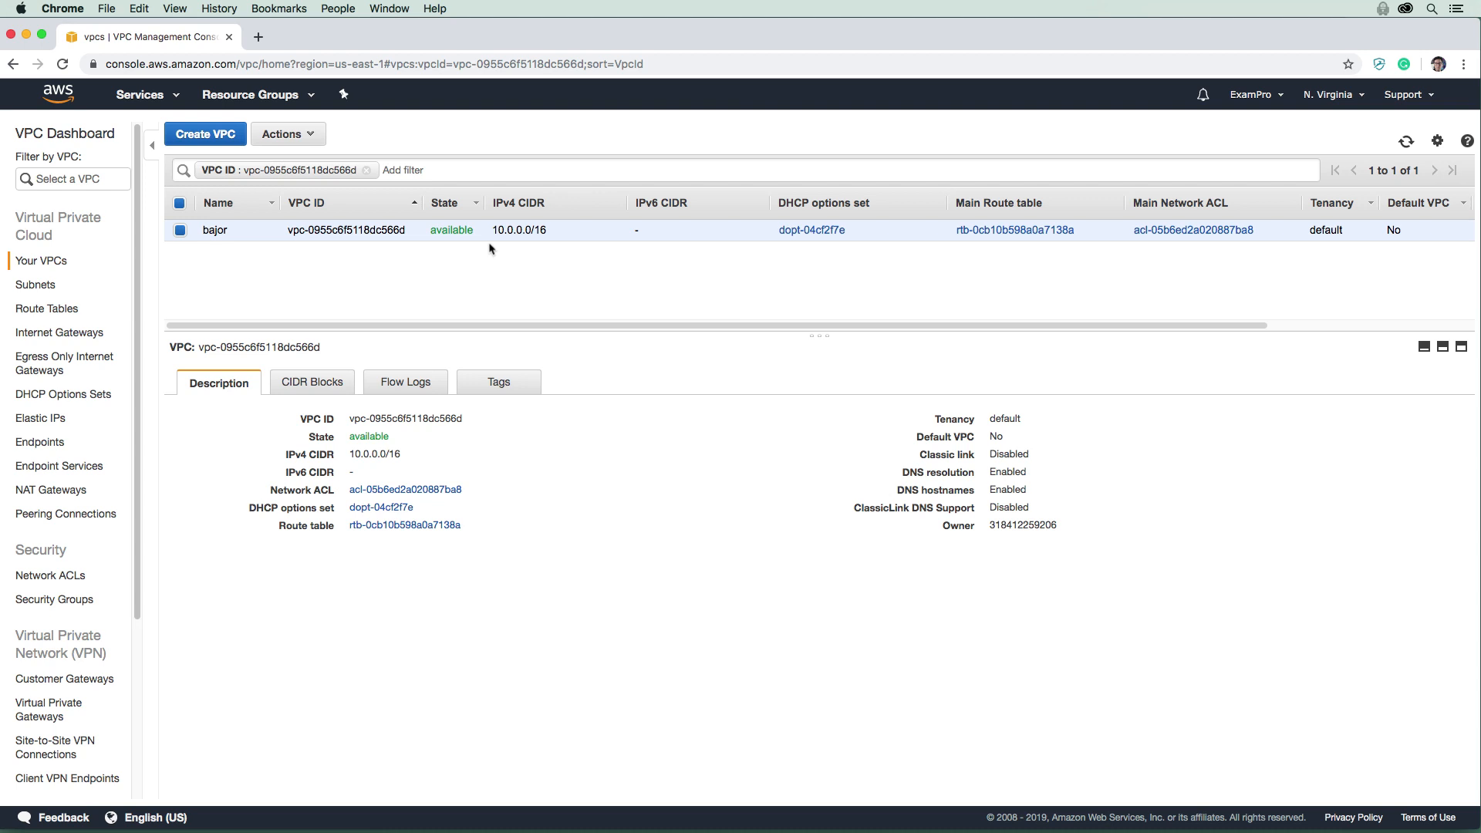
pyautogui.moveTo(597, 431)
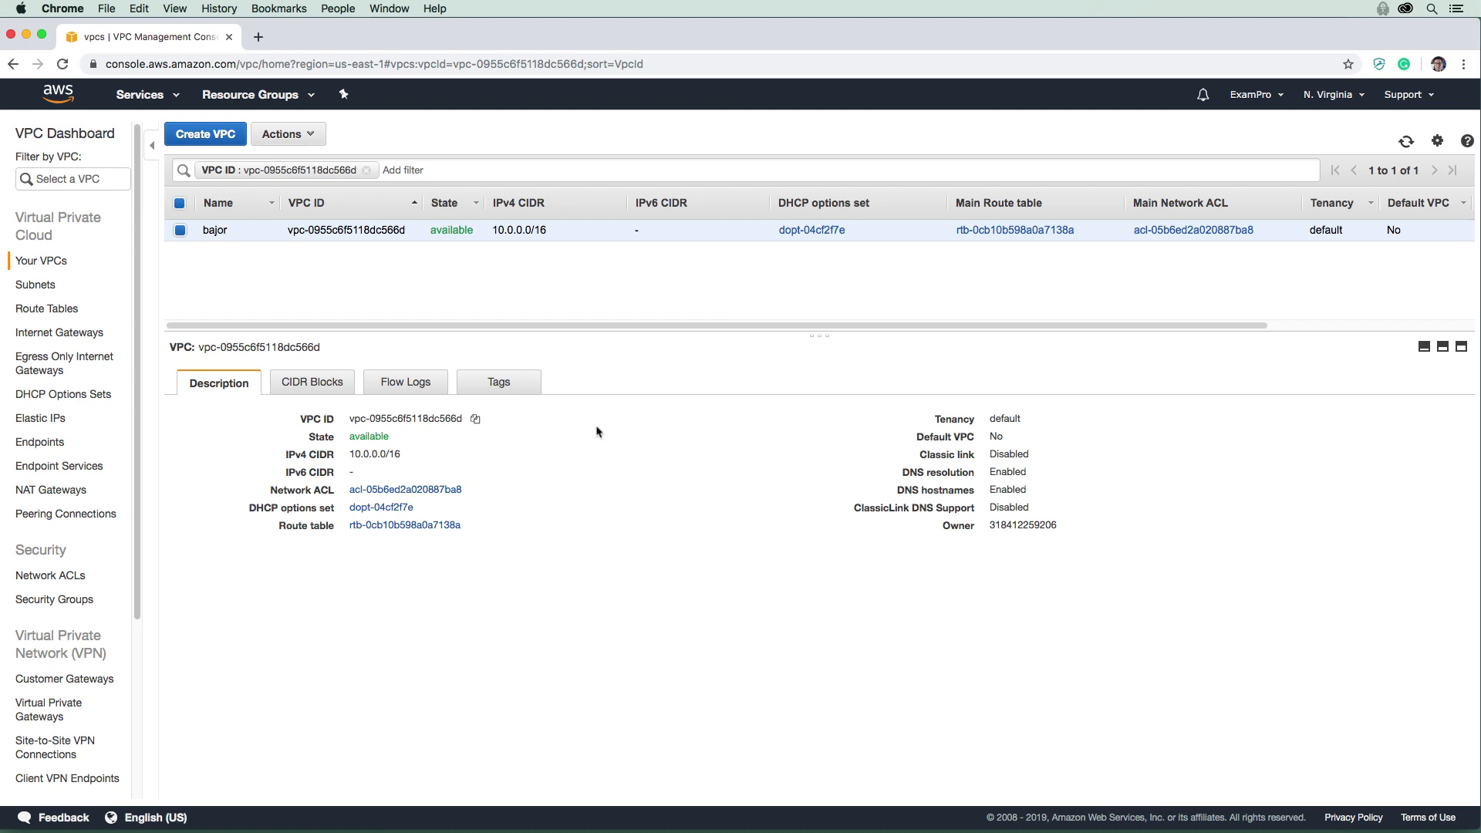
pyautogui.moveTo(617, 253)
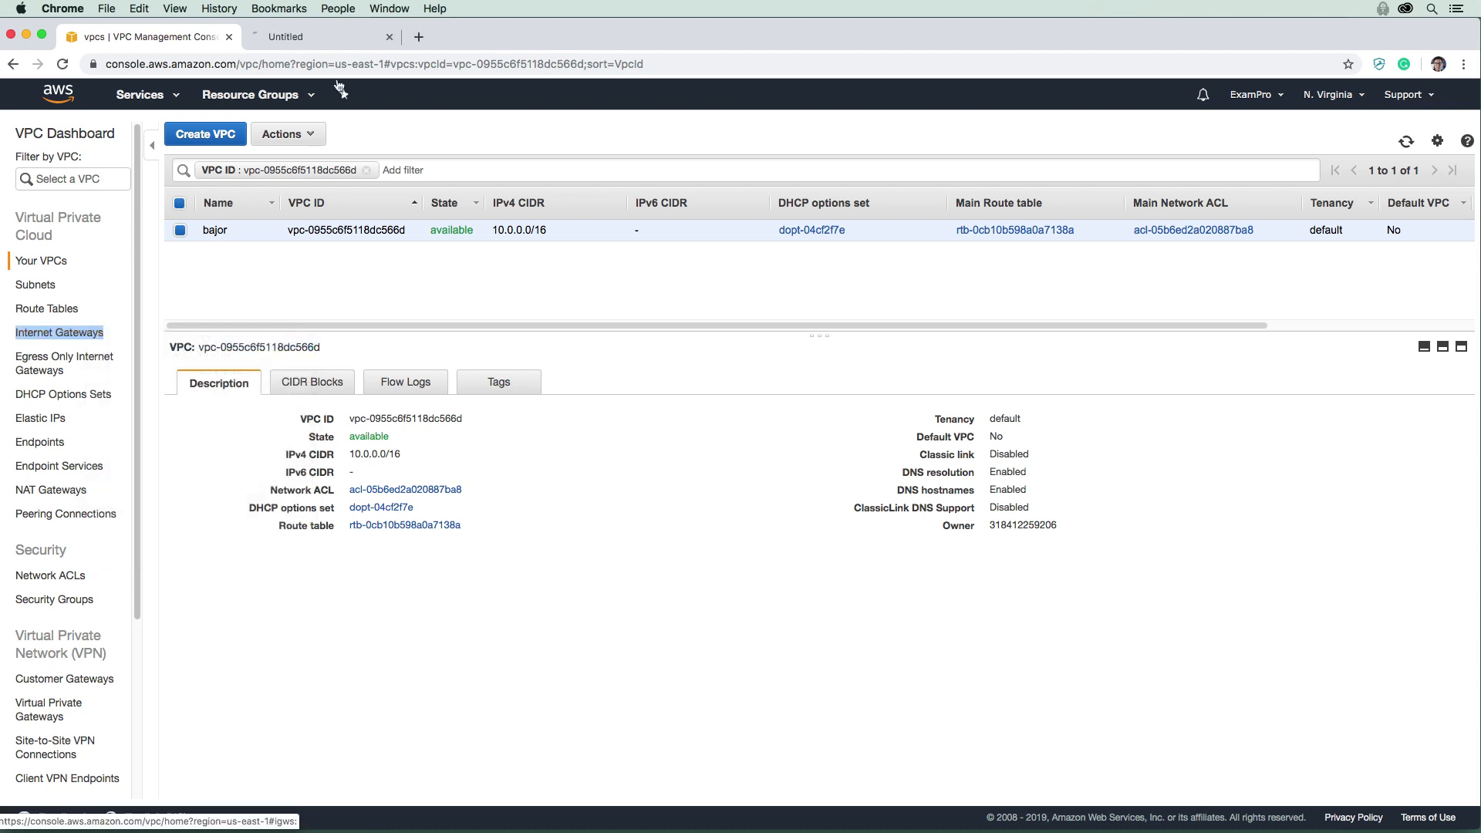
# Create an internet gateway with the name tag igw-bajor.
pyautogui.click(63, 332)
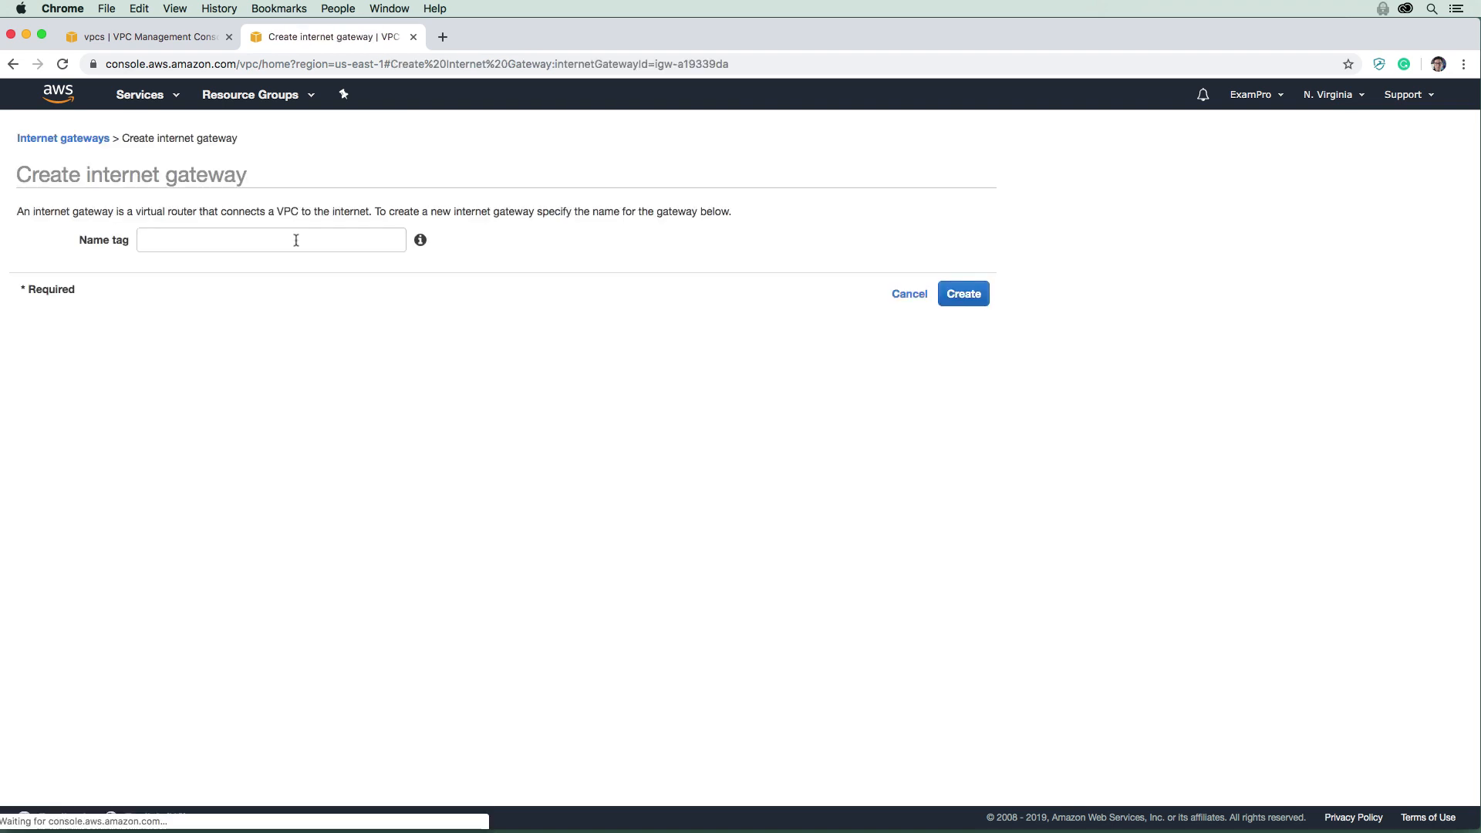
pyautogui.write('ig-ba')
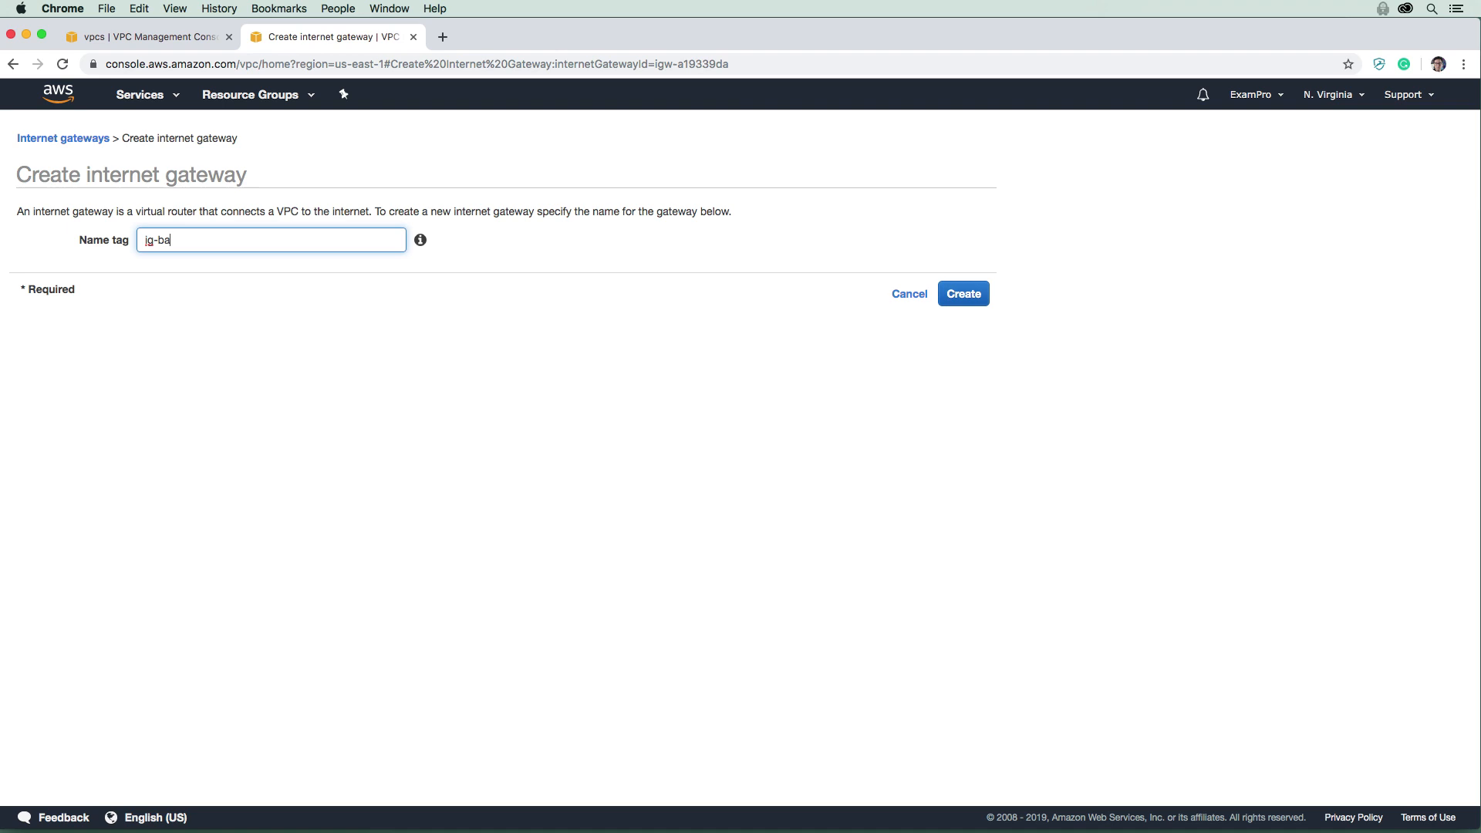
pyautogui.write('igw-bajor')
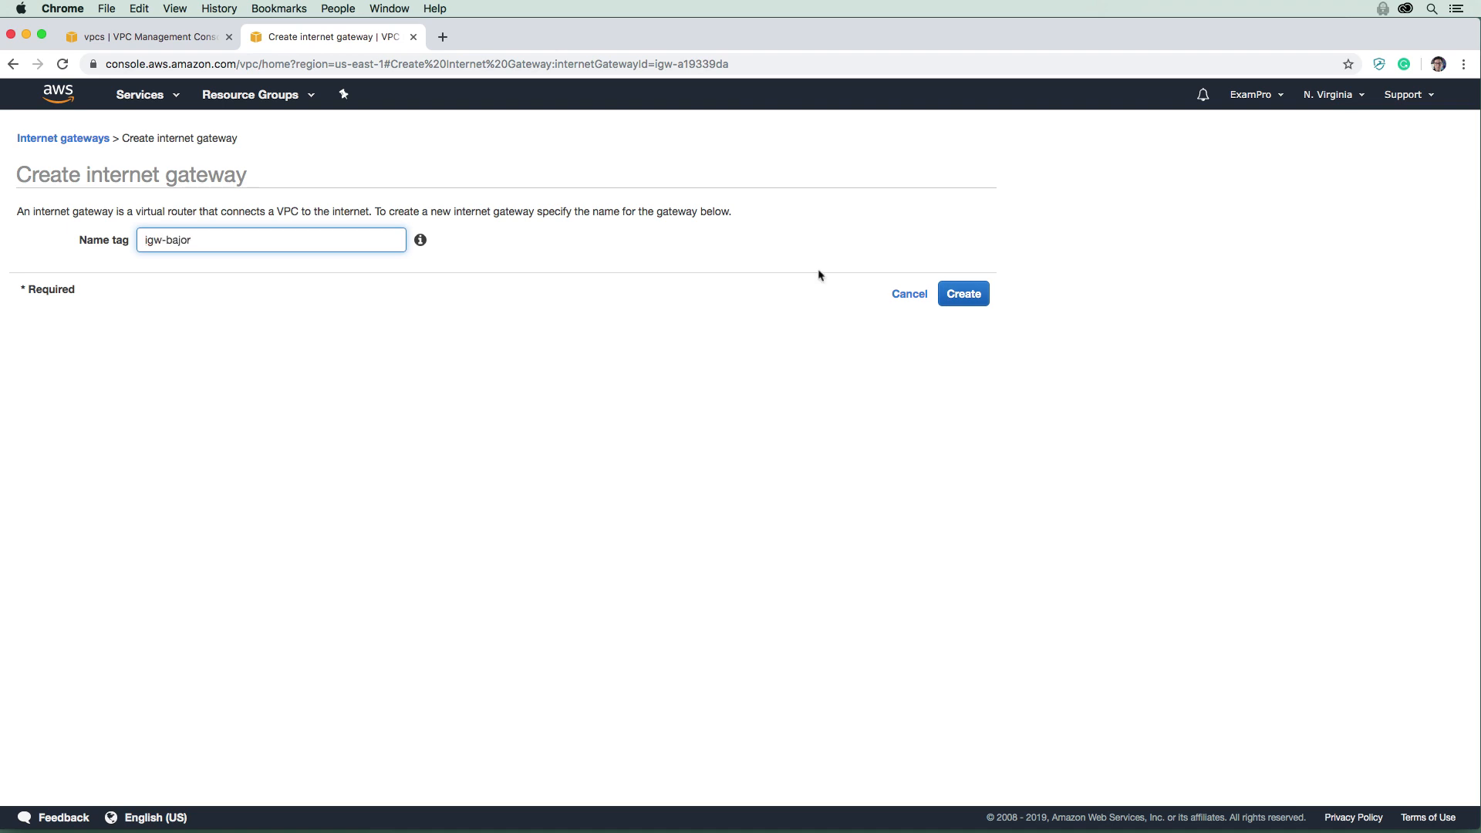
pyautogui.click(963, 293)
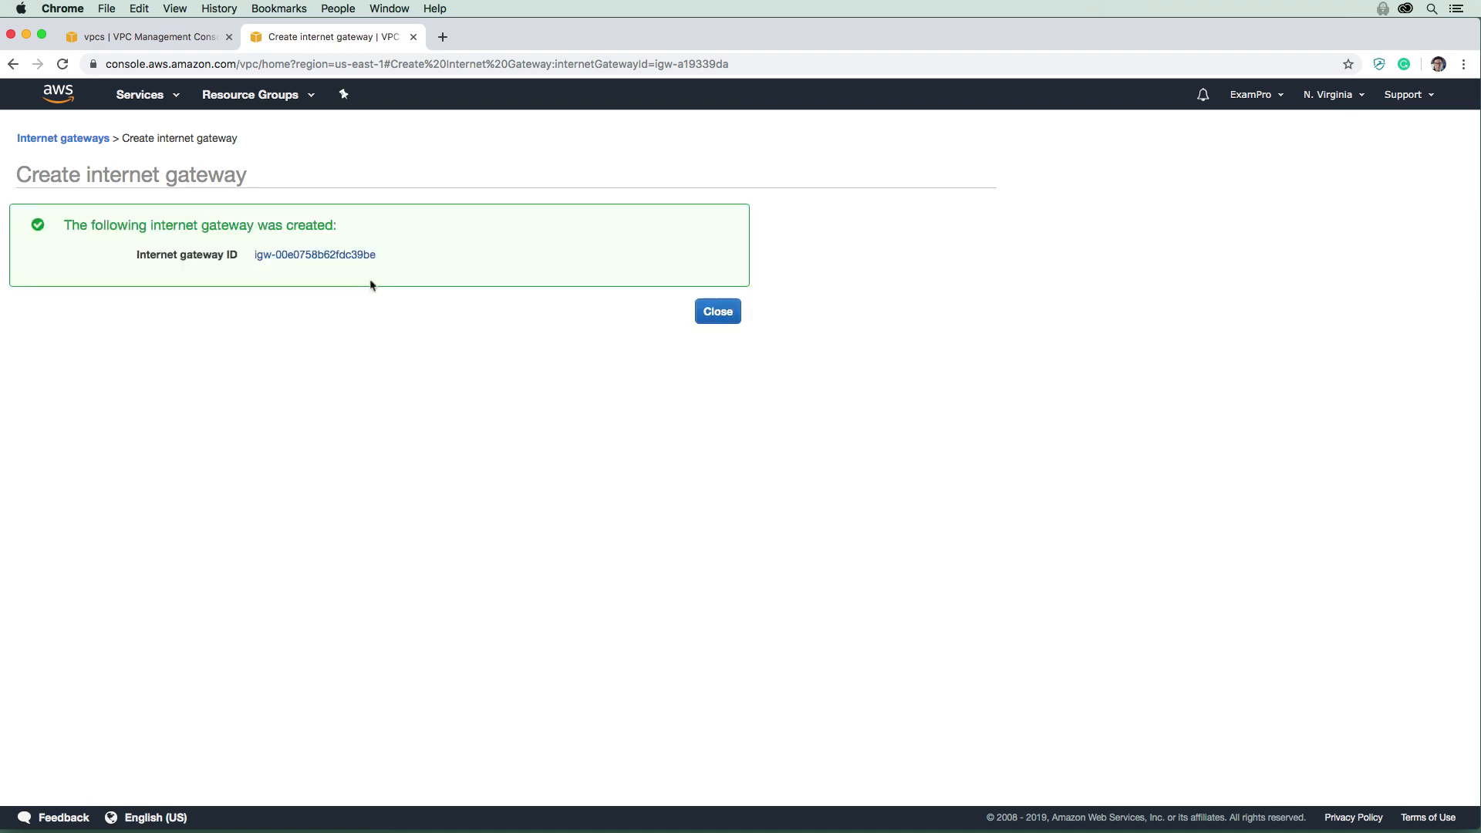
pyautogui.moveTo(355, 263)
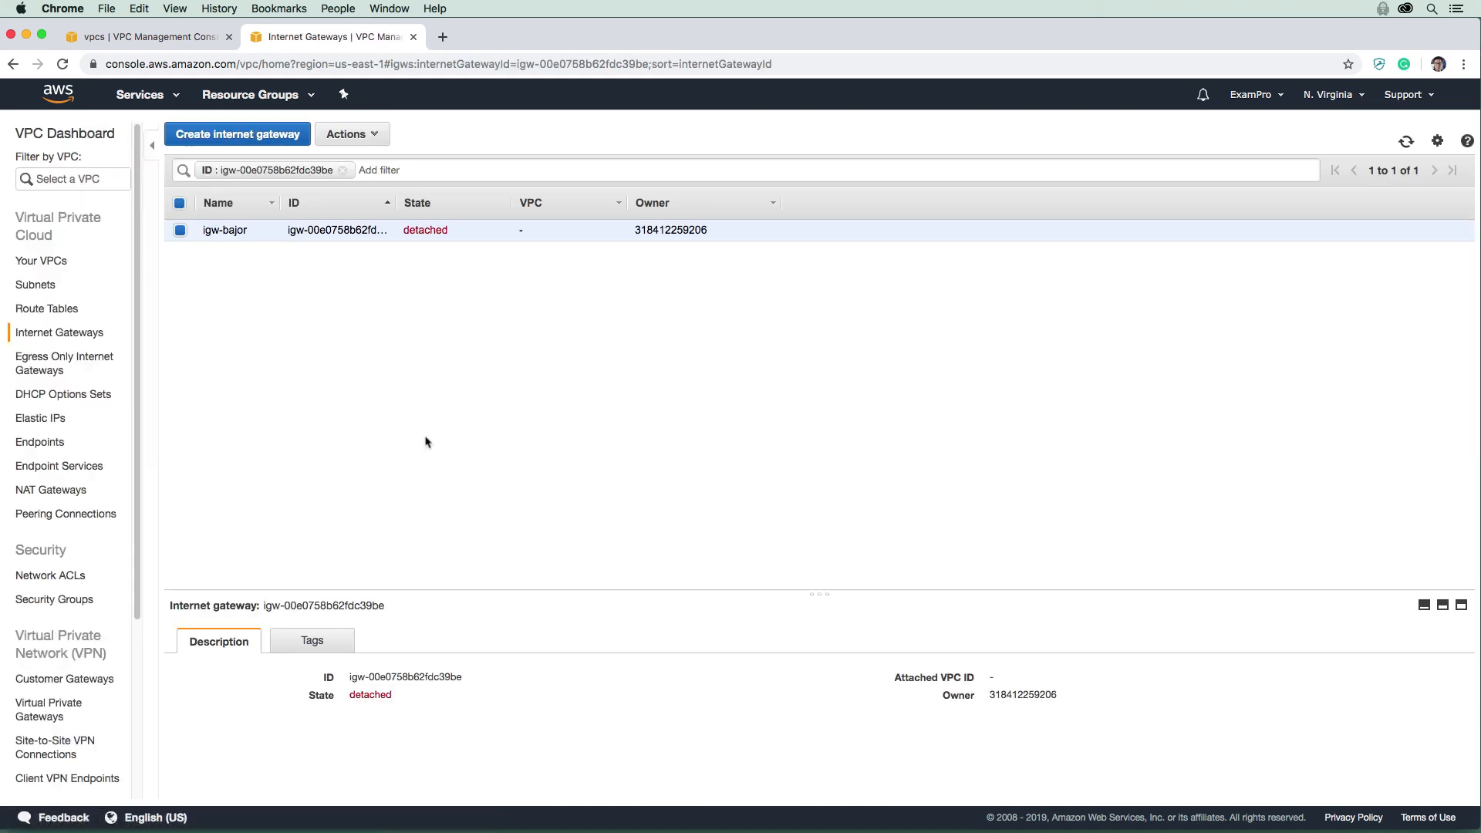
pyautogui.moveTo(411, 230)
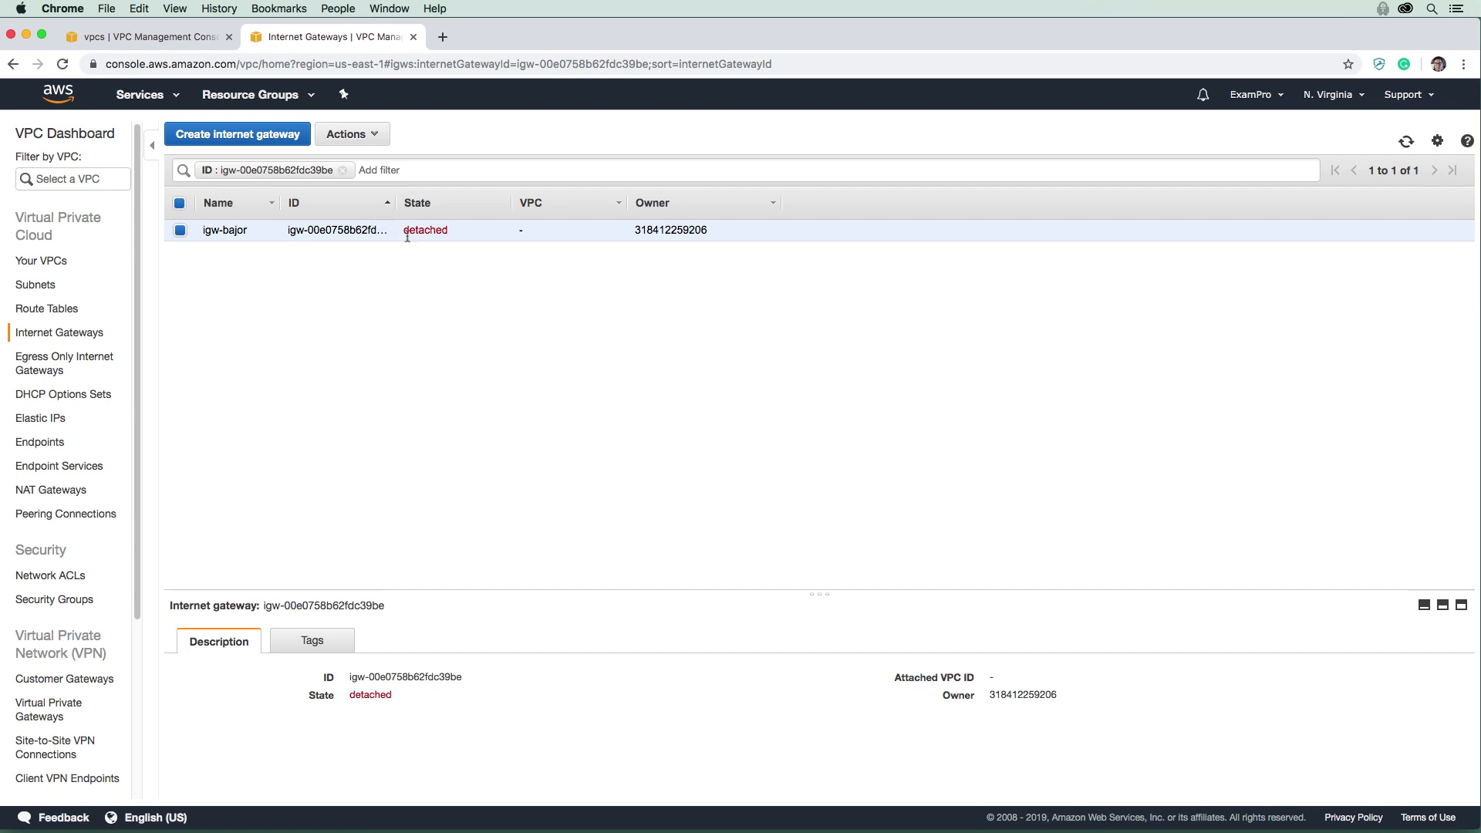
pyautogui.moveTo(994, 674)
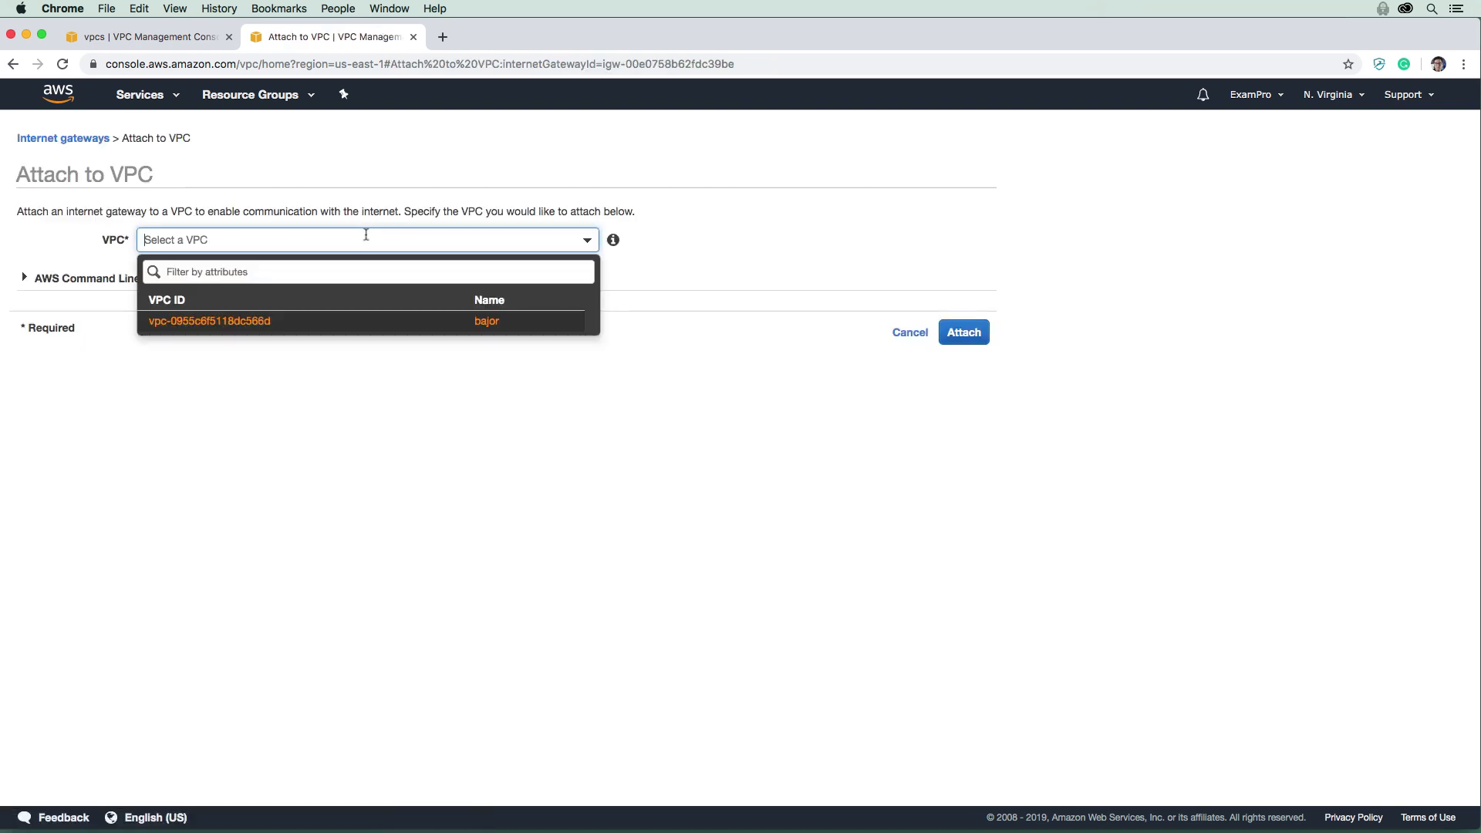
# Choose the bajor VPC as the attachment target for igw-bajor.
pyautogui.click(209, 320)
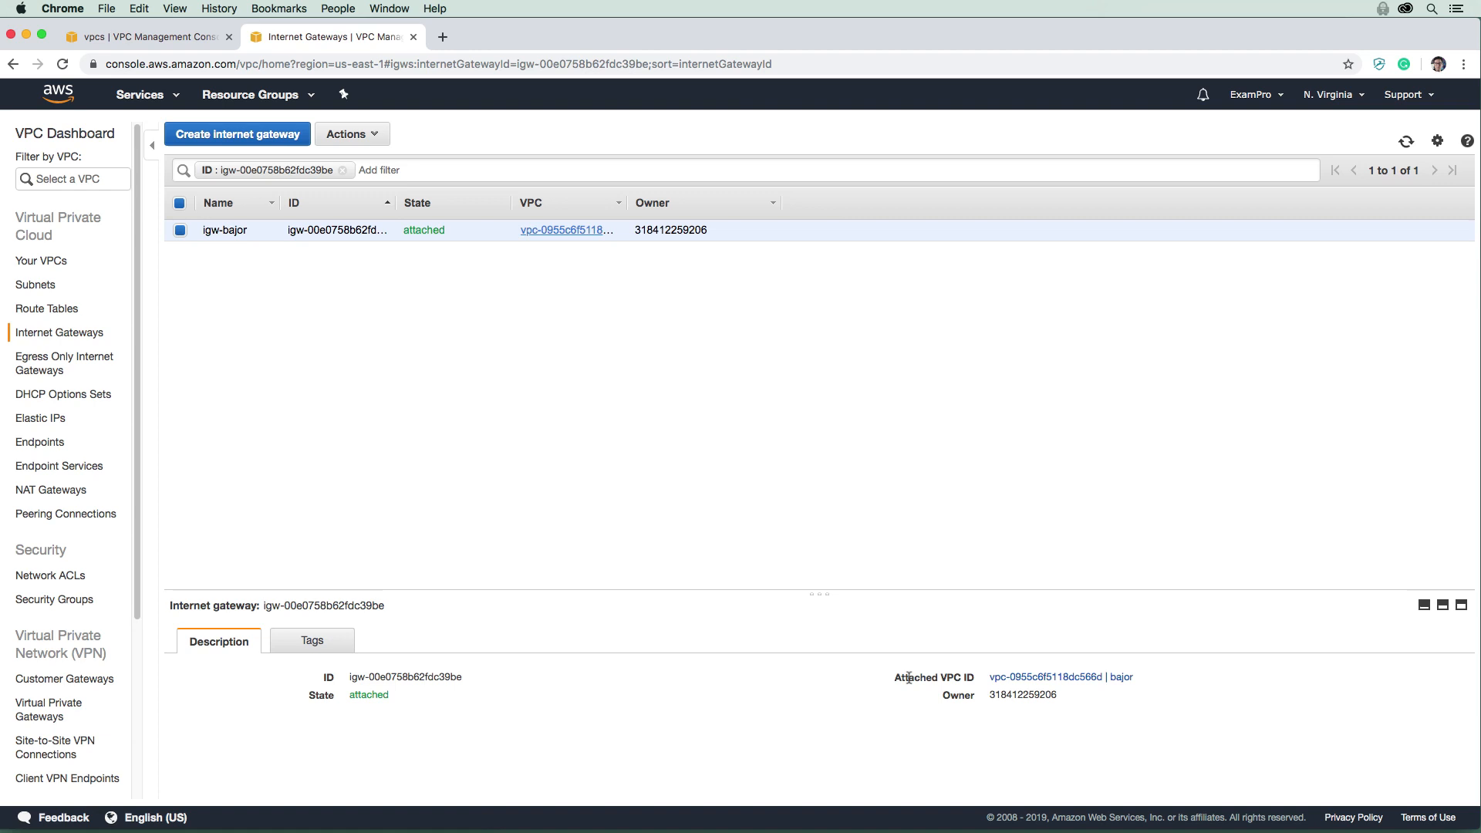
pyautogui.moveTo(548, 501)
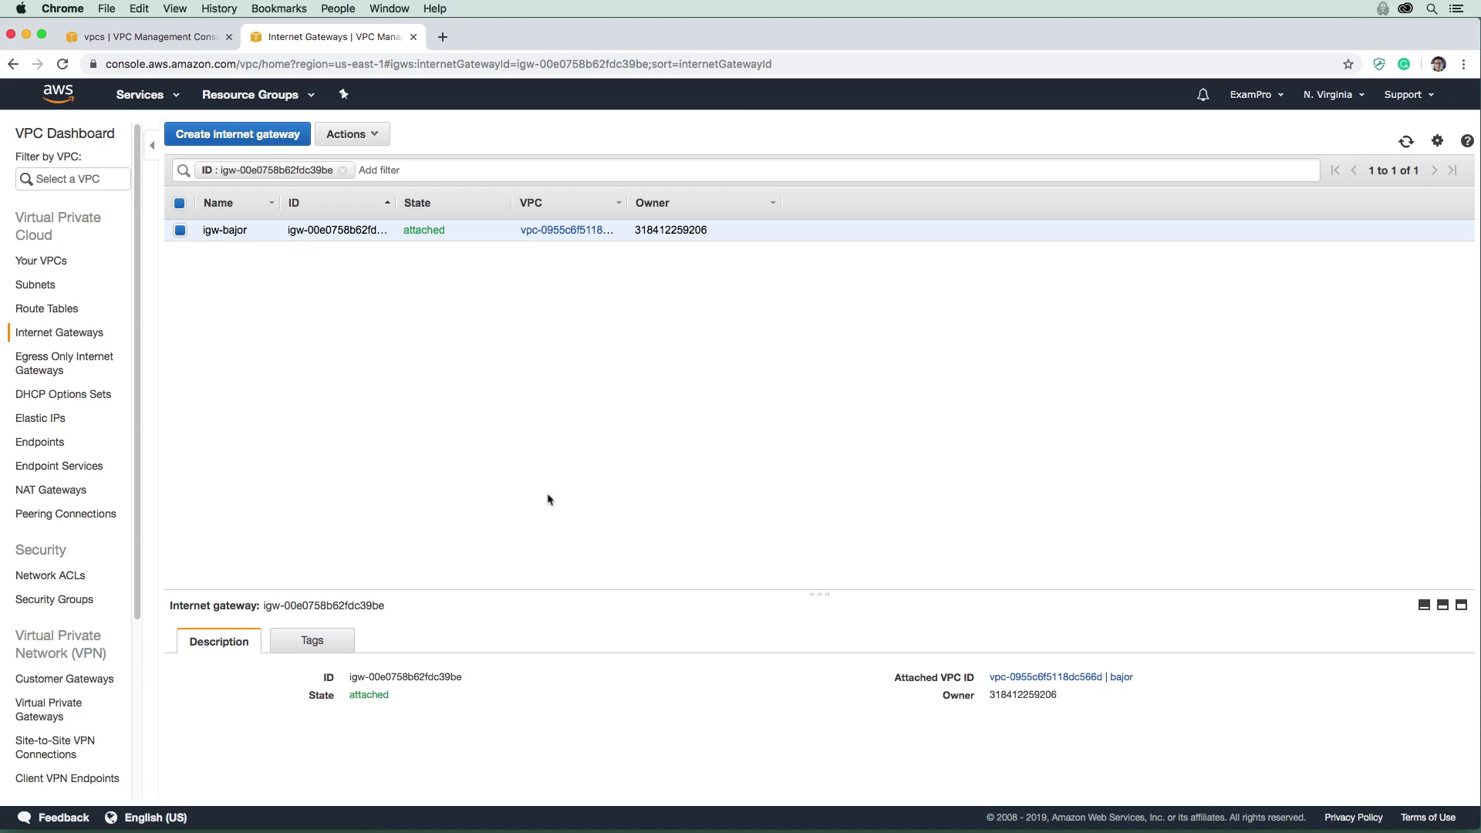
pyautogui.moveTo(140, 292)
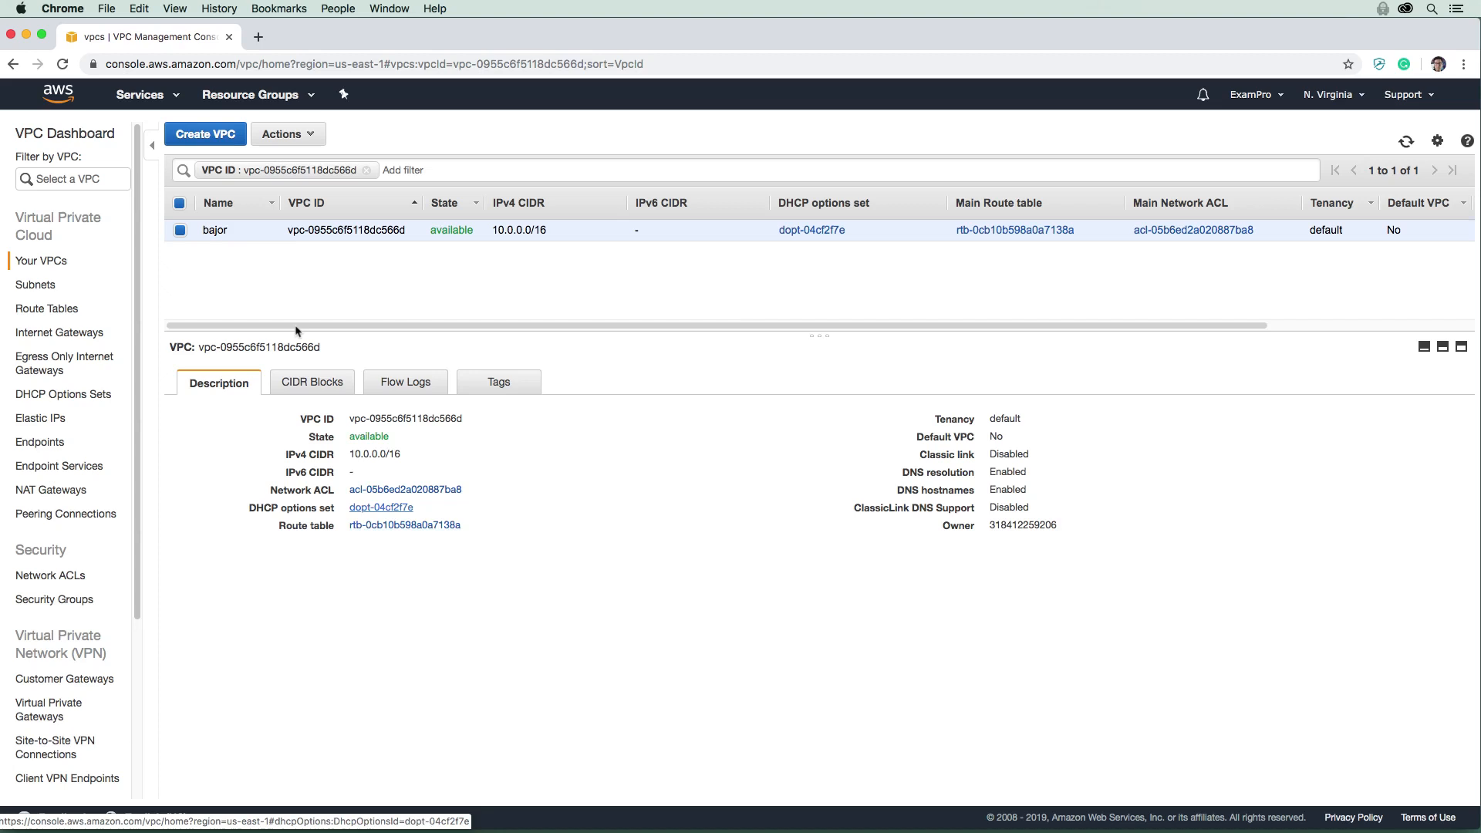
# Open bajor's main route table in a new tab and view its local 10.0.0.0/16 route.
pyautogui.rightClick(356, 525)
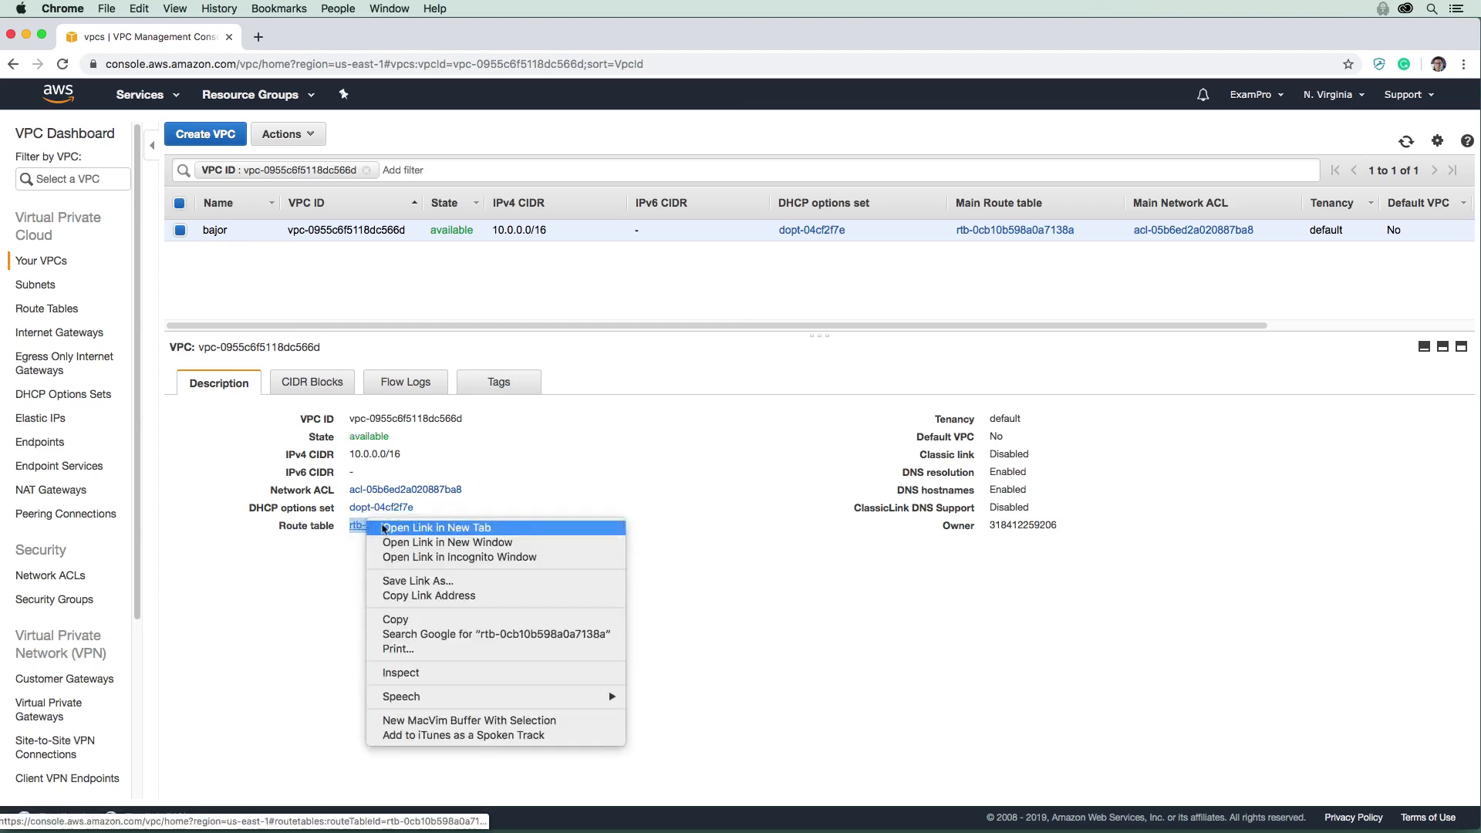
pyautogui.click(441, 528)
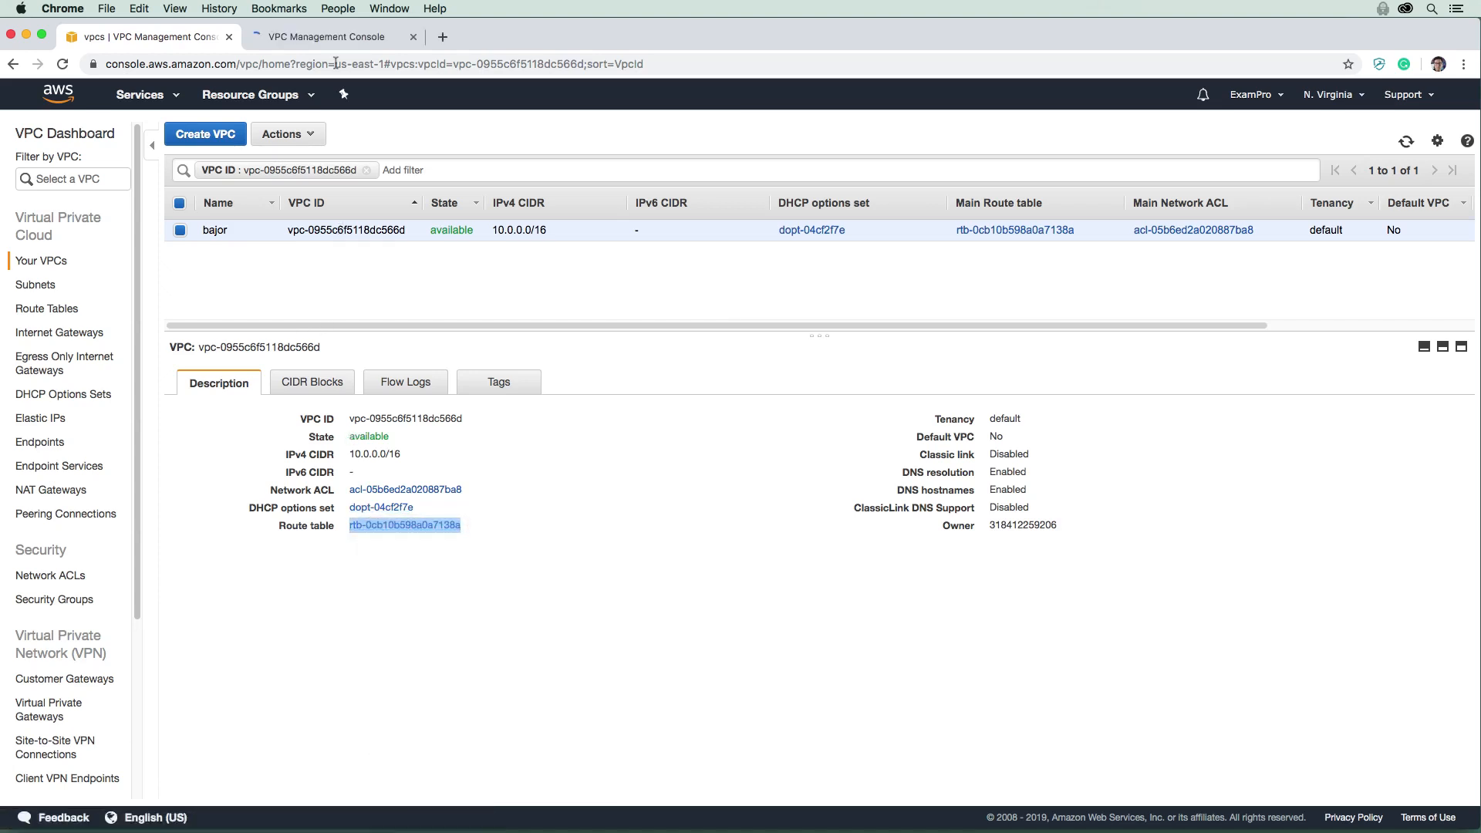
pyautogui.click(404, 525)
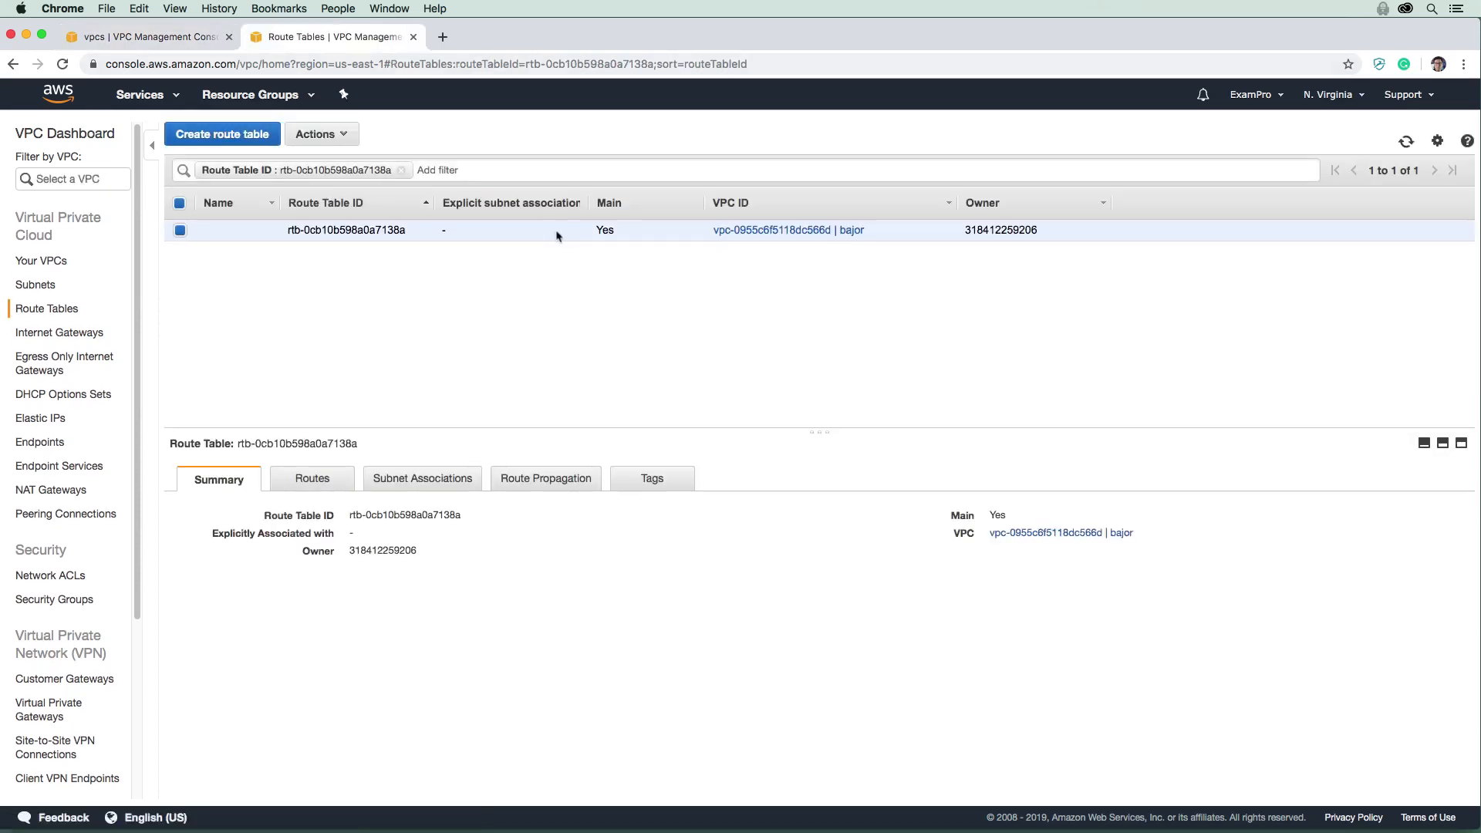
pyautogui.moveTo(646, 229)
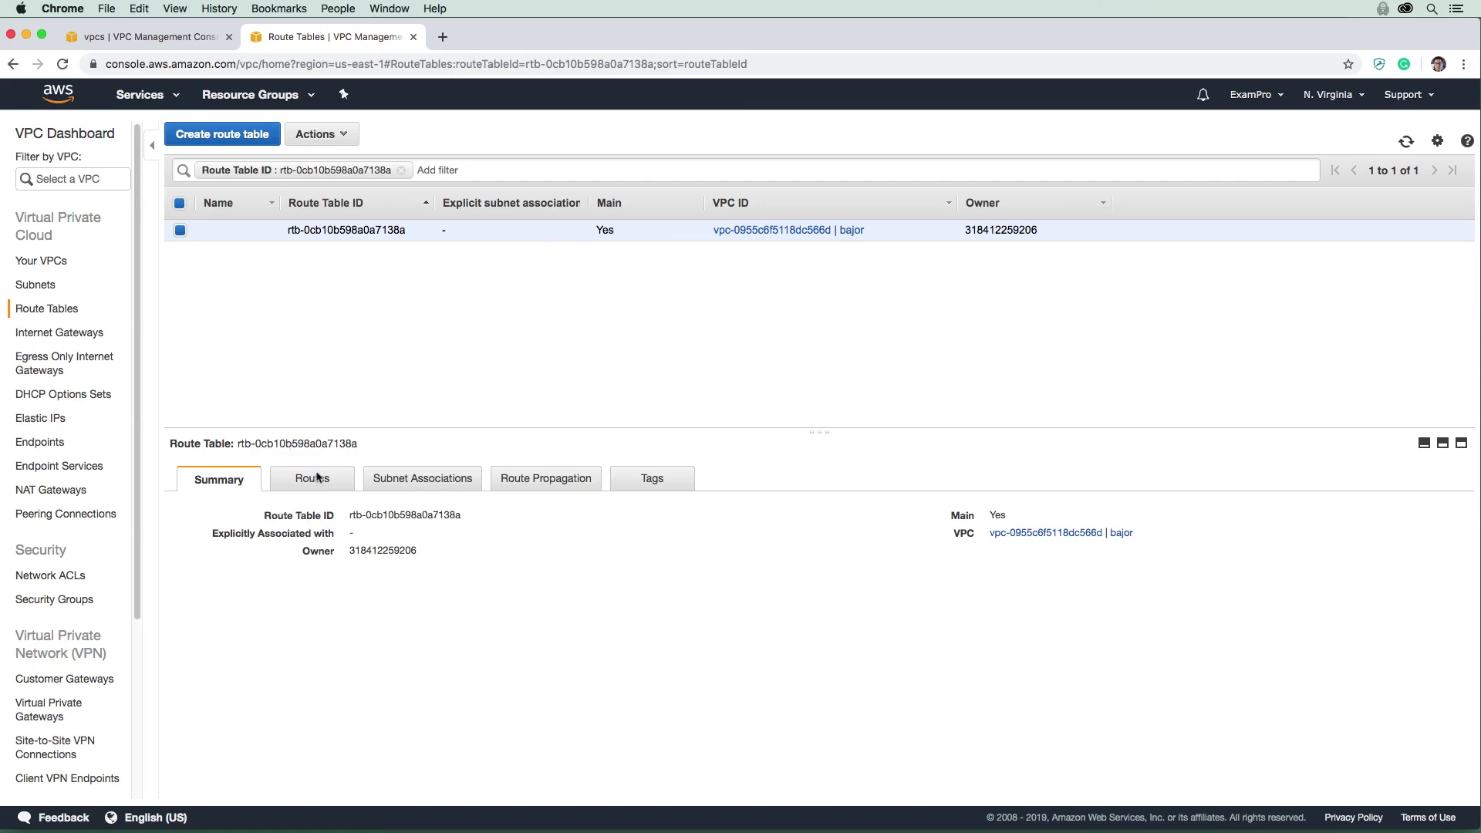
pyautogui.click(311, 479)
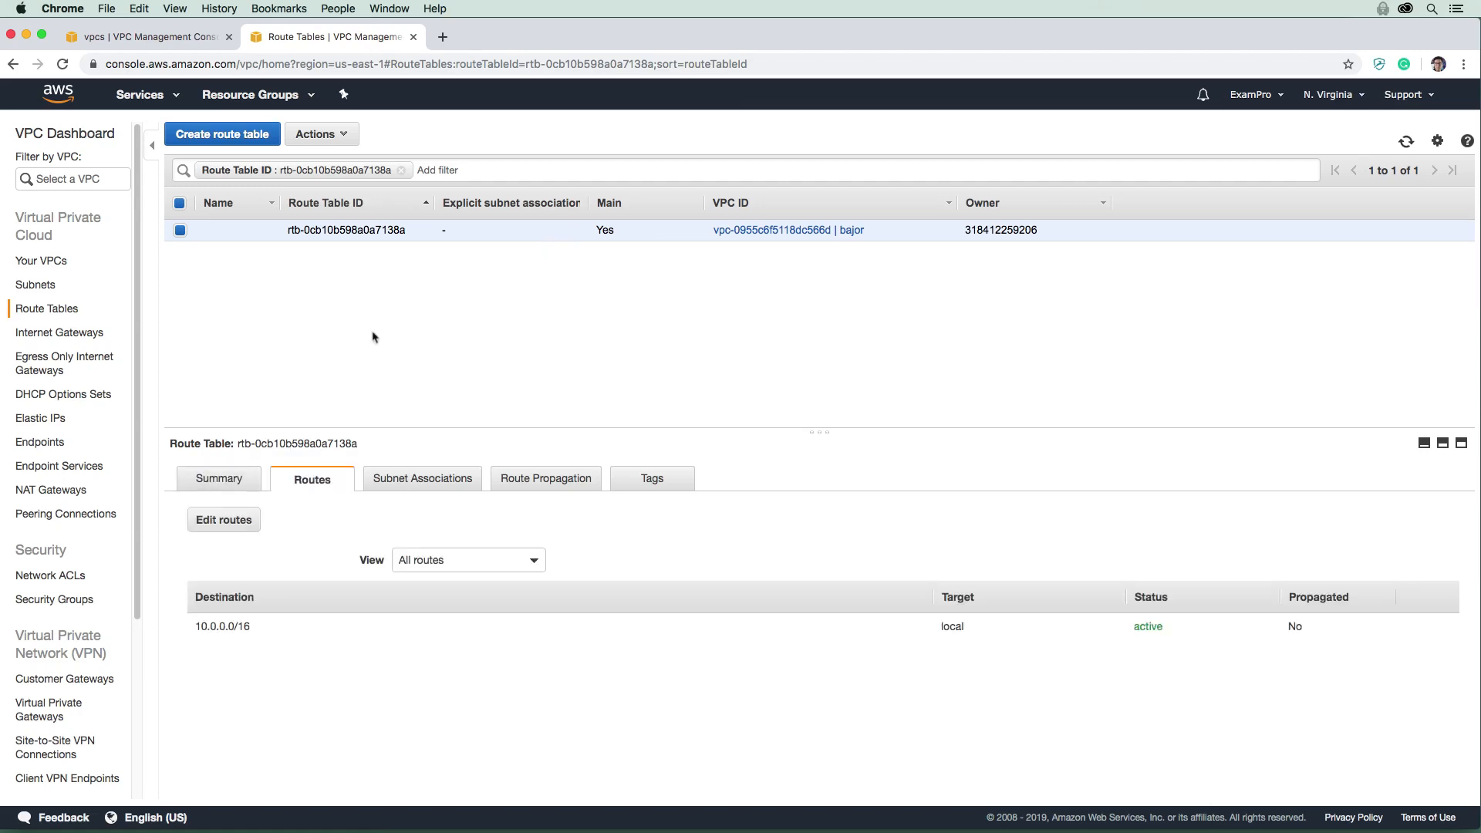
# Create route table internet-rt with bajor chosen as its VPC, then return to the list.
pyautogui.click(222, 134)
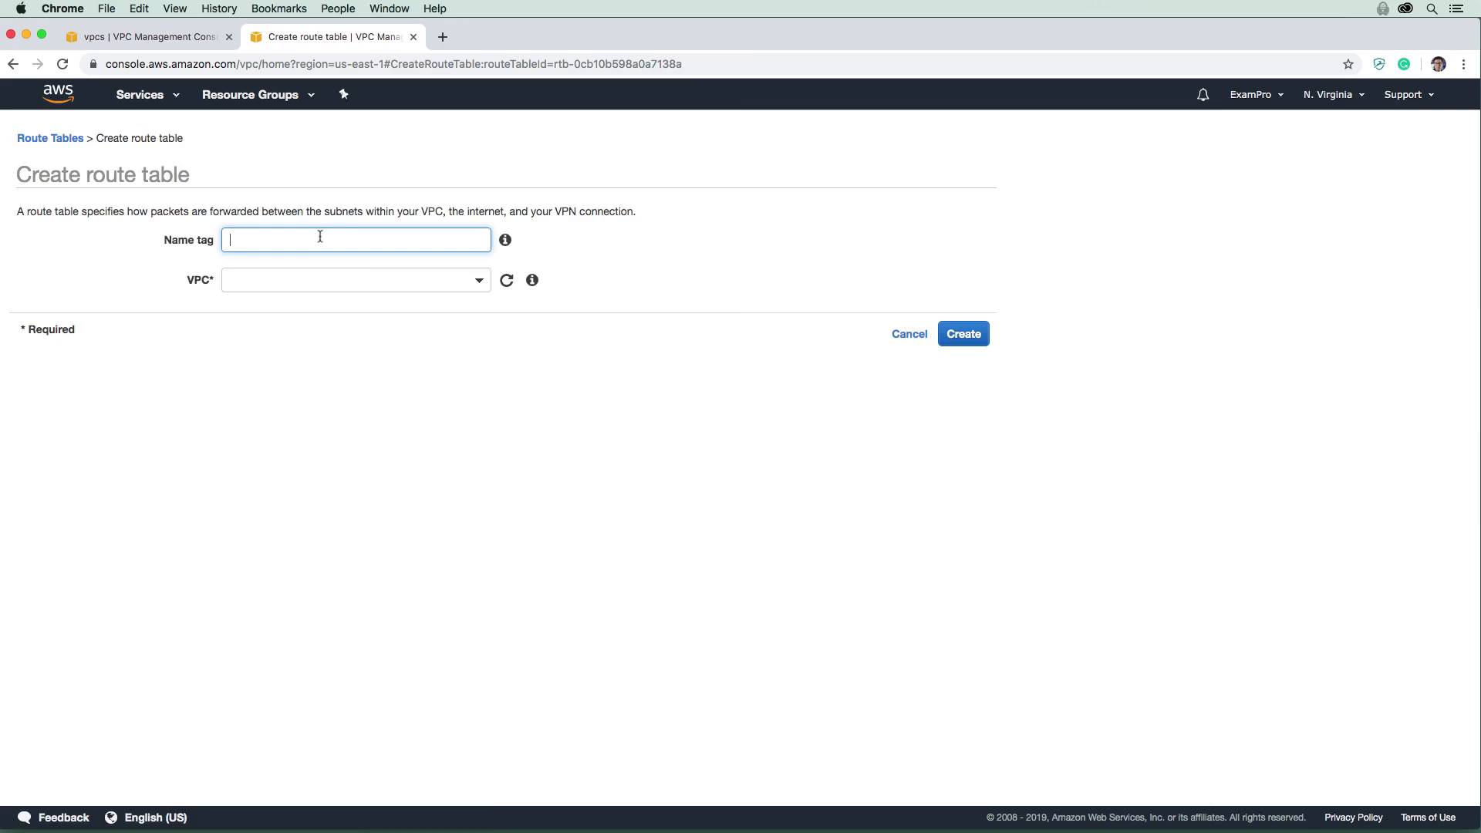
pyautogui.write('m')
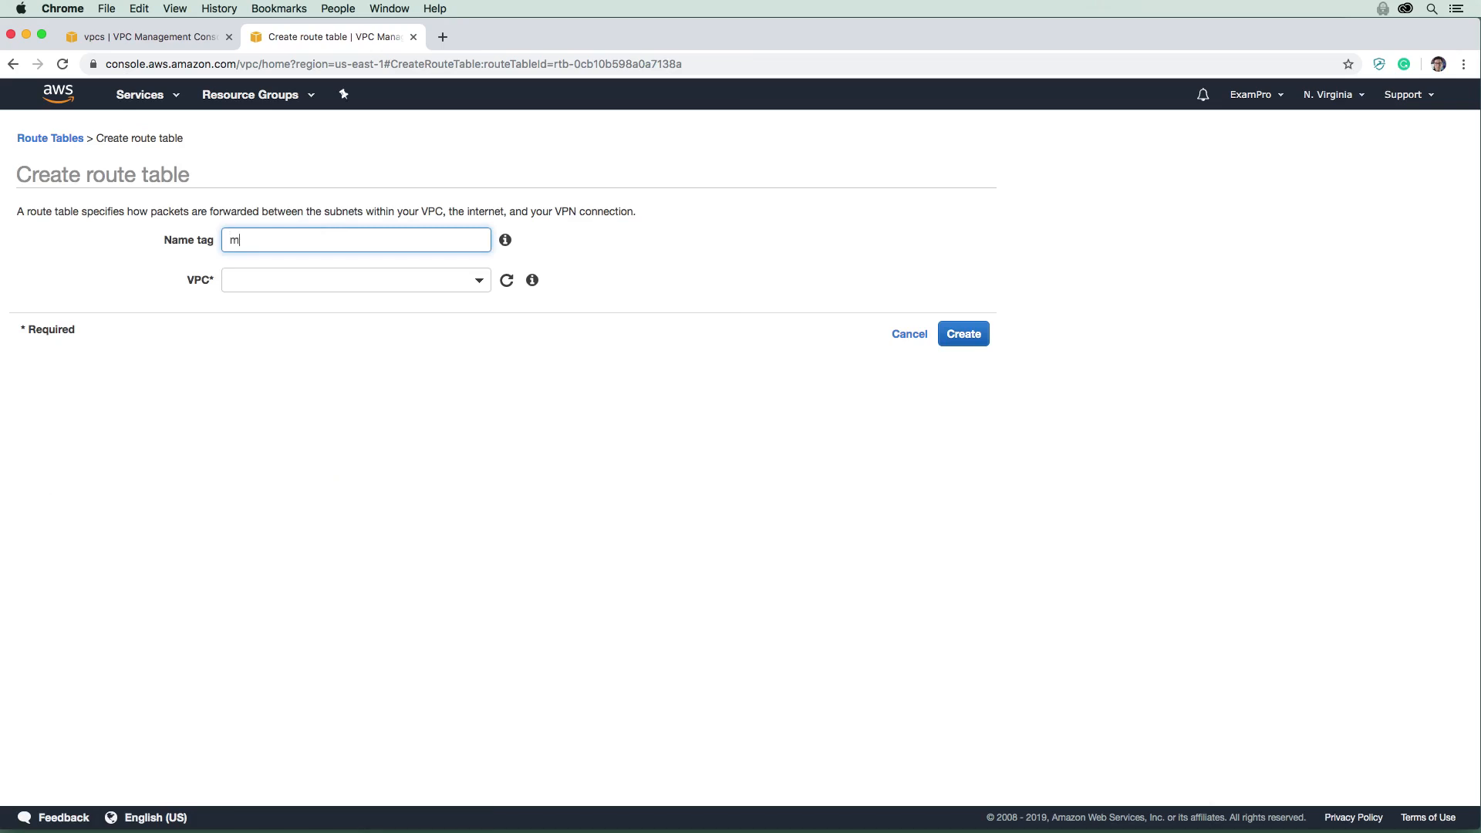
pyautogui.write('ain-route')
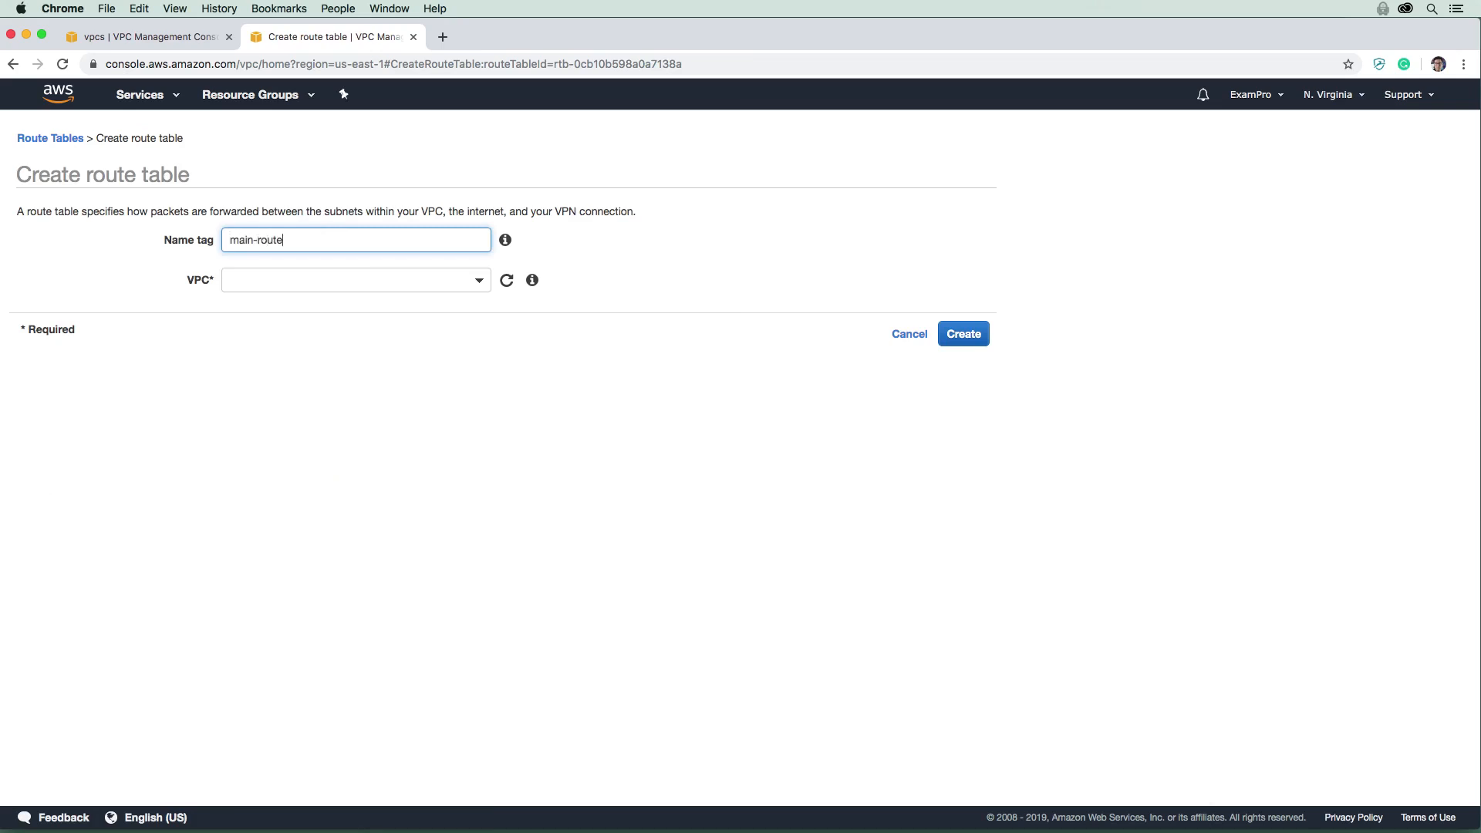
pyautogui.write('int')
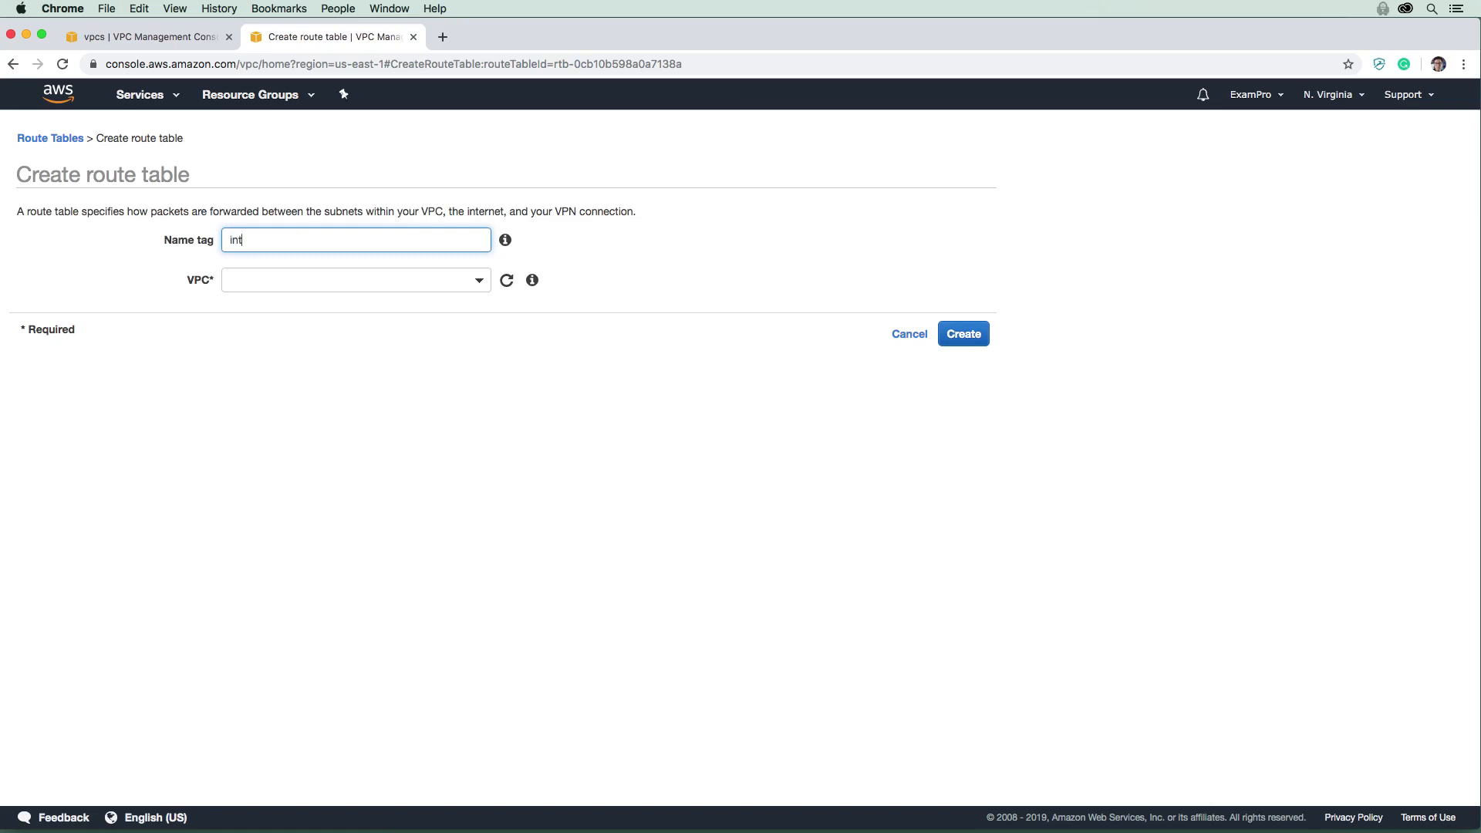
pyautogui.write('ernet')
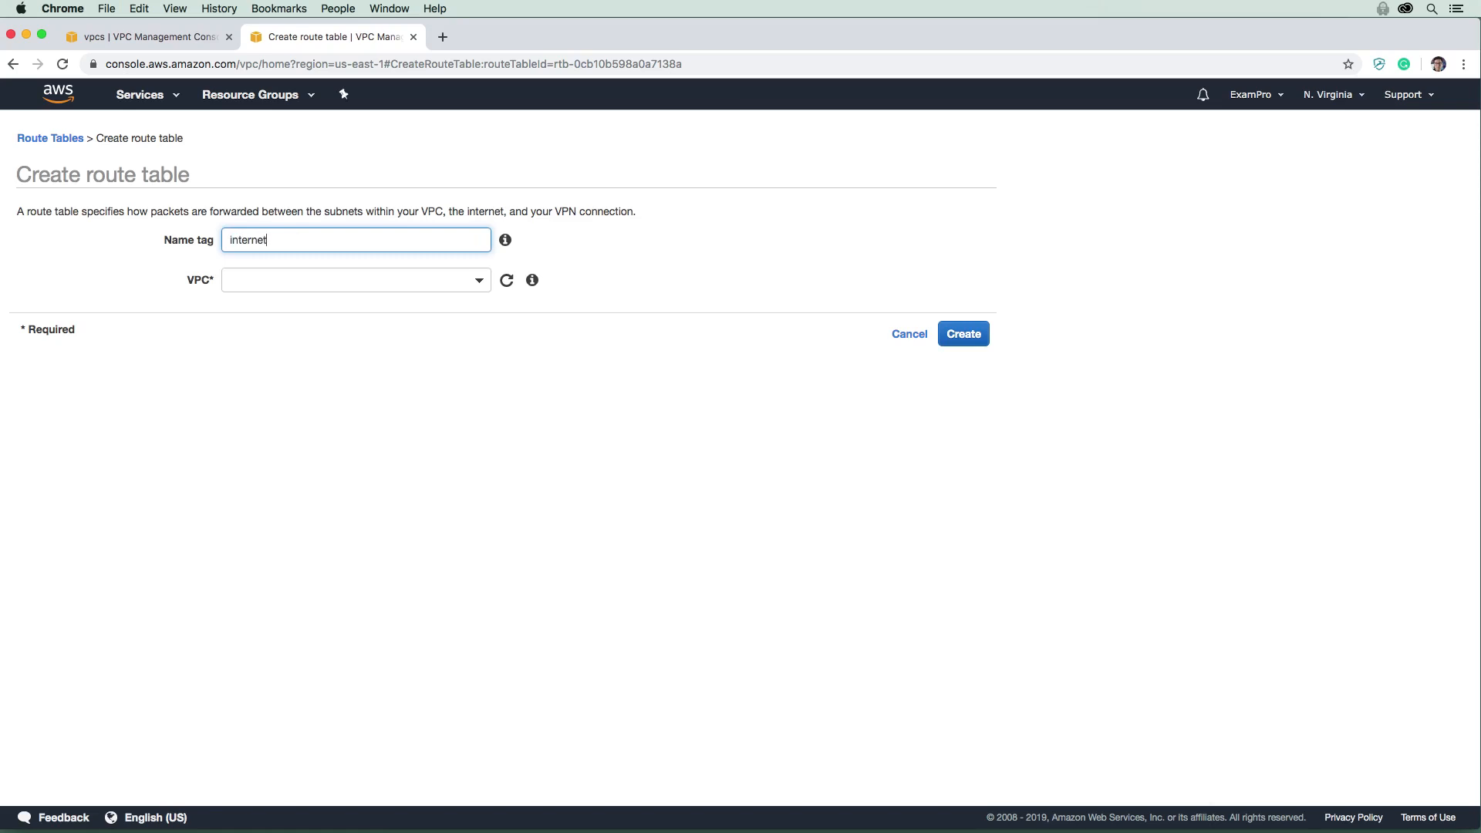
pyautogui.write('-routetab')
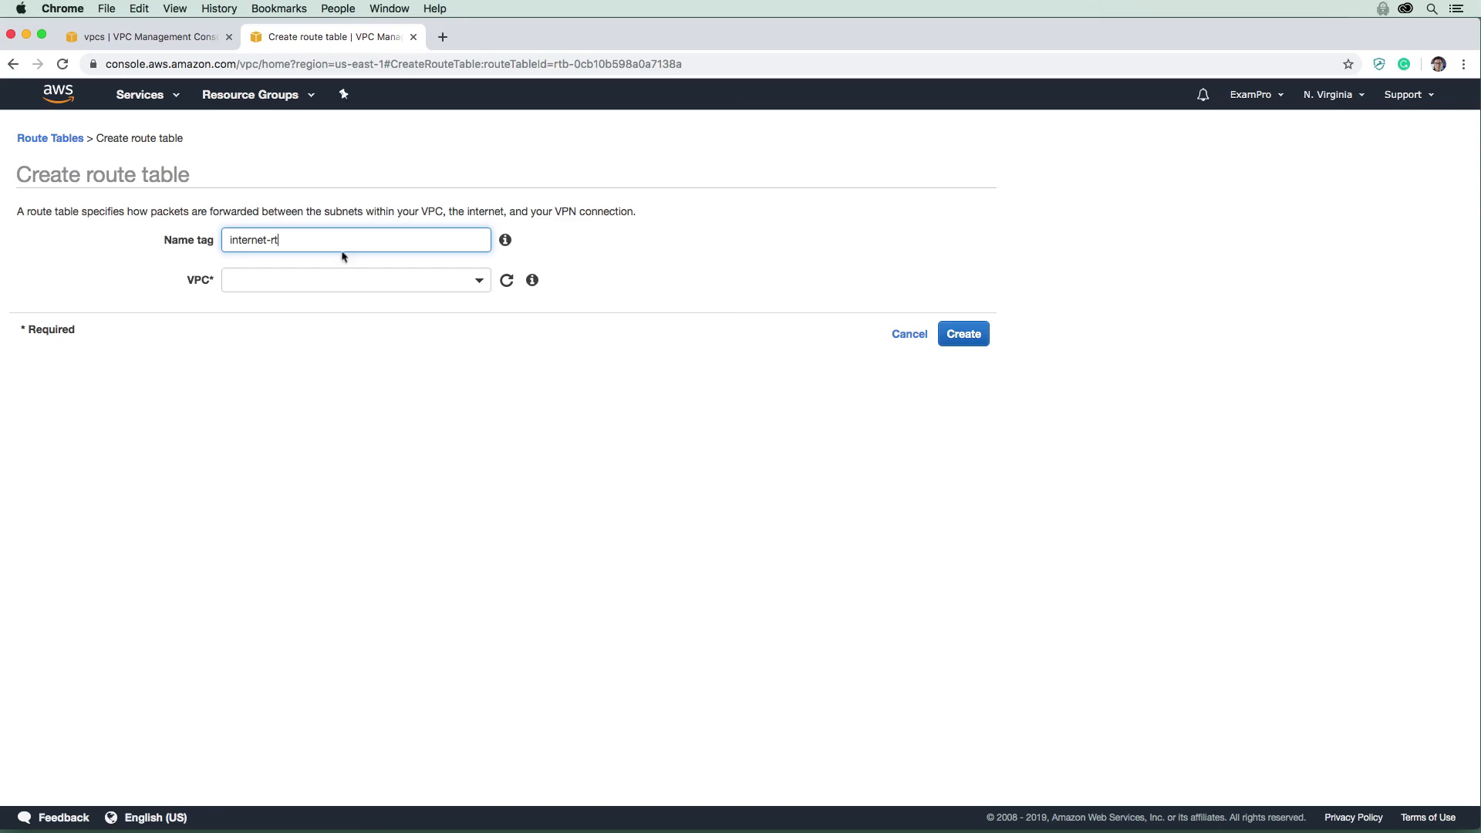
pyautogui.click(356, 280)
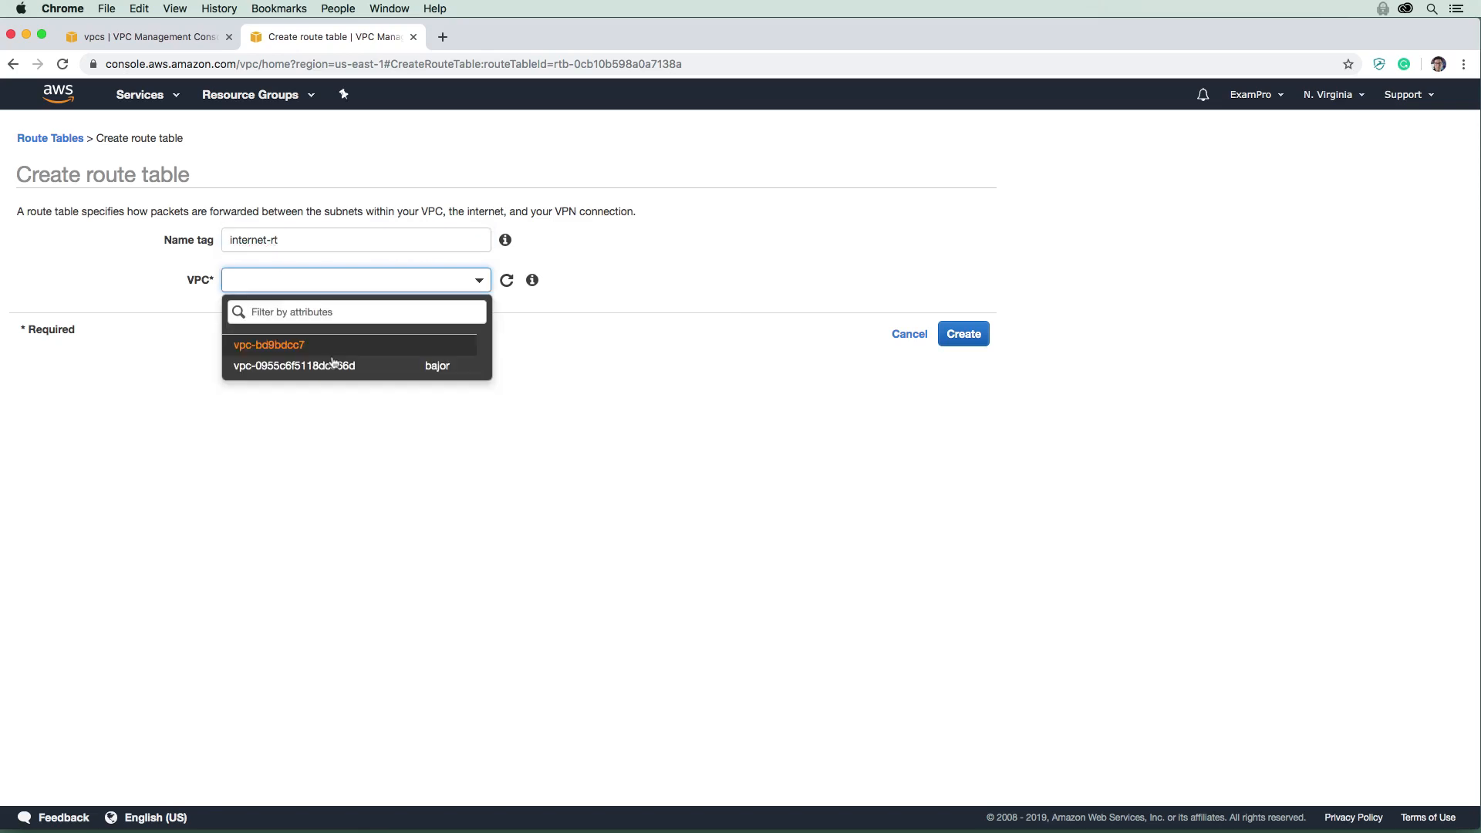
pyautogui.click(293, 365)
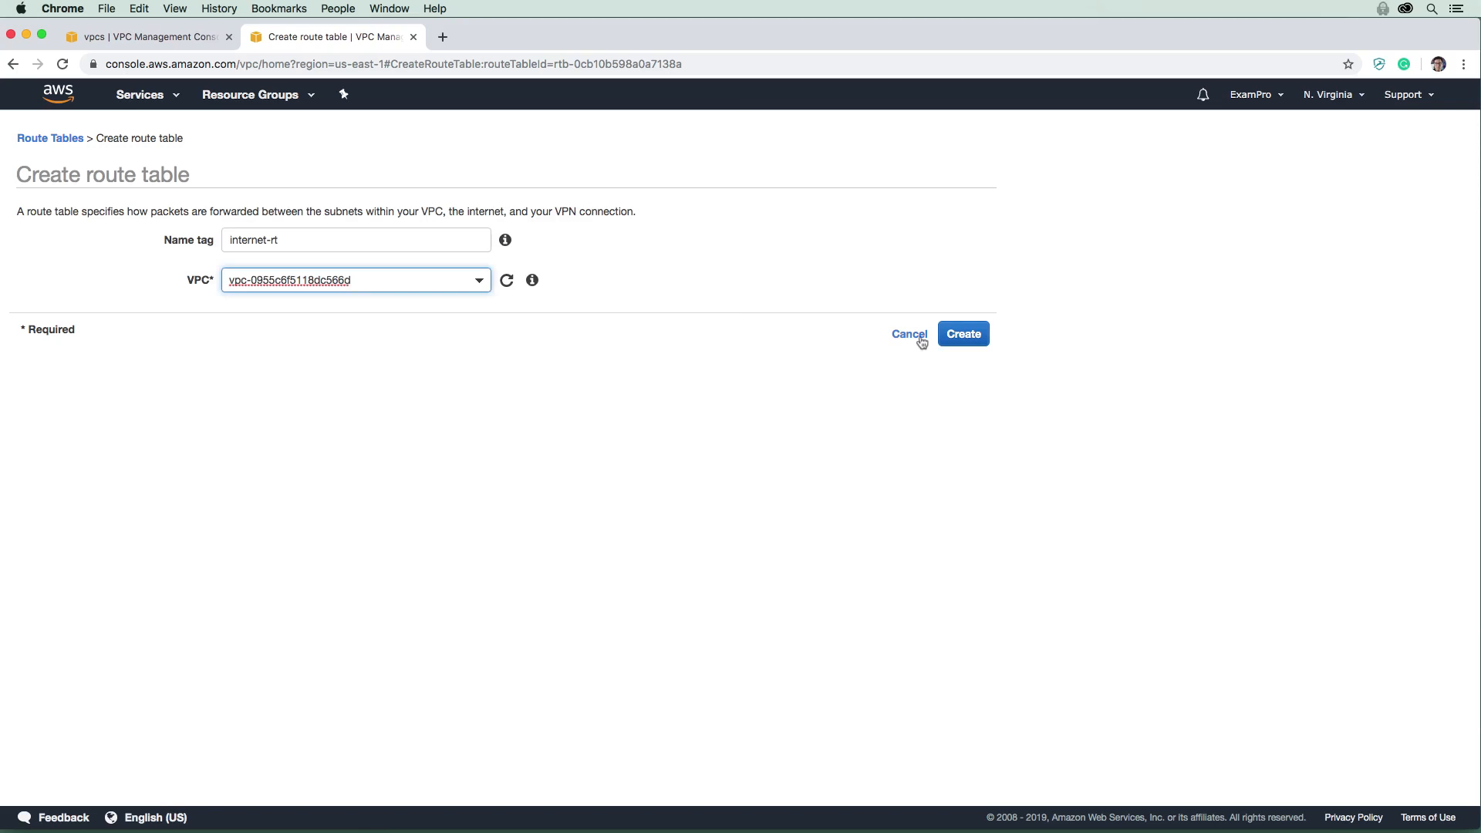
pyautogui.click(963, 334)
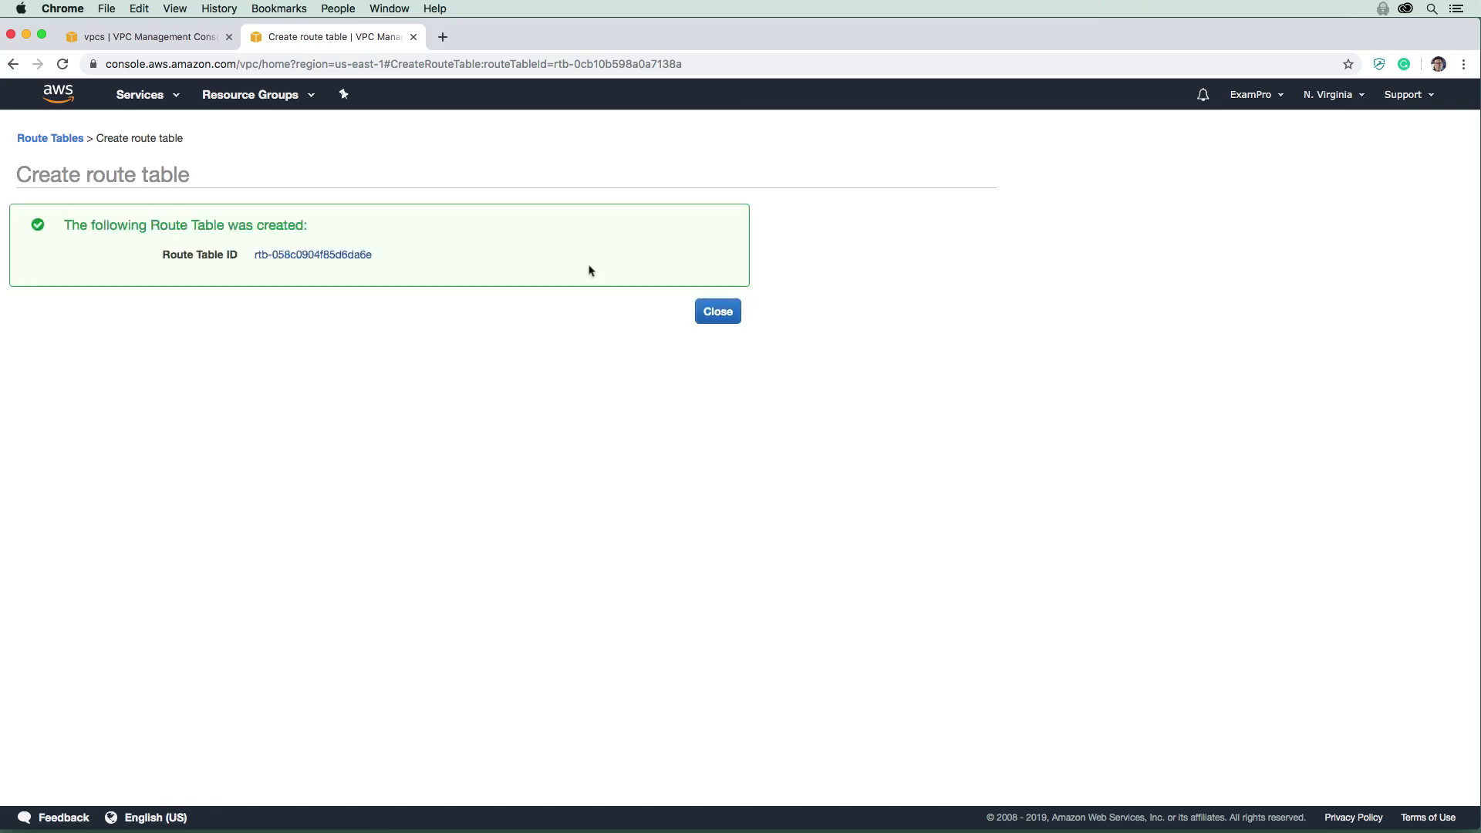
pyautogui.click(718, 311)
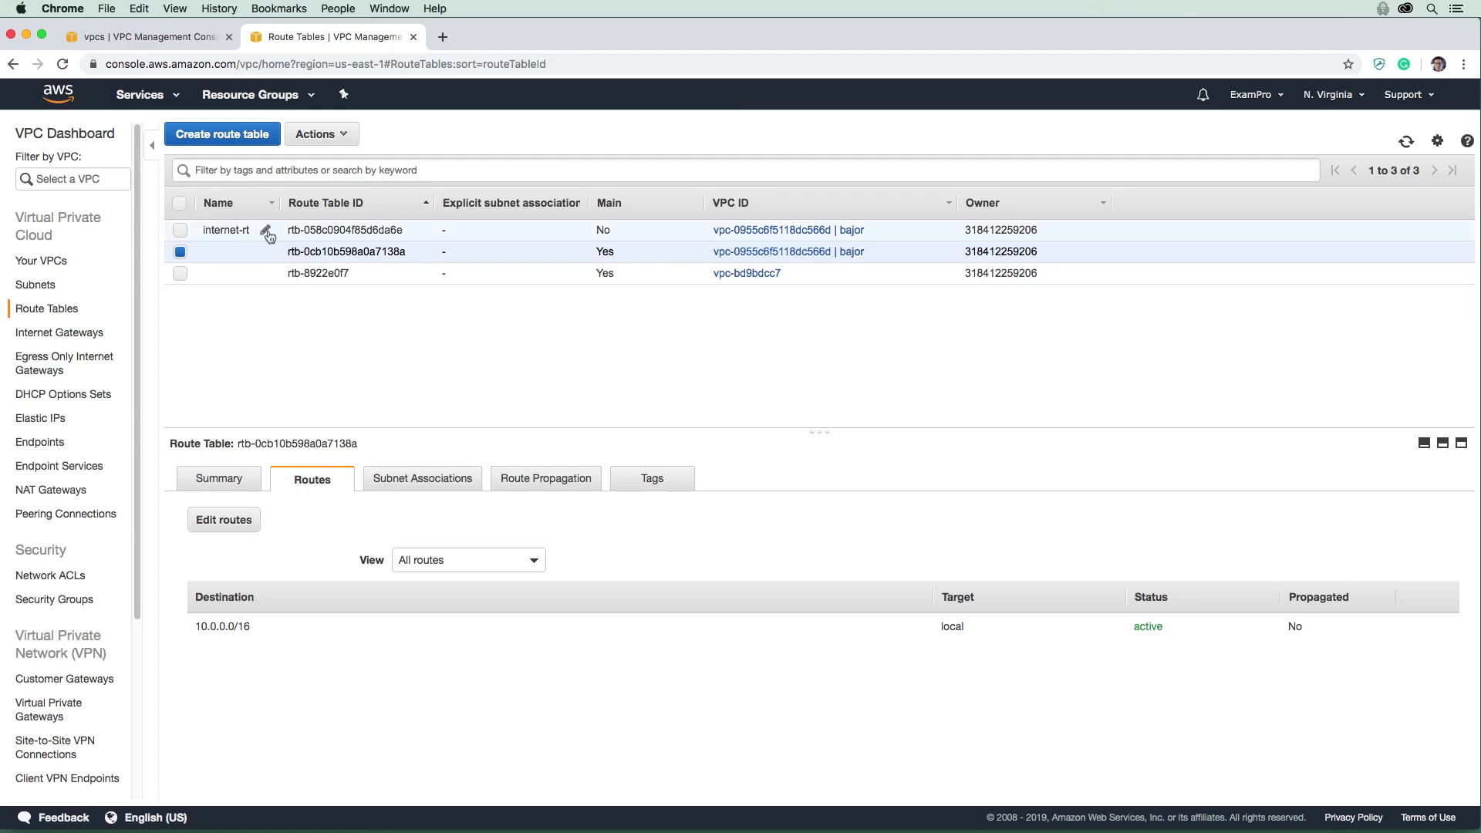
pyautogui.moveTo(161, 239)
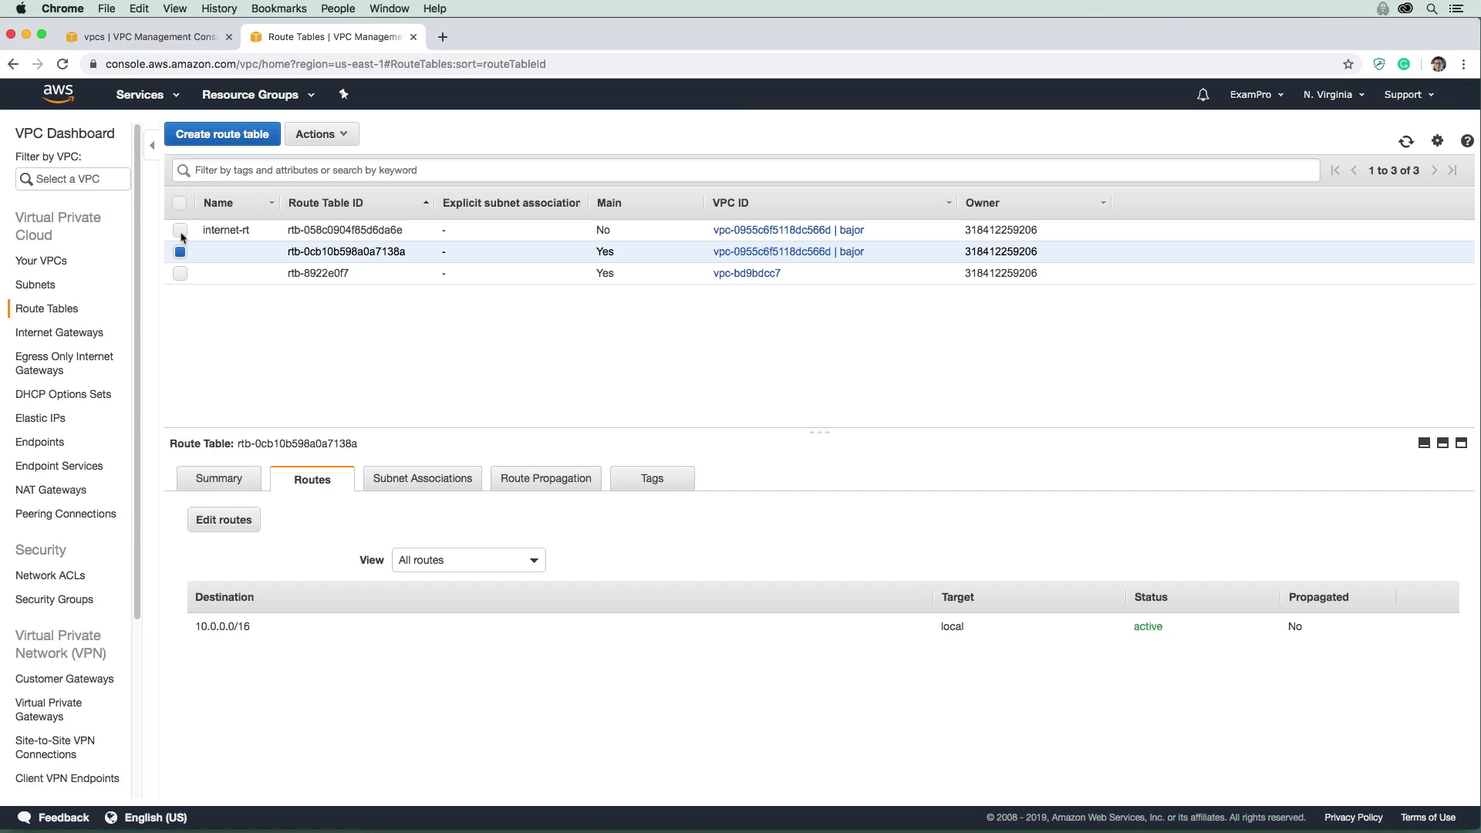
# Select the internet-rt route table and choose Set Main Route Table for it.
pyautogui.click(181, 231)
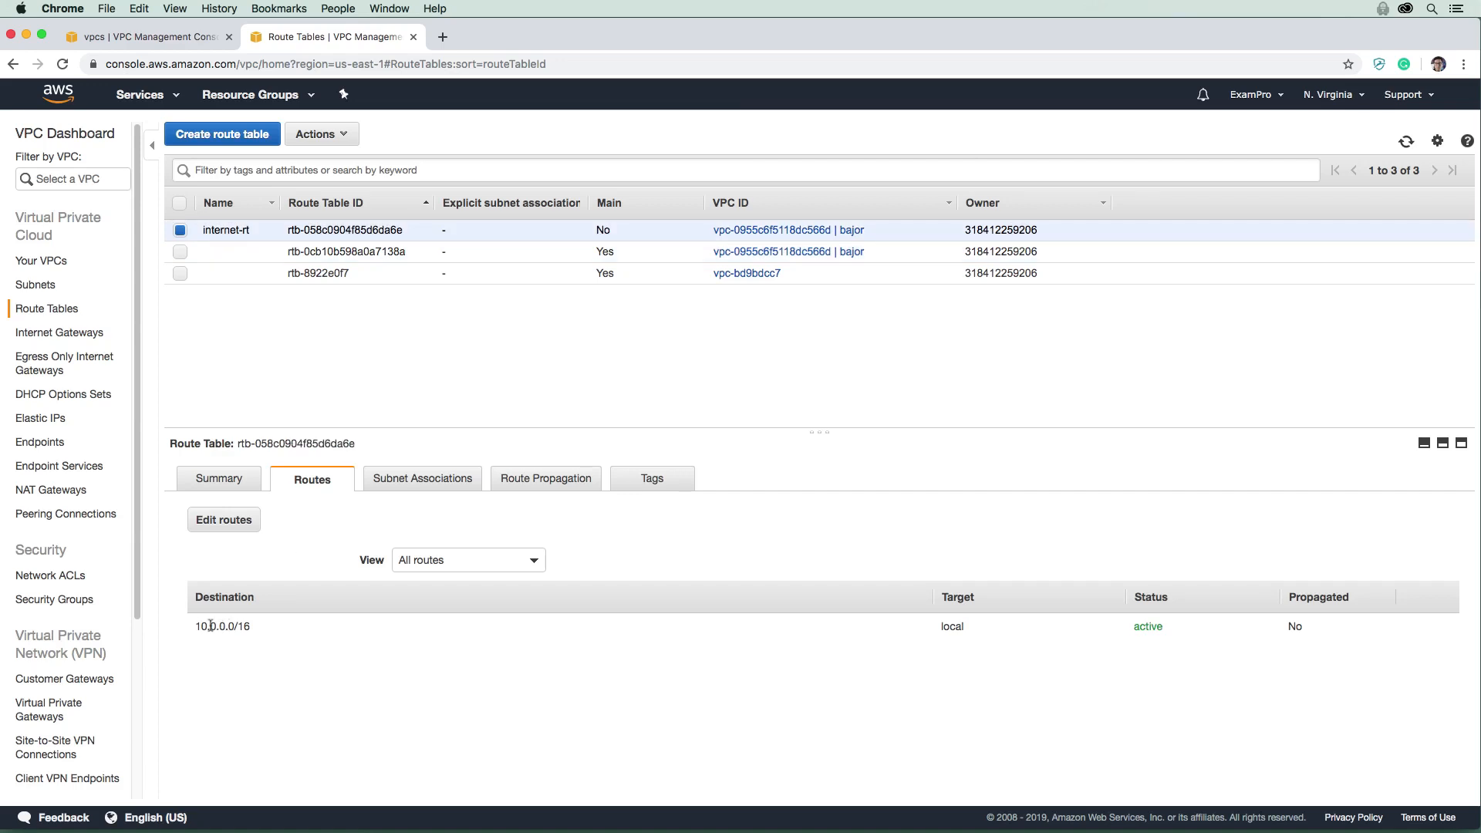
pyautogui.doubleClick(222, 627)
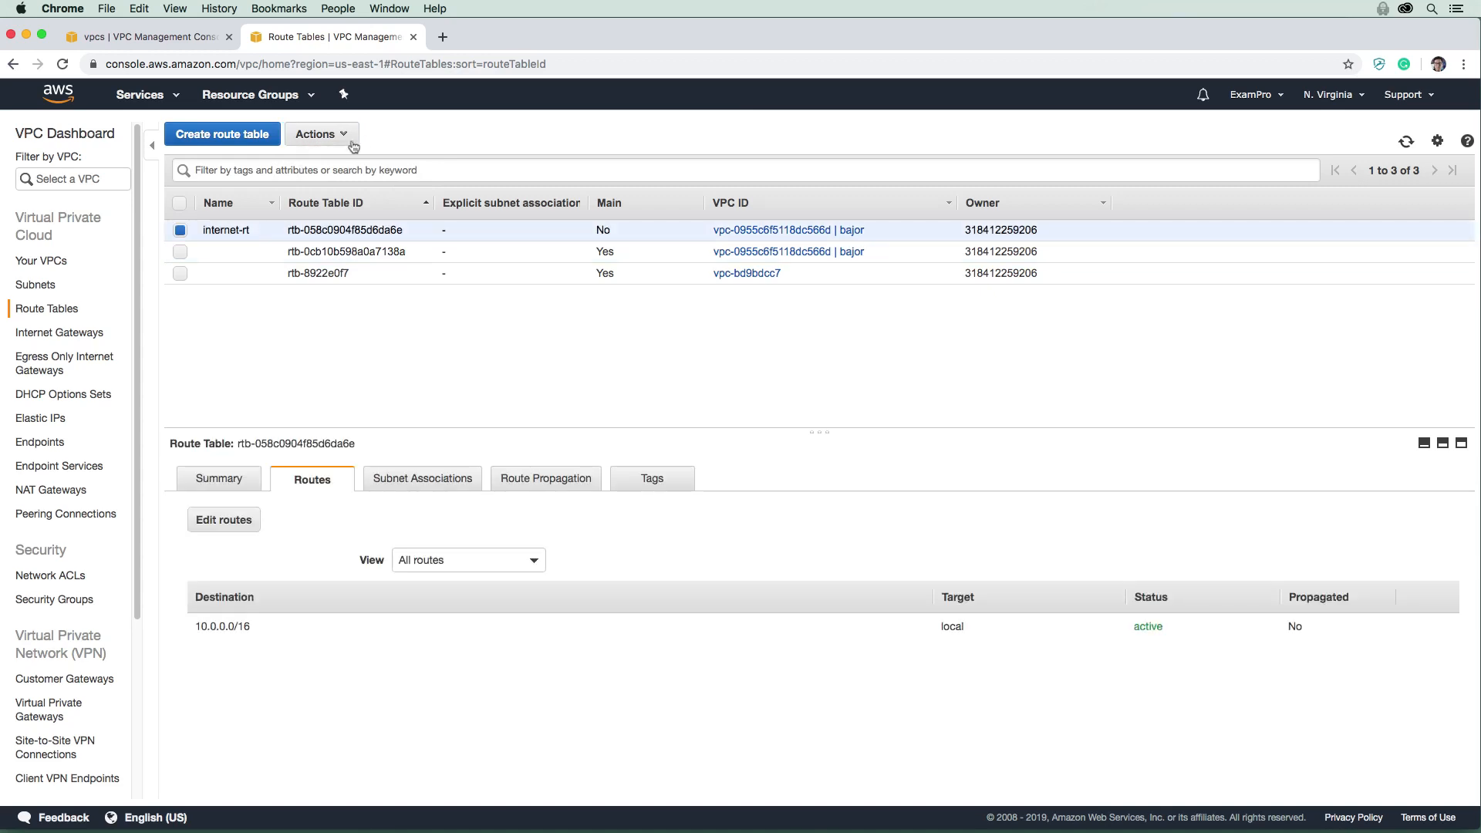
pyautogui.click(321, 134)
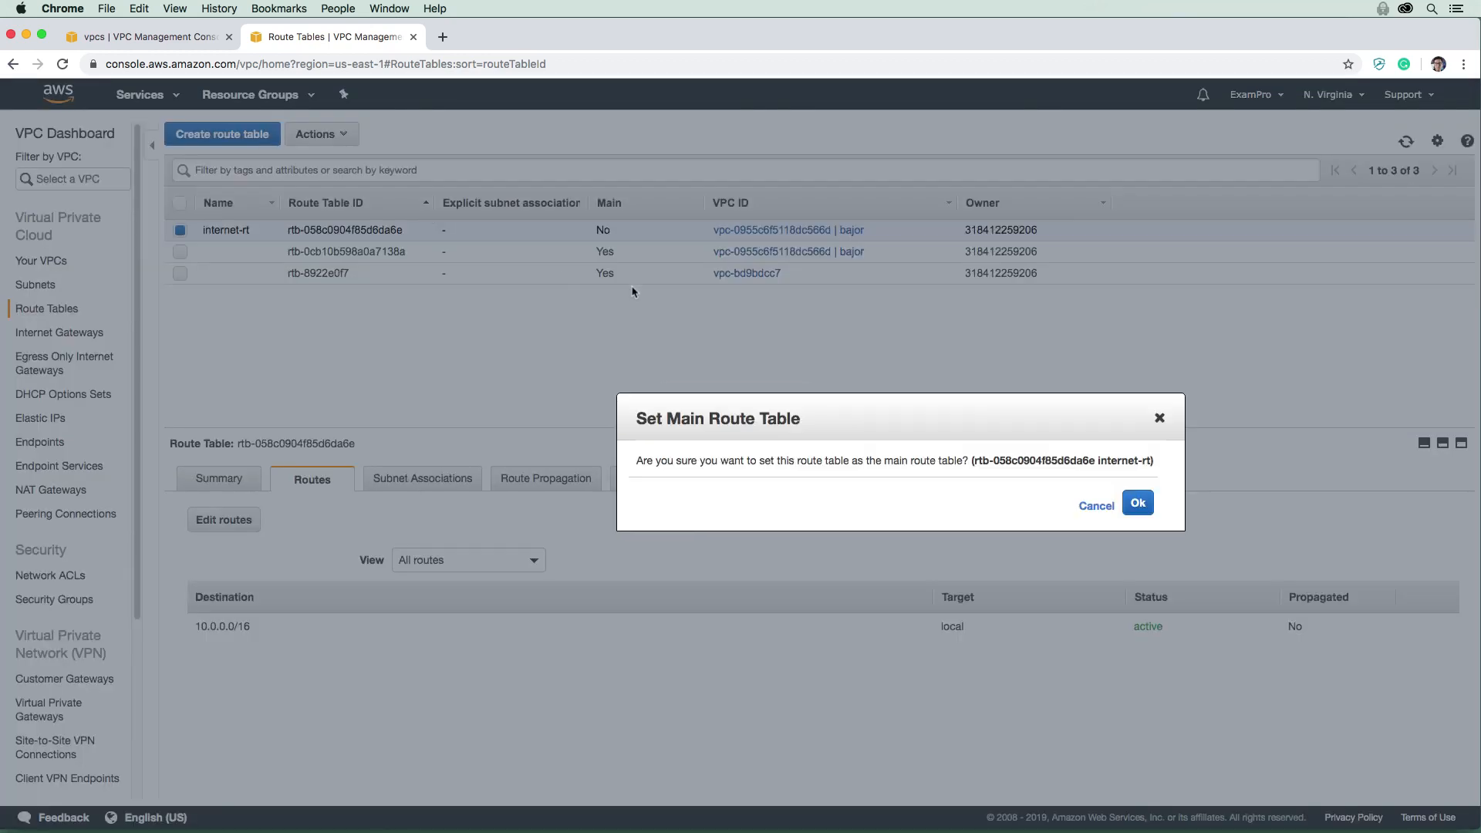
# Confirm internet-rt as main, delete the old bajor route table, and edit internet-rt's routes.
pyautogui.click(1138, 503)
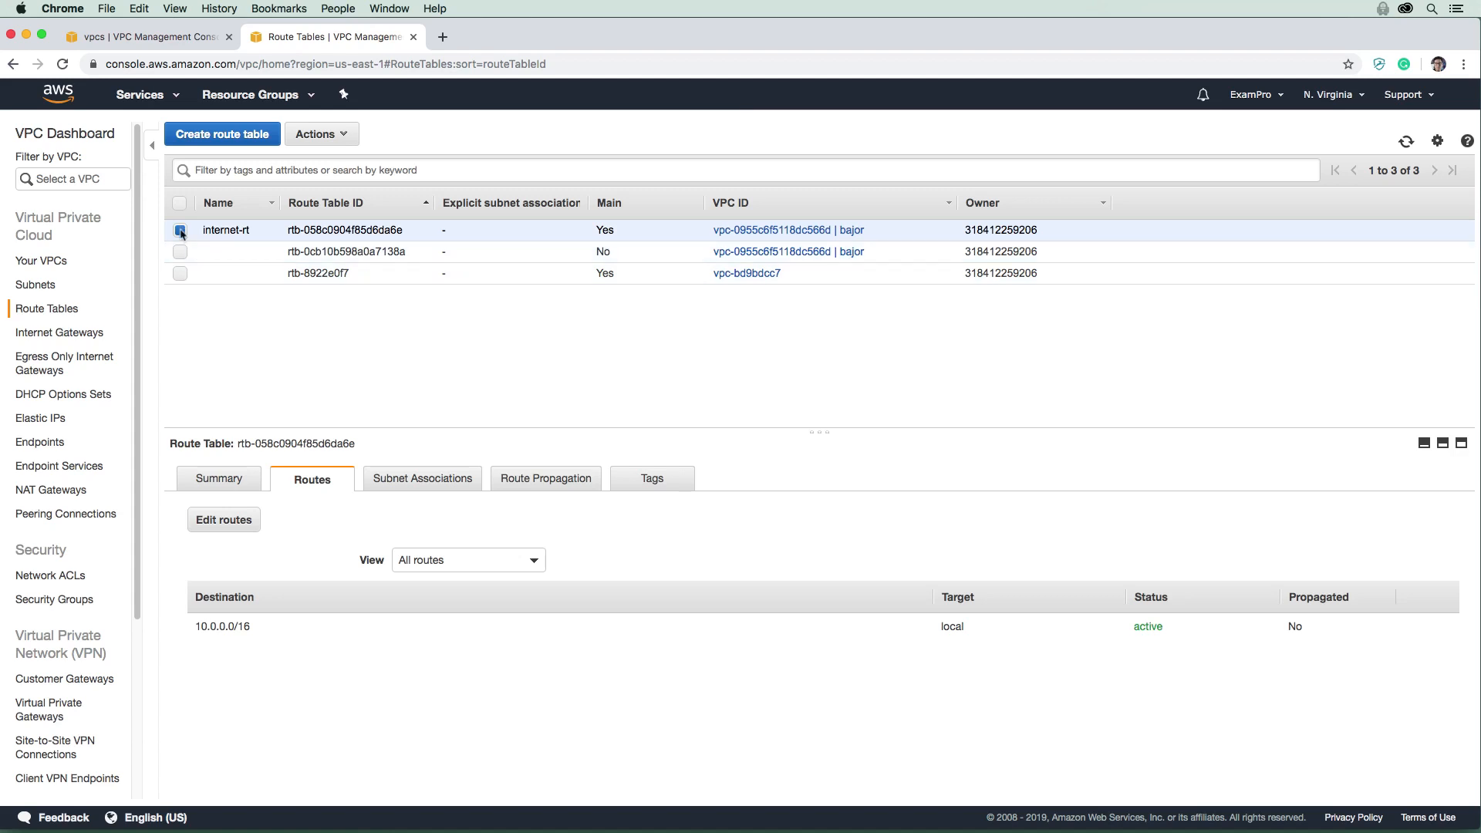
pyautogui.click(322, 134)
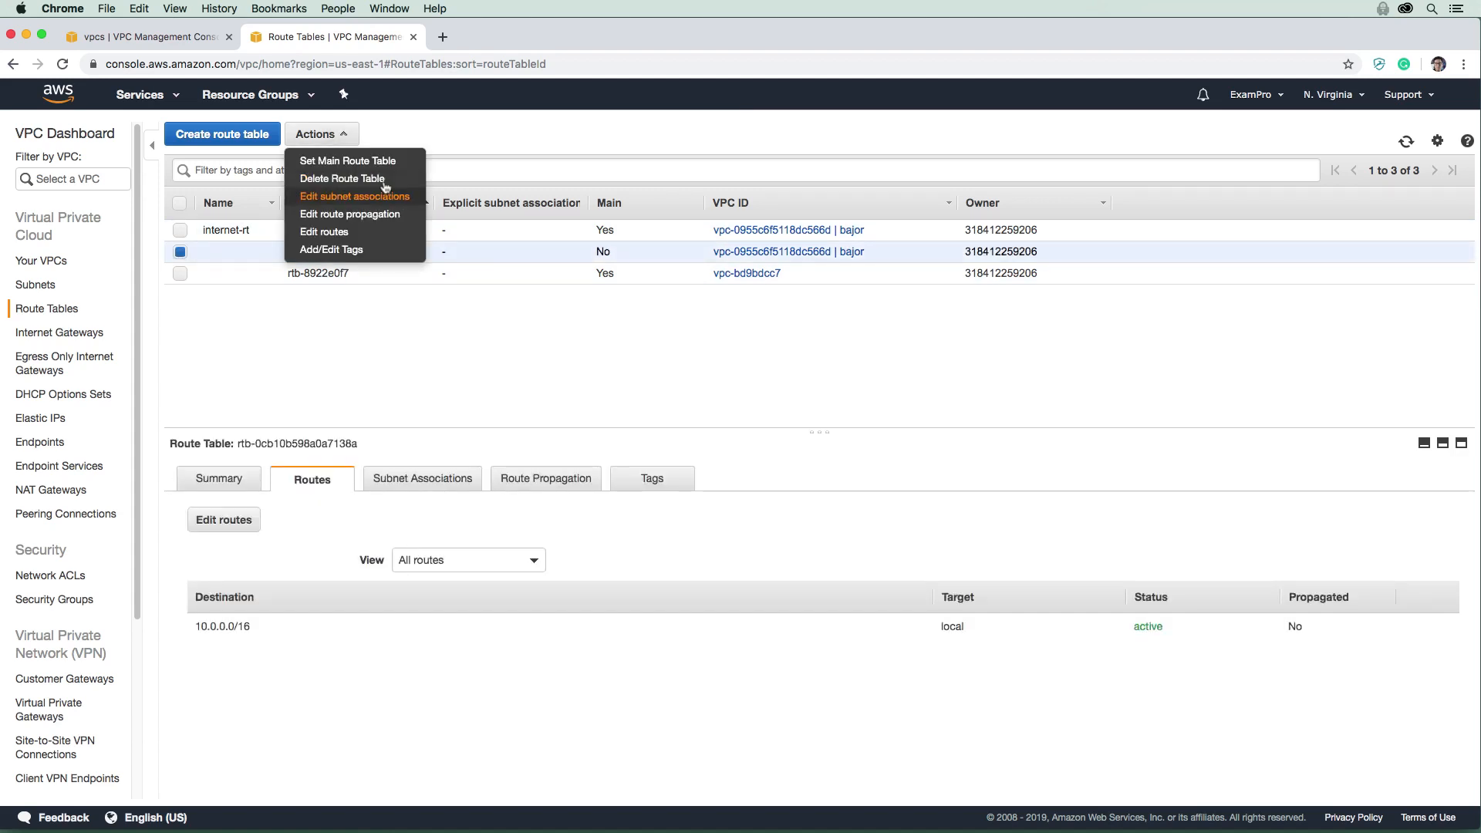
pyautogui.click(343, 179)
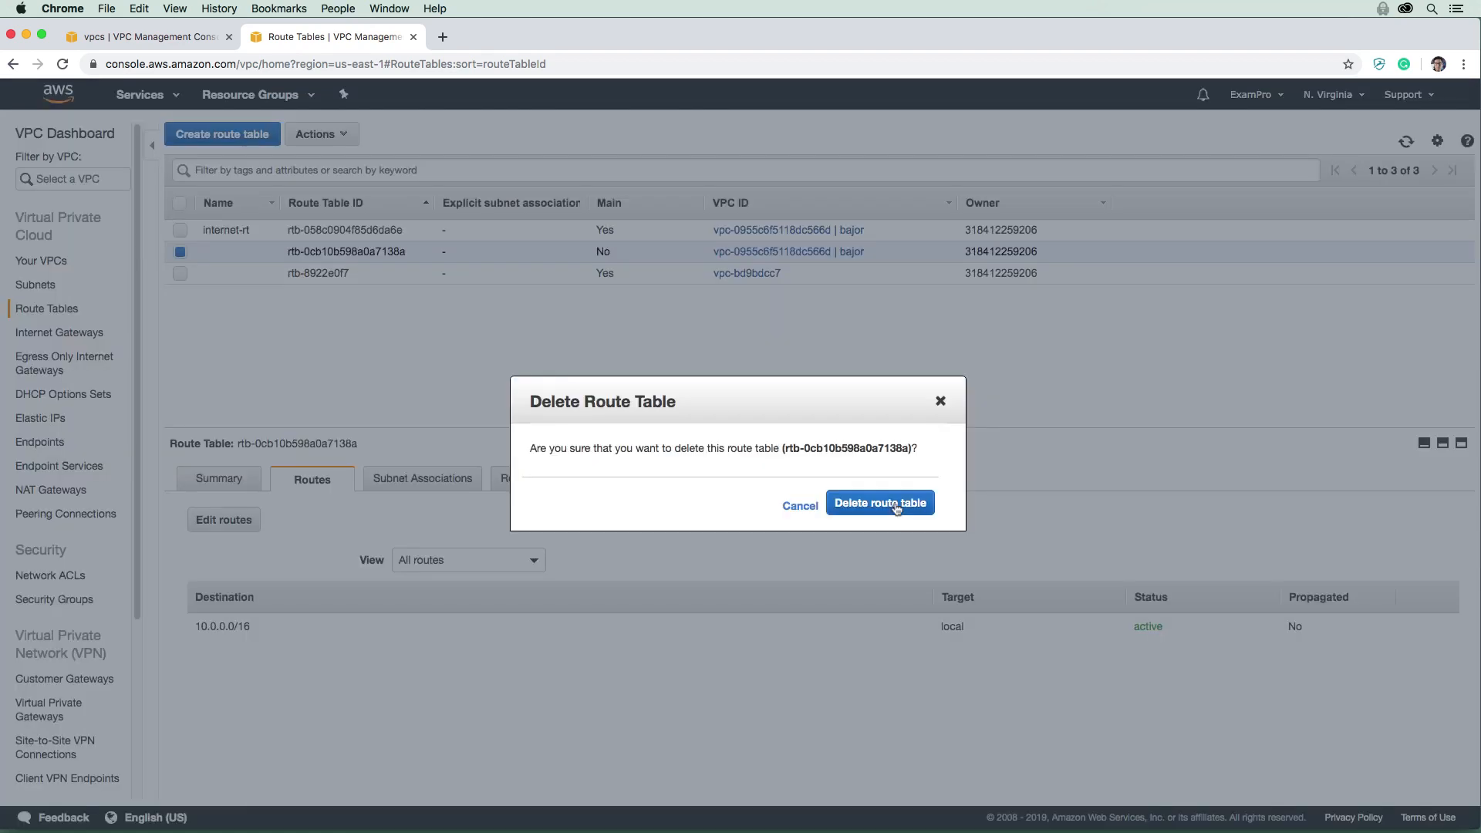
pyautogui.click(880, 502)
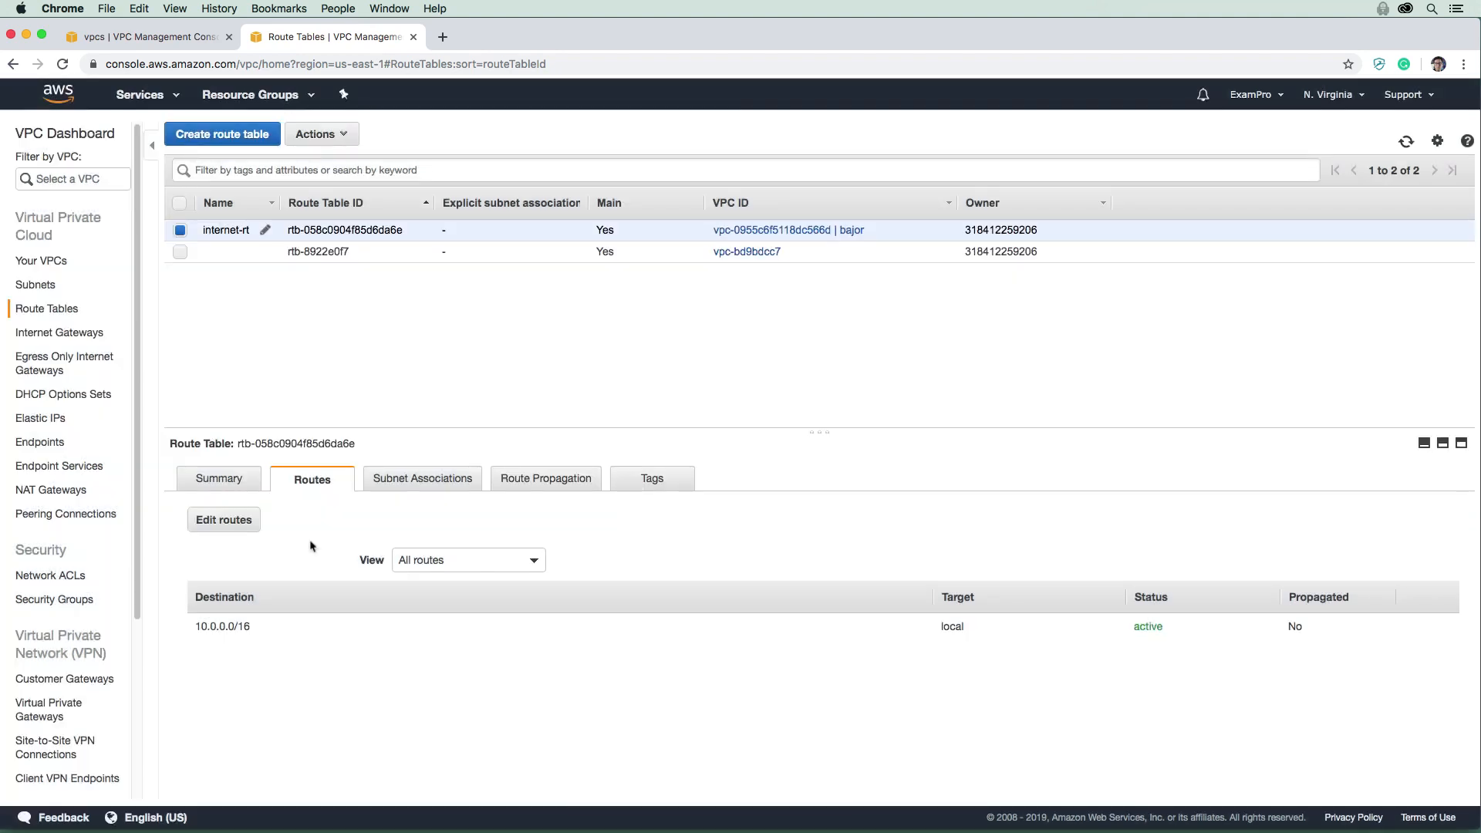
pyautogui.click(224, 519)
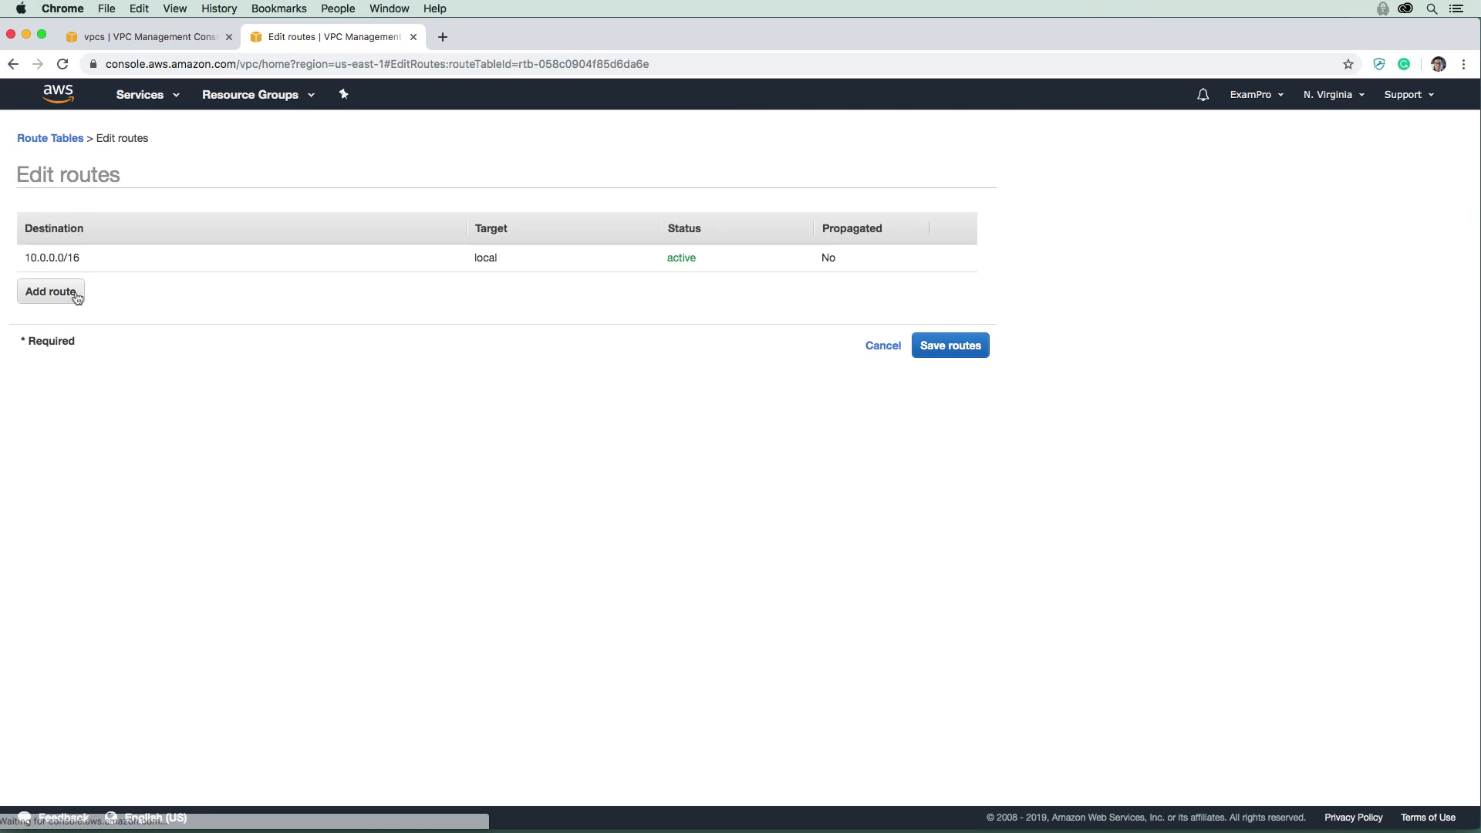
# Add and save a 0.0.0.0/0 route on internet-rt targeting the internet gateway.
pyautogui.click(50, 292)
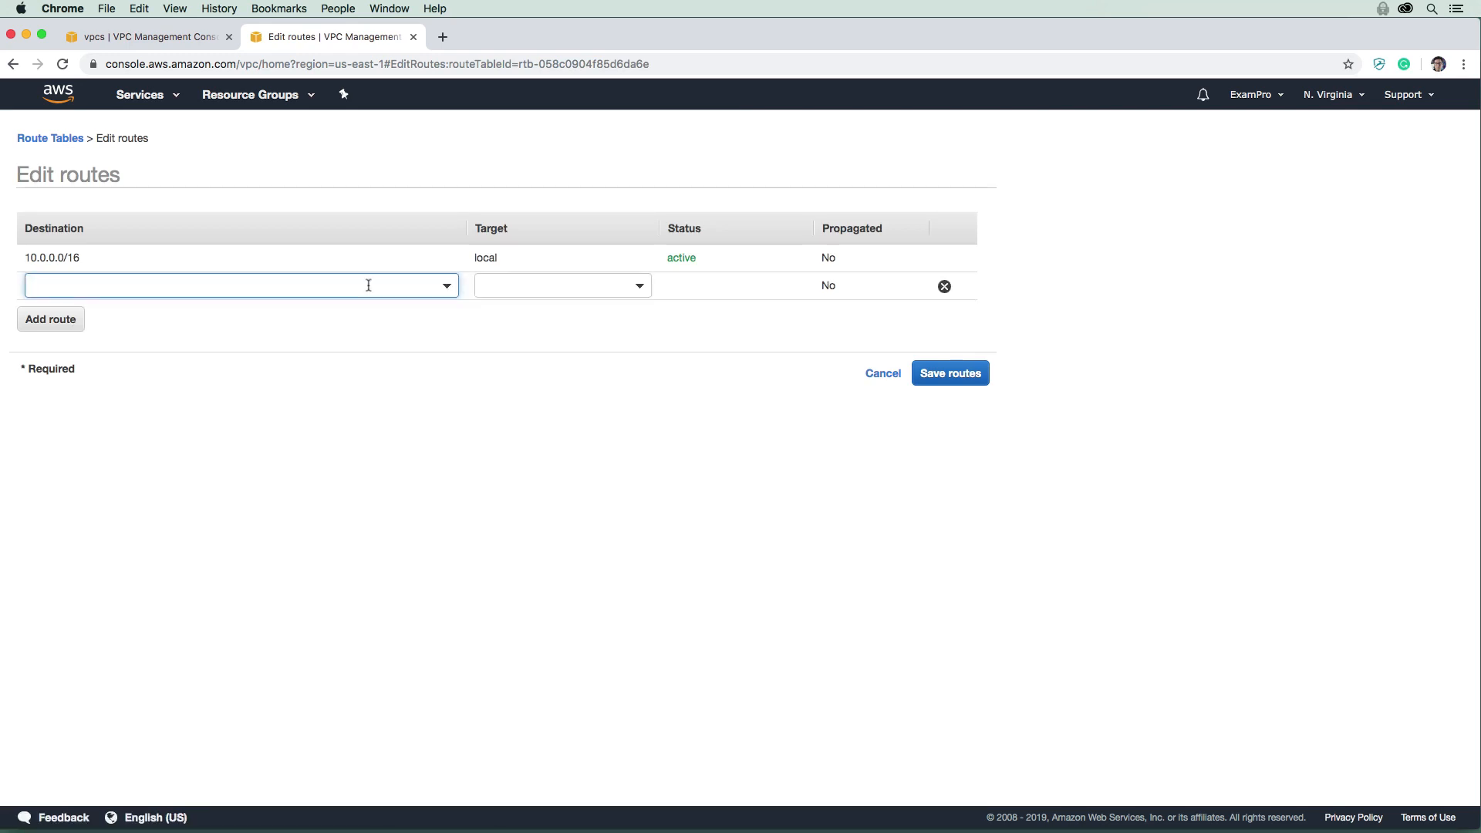
pyautogui.write('0.0.0.0/0')
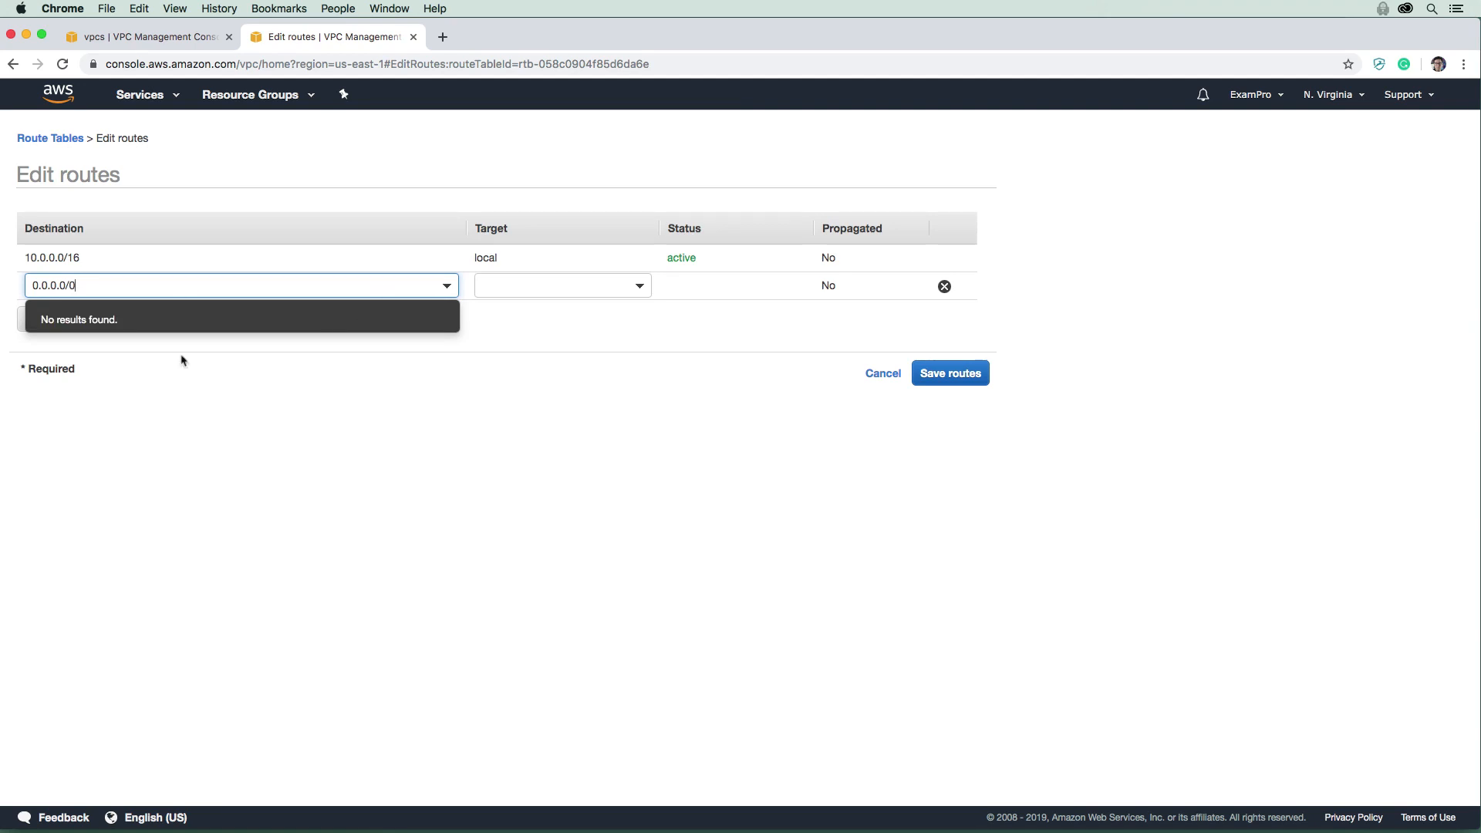
pyautogui.click(561, 286)
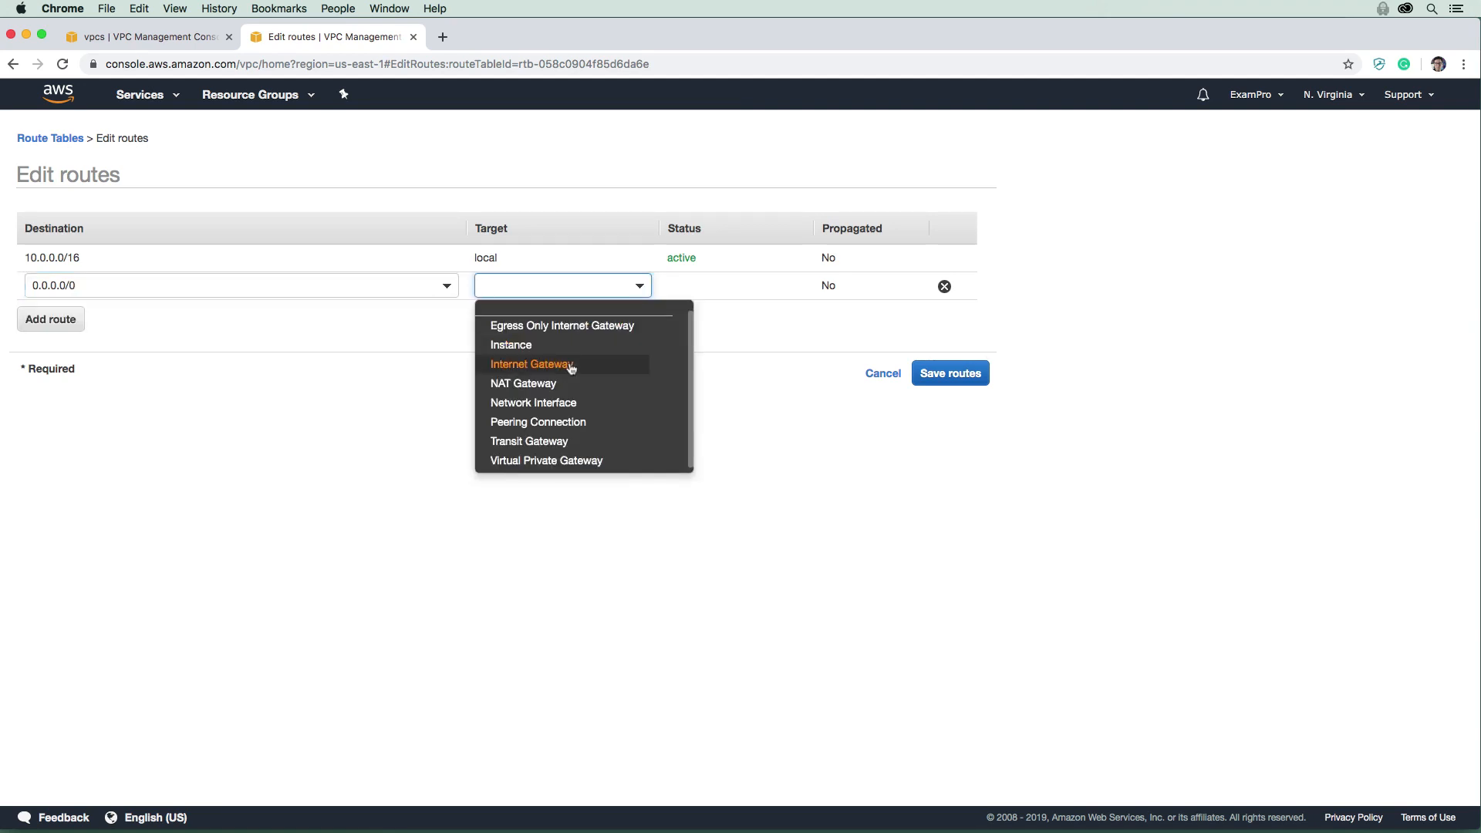
pyautogui.click(530, 364)
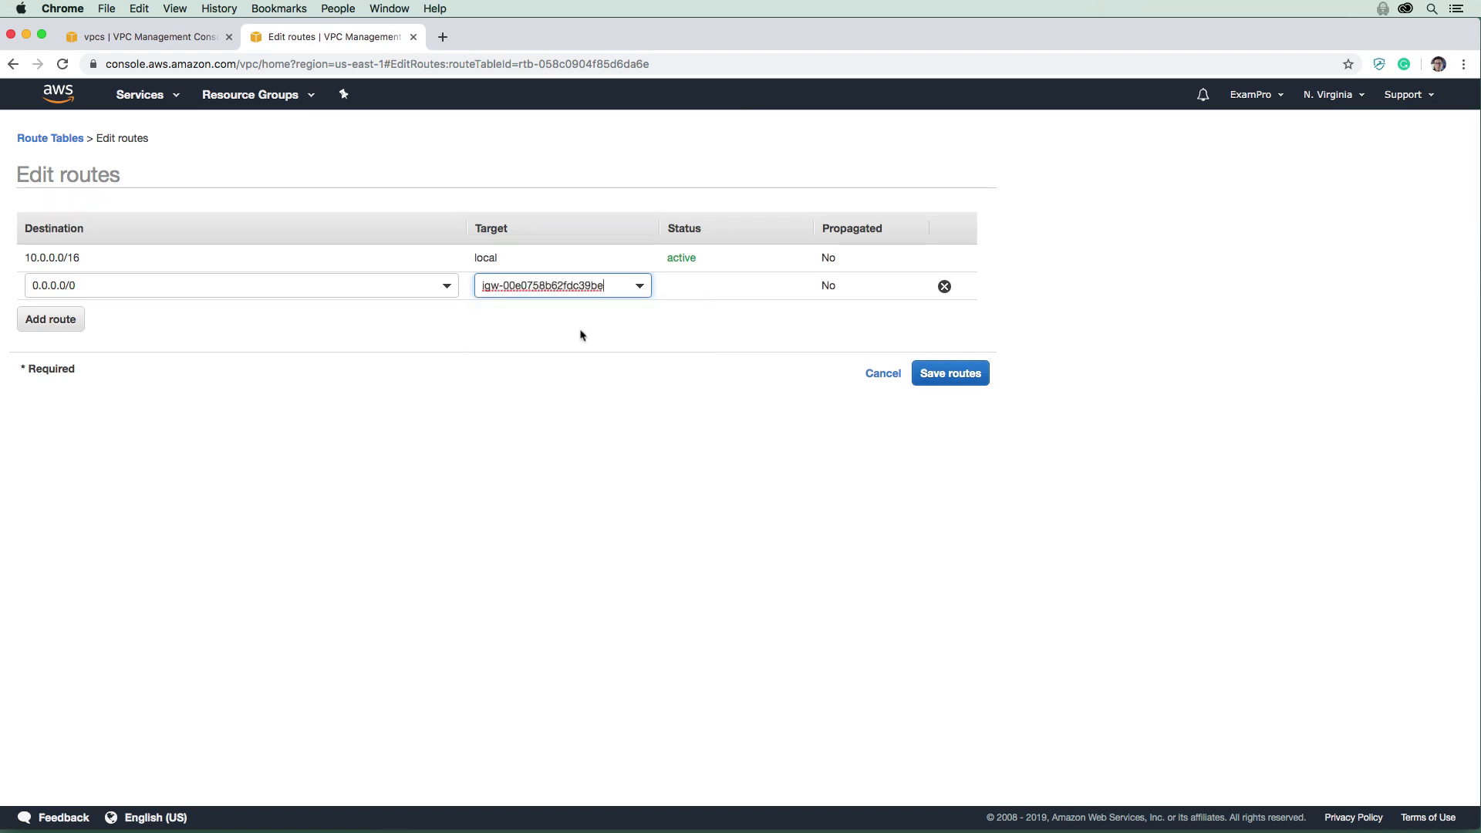
pyautogui.click(949, 372)
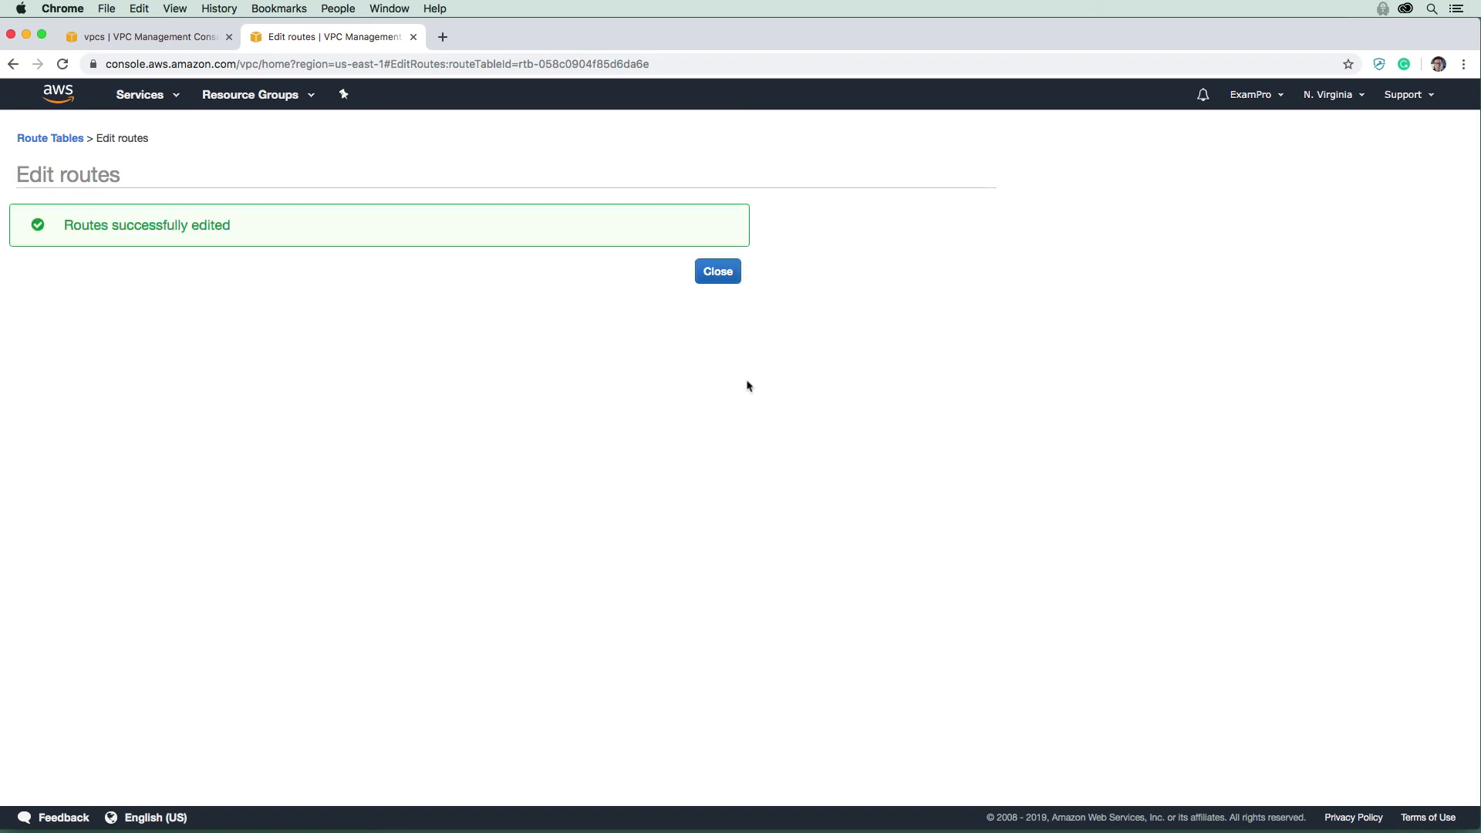
pyautogui.click(718, 271)
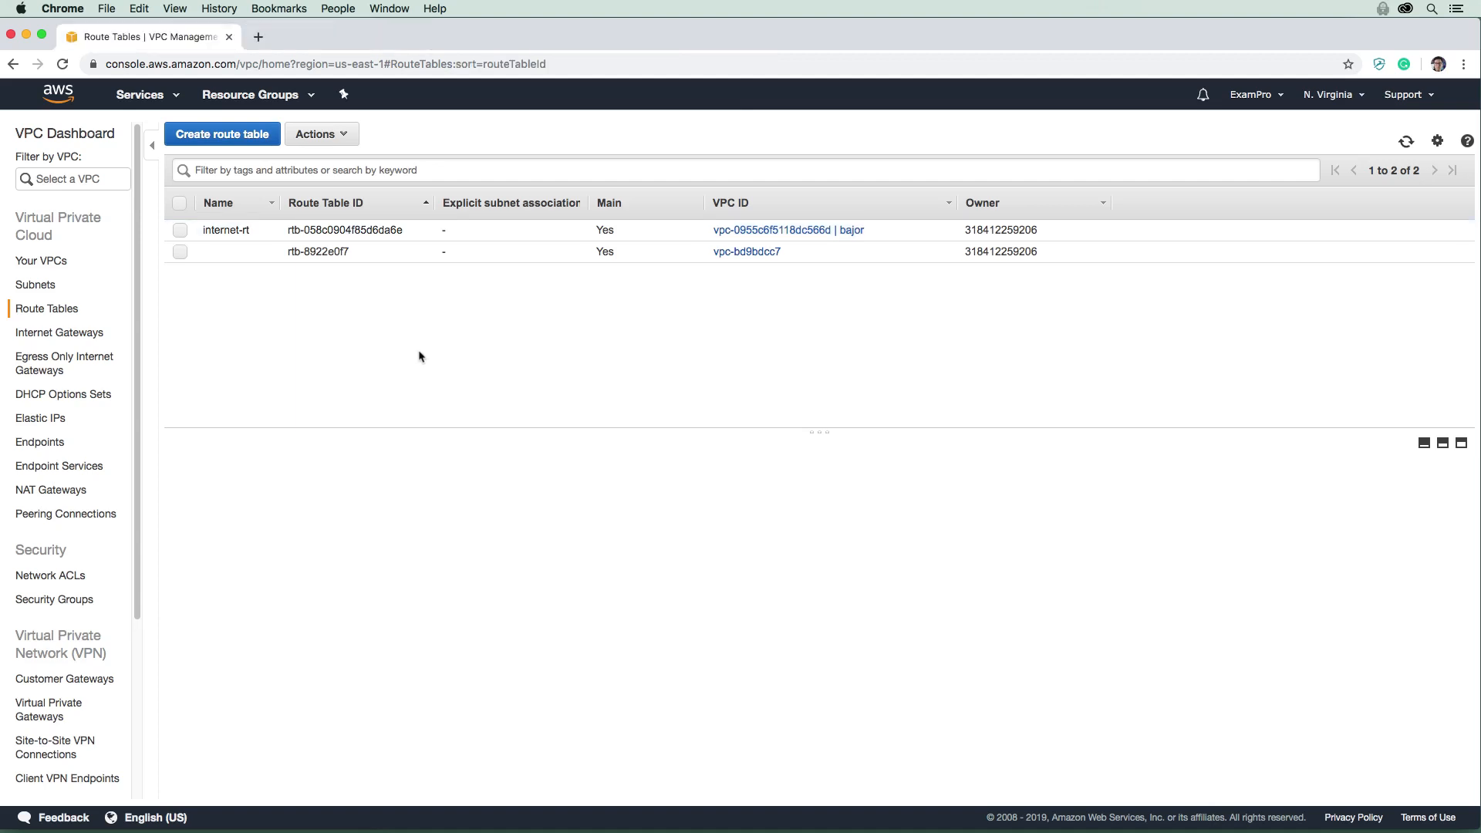
pyautogui.moveTo(417, 361)
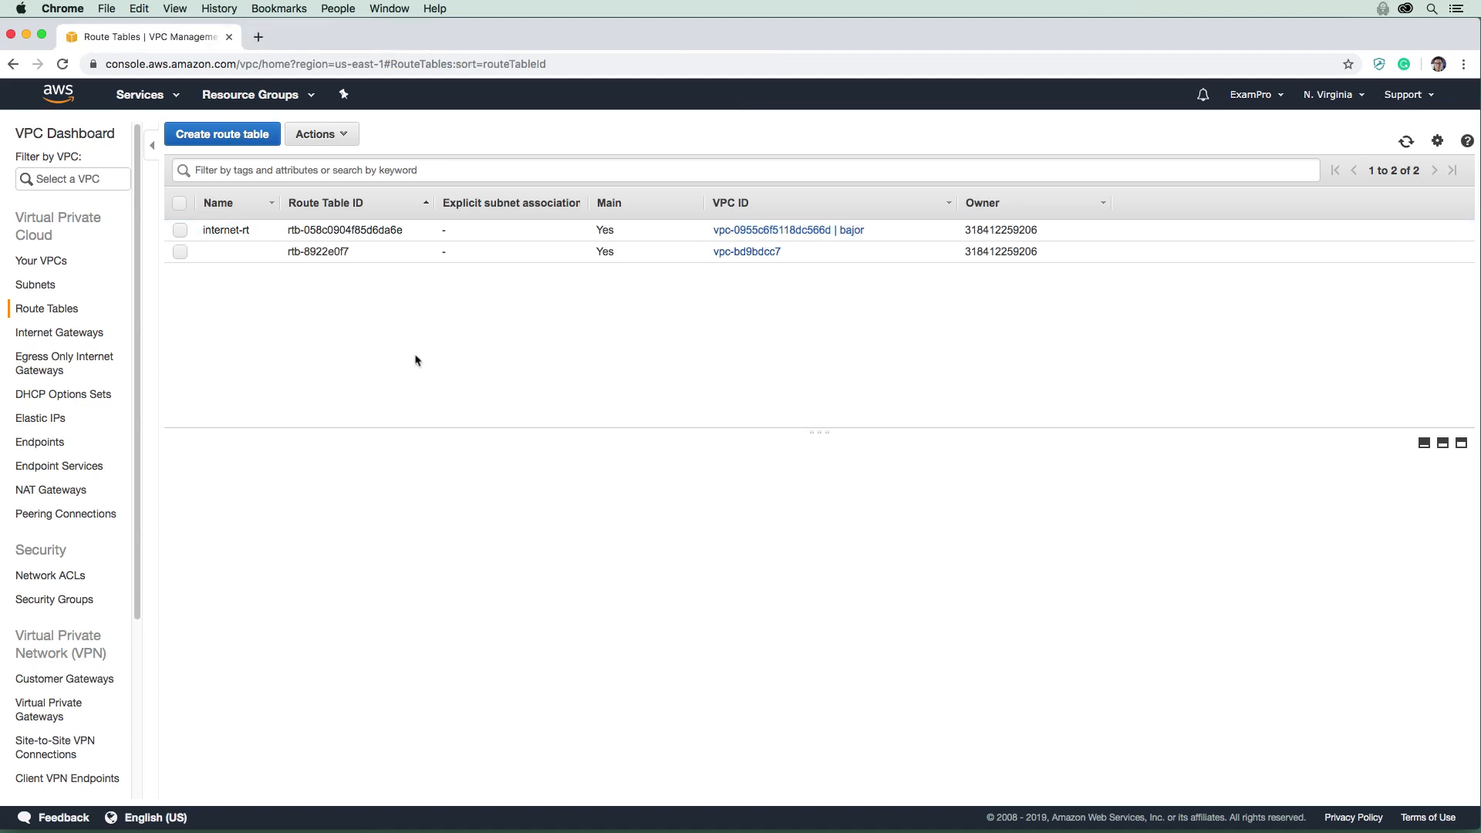
pyautogui.moveTo(412, 364)
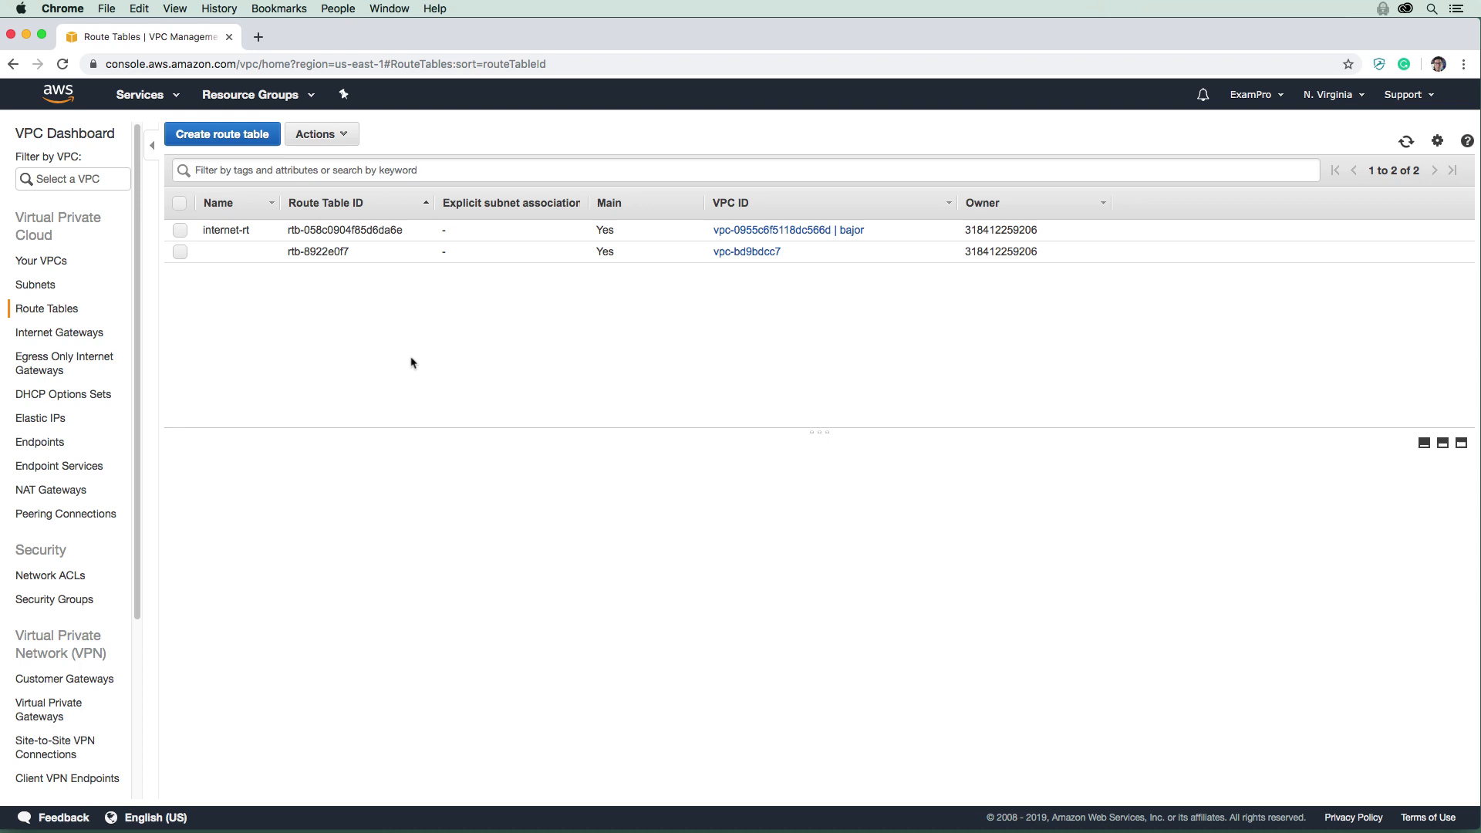
pyautogui.moveTo(235, 304)
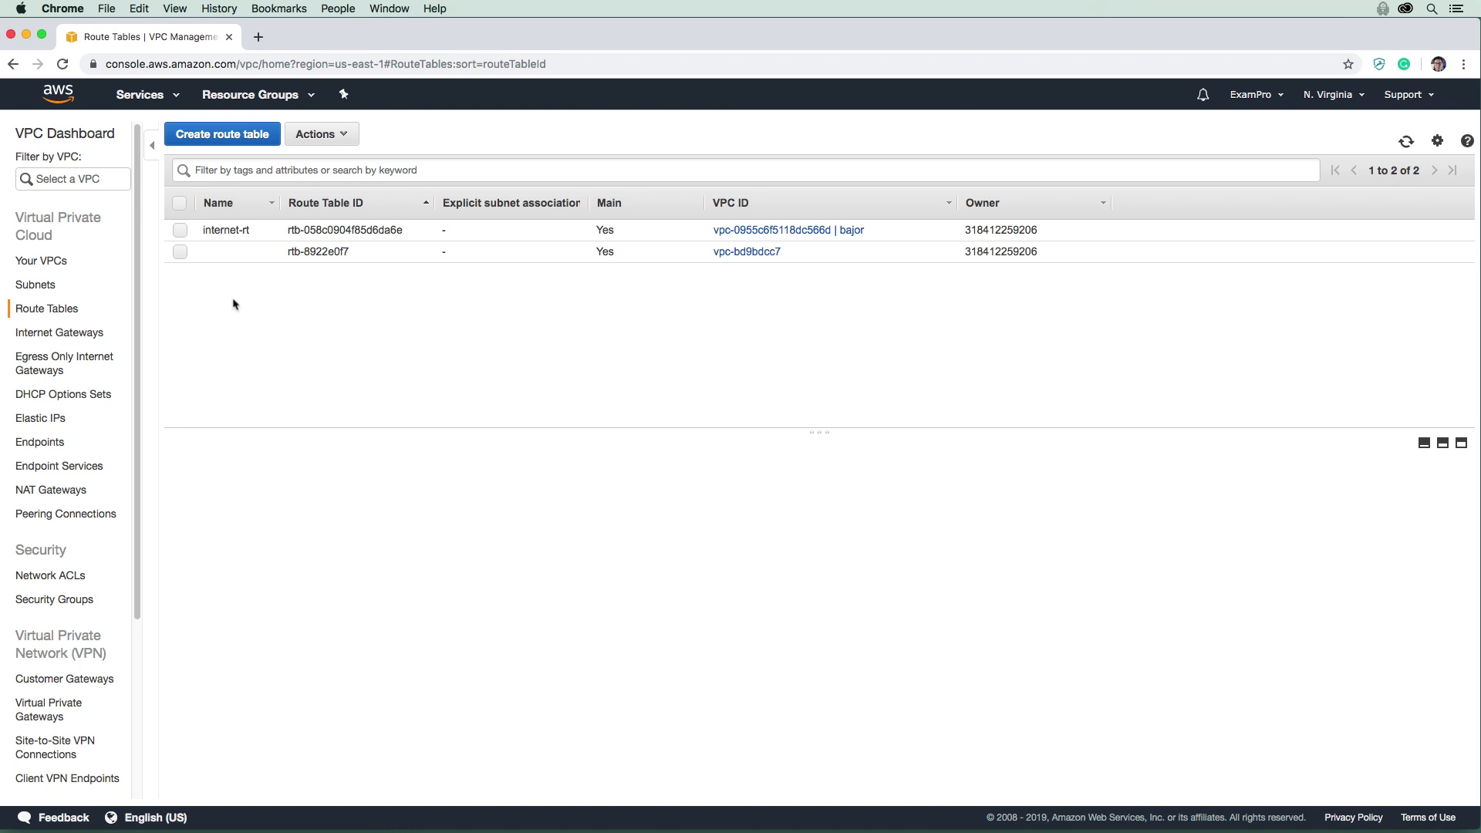
pyautogui.click(29, 284)
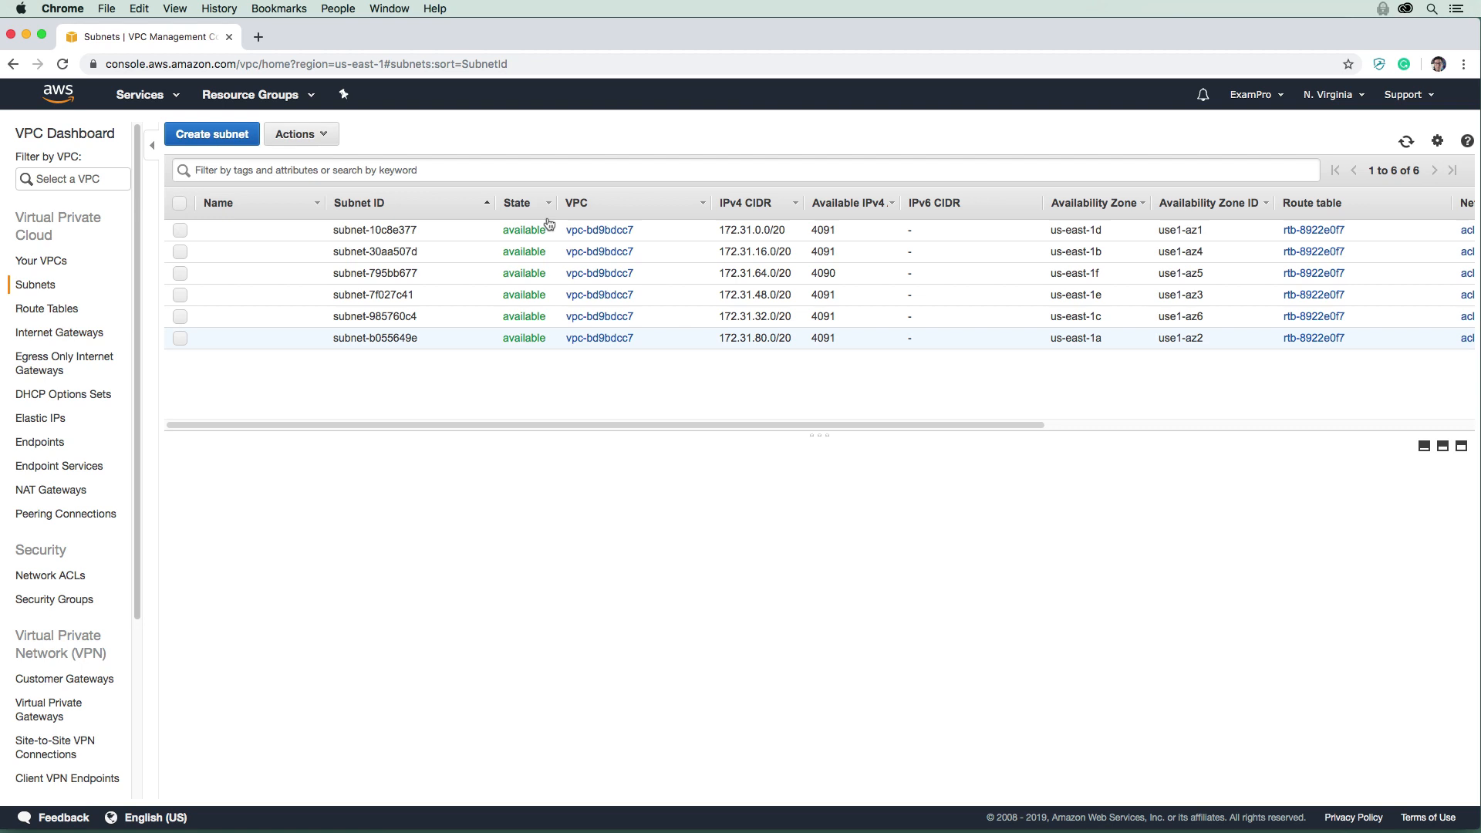
pyautogui.moveTo(584, 359)
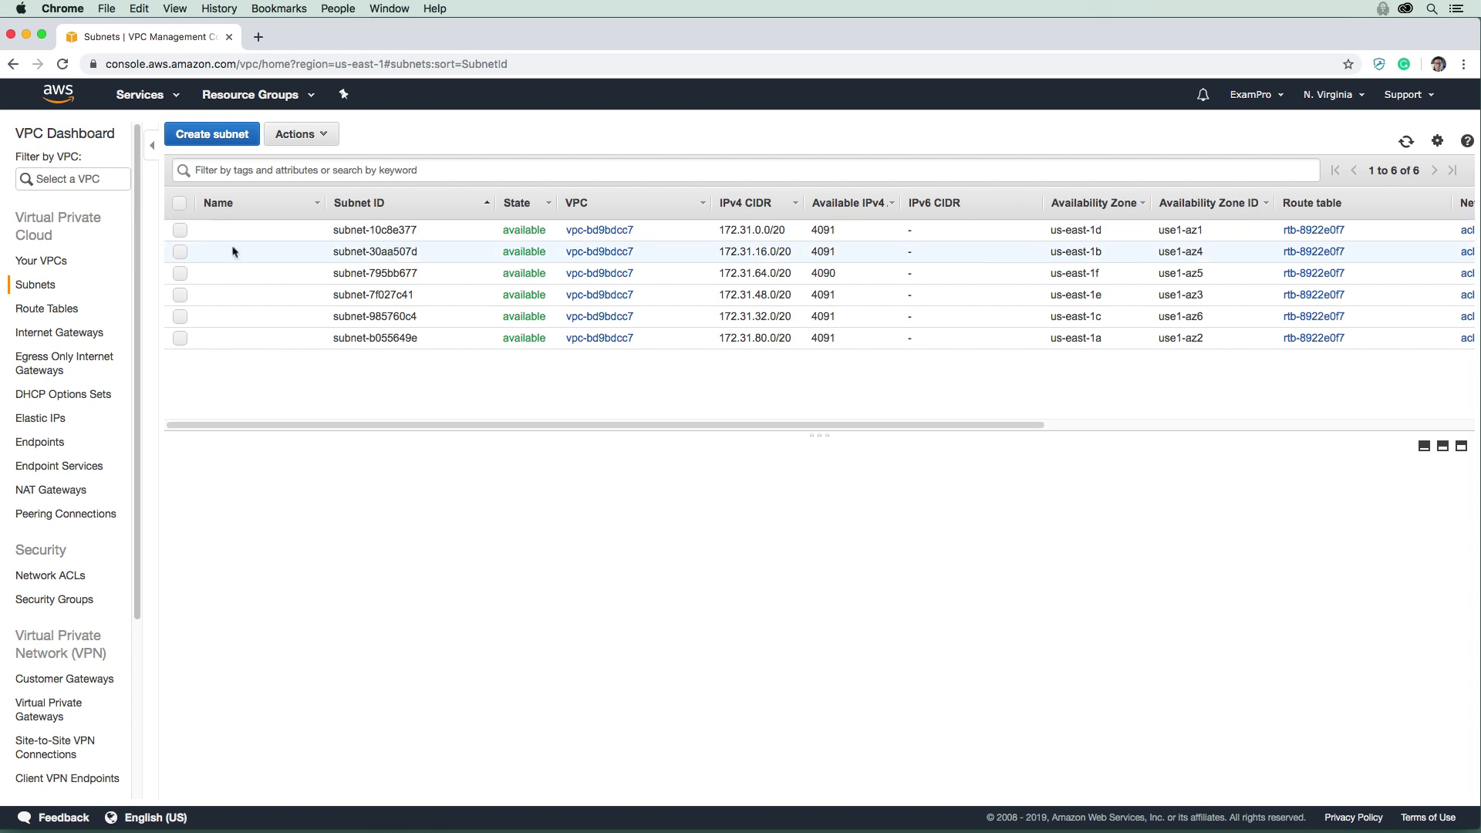
# Review a default subnet's auto-assign public IPv4 setting, then switch to Canada (Central).
pyautogui.click(181, 230)
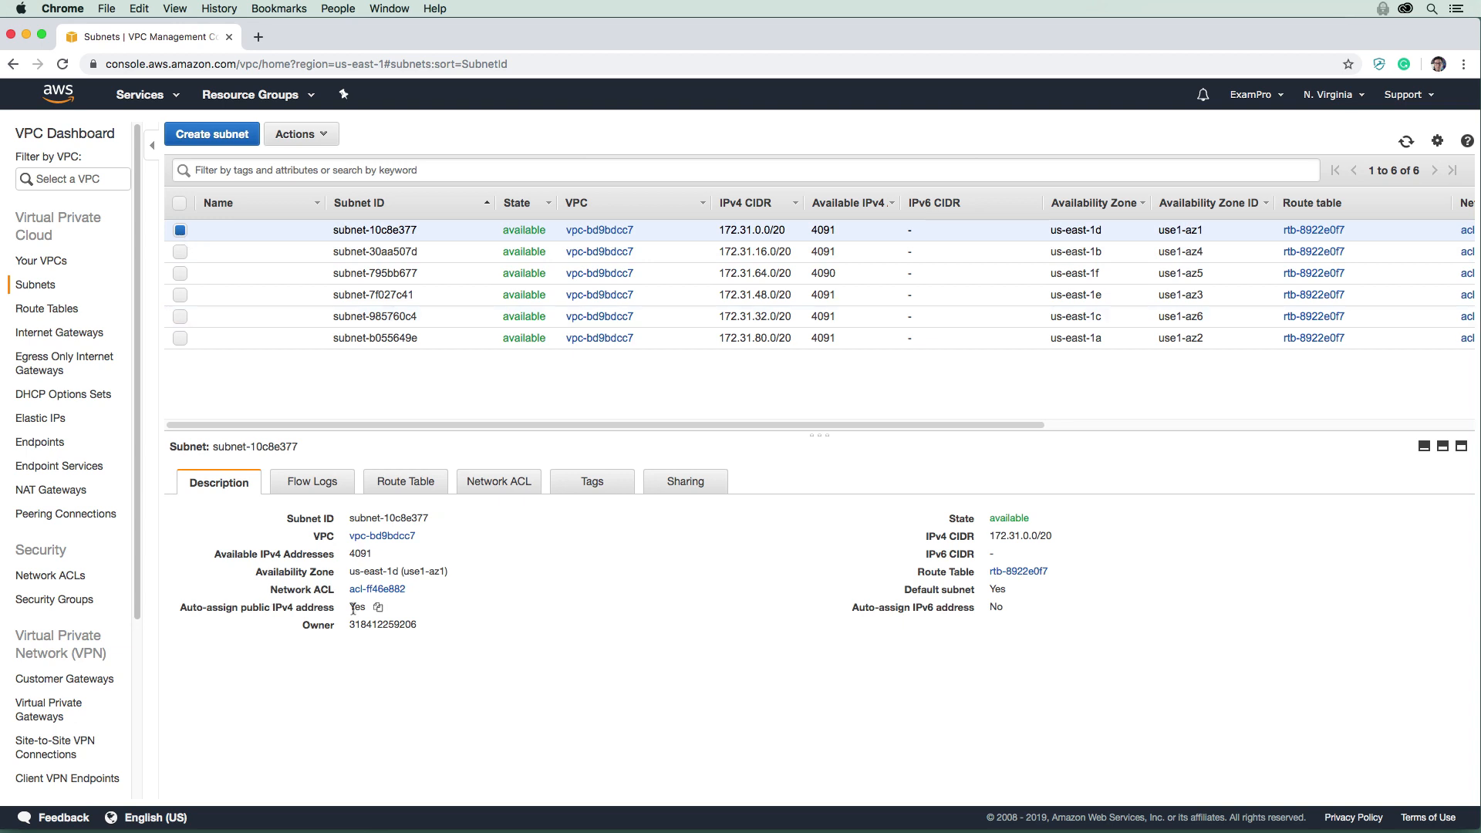
pyautogui.doubleClick(280, 607)
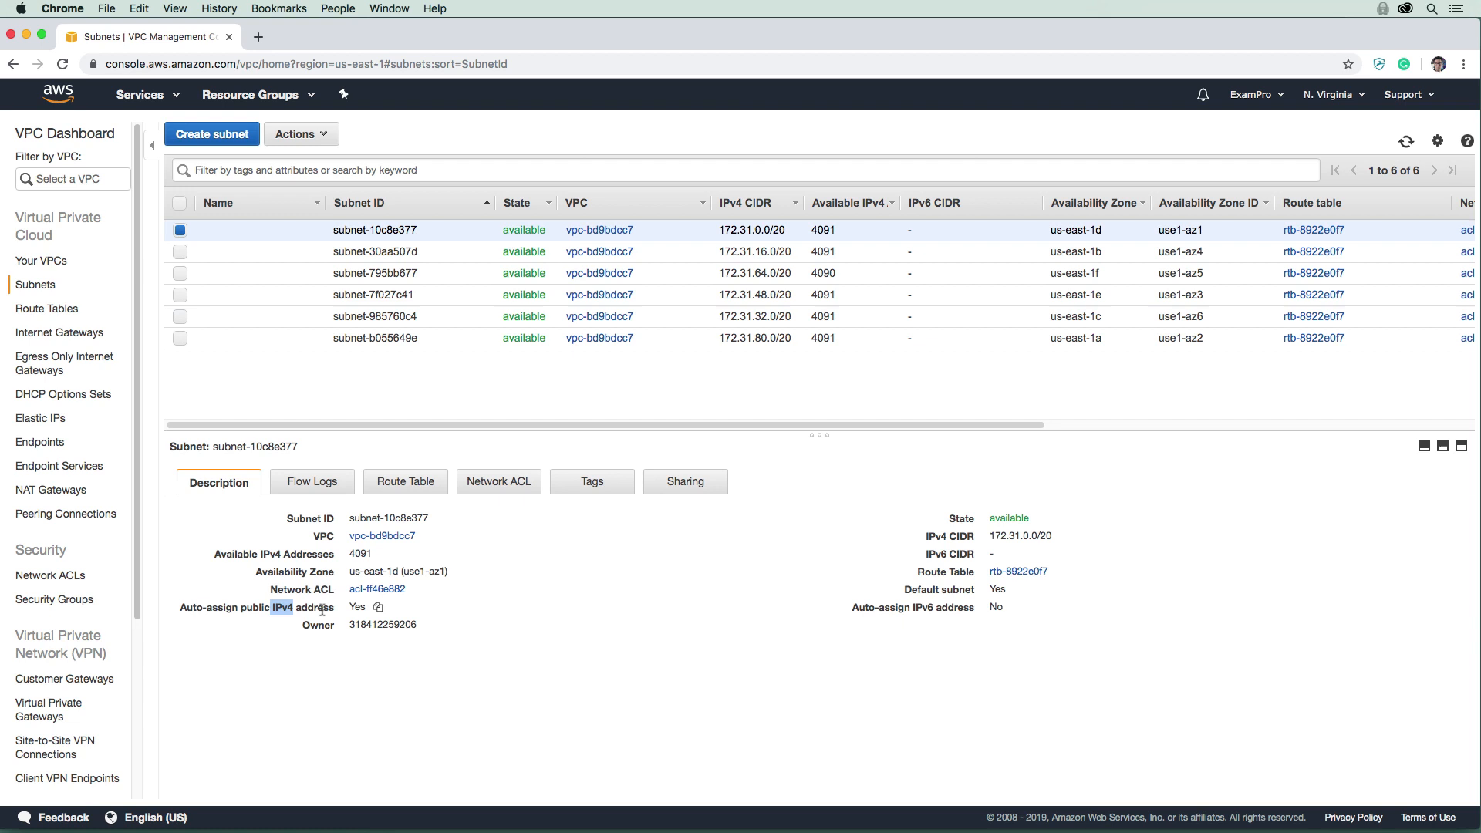
pyautogui.moveTo(365, 595)
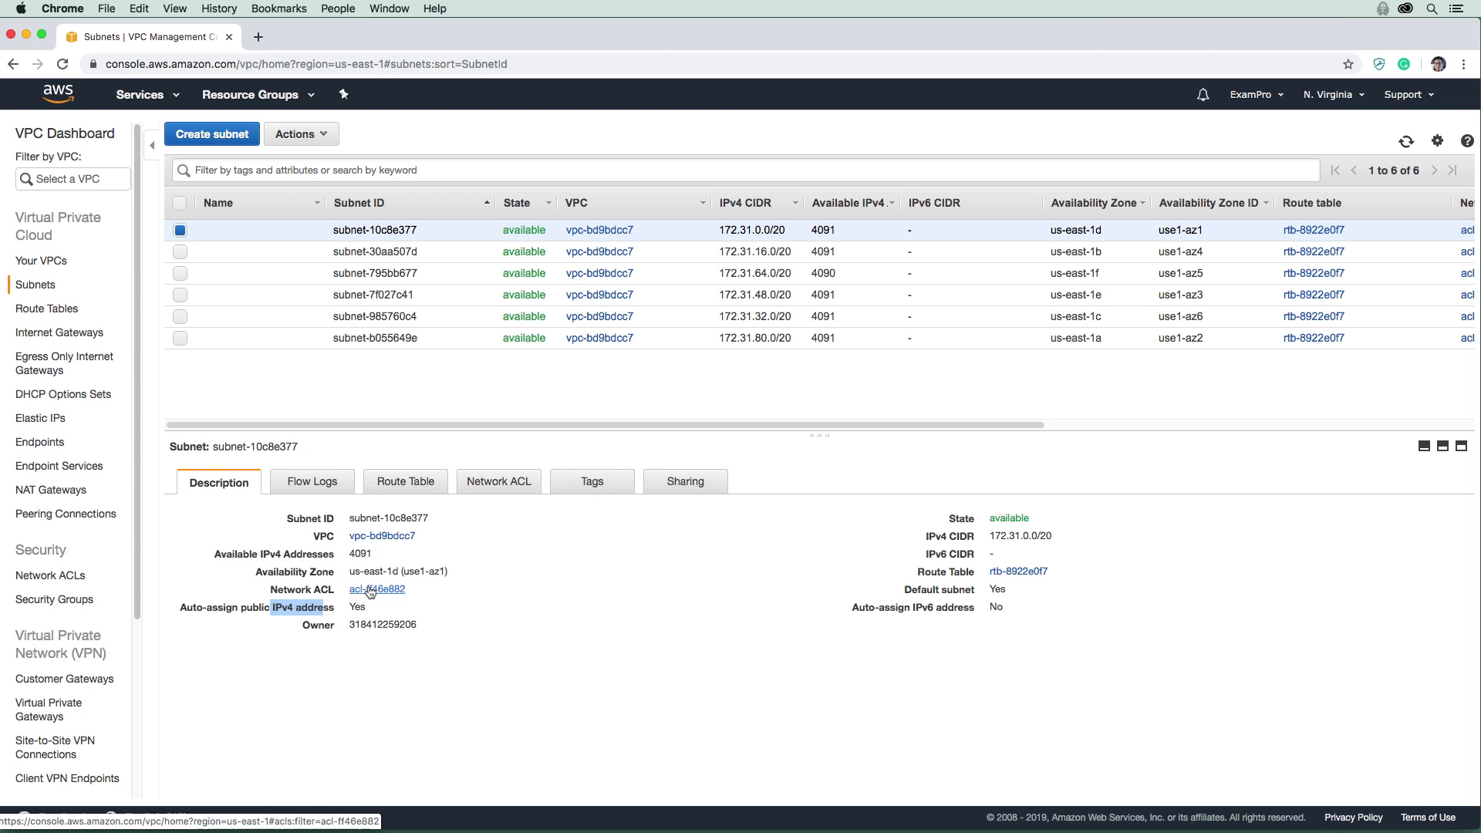
pyautogui.click(179, 230)
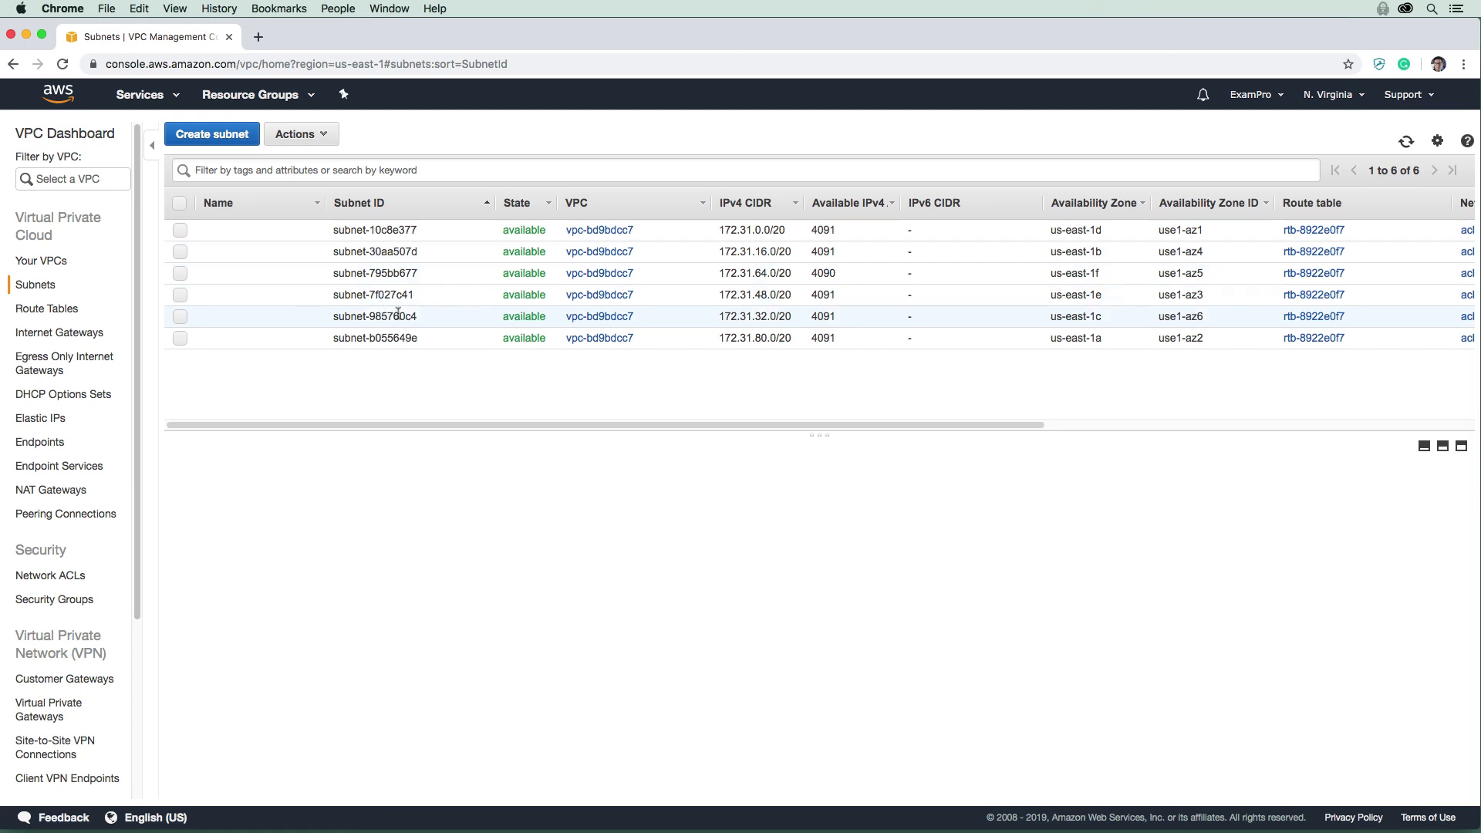
pyautogui.click(1264, 364)
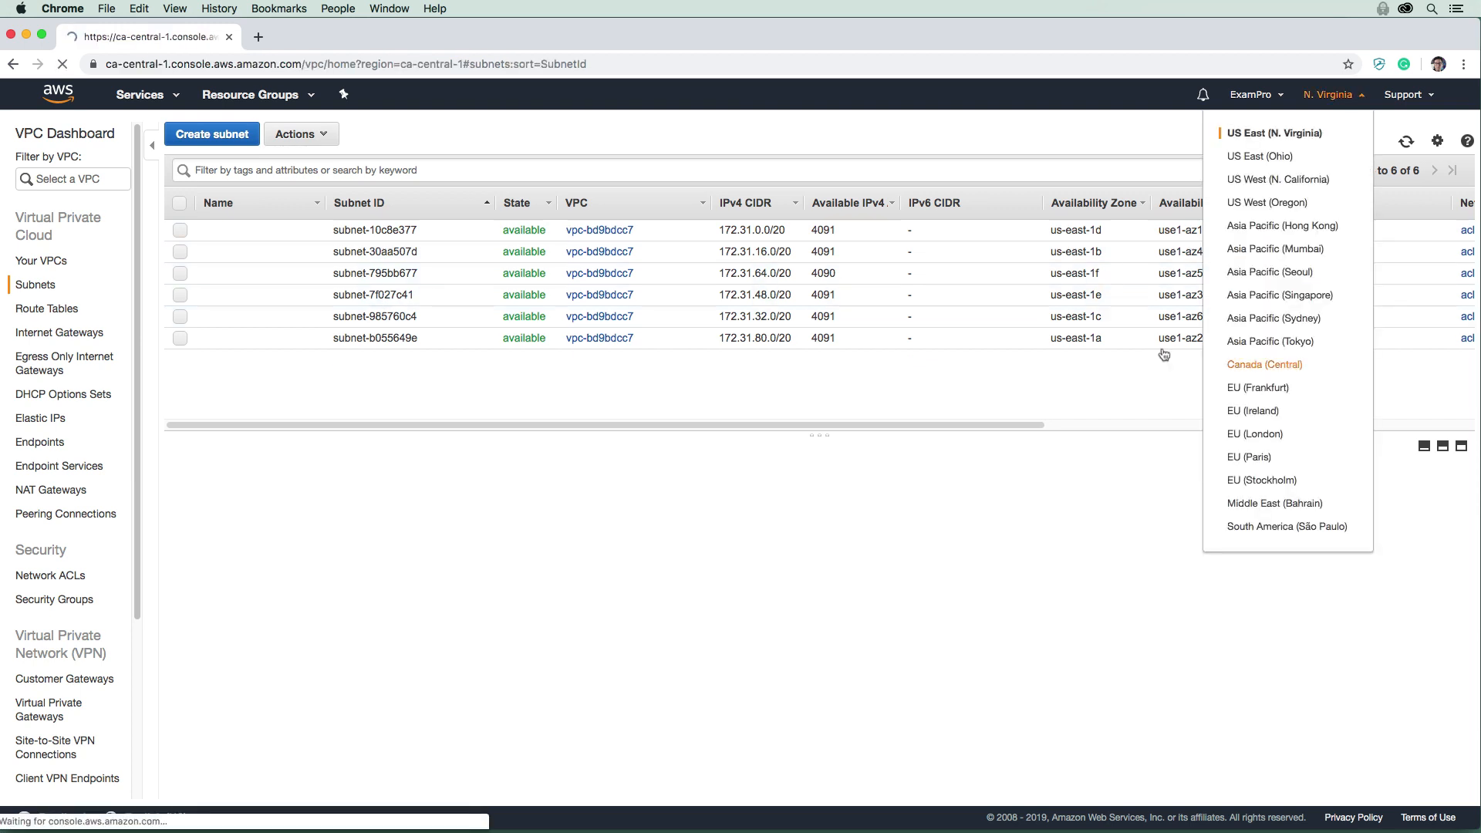
# Review the two ca-central-1 subnets and switch back to US East (N. Virginia).
pyautogui.click(1264, 364)
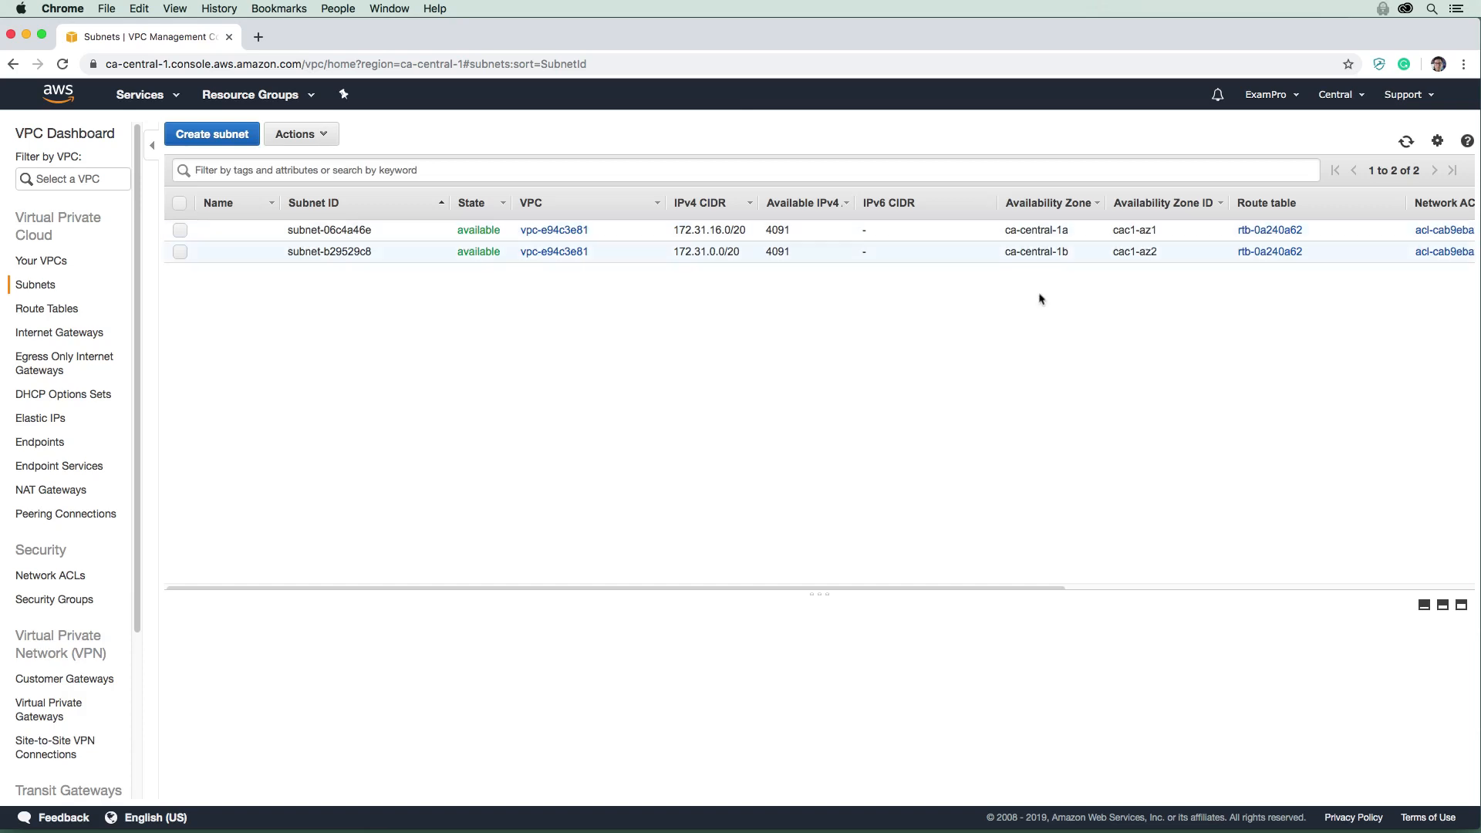
pyautogui.moveTo(552, 198)
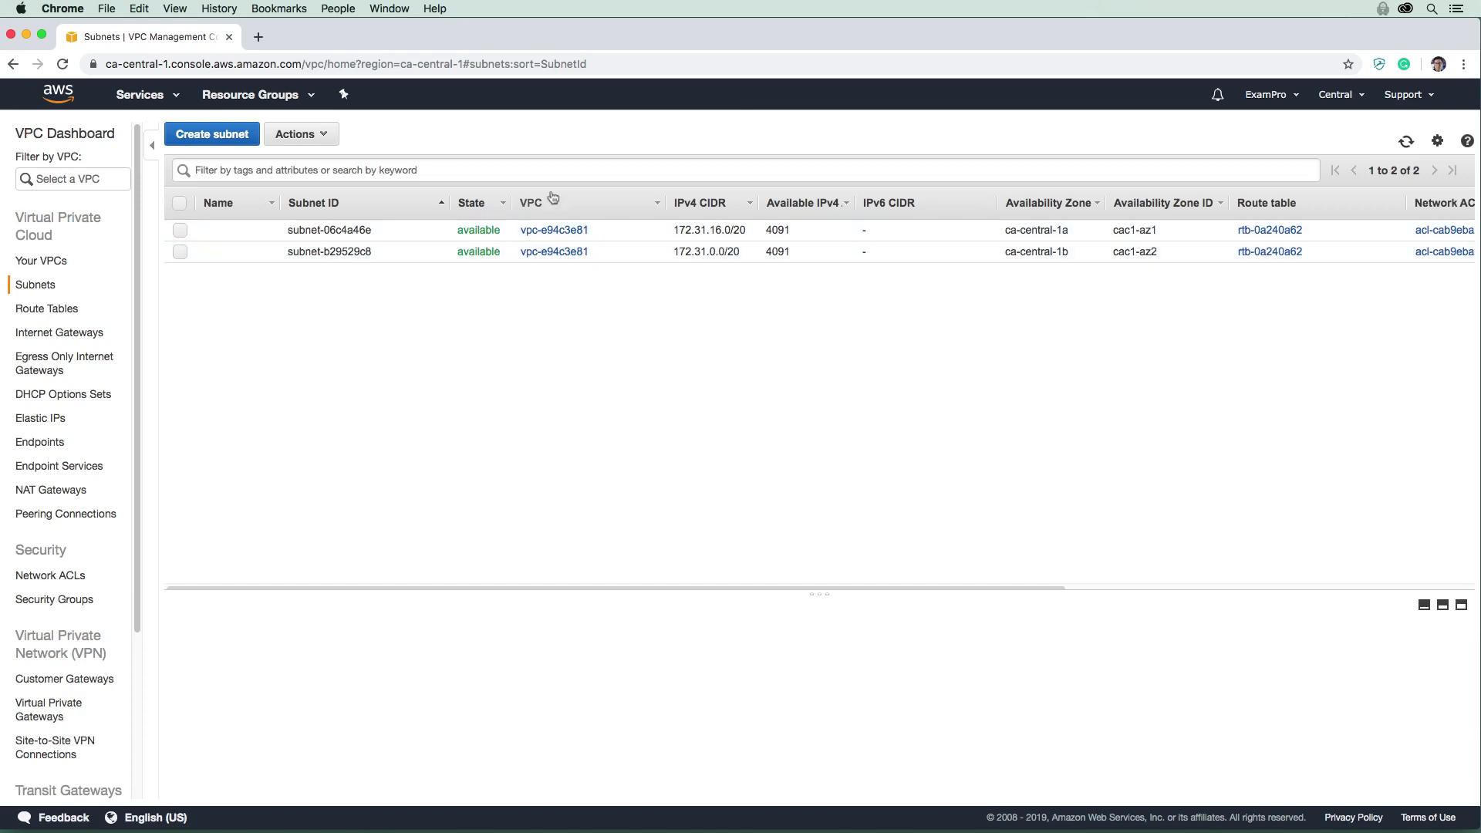
pyautogui.moveTo(1195, 226)
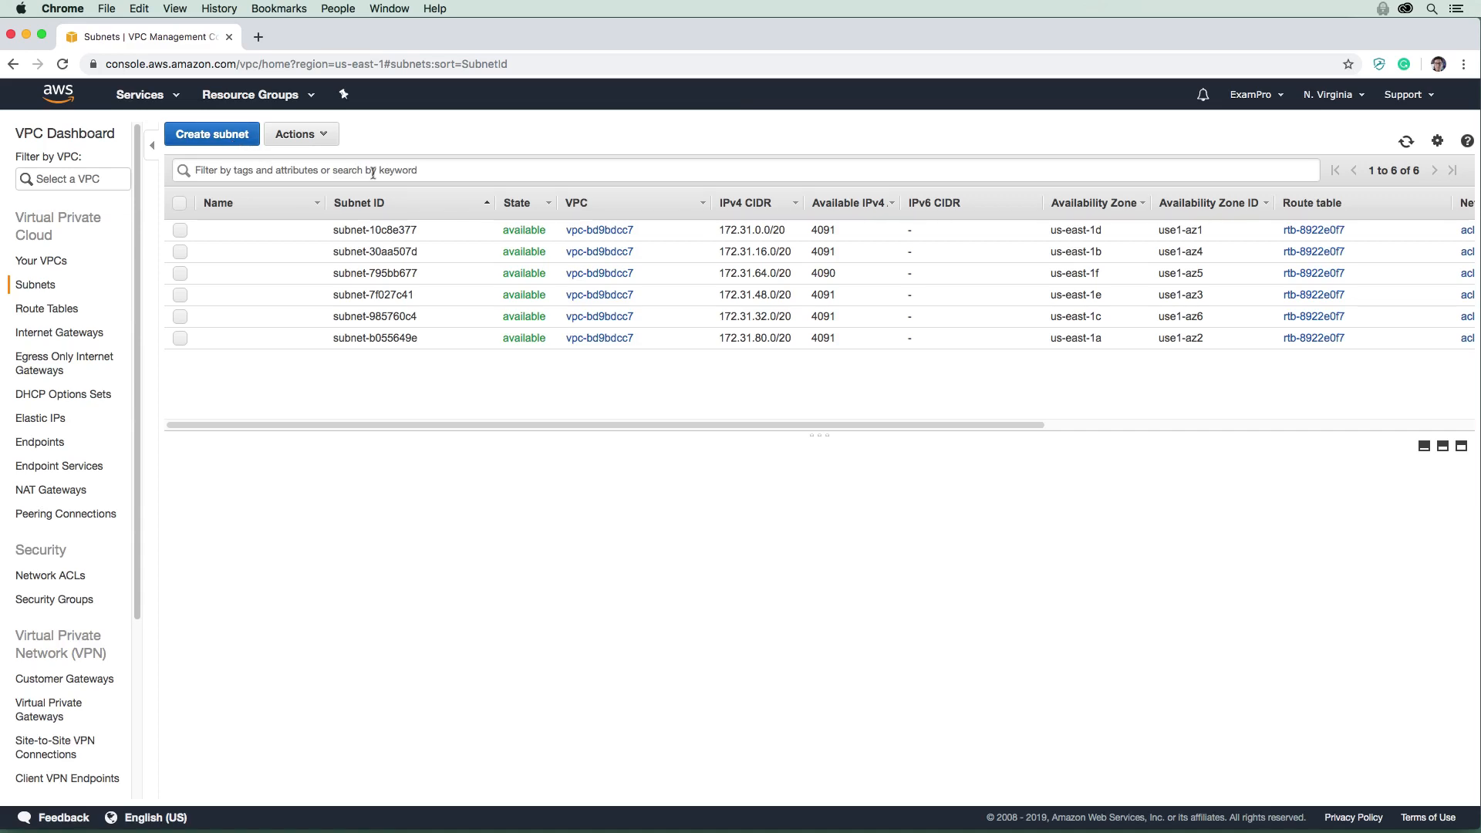
pyautogui.moveTo(225, 147)
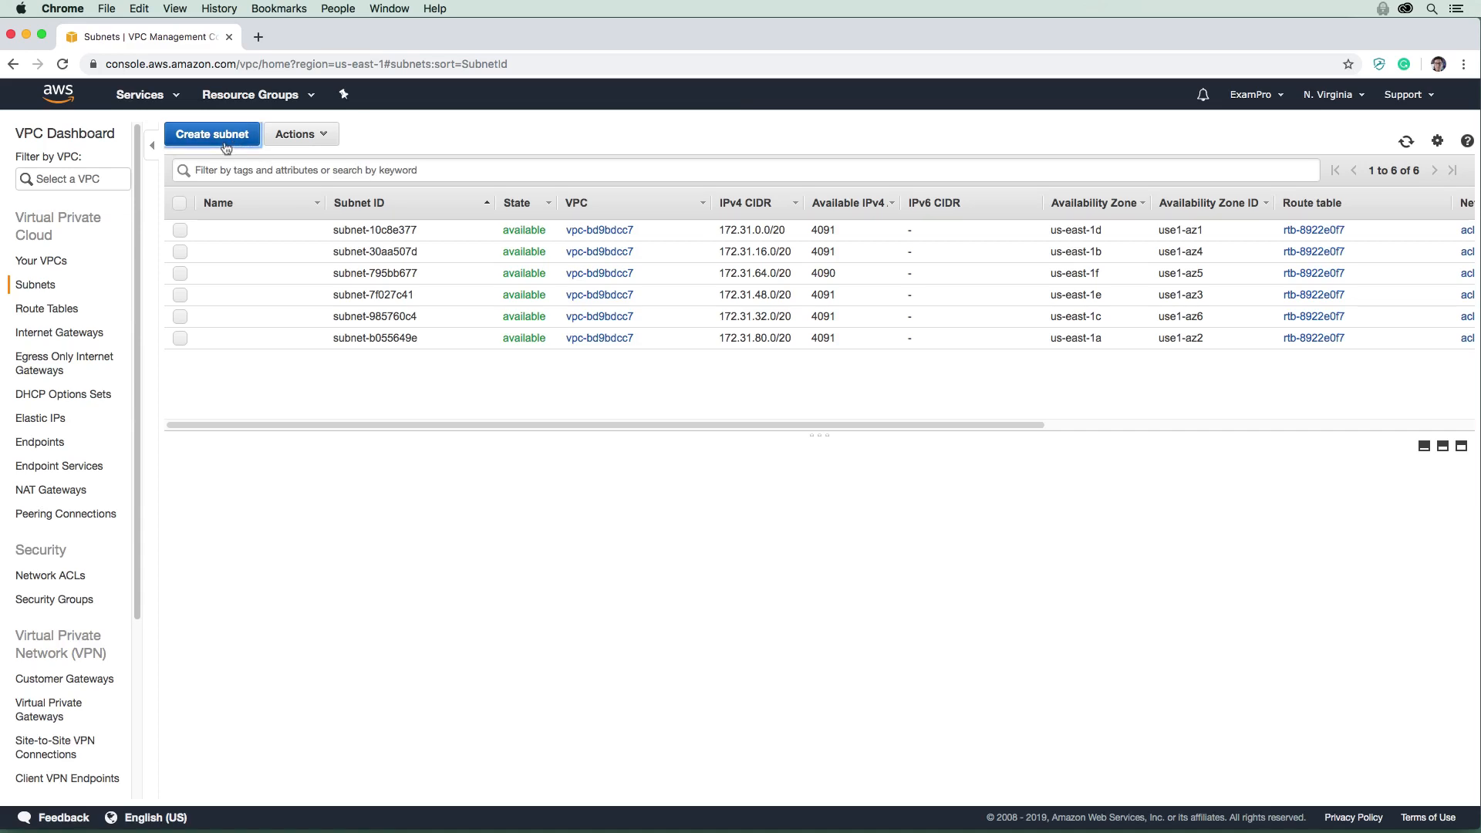
pyautogui.click(212, 134)
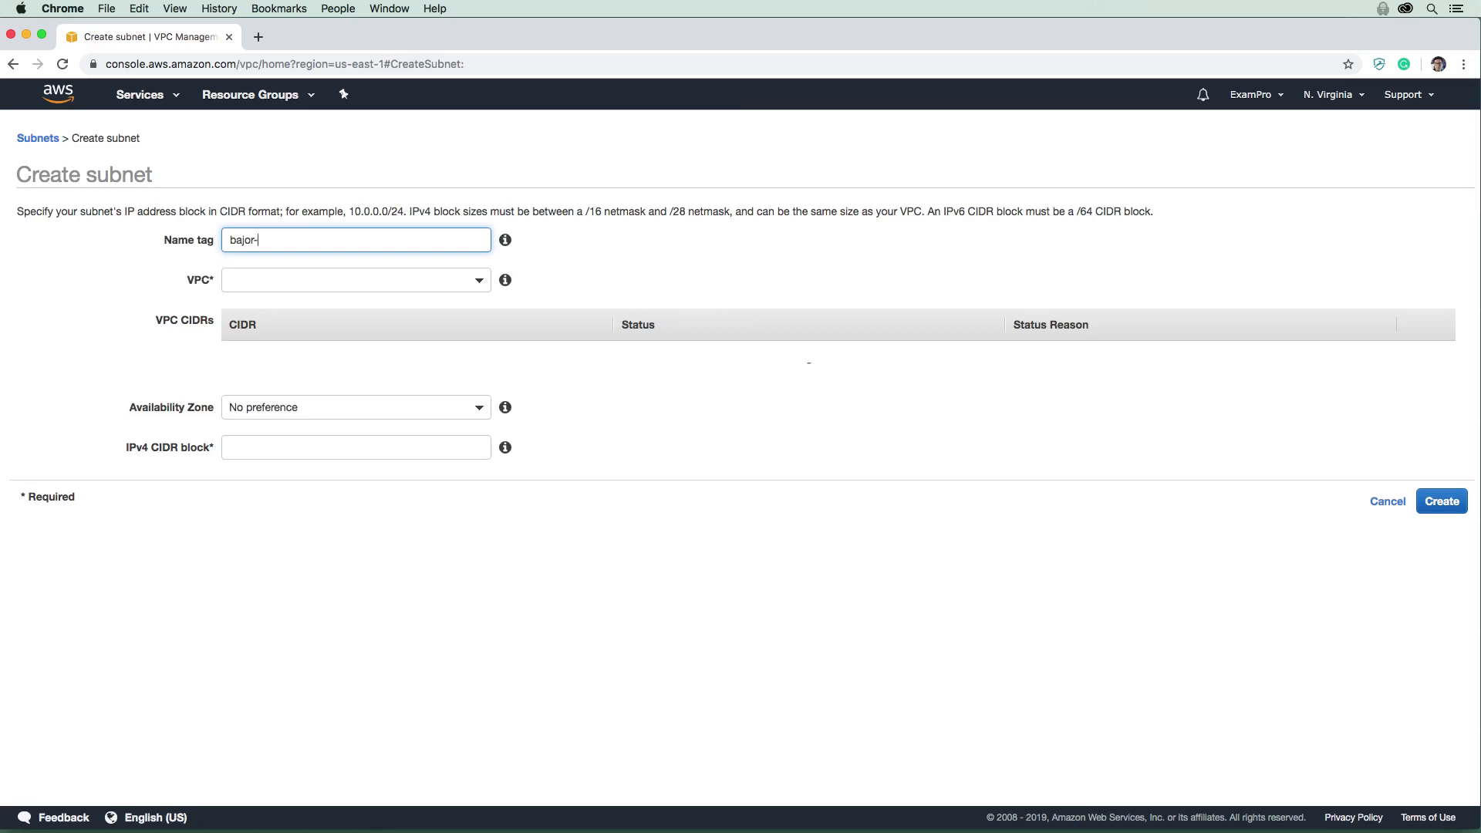
# Create bajor-public-a in the 10.0.0.0/16 VPC, zone us-east-1a, with CIDR 10.0.0.0/24.
pyautogui.write('public-a')
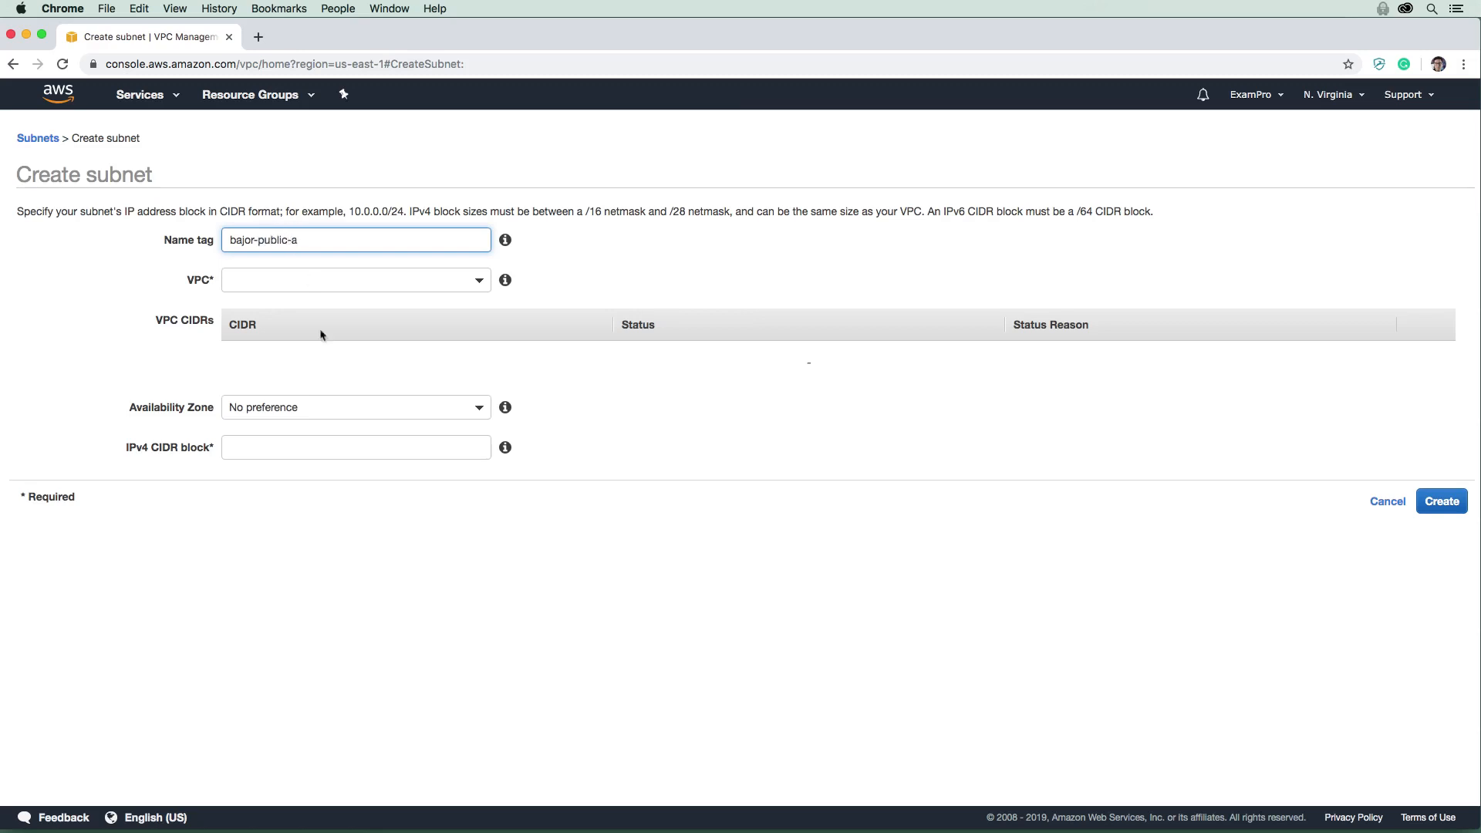
pyautogui.click(356, 280)
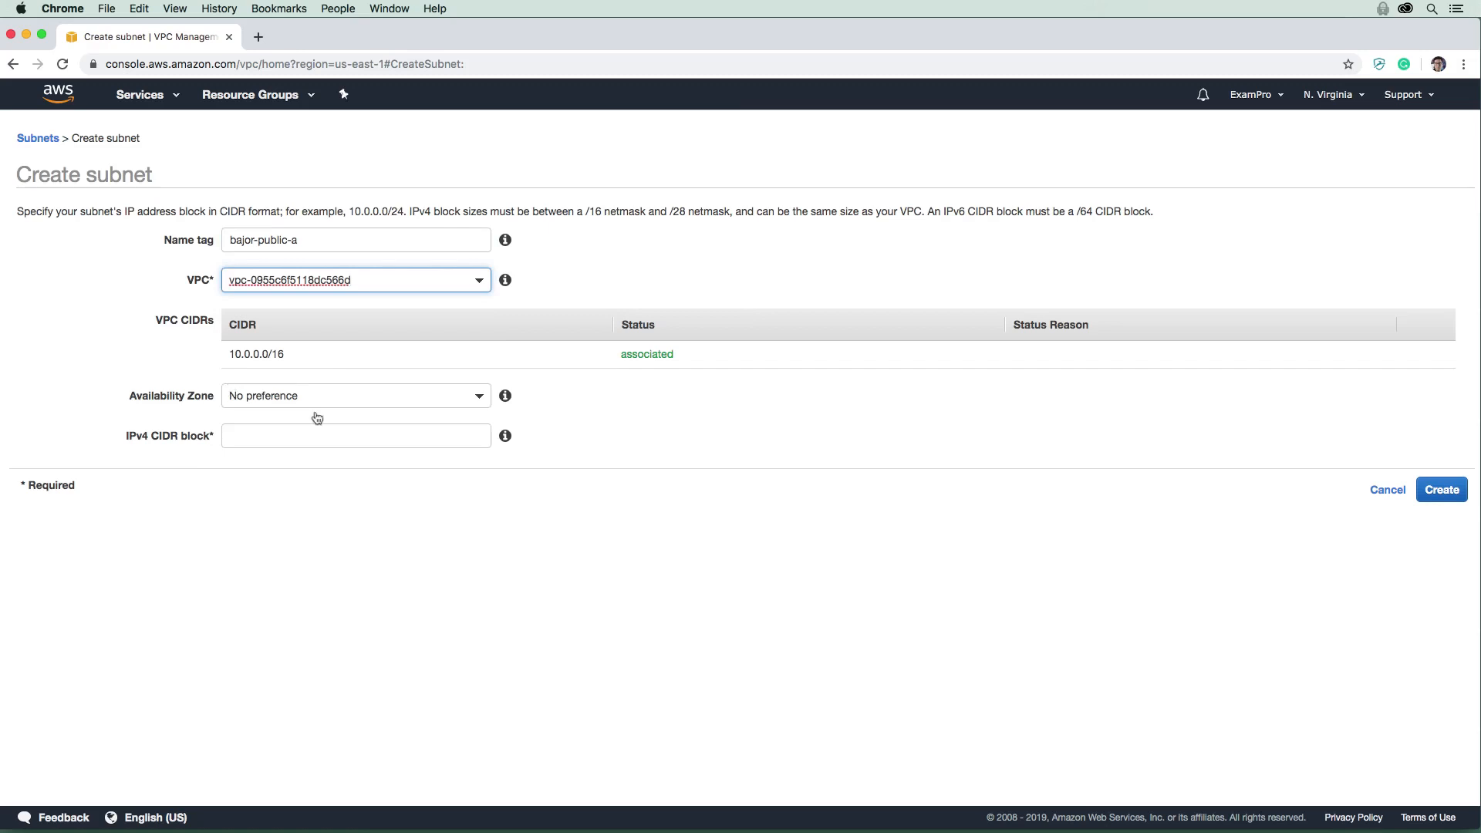
pyautogui.click(355, 396)
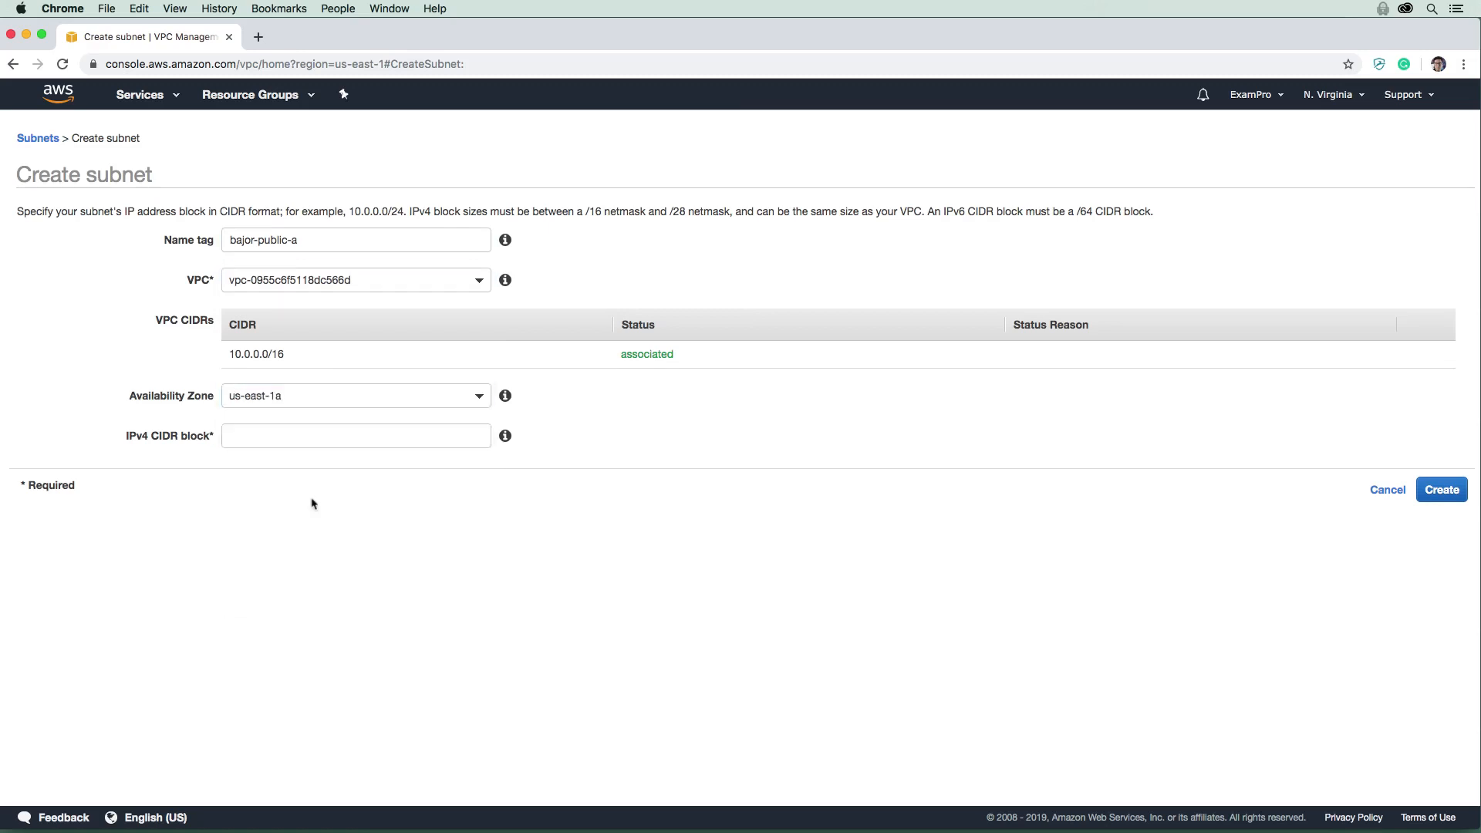
pyautogui.write('10.0.0.0/24')
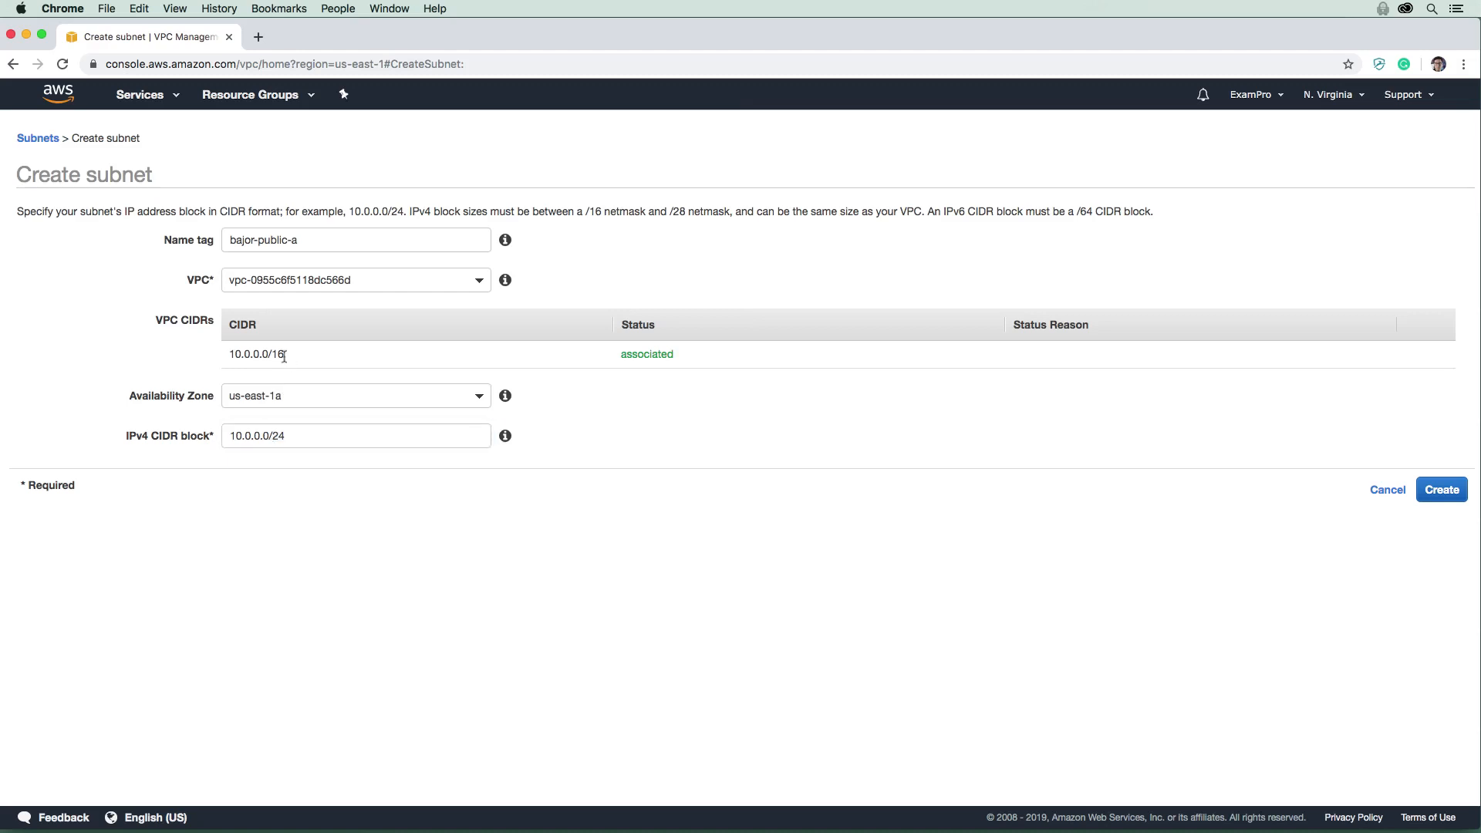
pyautogui.click(356, 435)
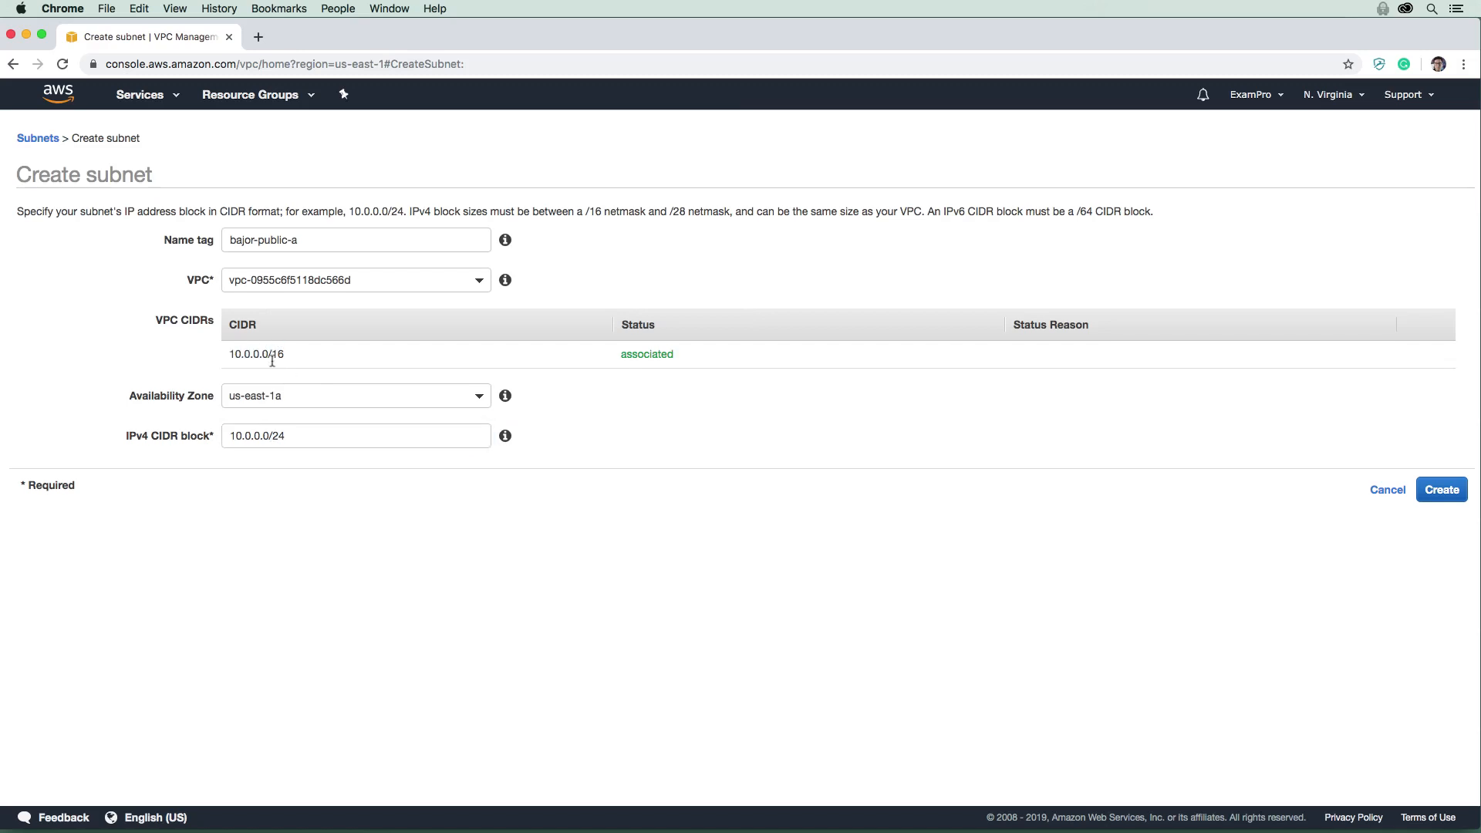
pyautogui.moveTo(281, 352)
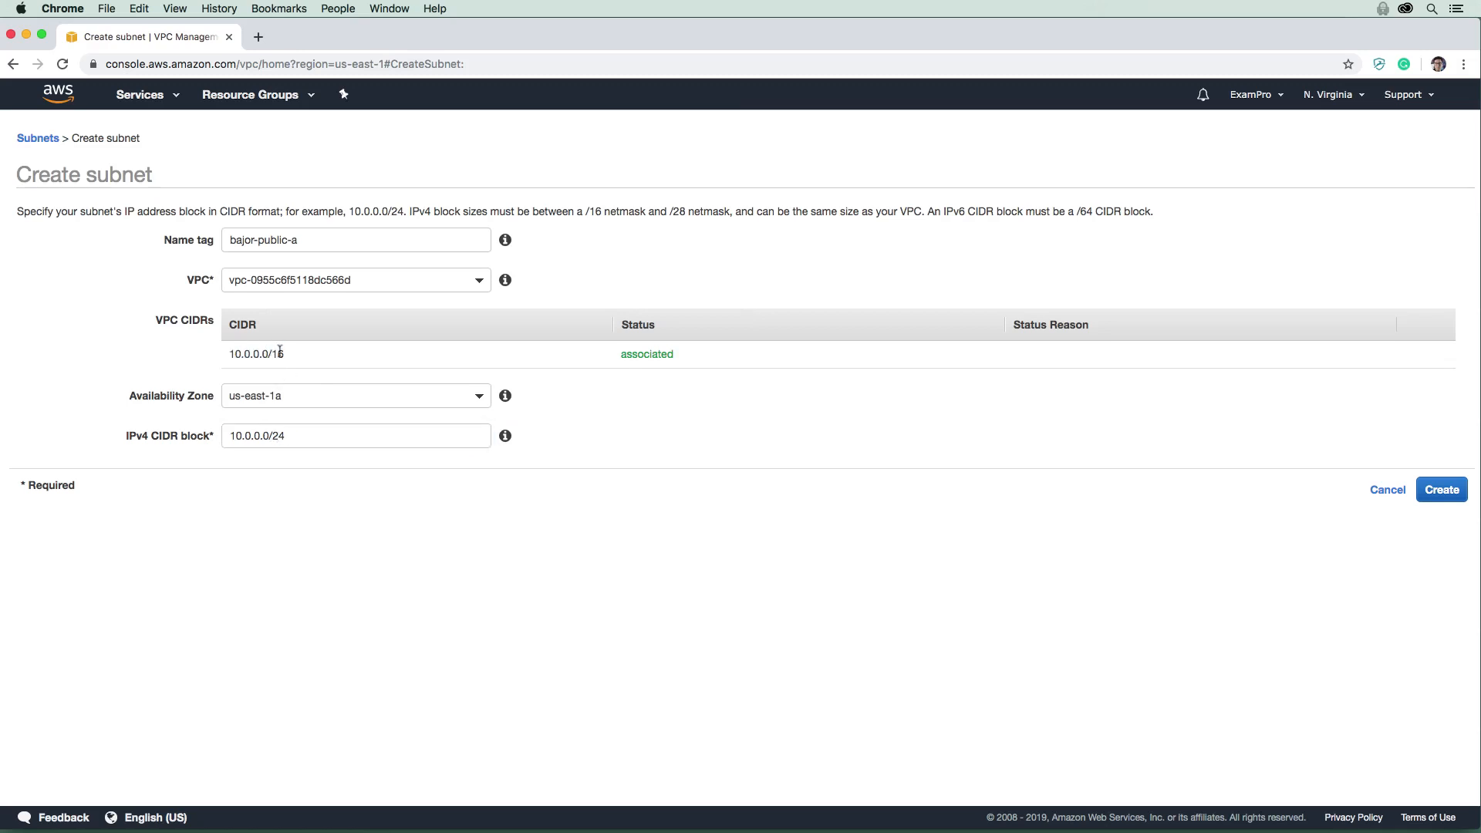
pyautogui.moveTo(268, 410)
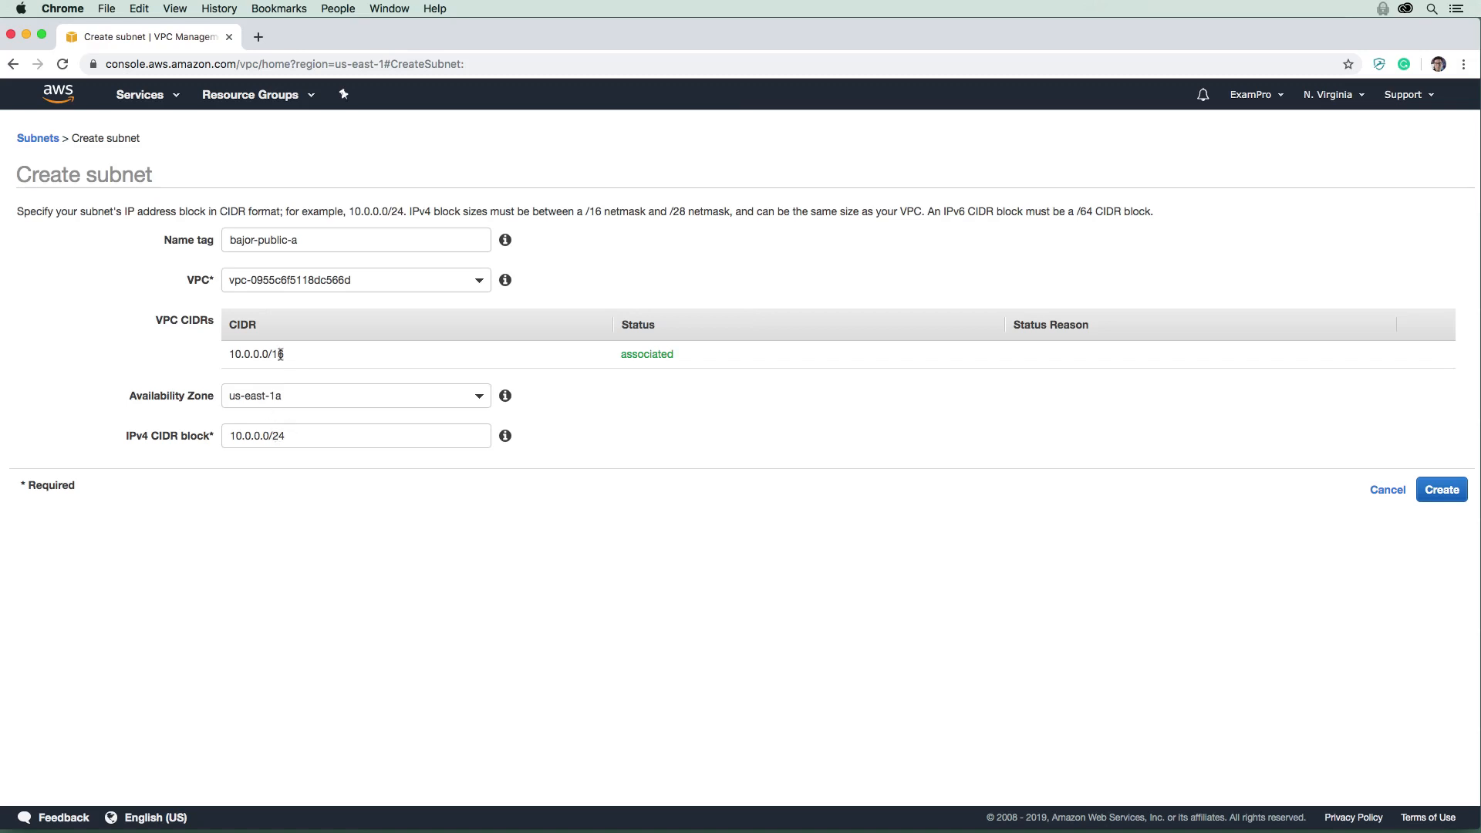
pyautogui.moveTo(344, 369)
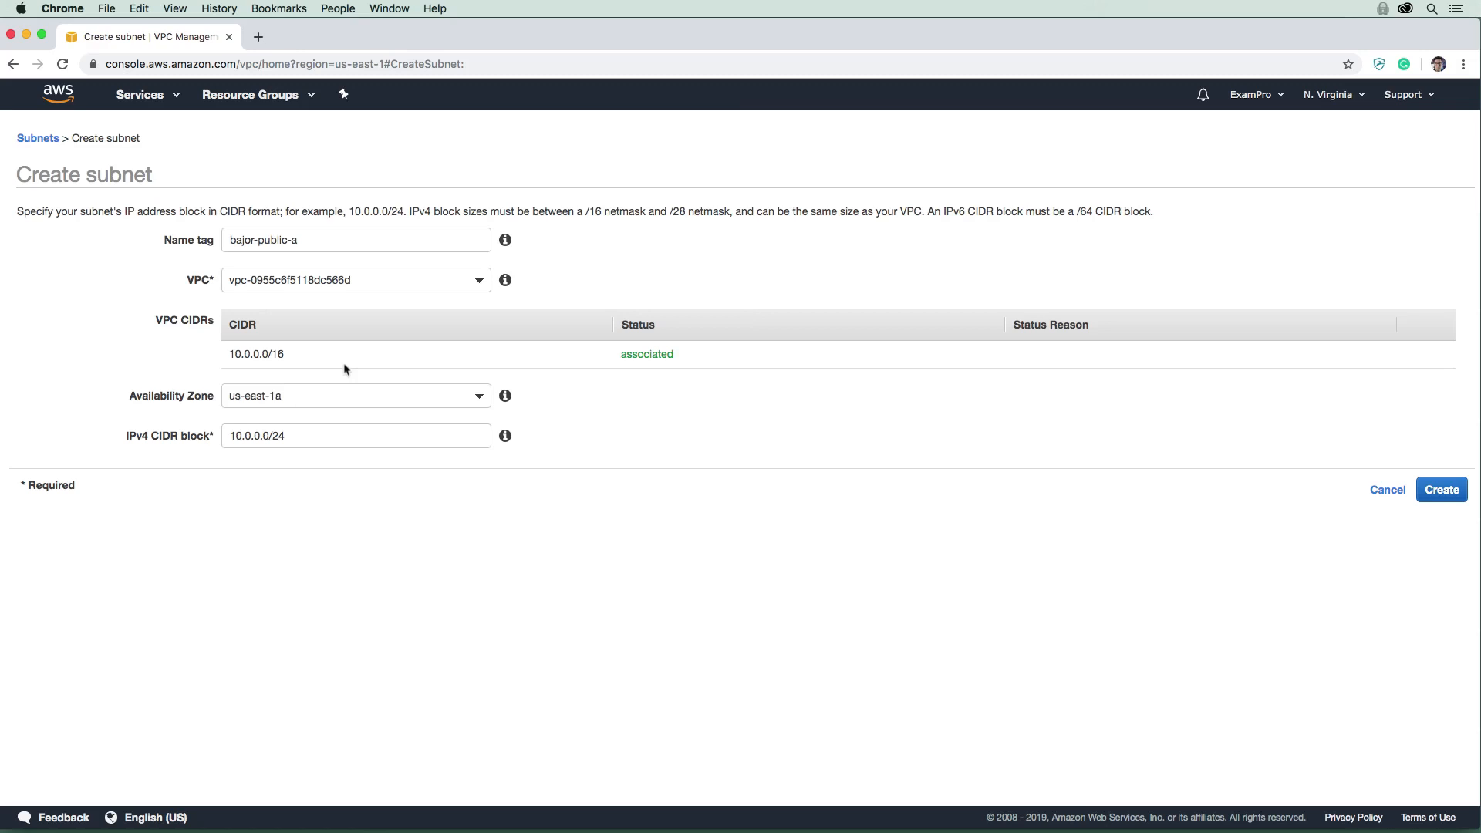
pyautogui.click(1441, 489)
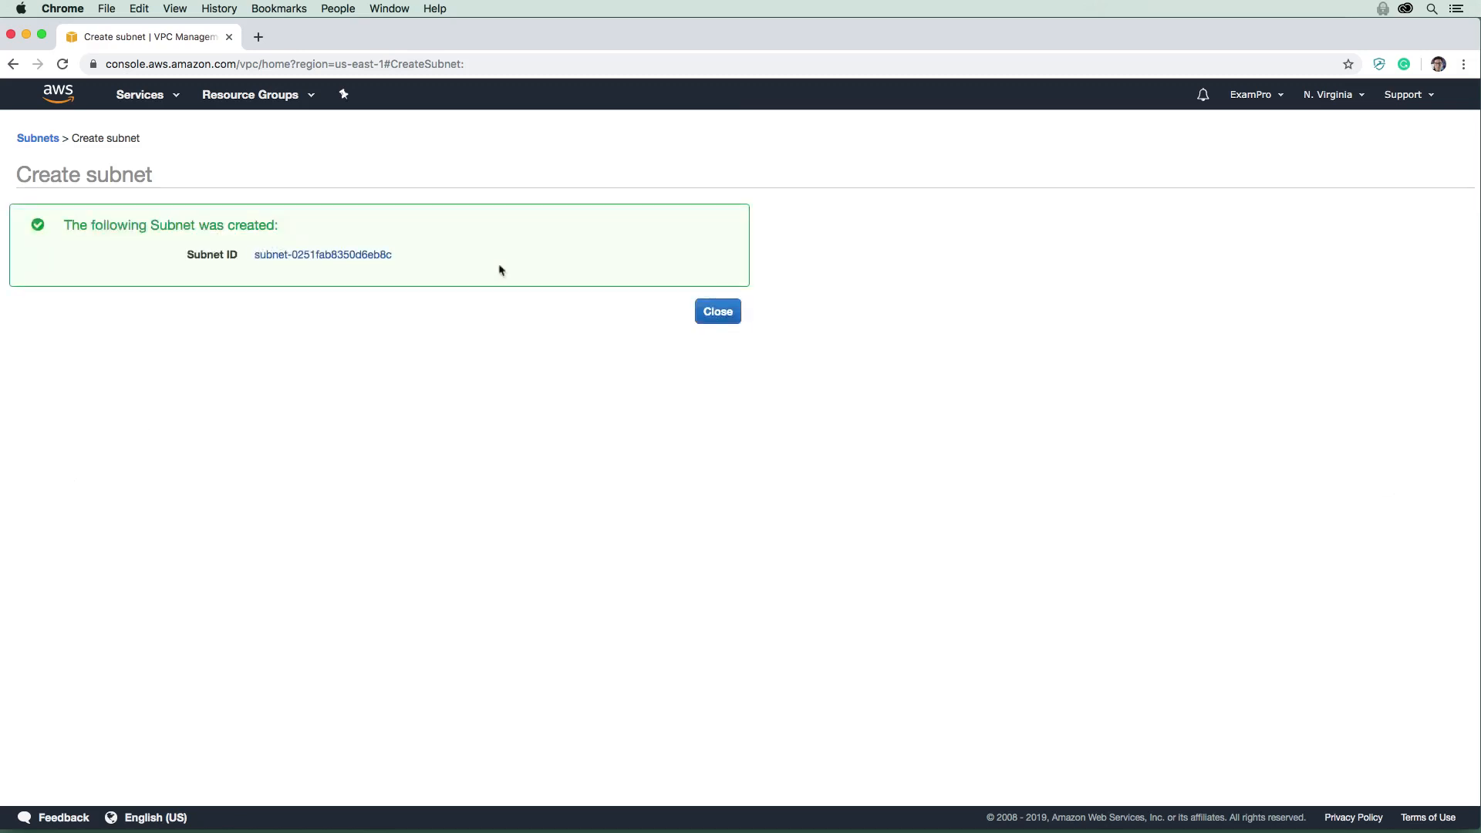
pyautogui.moveTo(705, 320)
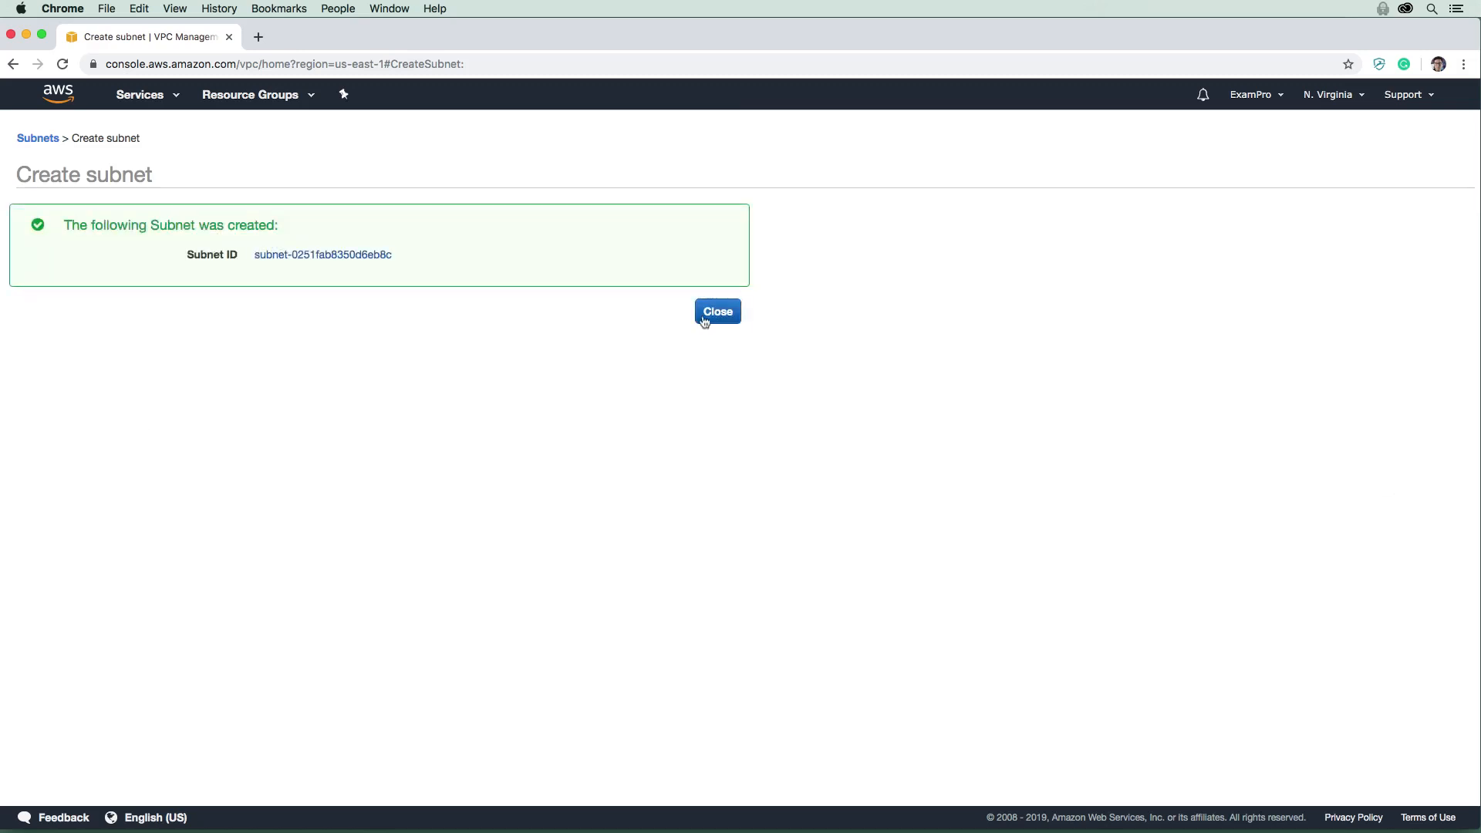
# Dismiss the creation notice and enable auto-assign public IPv4 on bajor-public-a.
pyautogui.click(717, 311)
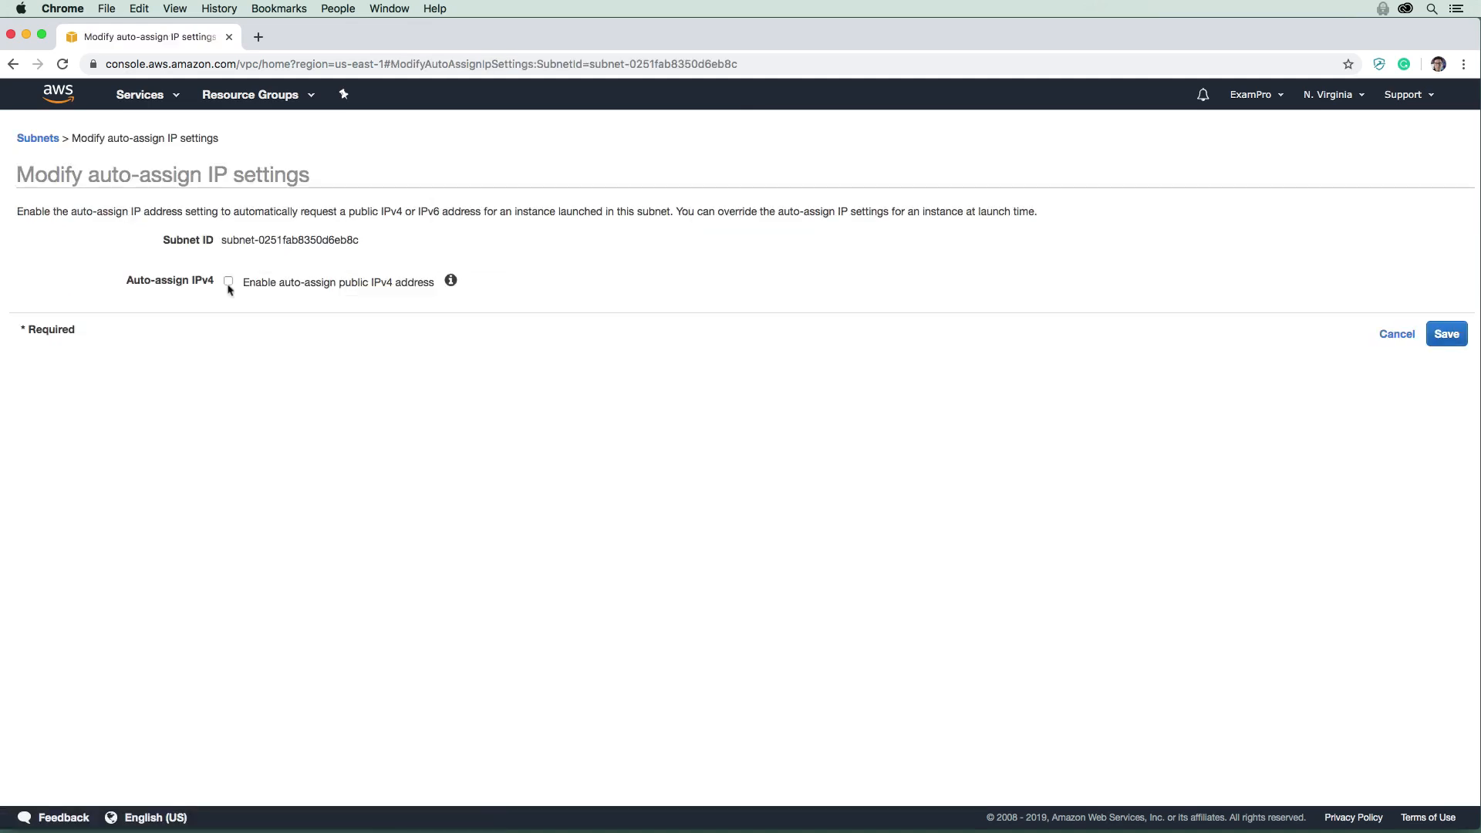
pyautogui.click(1445, 333)
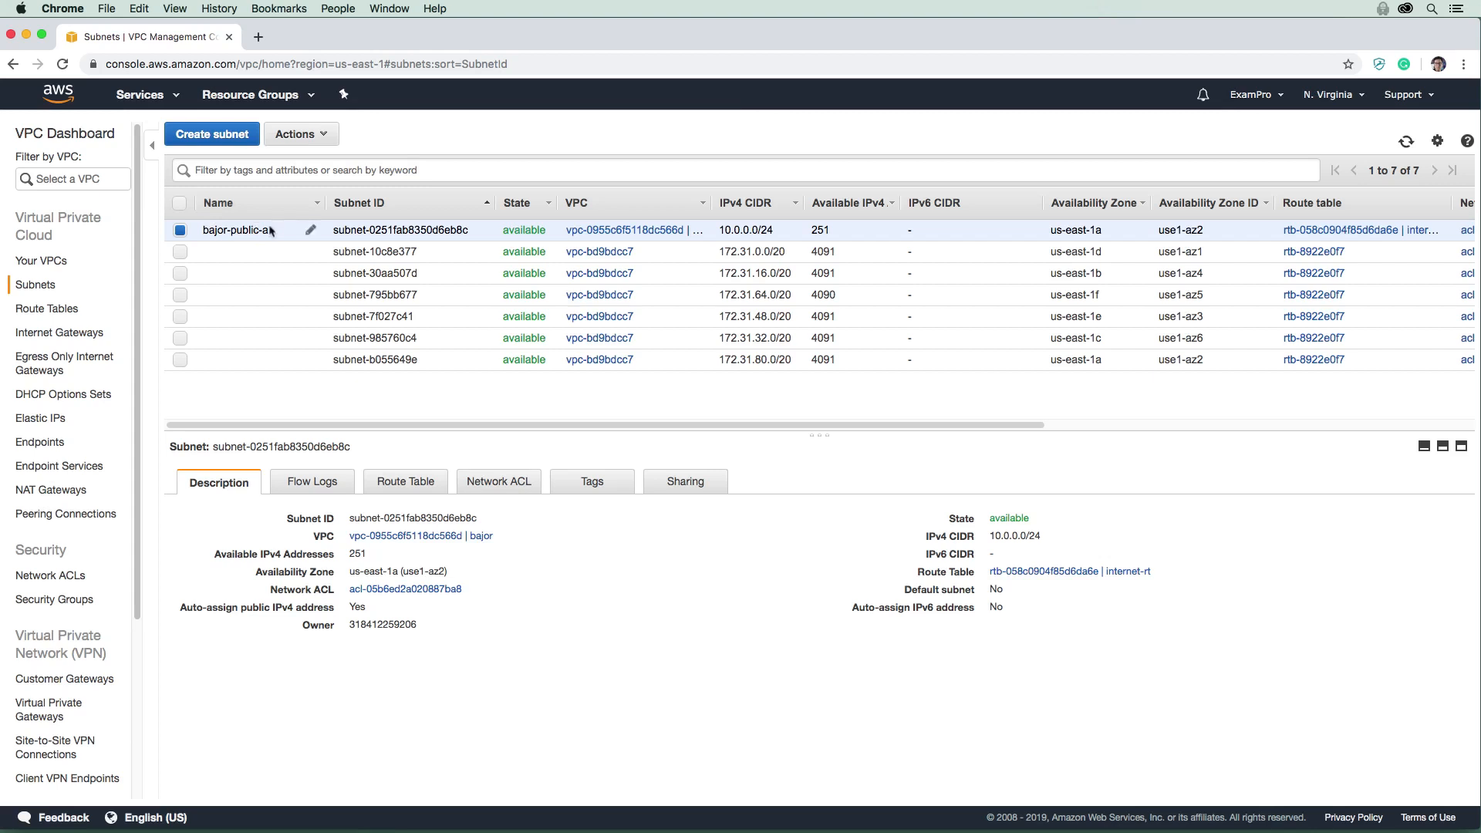
# Create subnet bajor-public-b in the bajor VPC, zone us-east-1b, with 10.0.1.0/24.
pyautogui.click(211, 134)
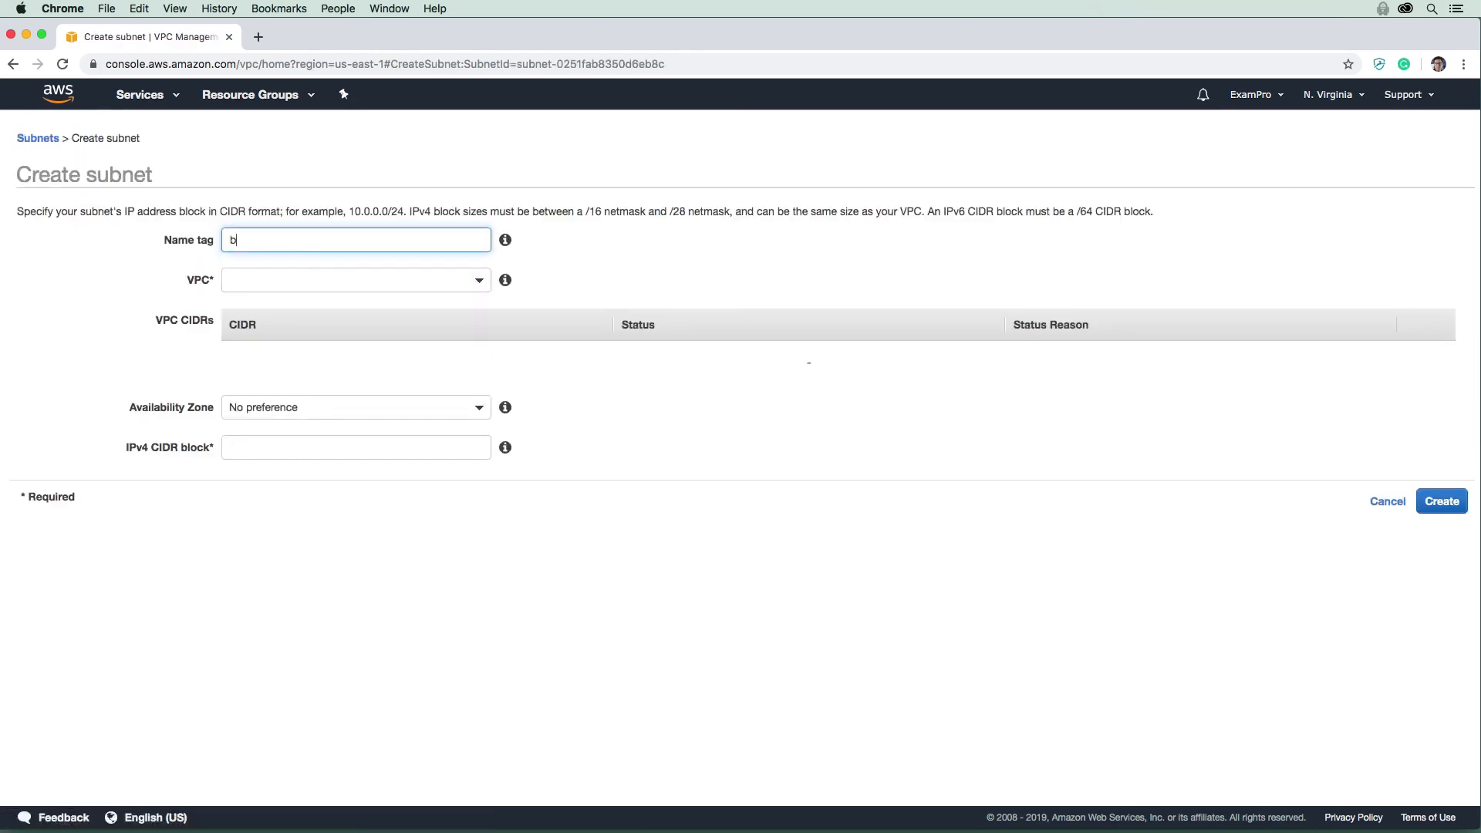
pyautogui.write('ajor-public-b')
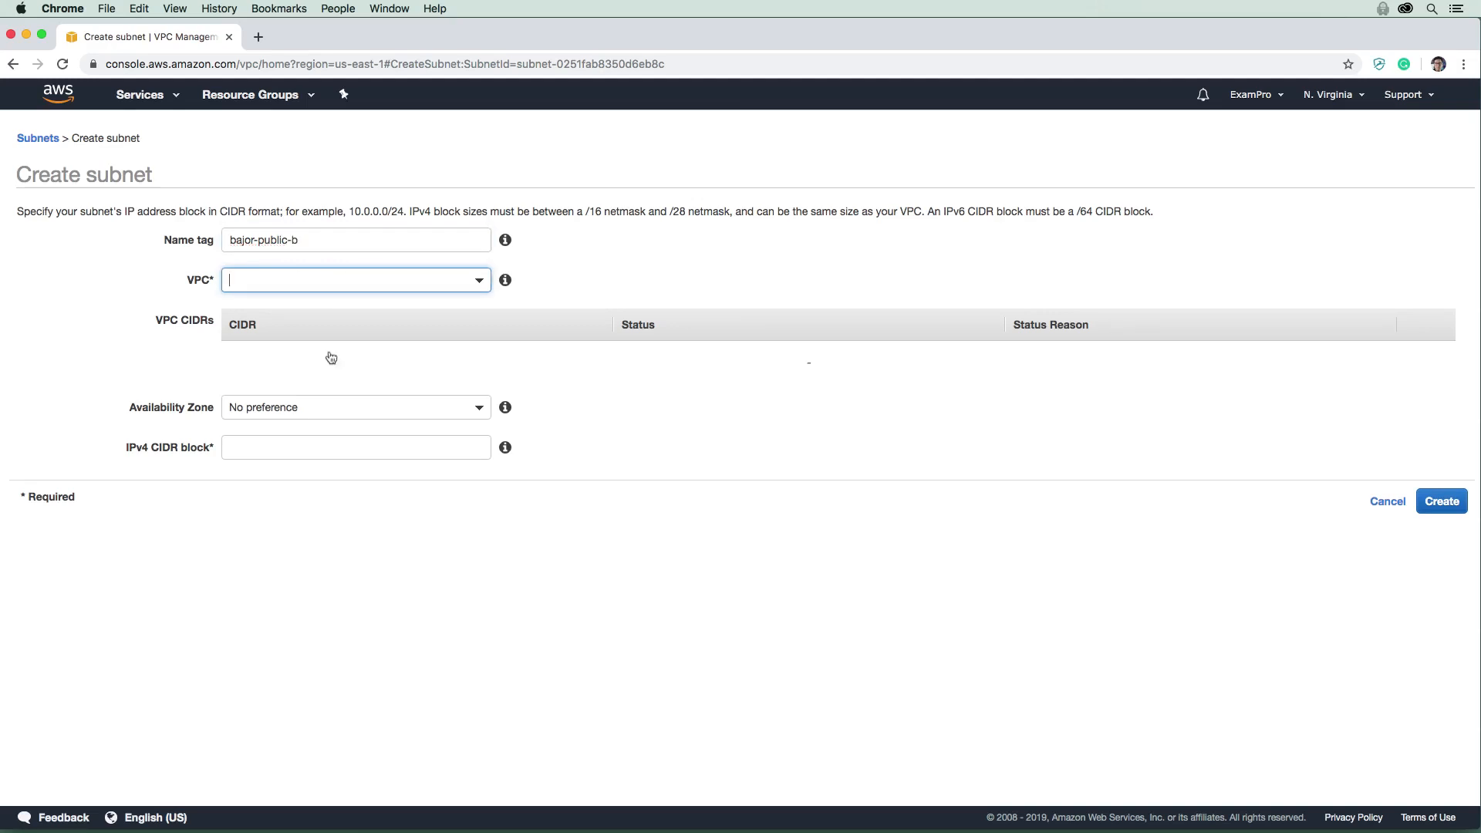
pyautogui.click(356, 396)
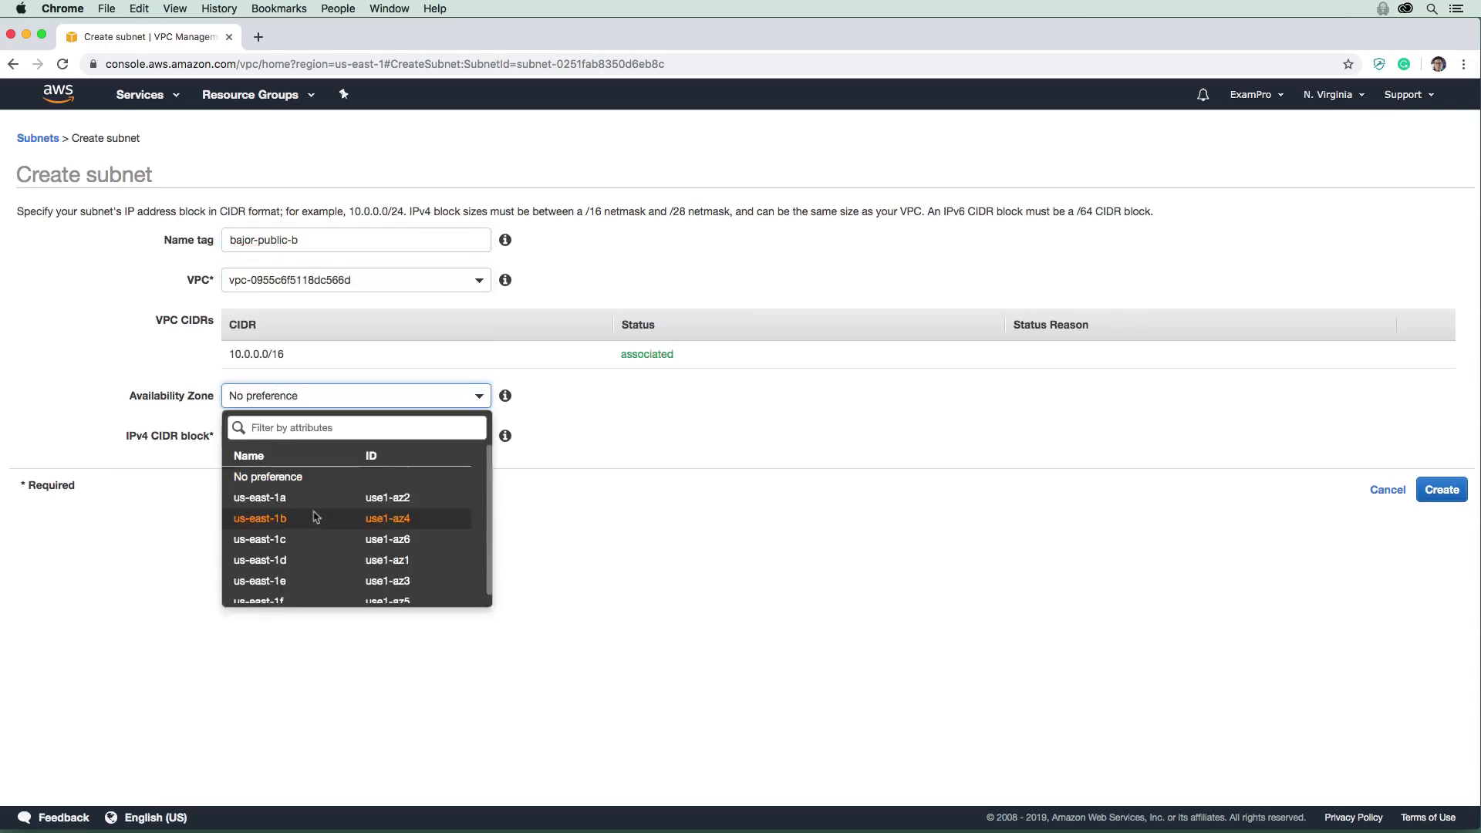
pyautogui.click(260, 518)
pyautogui.write('10.0.1.0/24')
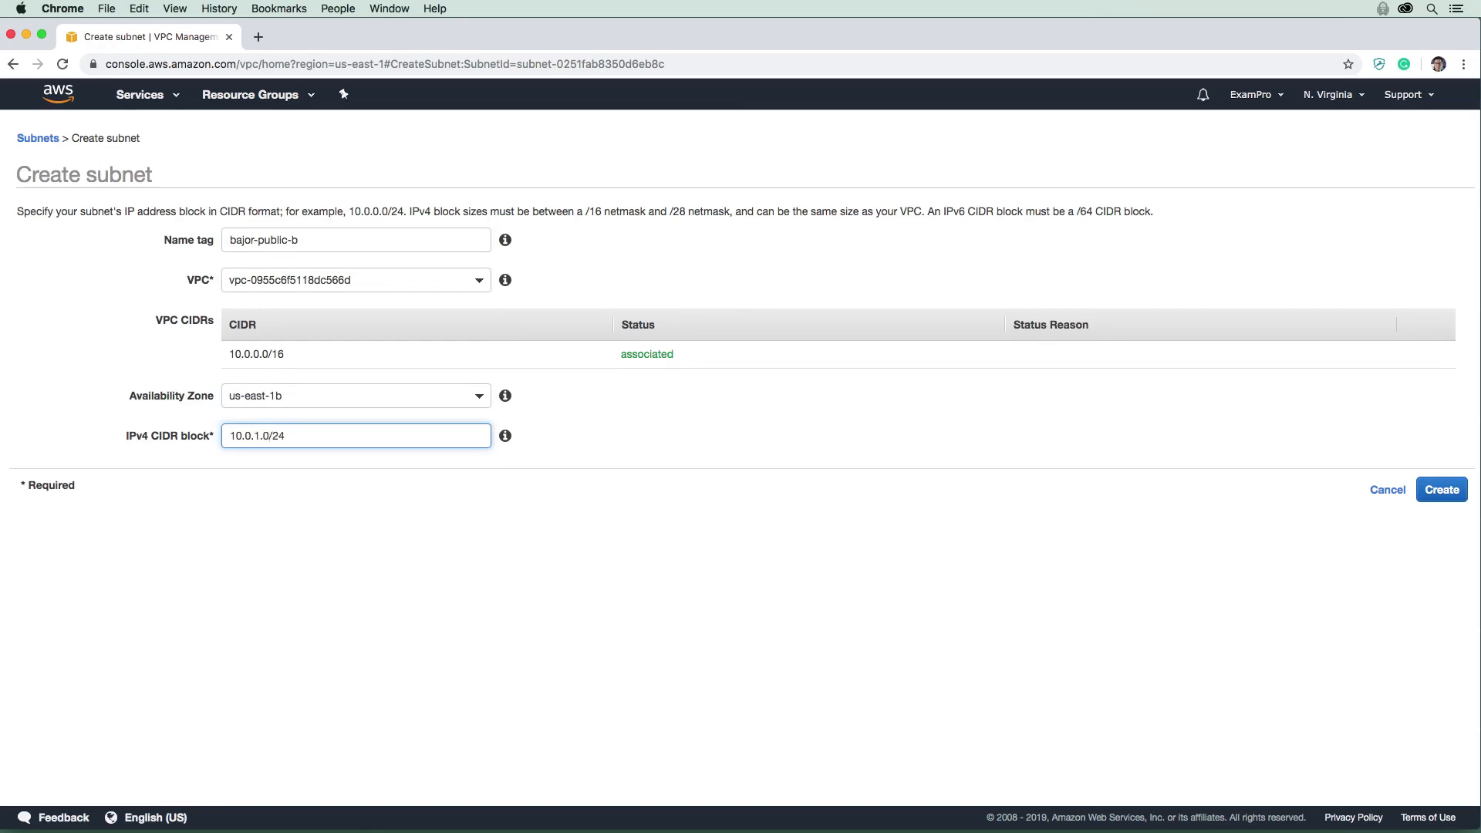
pyautogui.click(1441, 489)
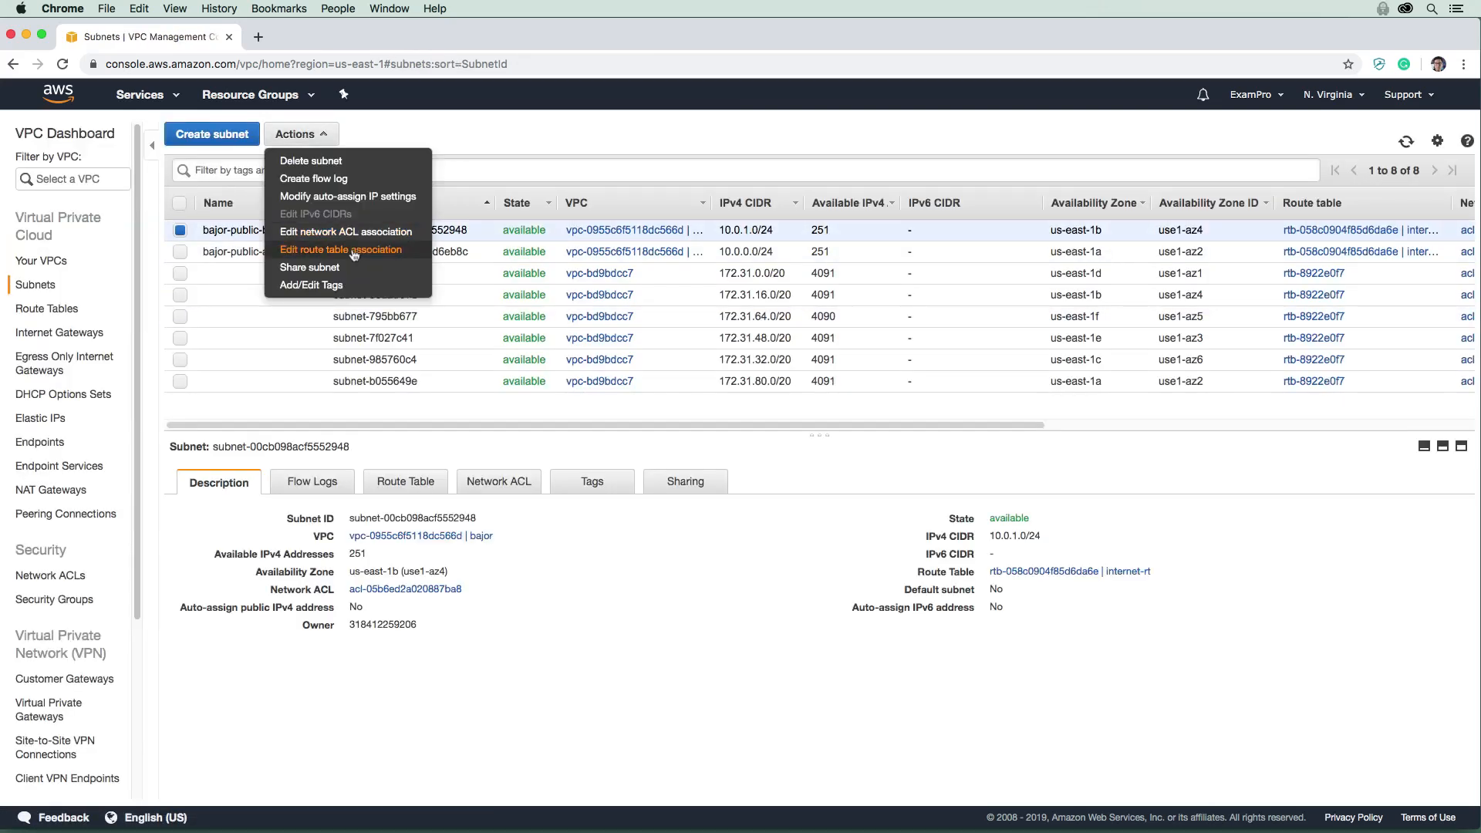
# Enable auto-assign public IPv4 addresses on bajor-public-b and save.
pyautogui.click(348, 196)
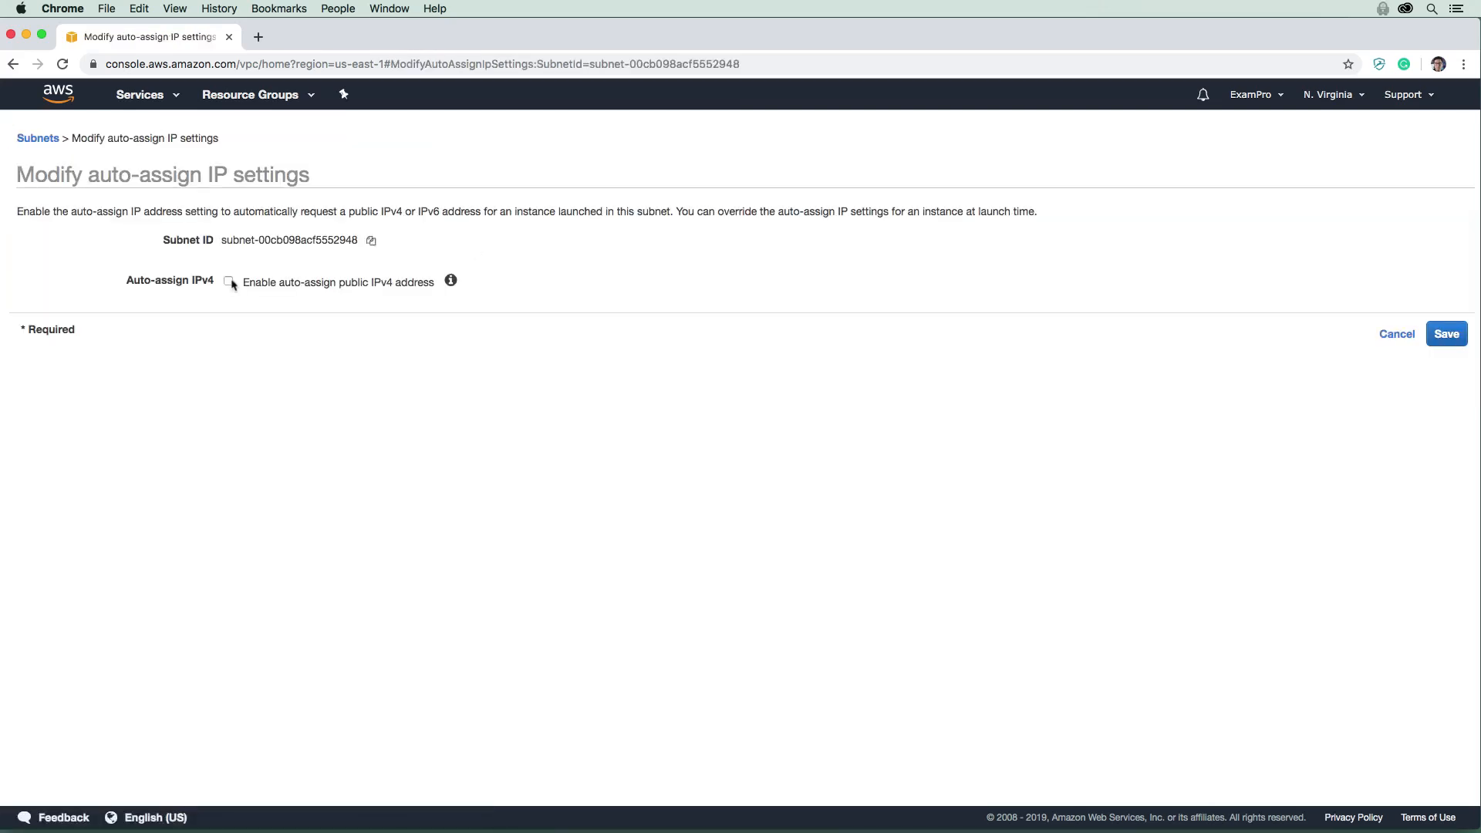
pyautogui.click(228, 282)
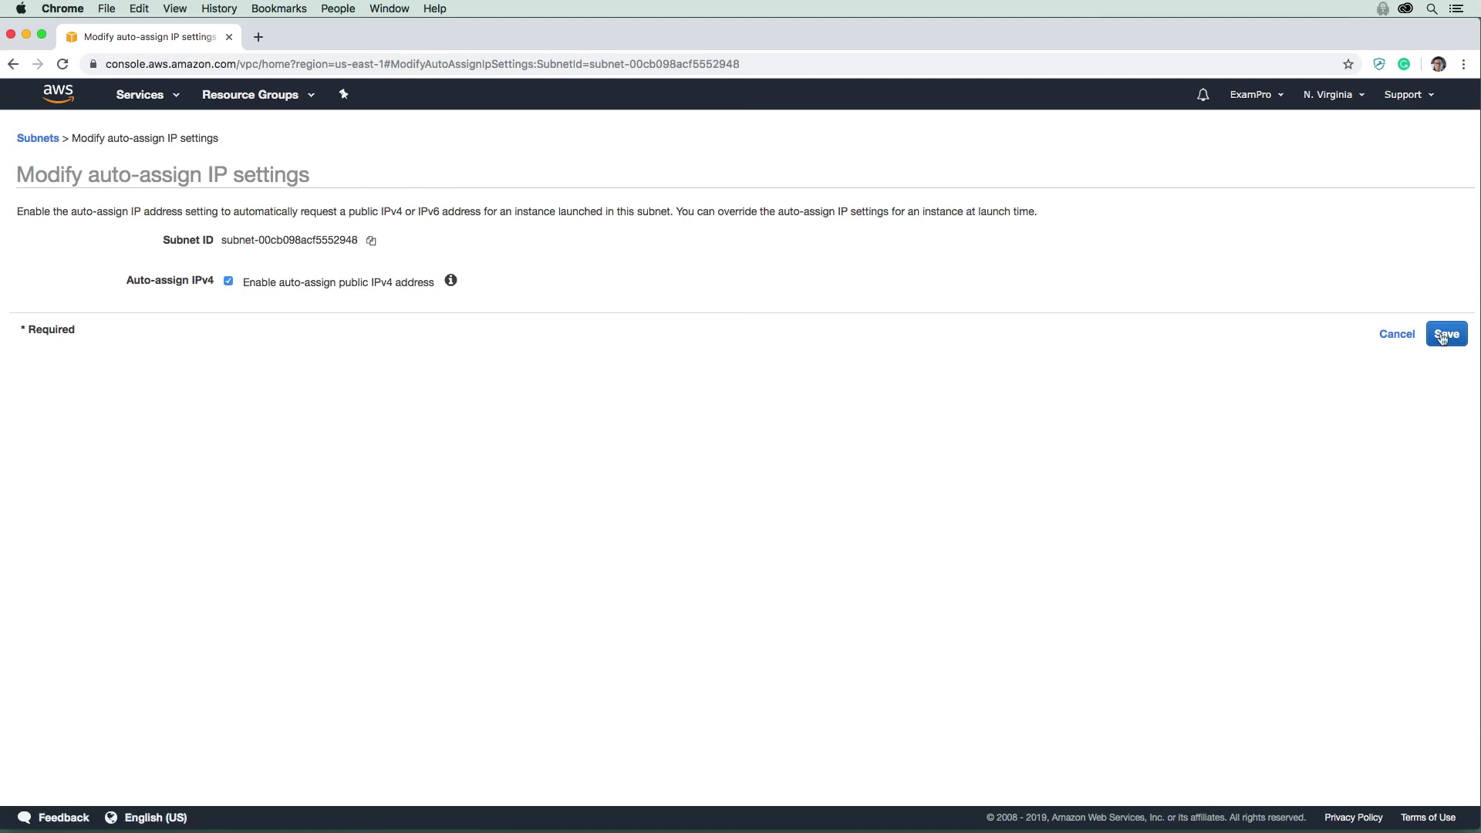
pyautogui.click(1445, 334)
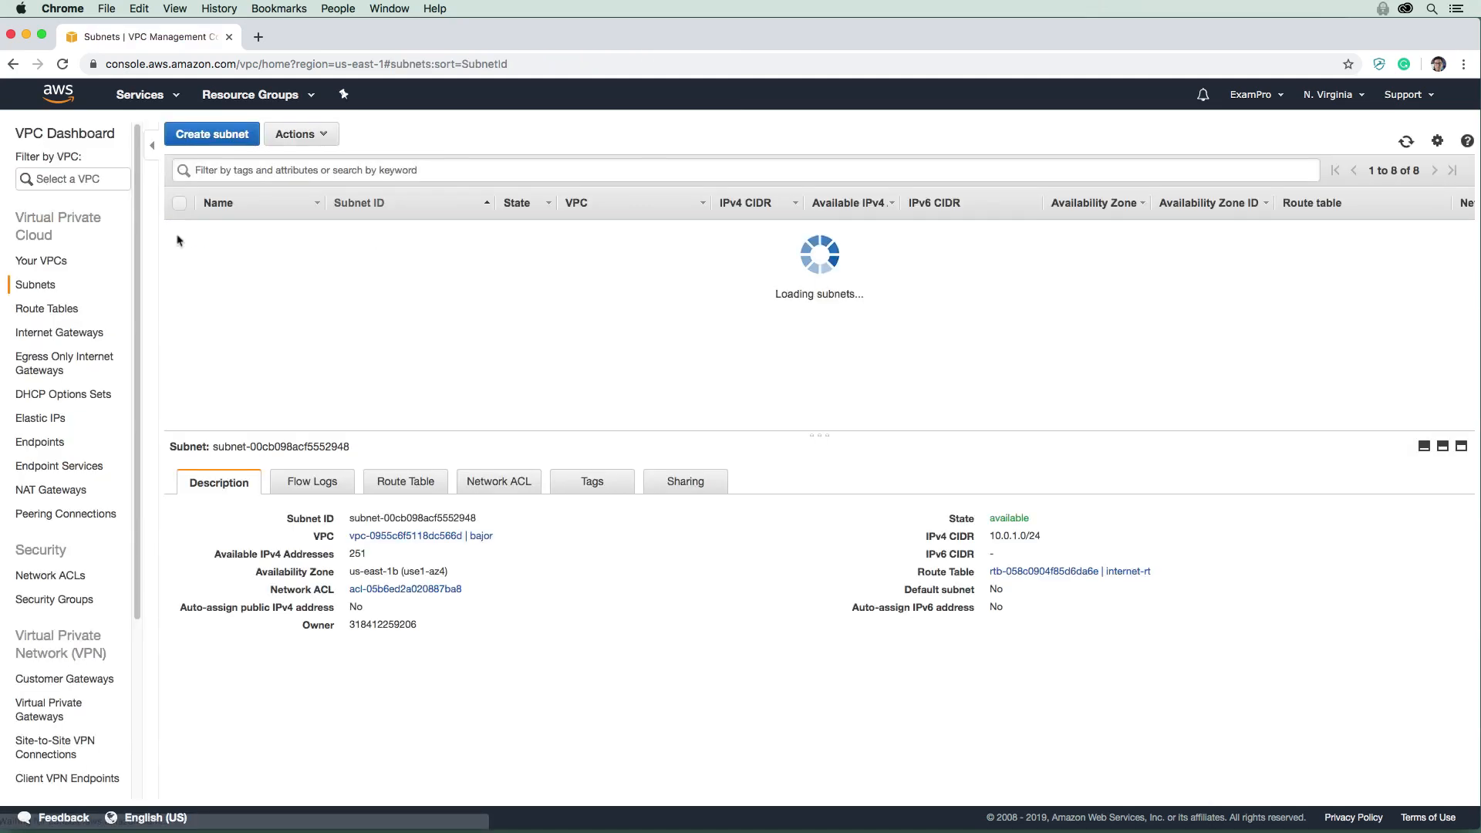
# Create bajor-public-c in the bajor VPC, zone us-east-1c, with CIDR 10.0.2.0/24.
pyautogui.click(212, 133)
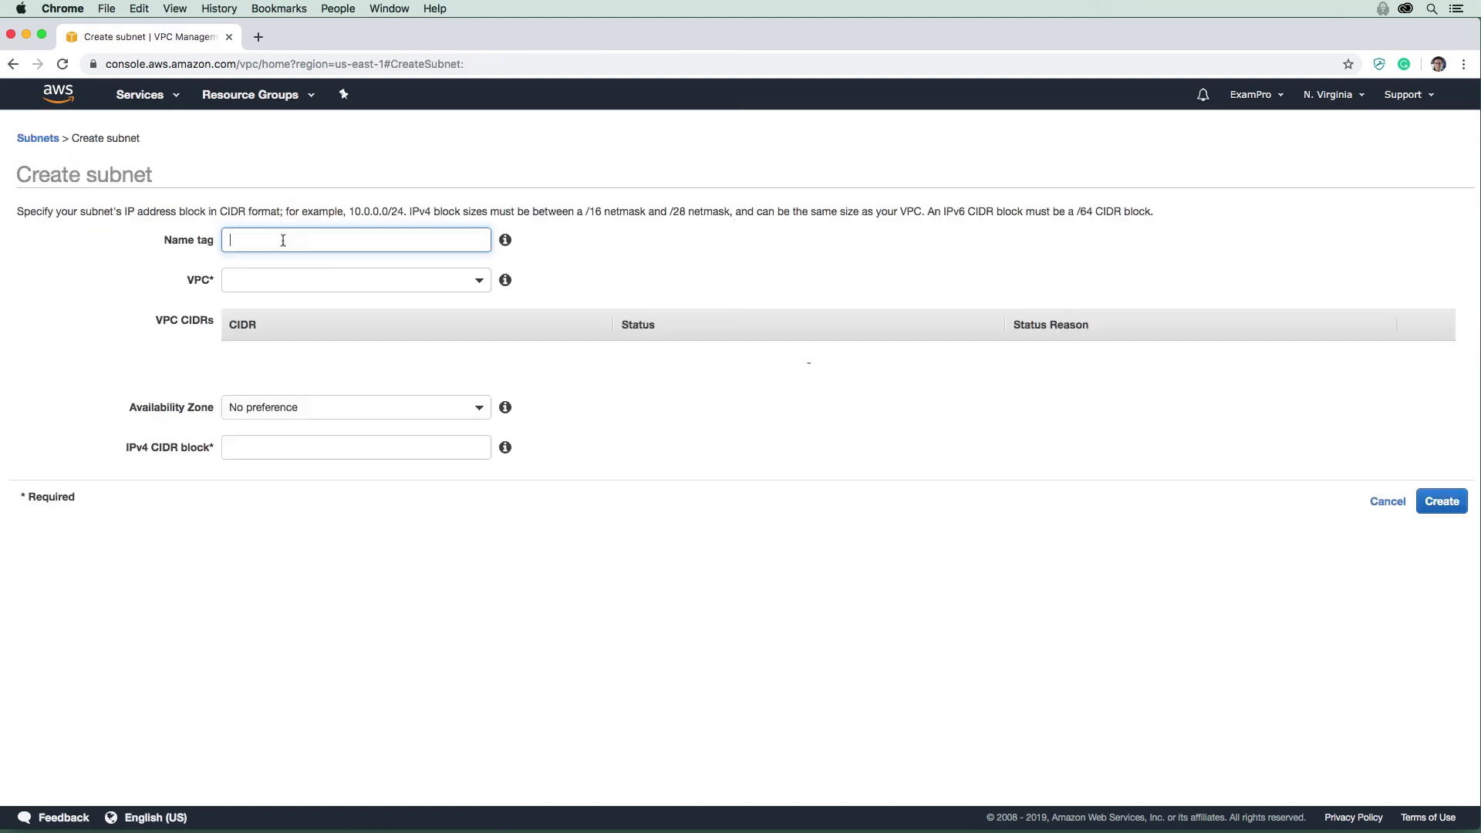
pyautogui.write('bajo-r')
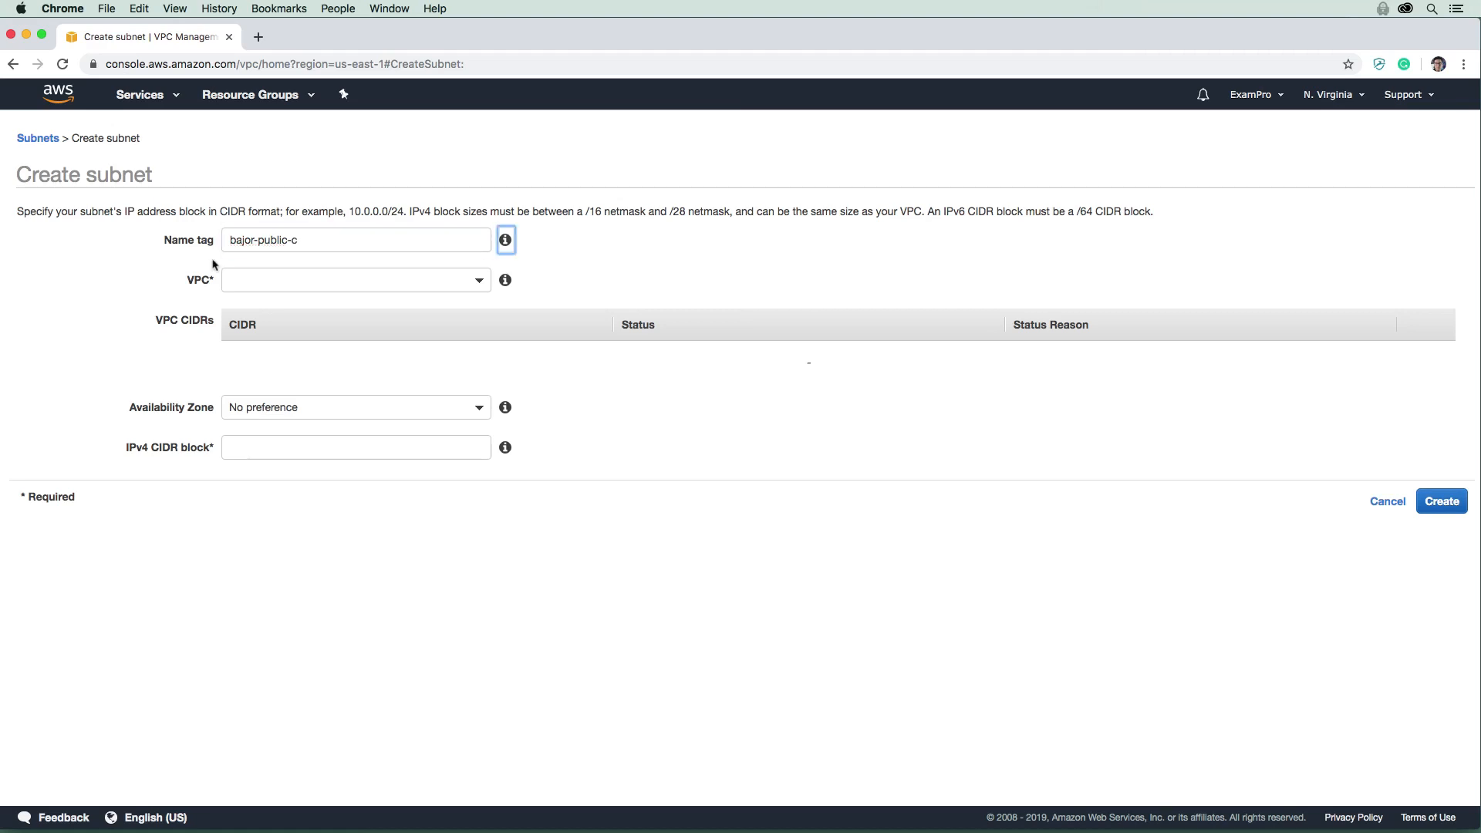
pyautogui.click(356, 280)
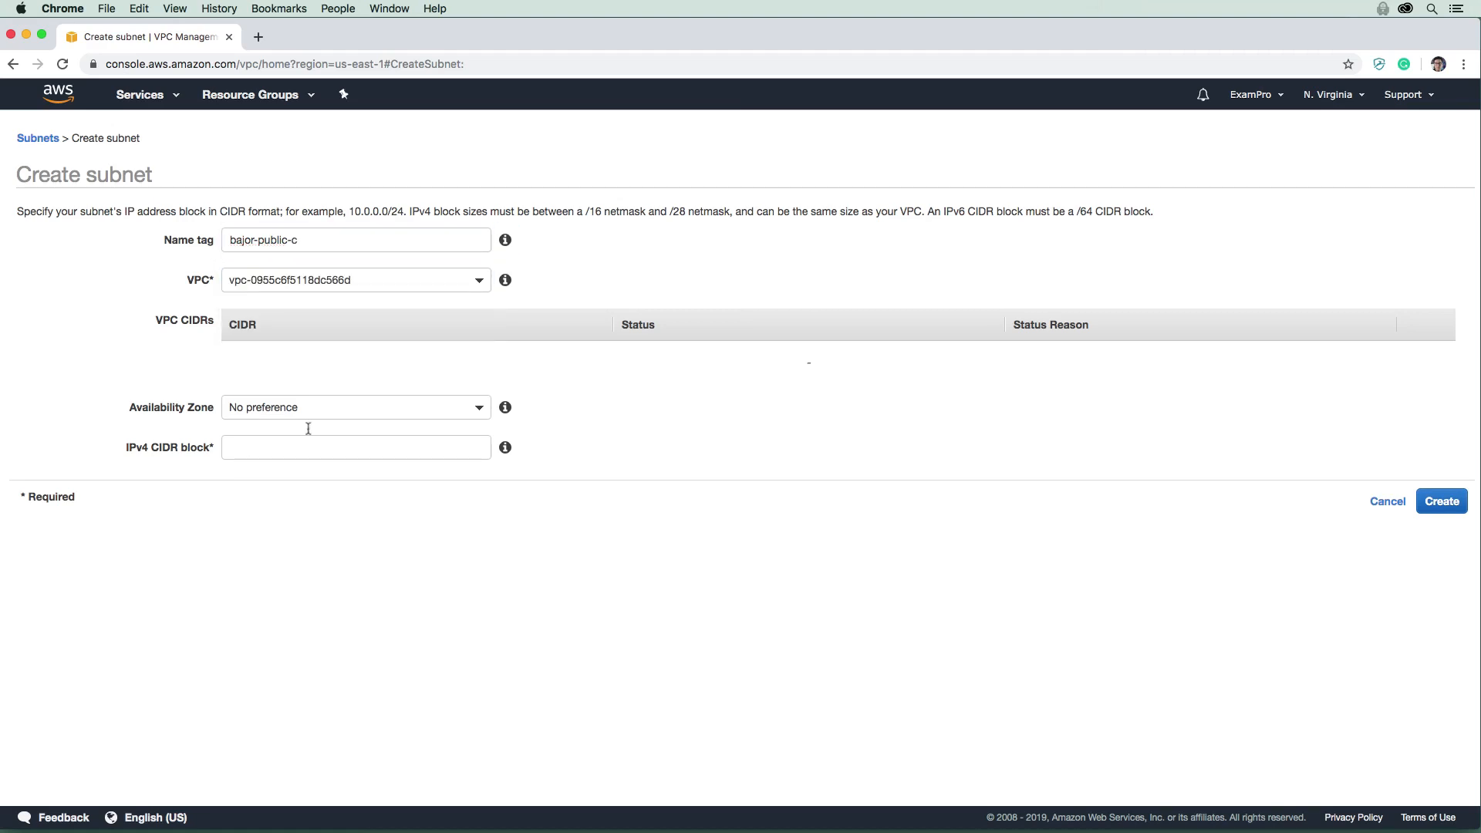
pyautogui.click(356, 407)
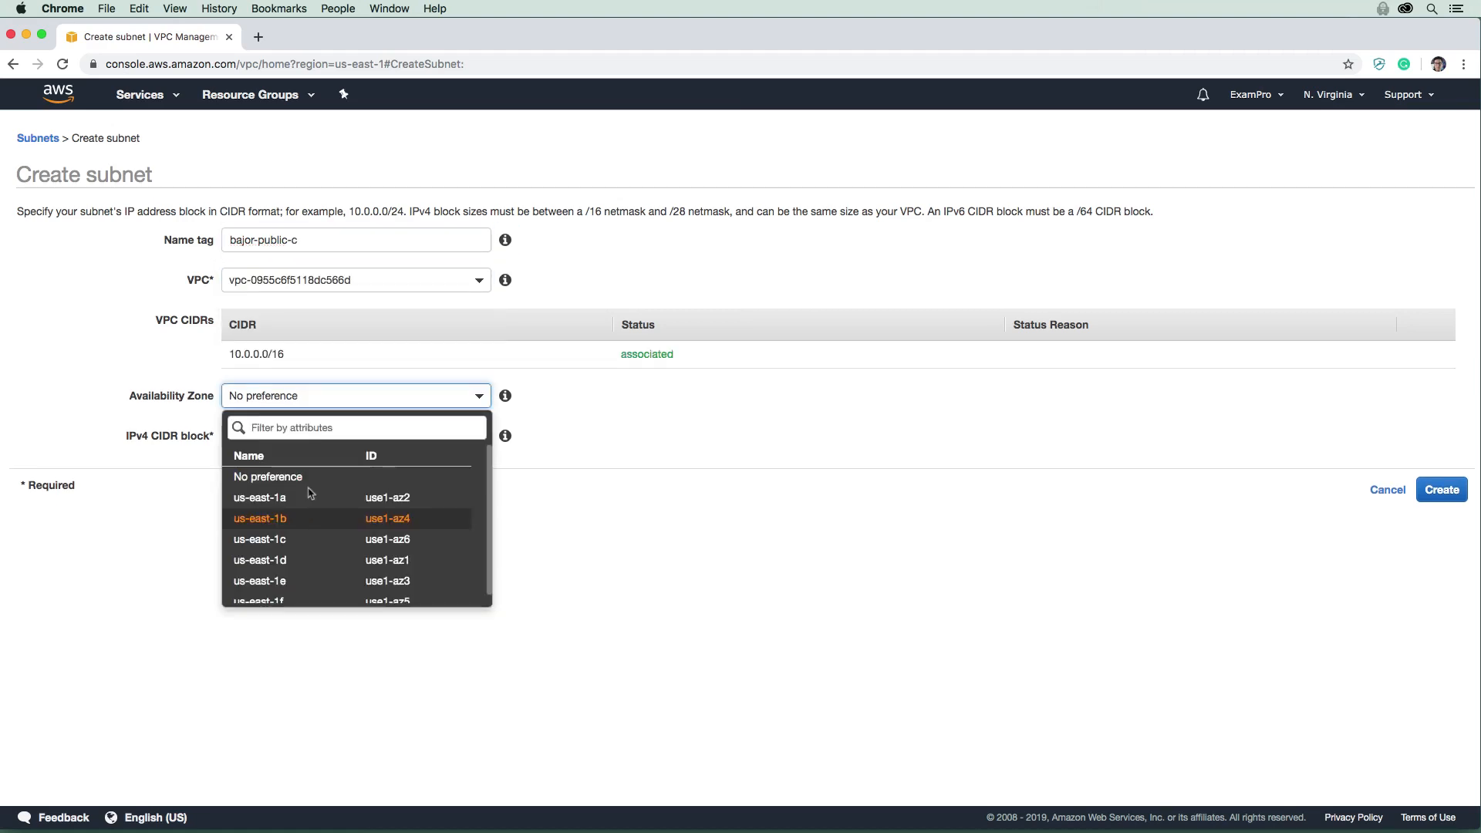
pyautogui.click(260, 539)
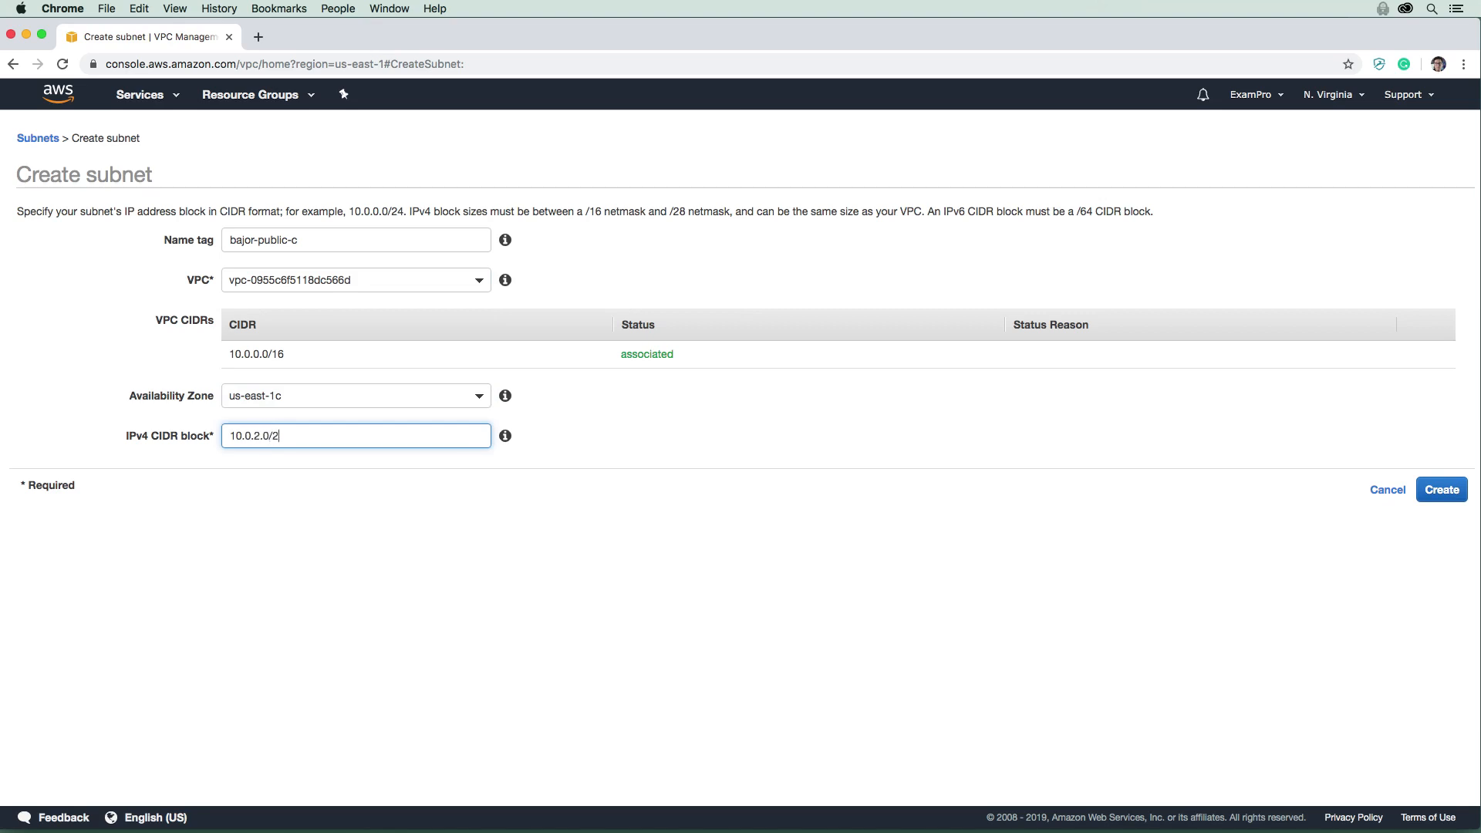
pyautogui.write('4')
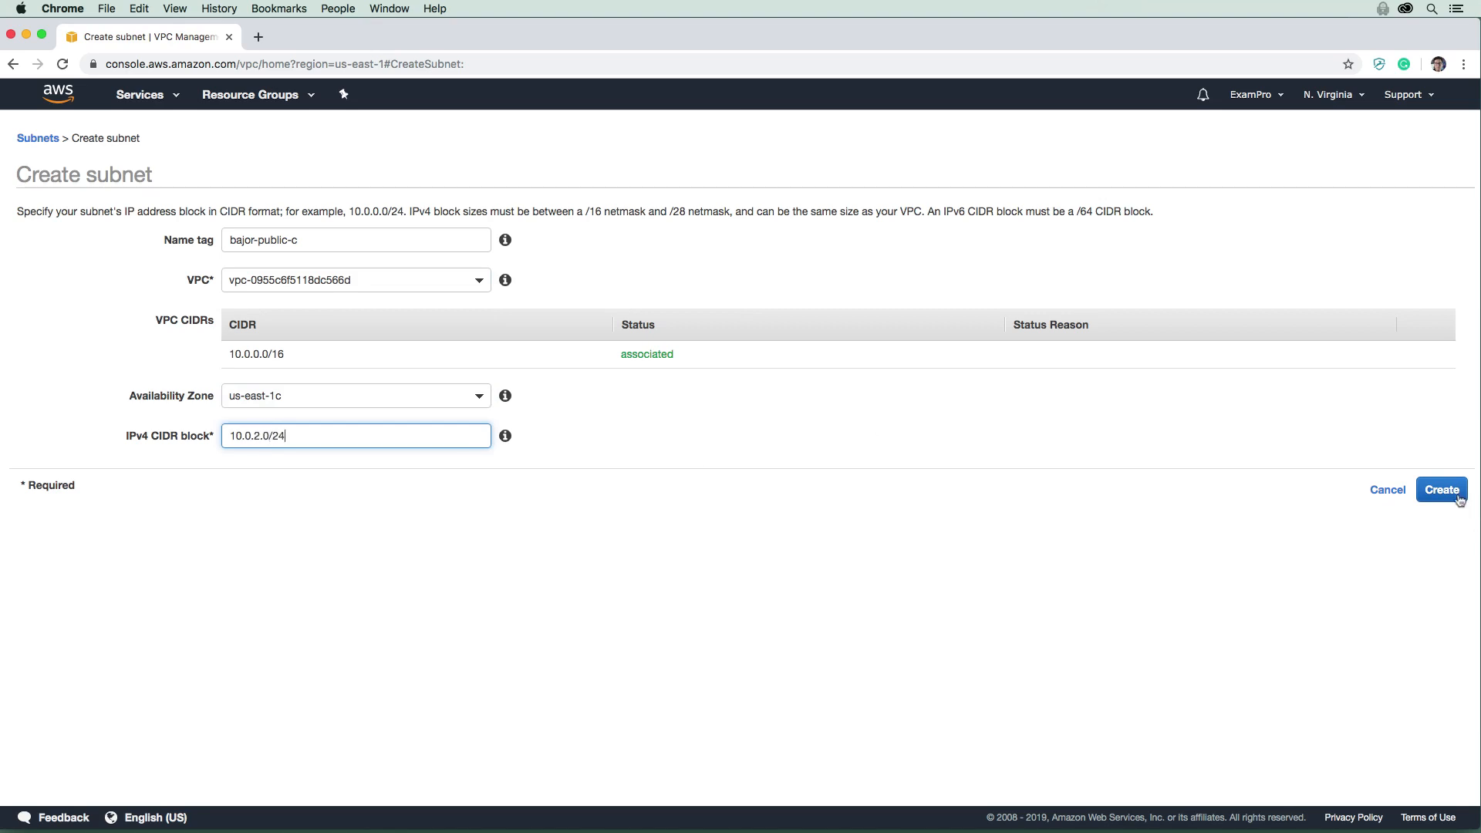
pyautogui.click(1440, 488)
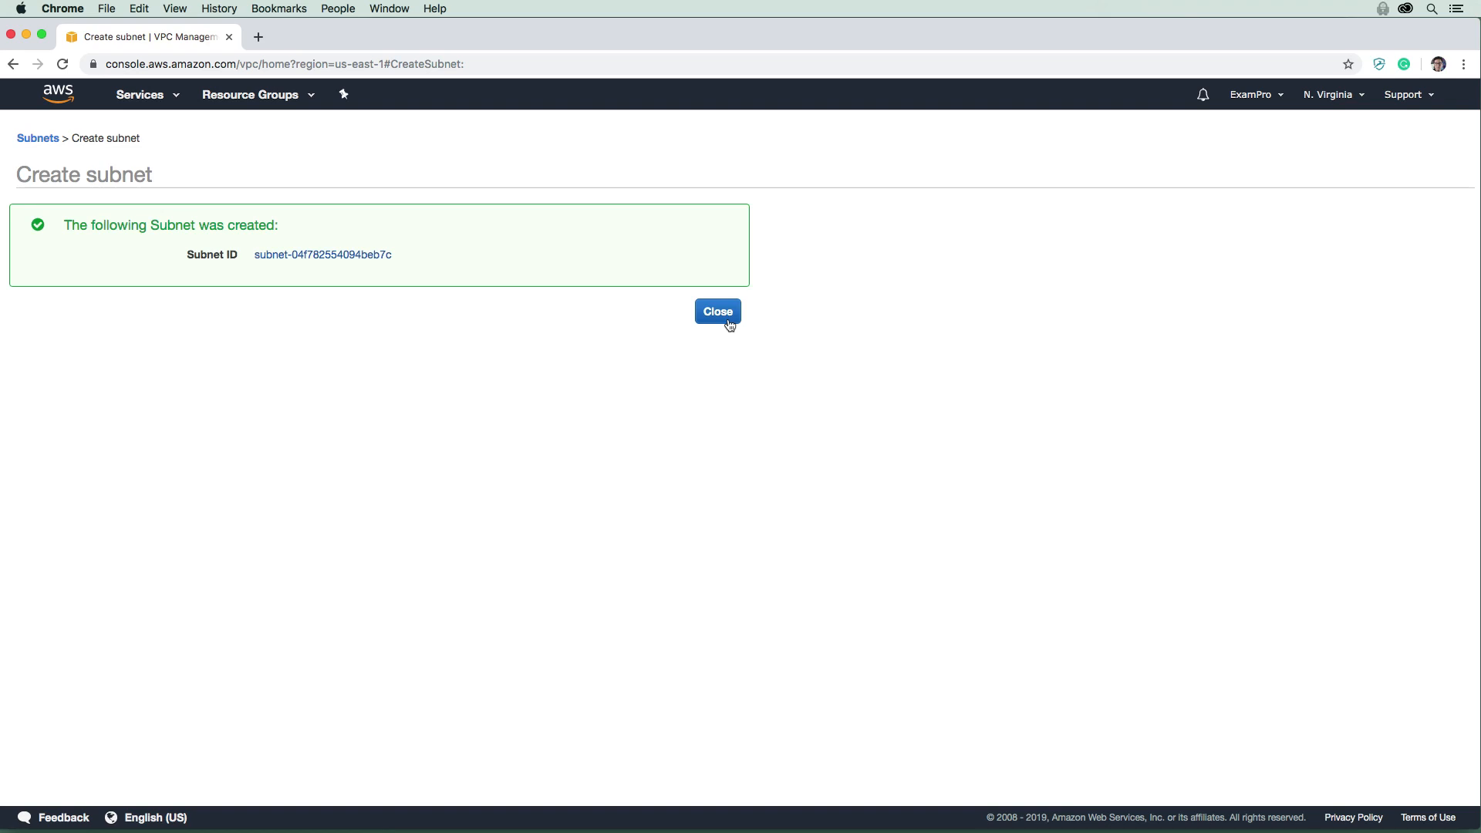
pyautogui.moveTo(155, 240)
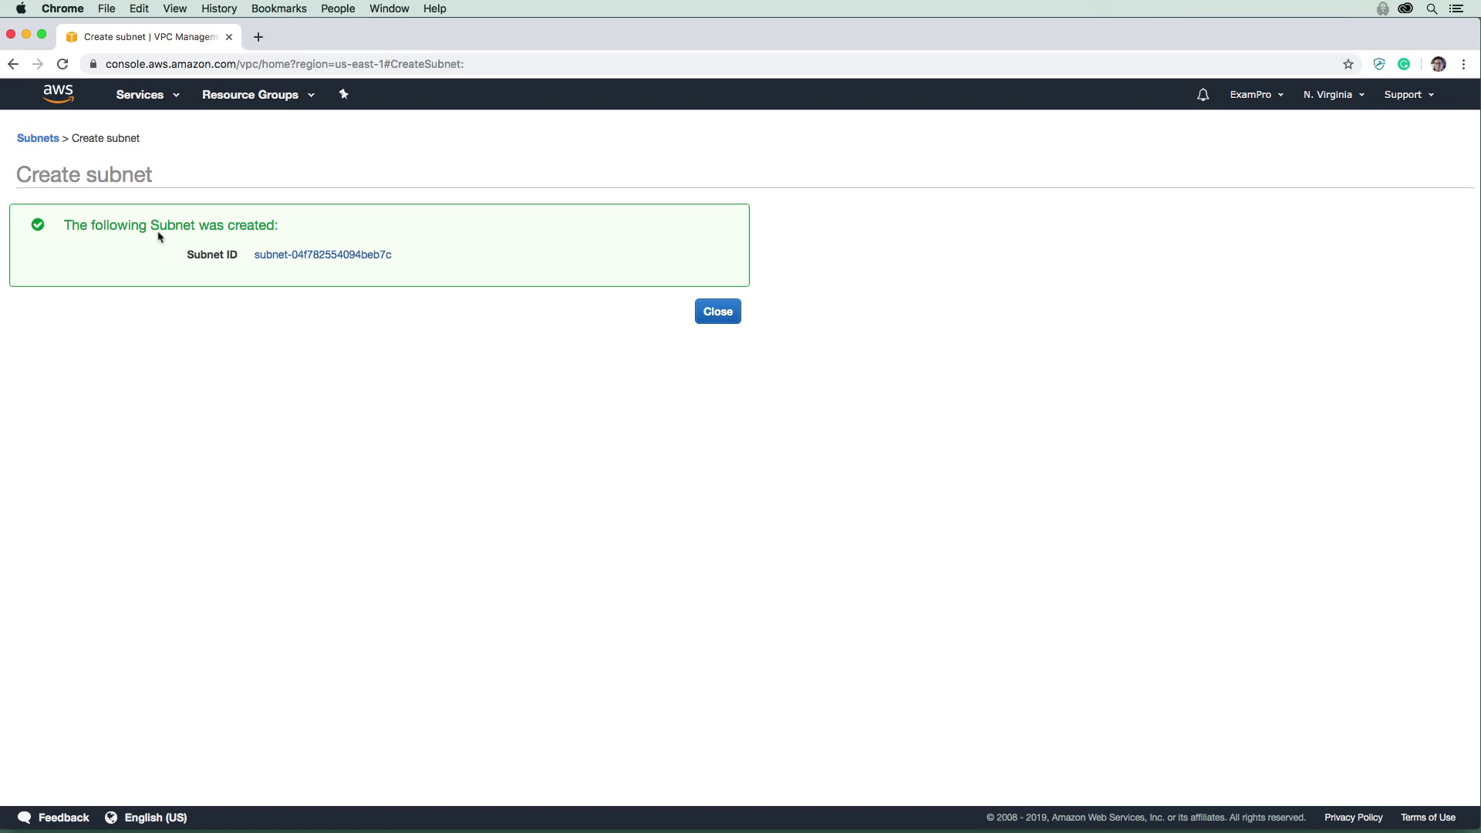
pyautogui.click(717, 311)
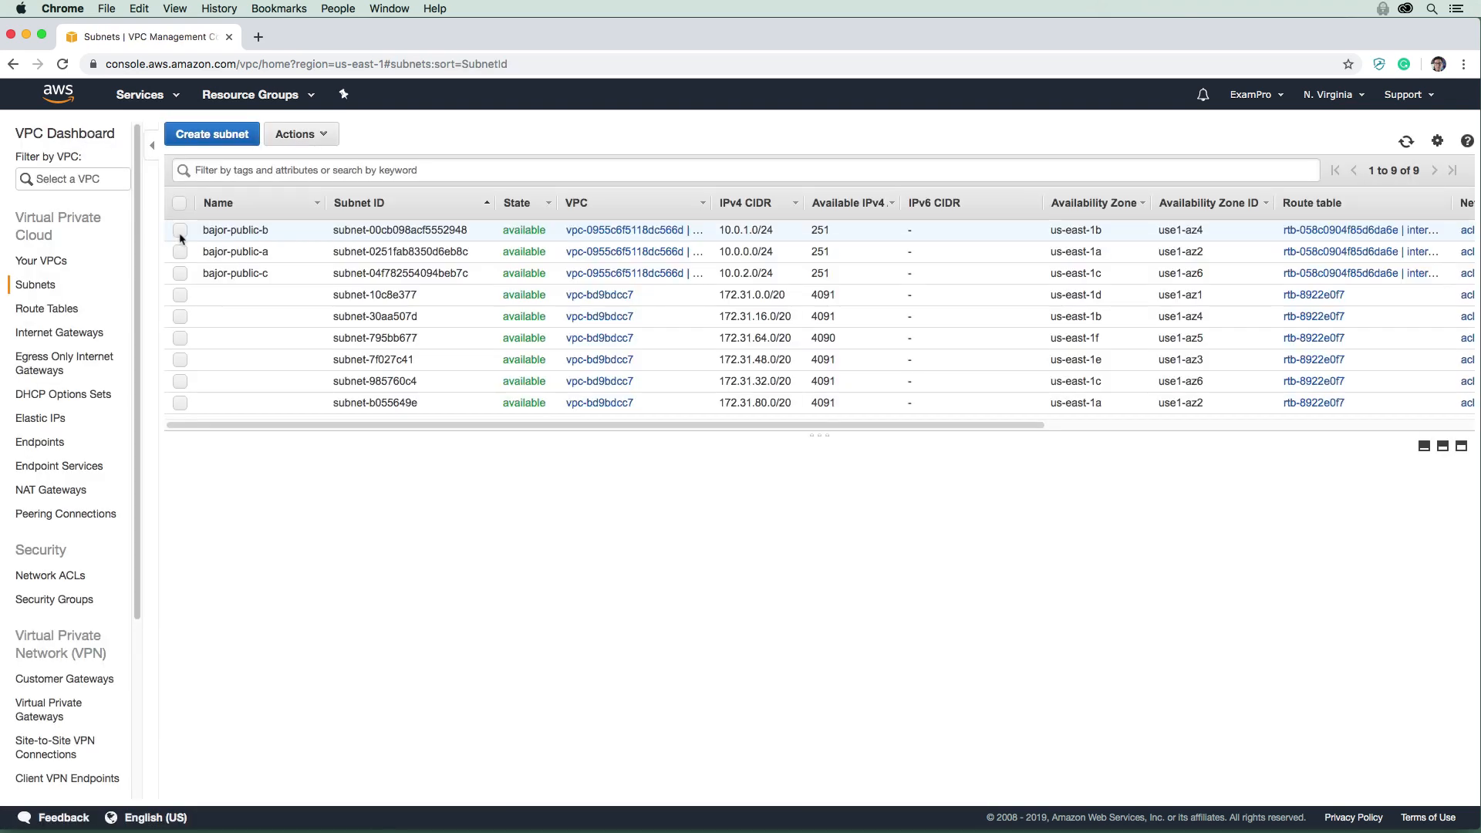
# Tick and save Enable auto-assign public IPv4 address for bajor-public-c.
pyautogui.click(179, 273)
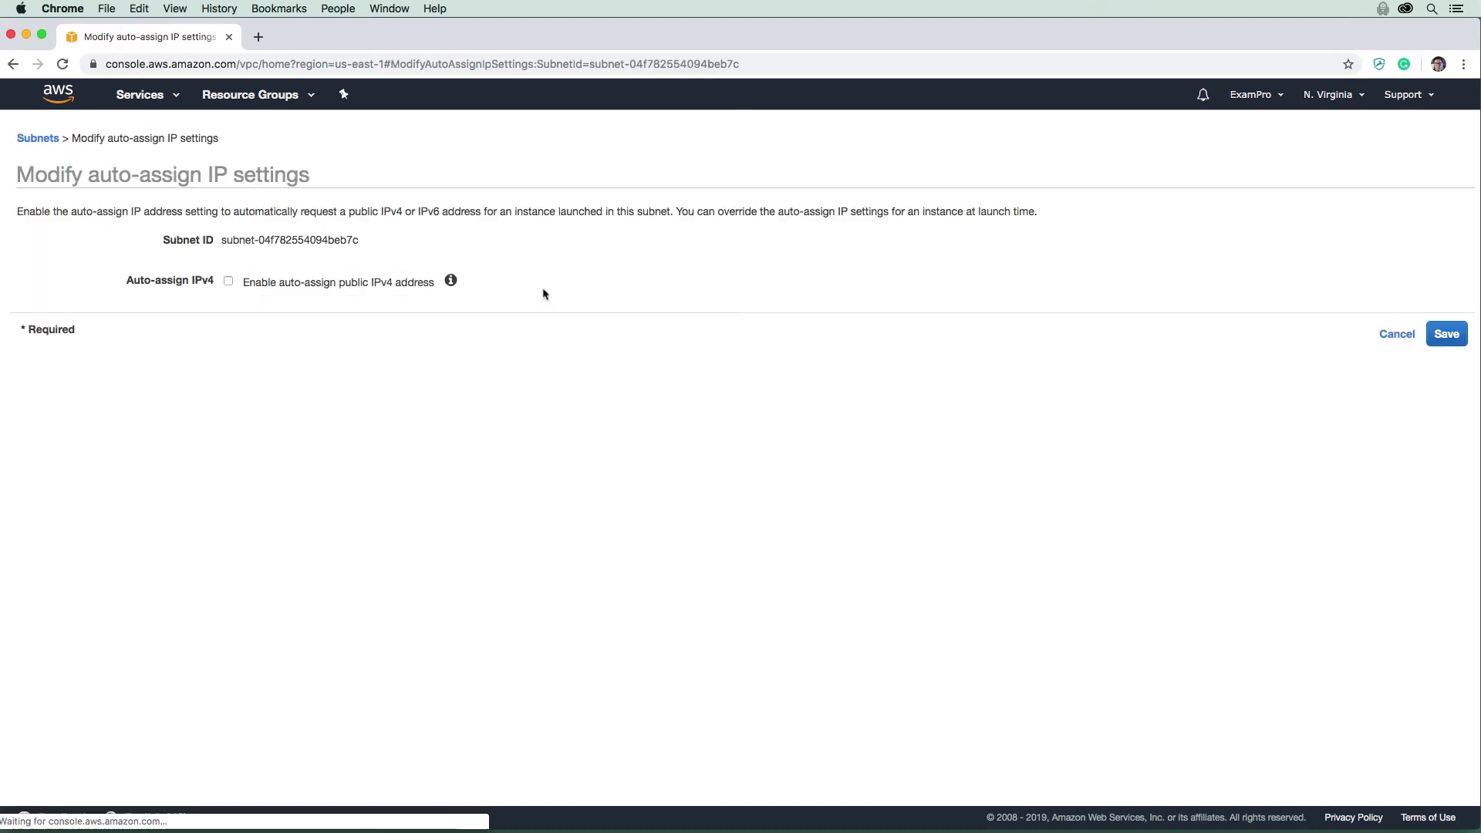
pyautogui.click(227, 282)
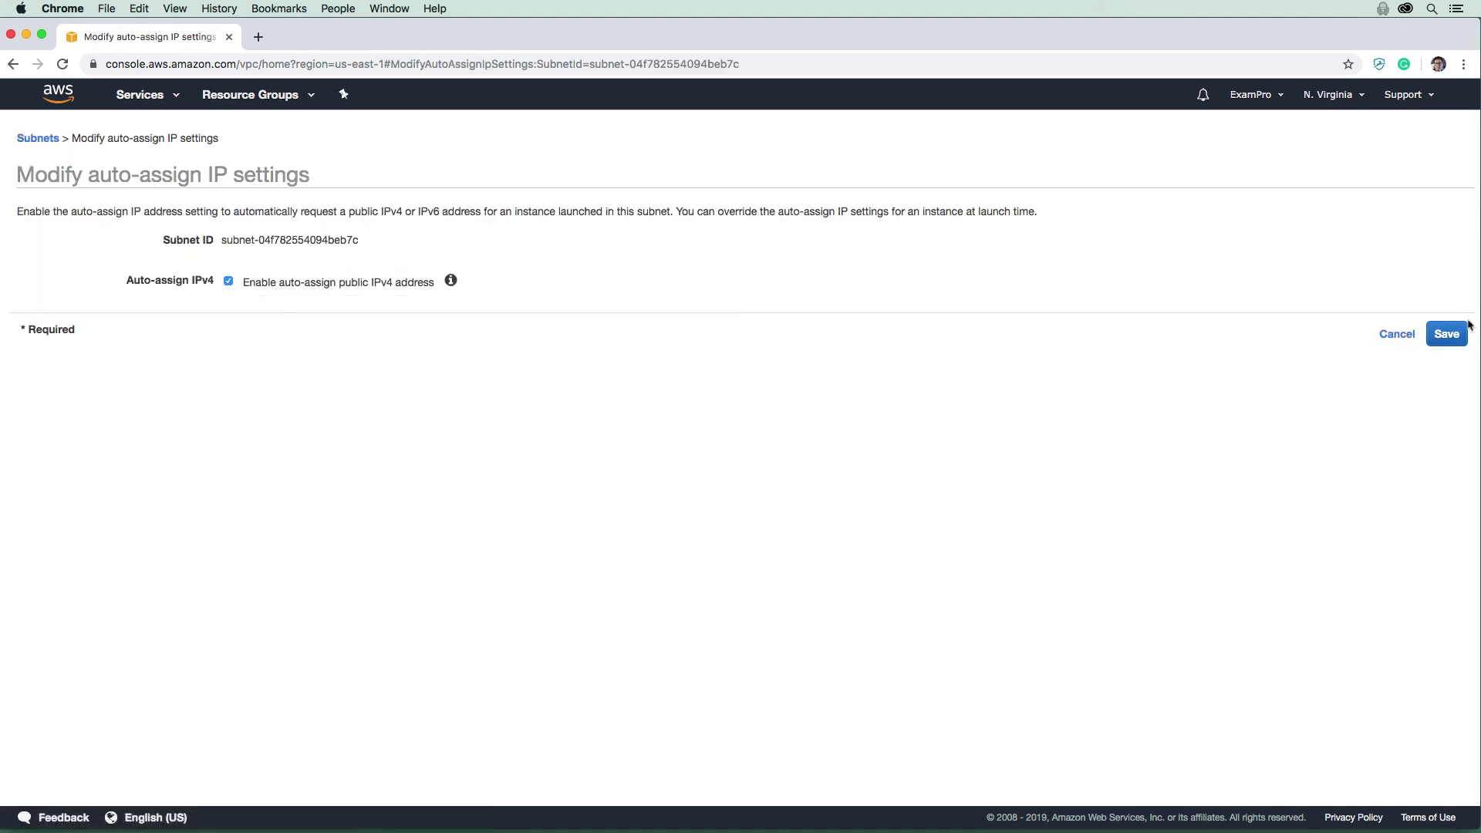
pyautogui.click(1446, 333)
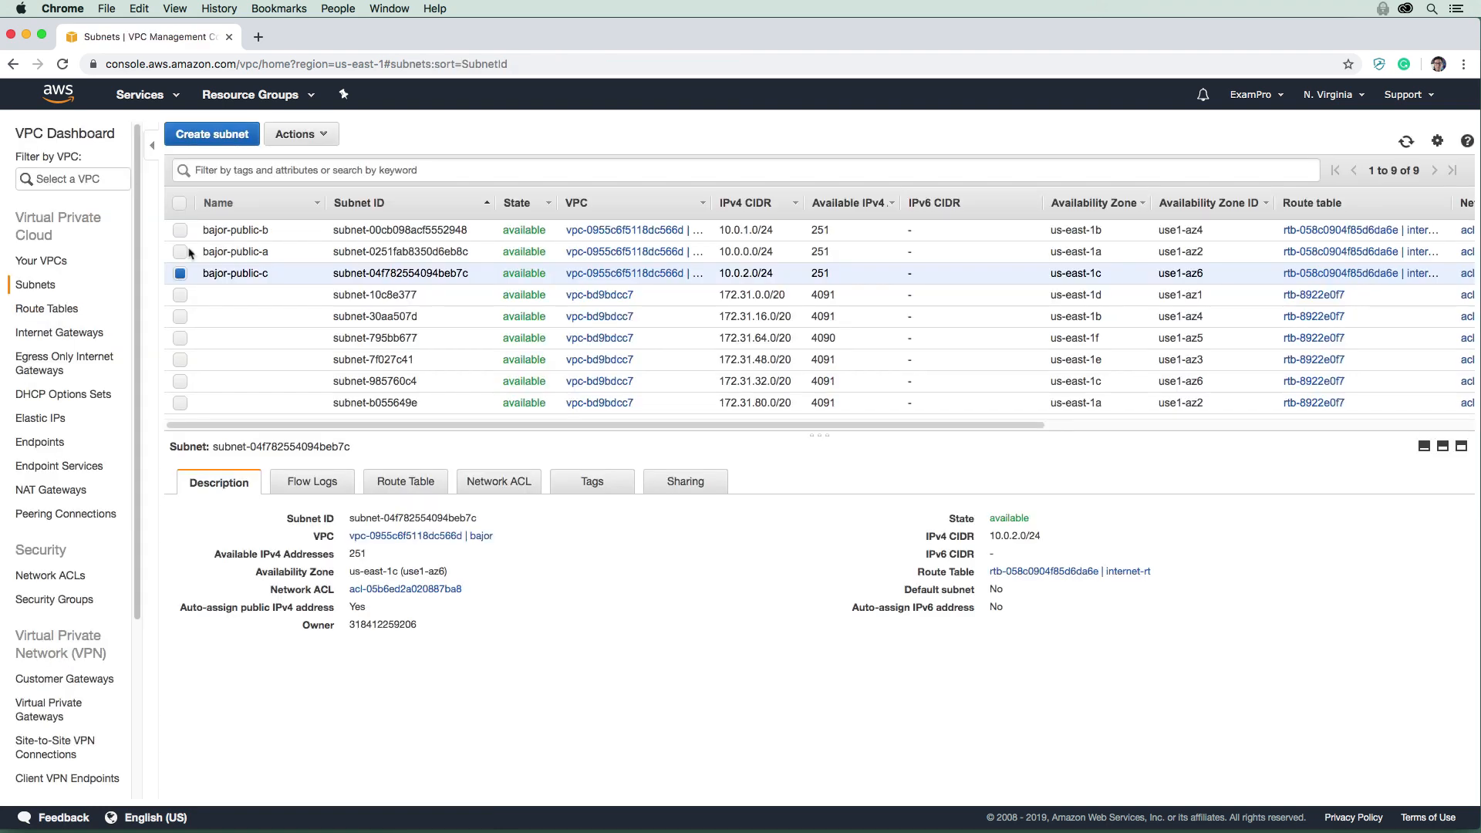
# Add subnet bajor-private-a (us-east-1a, 10.0.3.0/24) to the bajor VPC.
pyautogui.click(212, 133)
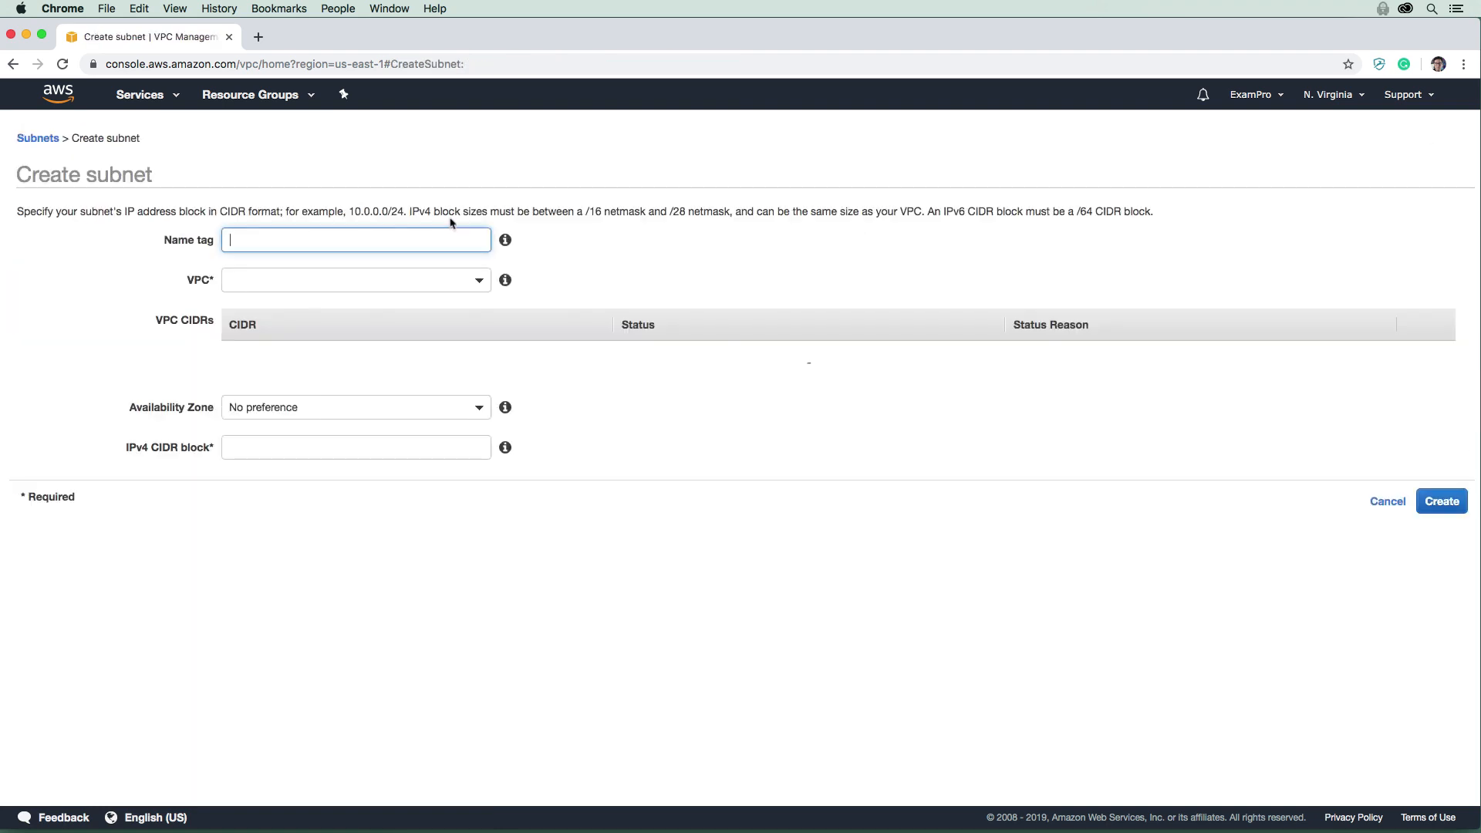
pyautogui.write('bajor-private-a')
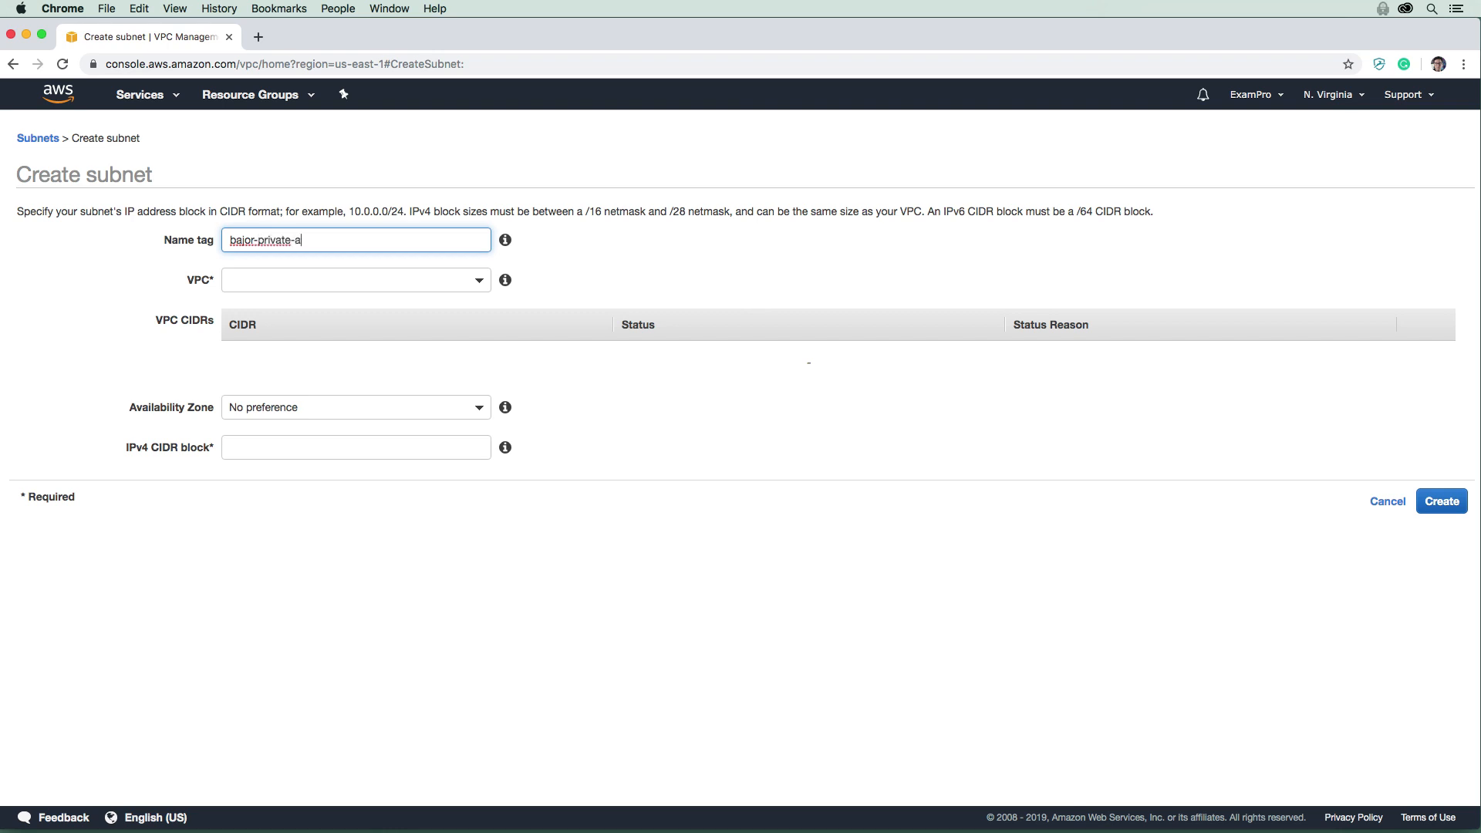
pyautogui.click(356, 279)
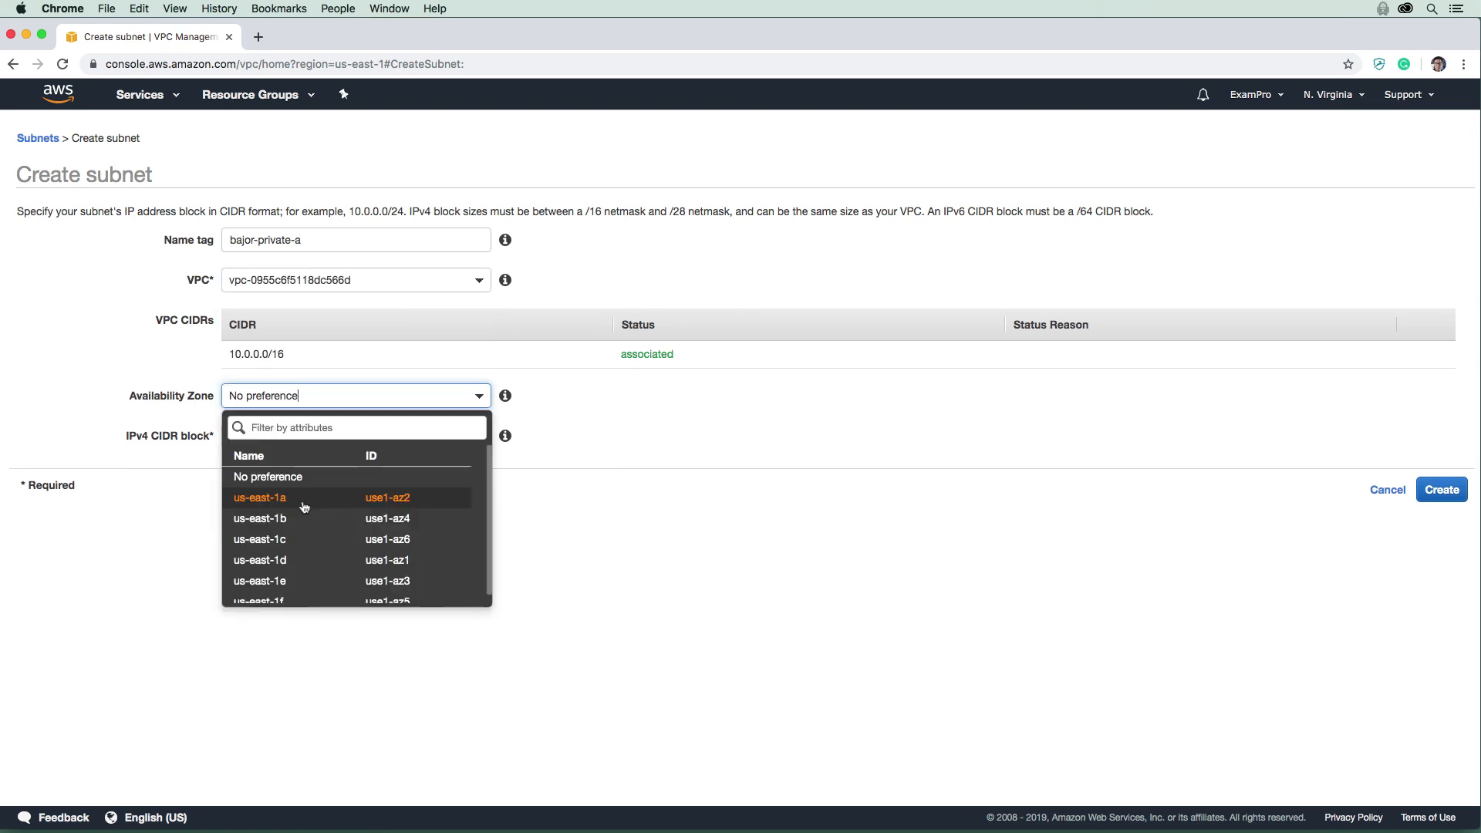
pyautogui.click(260, 497)
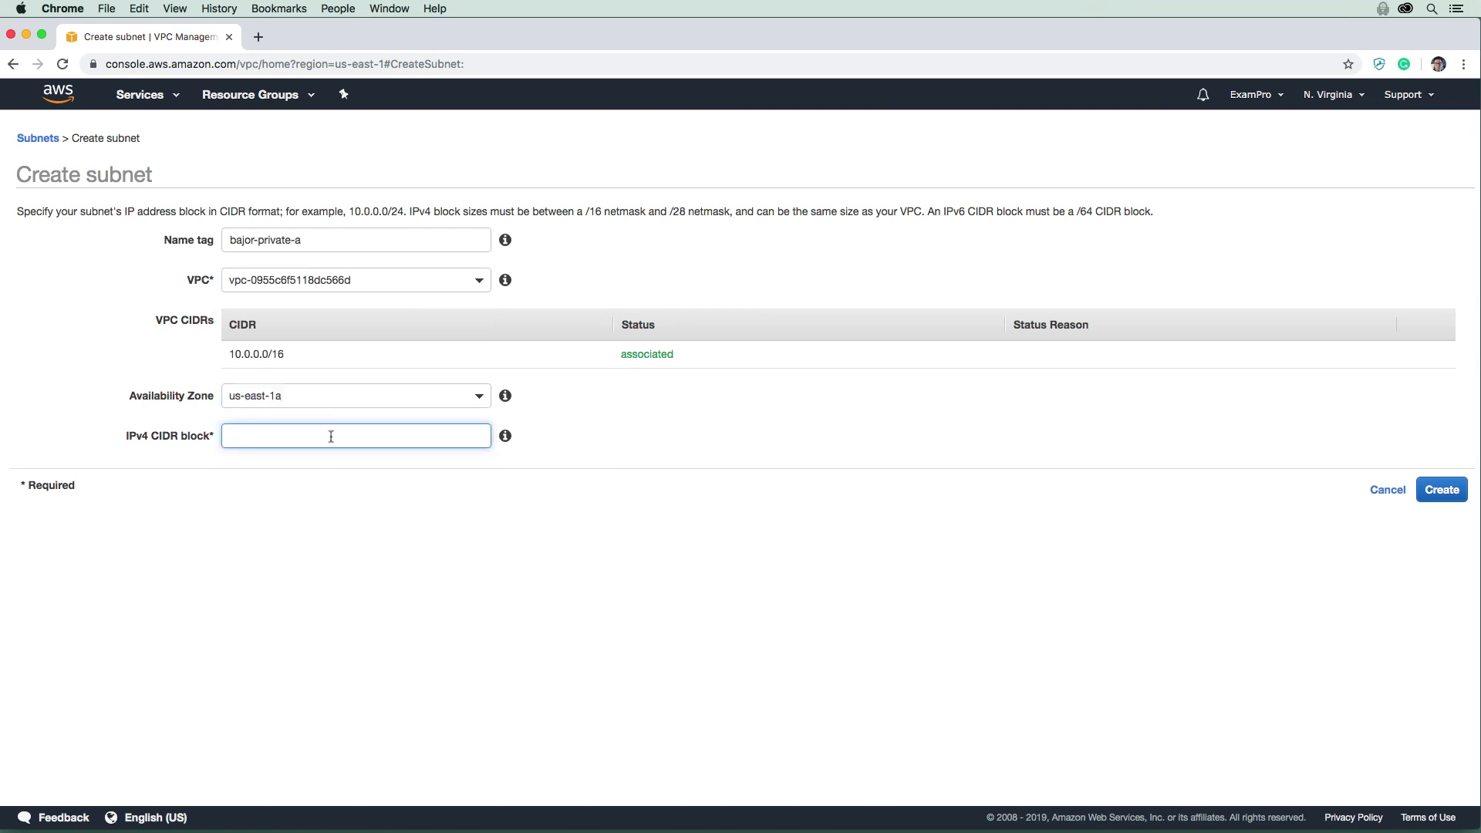
pyautogui.write('10.0.3.0/24')
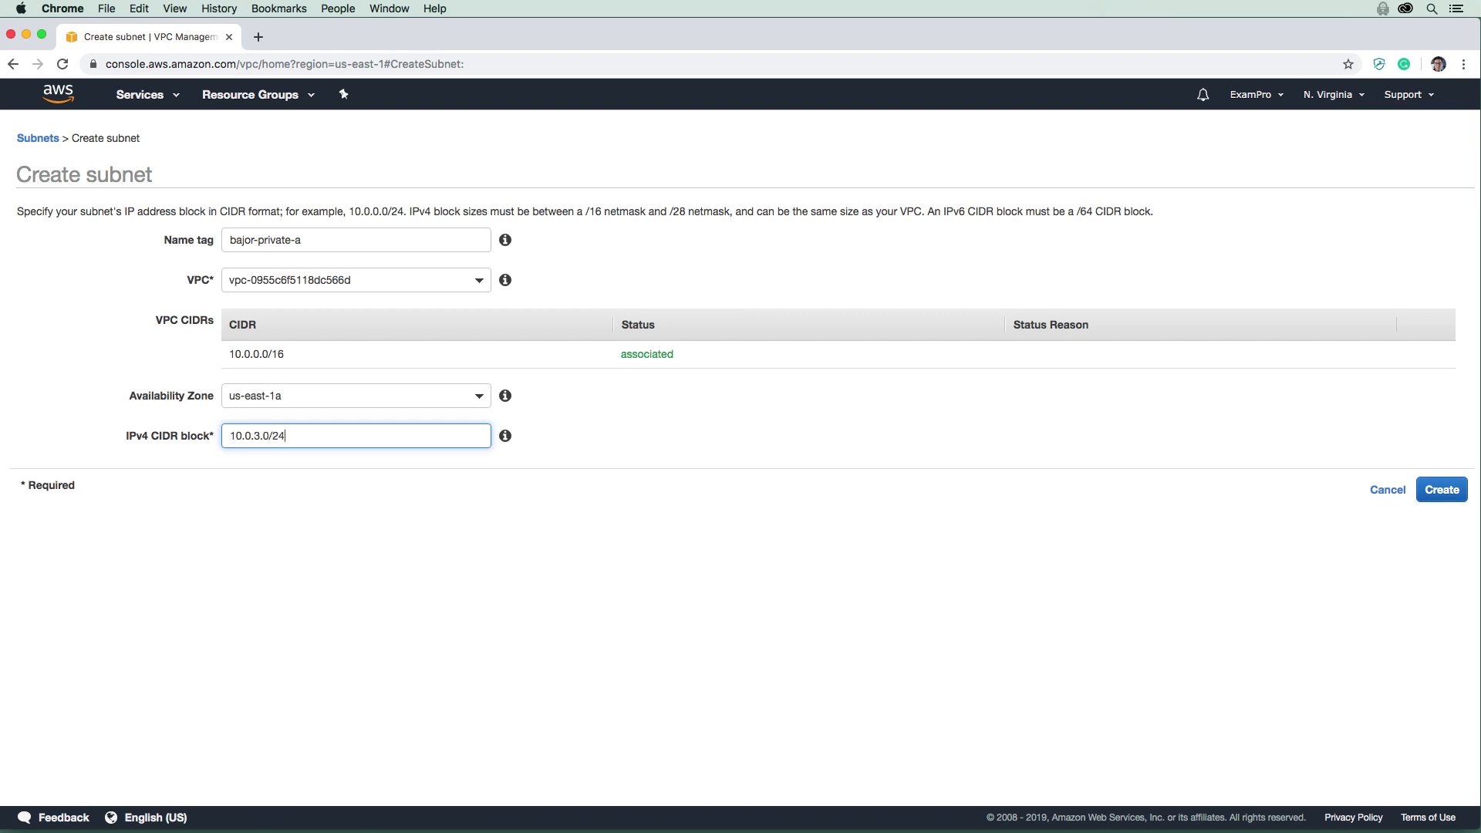
pyautogui.moveTo(505, 435)
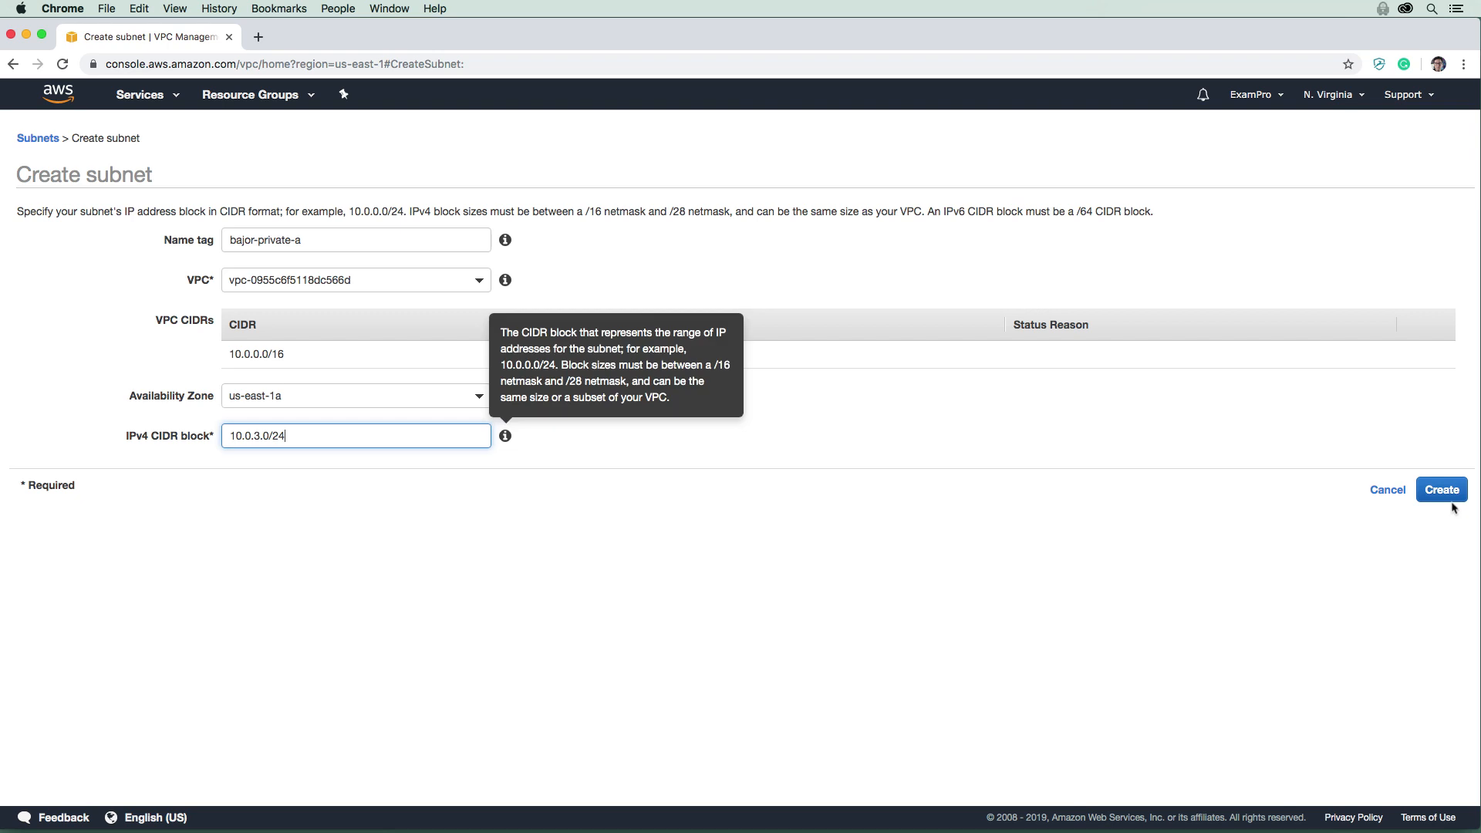
pyautogui.click(1441, 488)
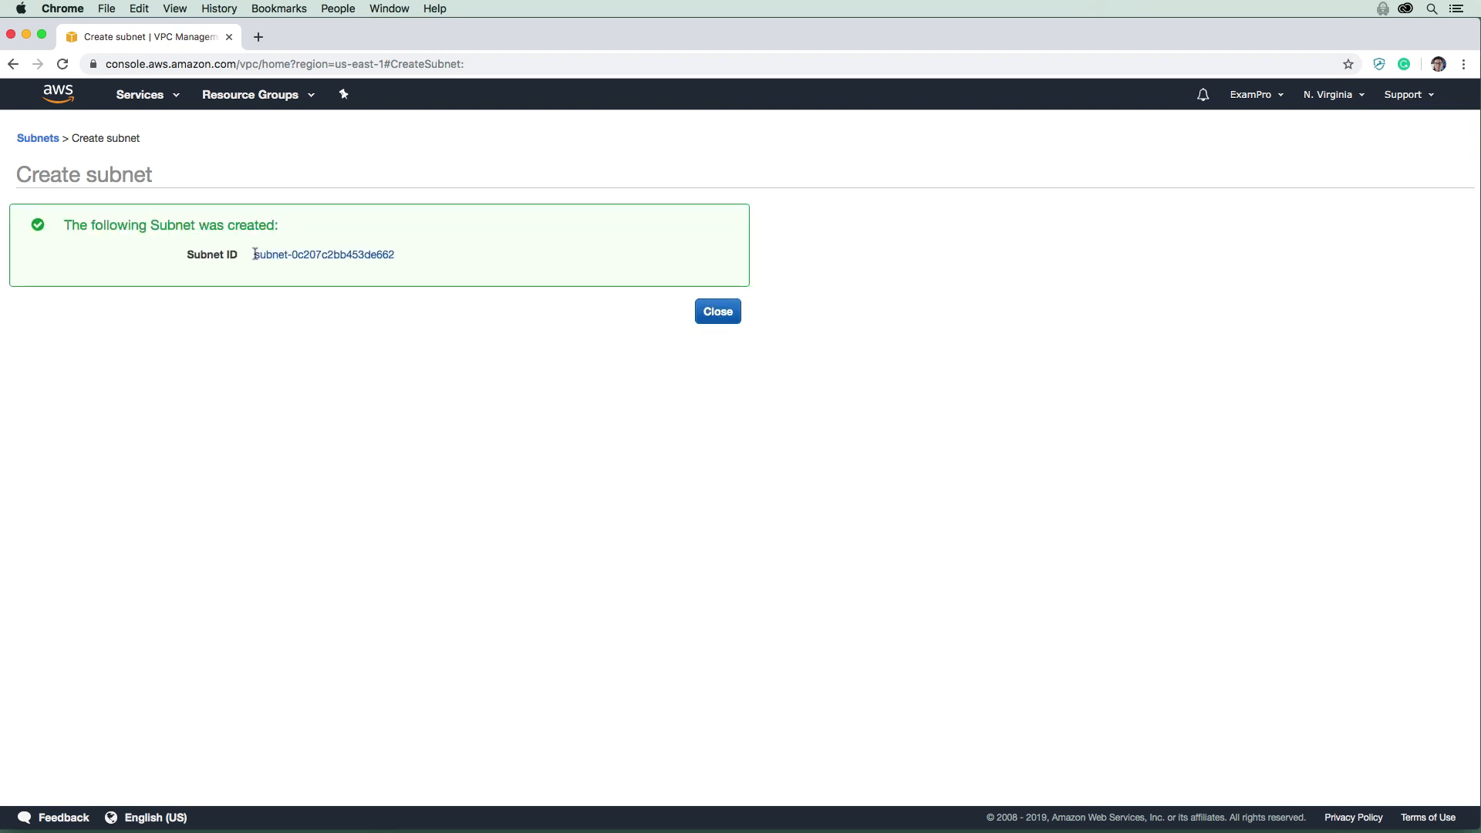
pyautogui.click(717, 311)
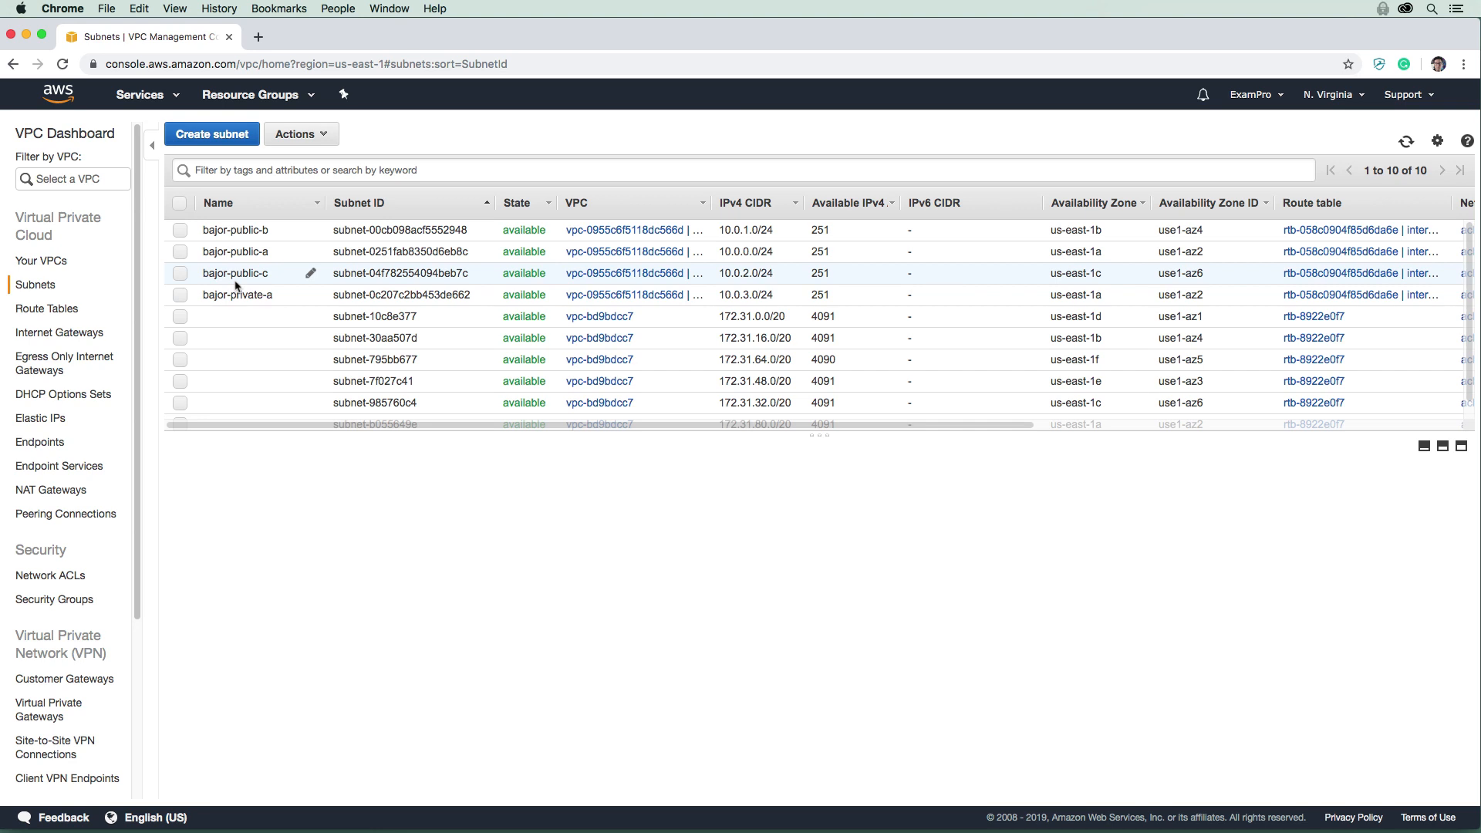
pyautogui.moveTo(246, 287)
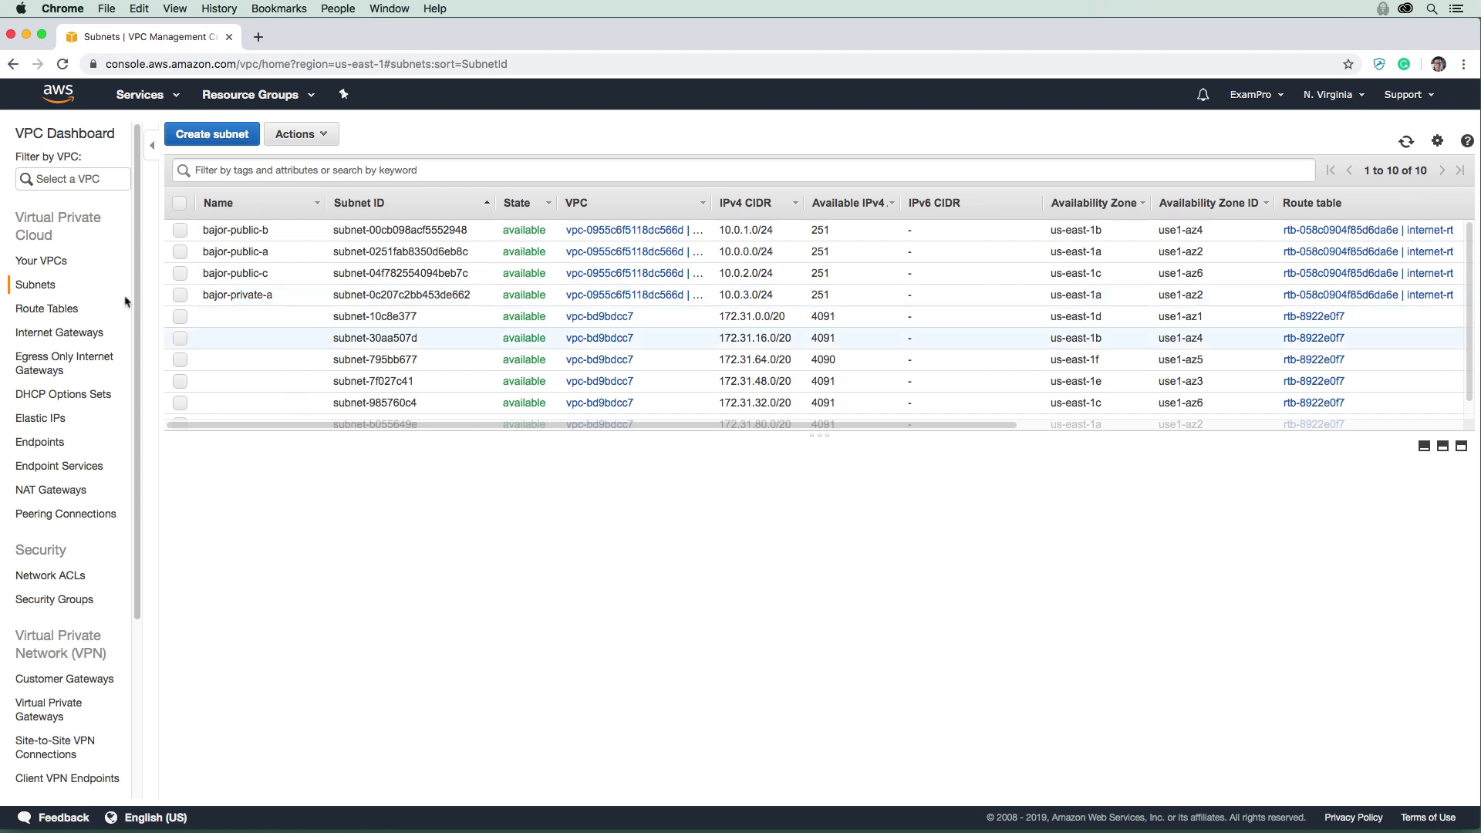
pyautogui.moveTo(70, 310)
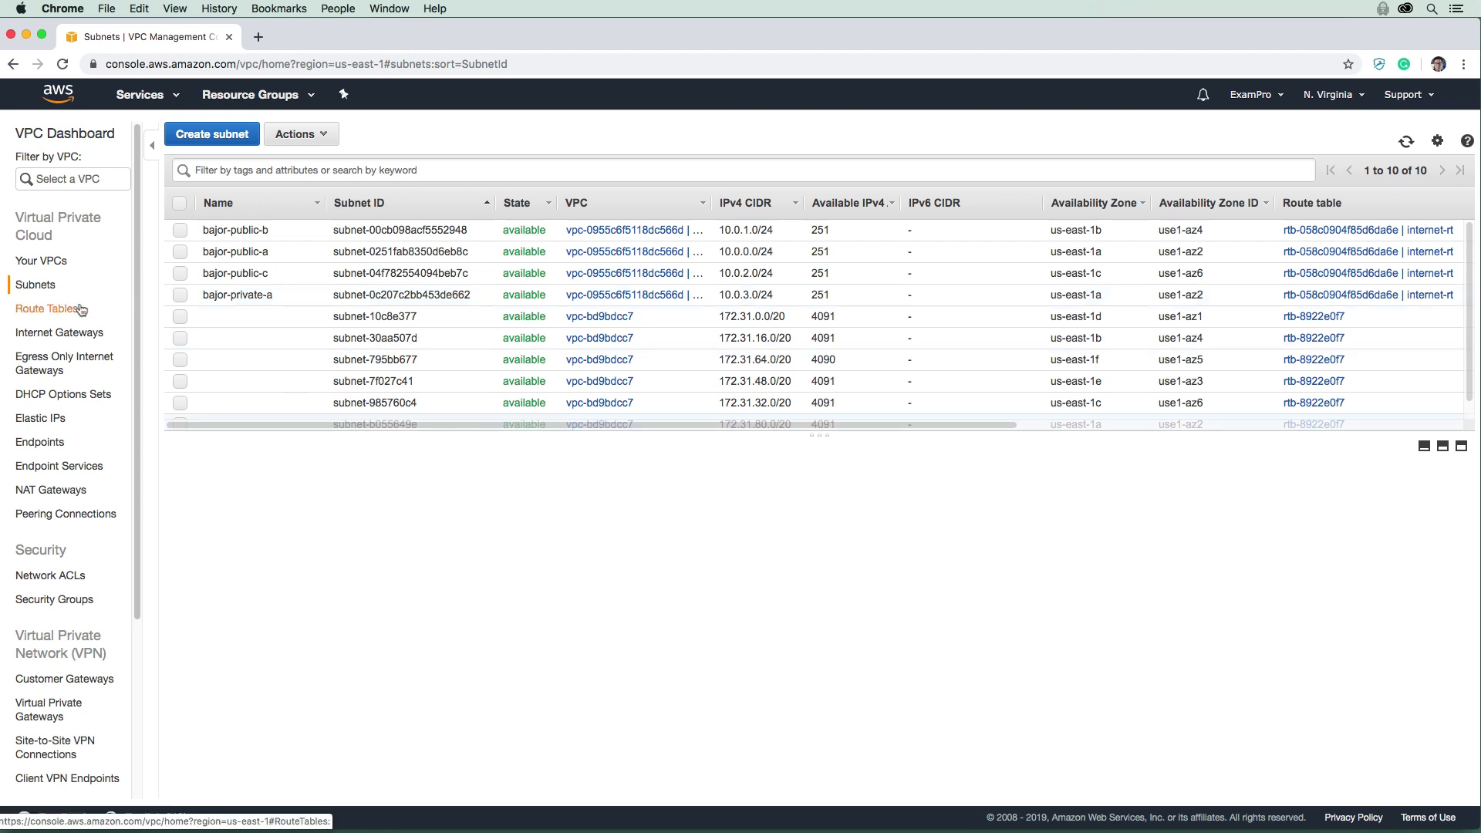
# Add a non-main route table named private-rt to the bajor VPC.
pyautogui.click(47, 309)
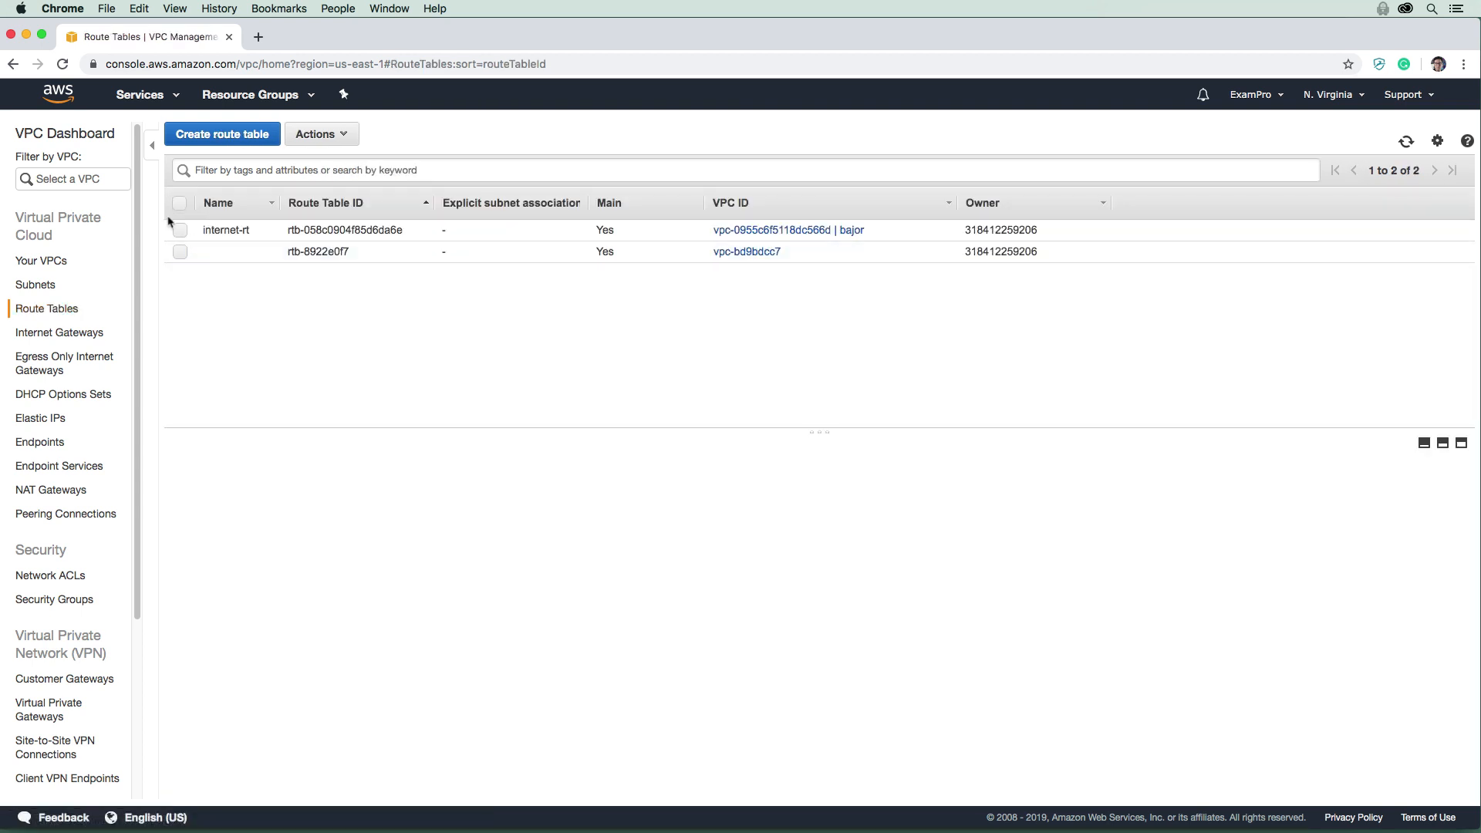
pyautogui.click(222, 134)
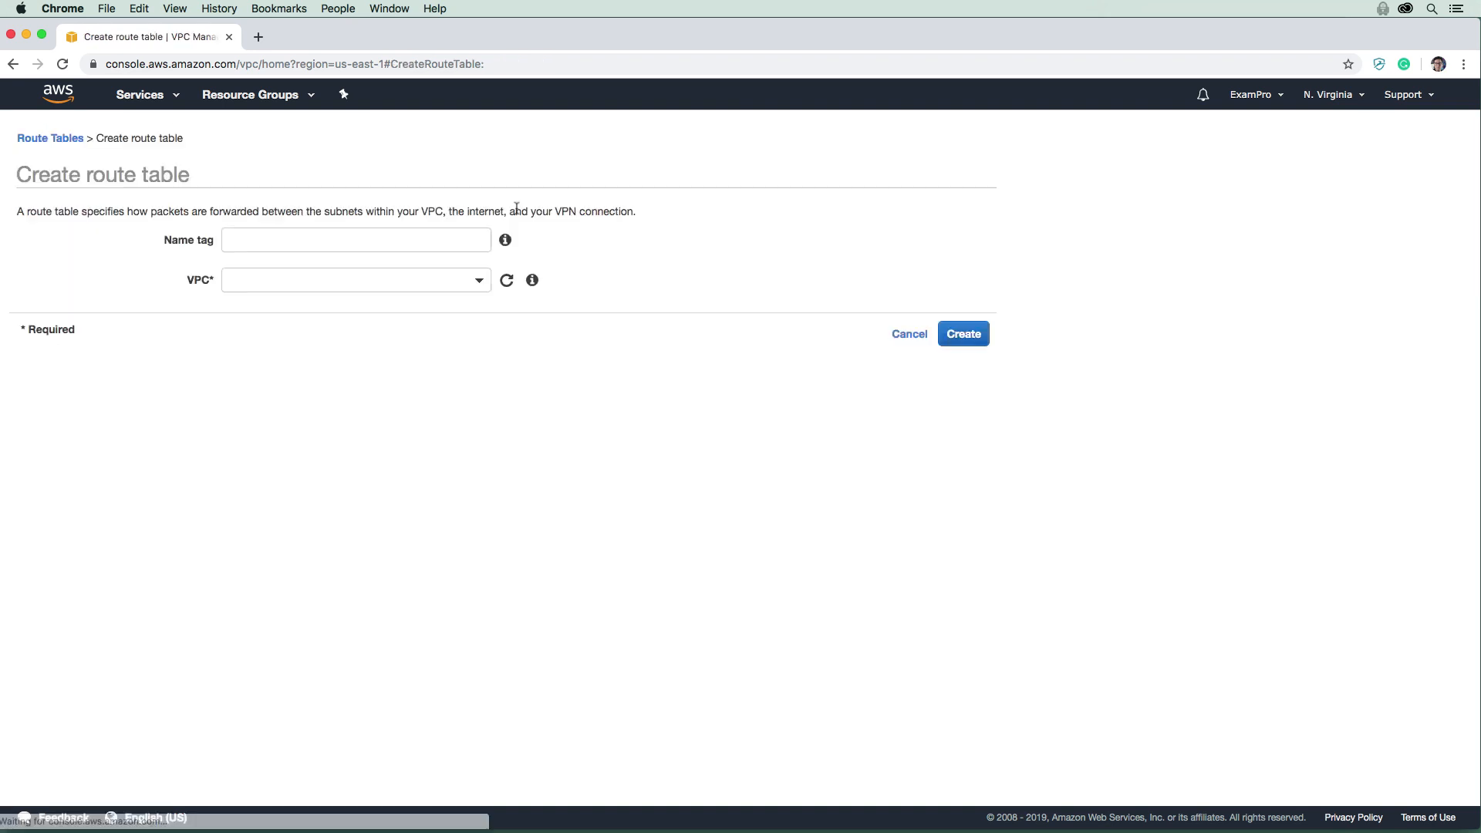
pyautogui.write('private-tr')
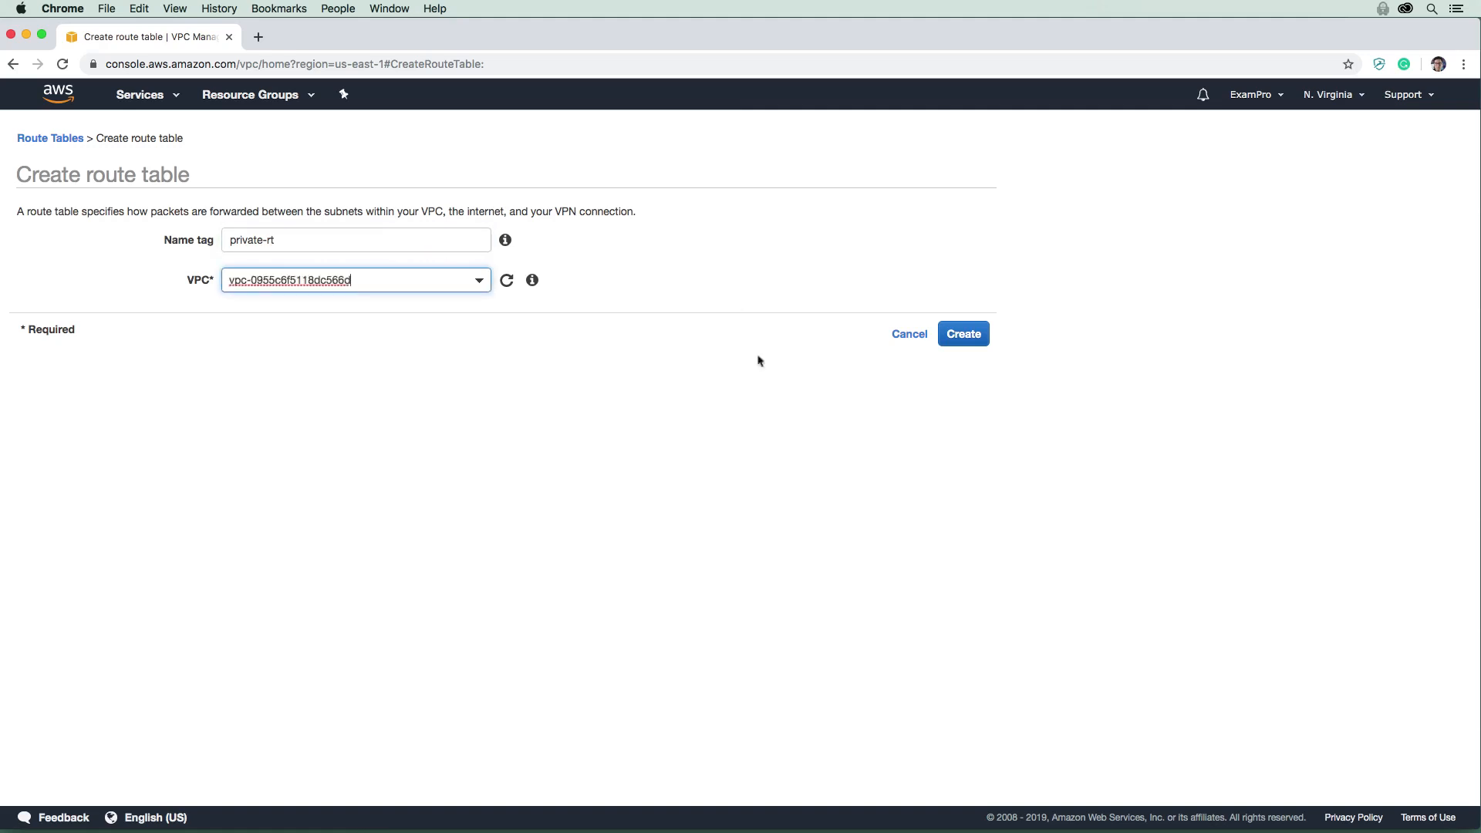
pyautogui.click(963, 333)
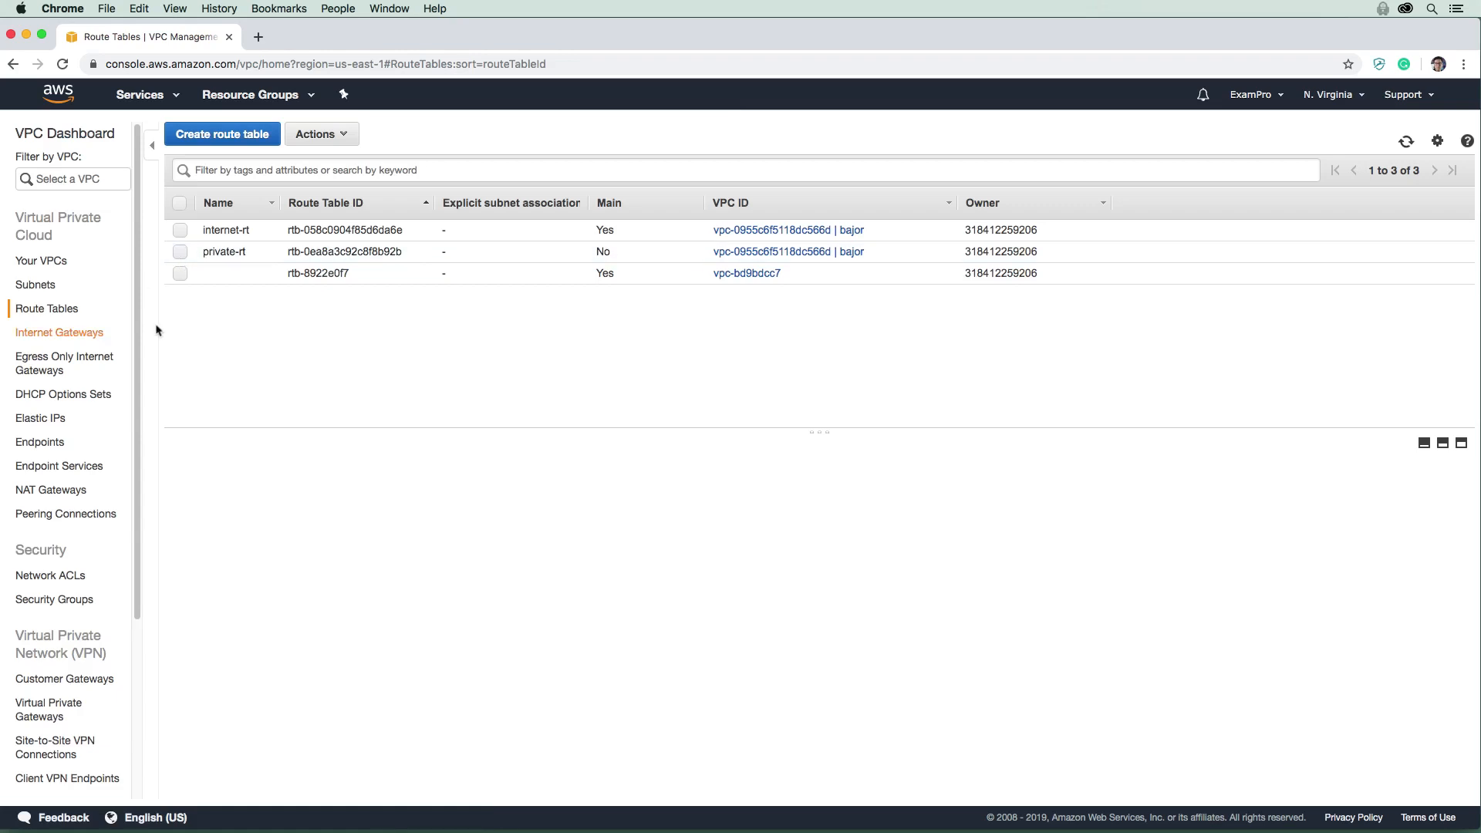
pyautogui.click(35, 284)
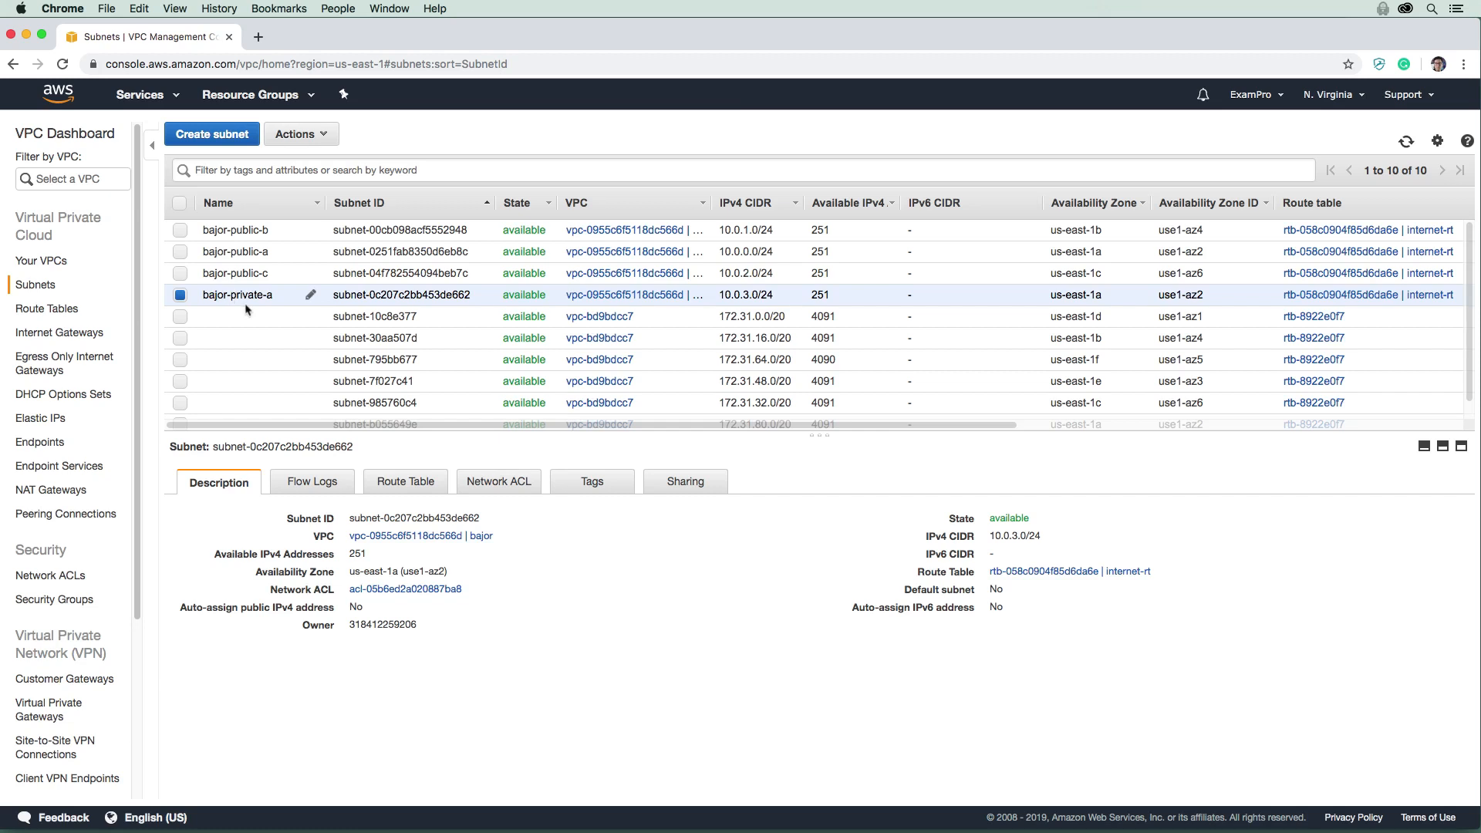
# Associate bajor-private-a with the private-rt route table, replacing internet-rt.
pyautogui.click(301, 133)
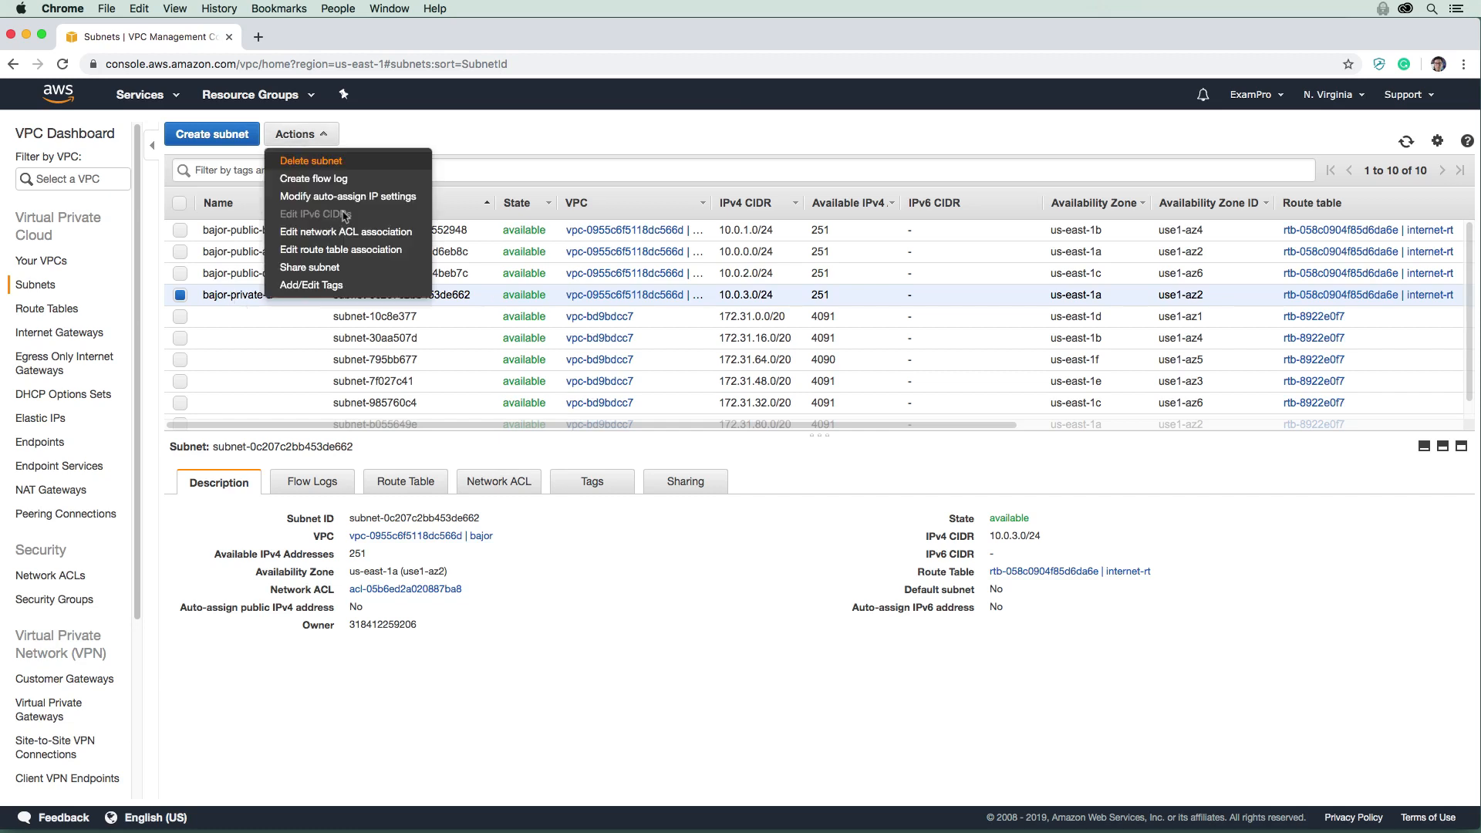
pyautogui.click(340, 249)
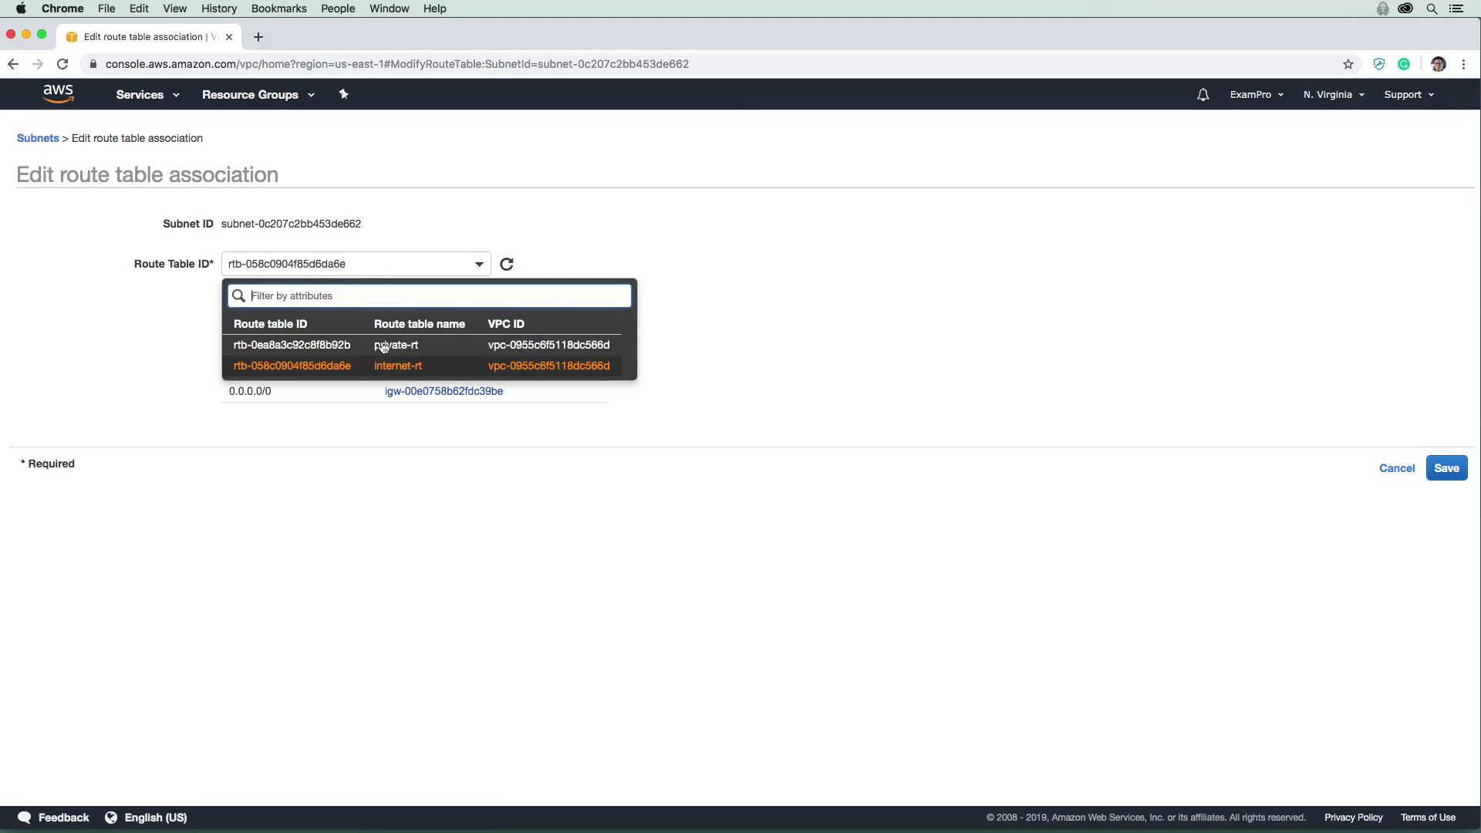
pyautogui.click(292, 344)
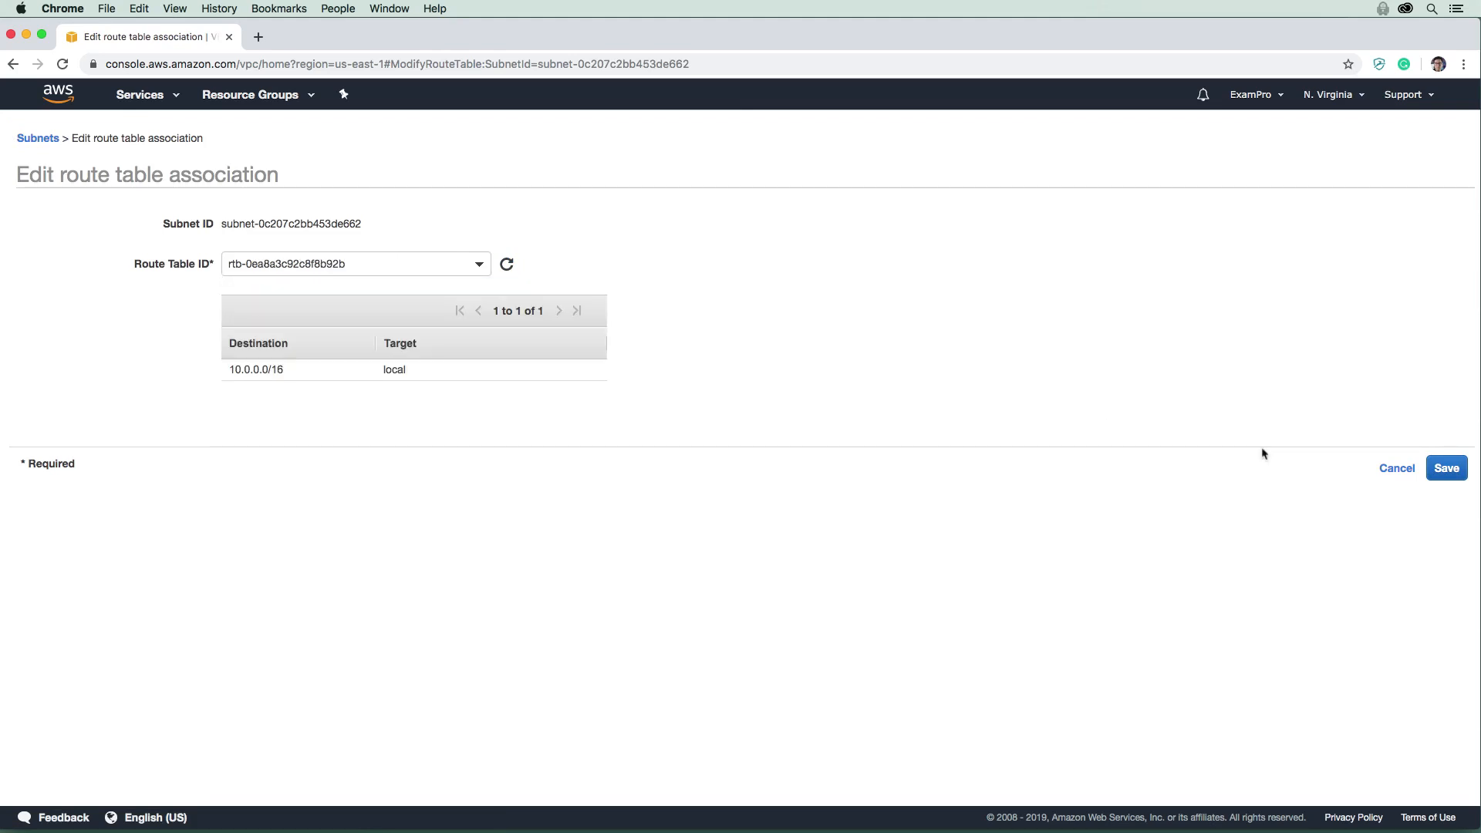
pyautogui.click(1446, 467)
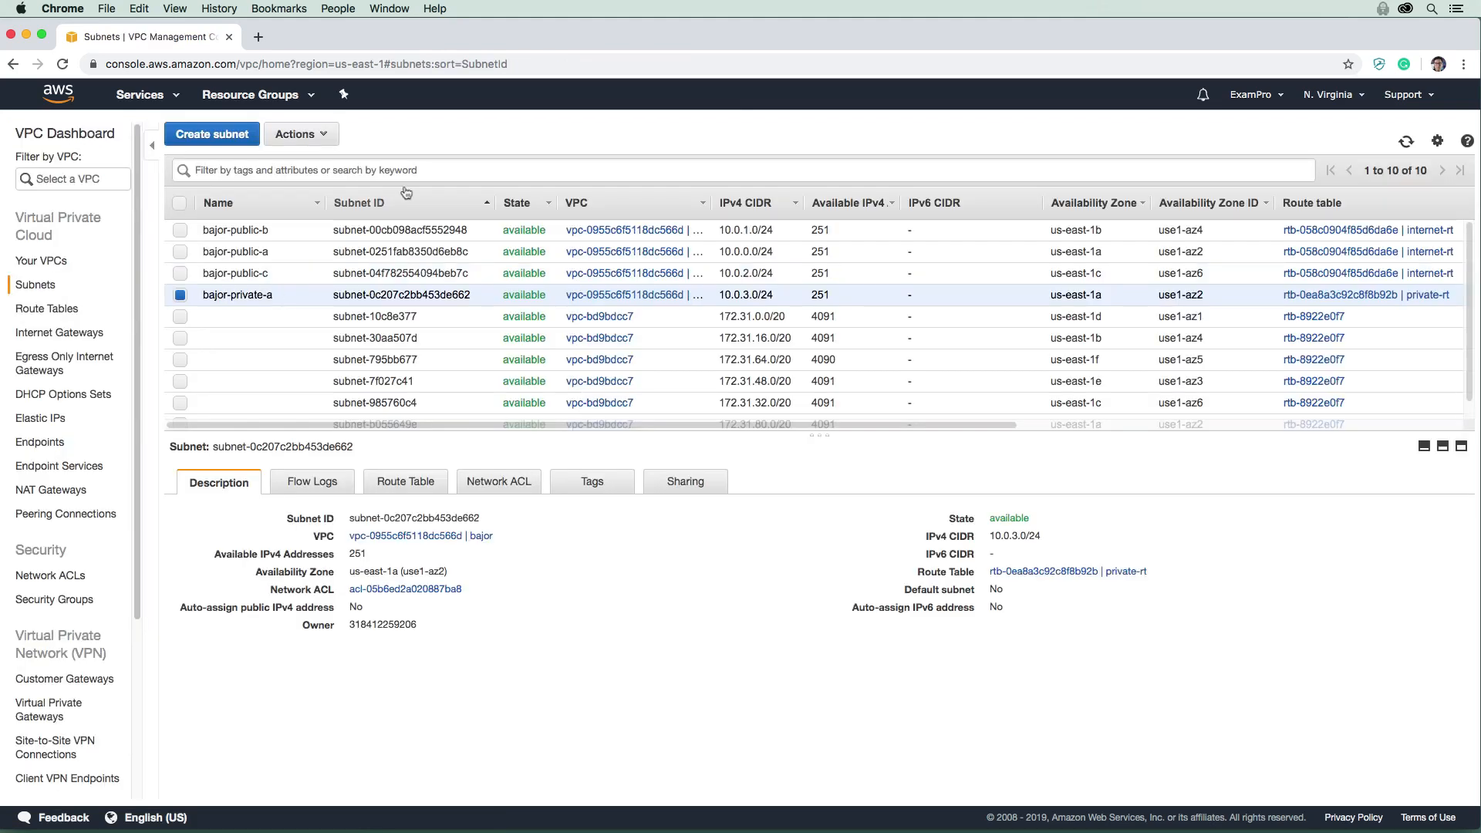